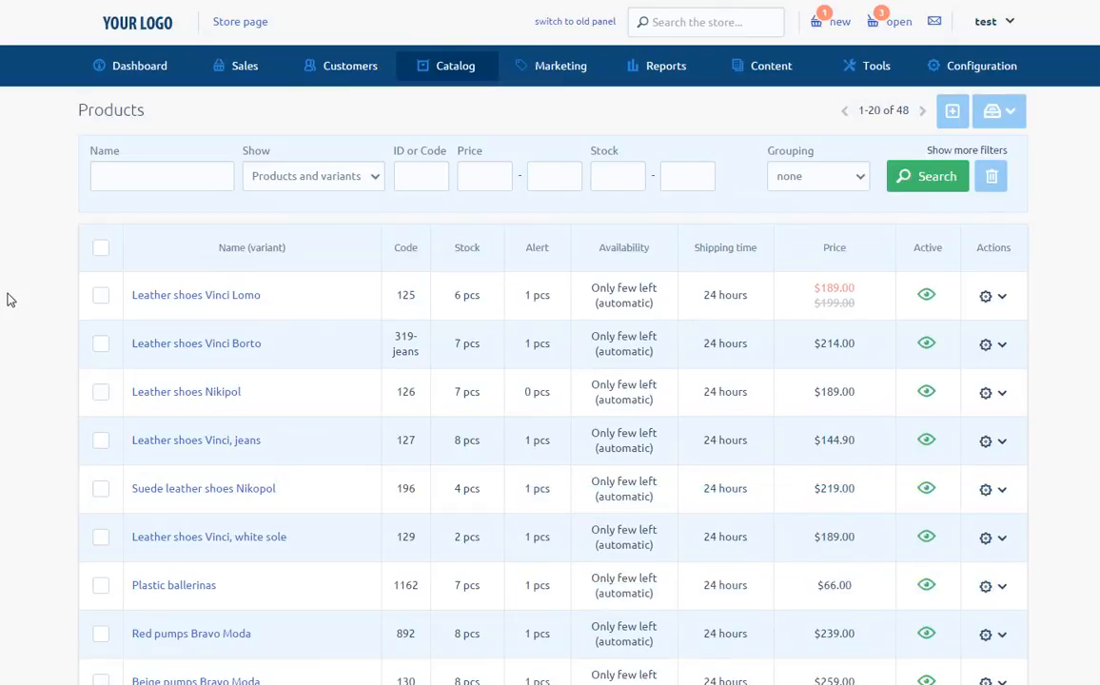
mouse_move(88, 240)
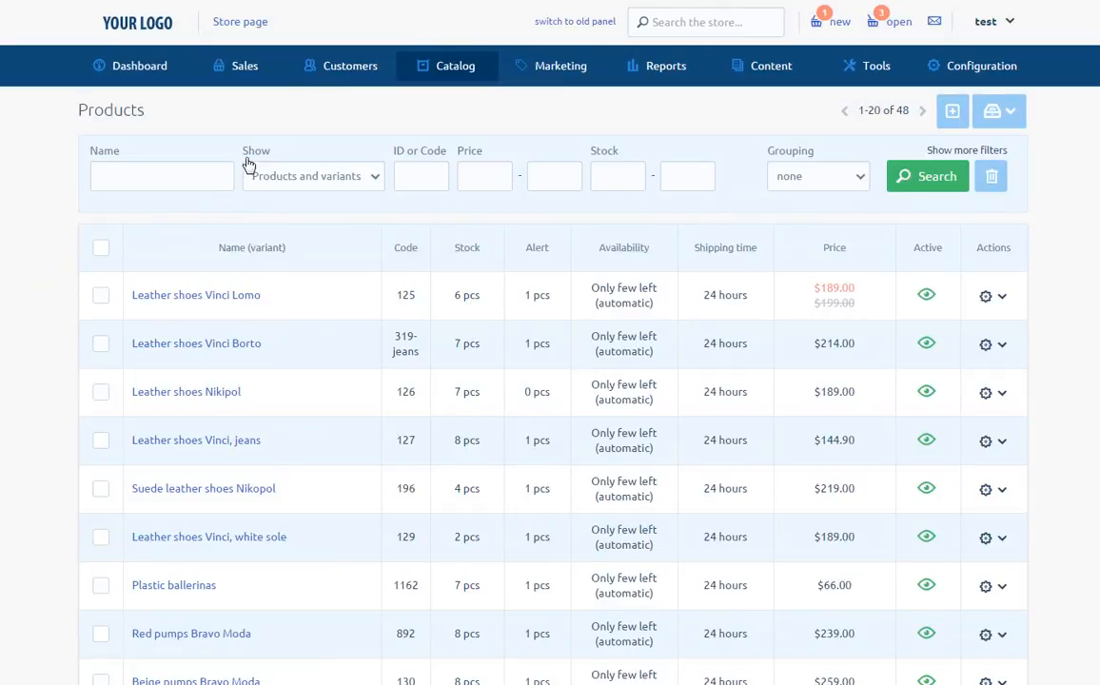
mouse_move(378, 182)
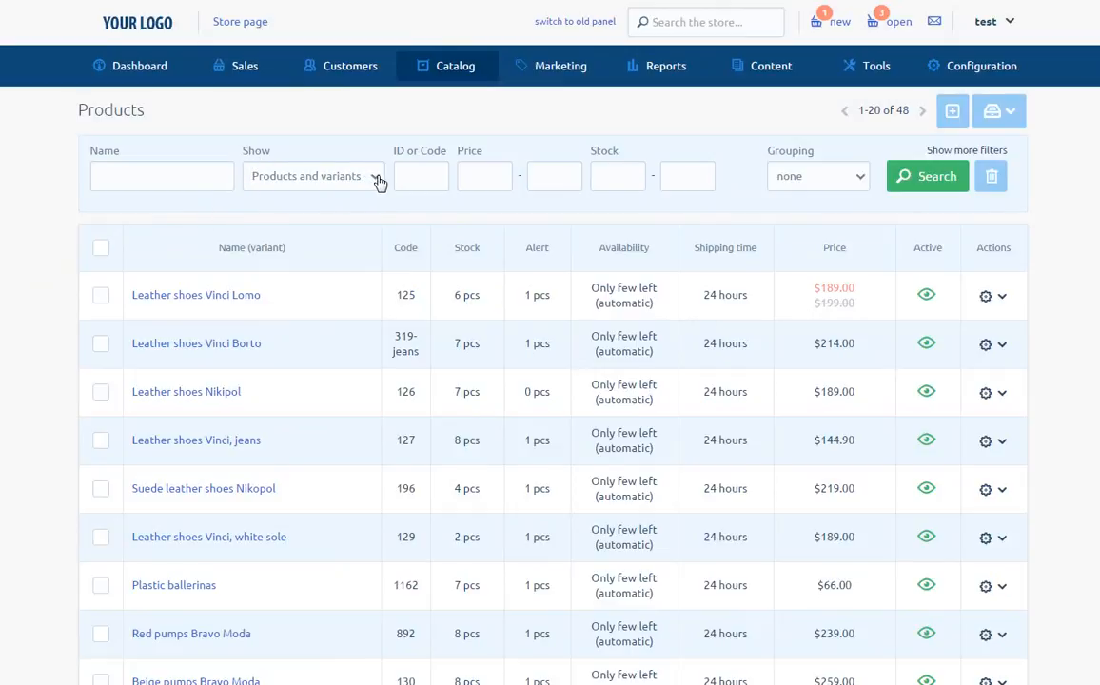
Review the Show filter options, keeping products and variants listed for now.
left_click(312, 175)
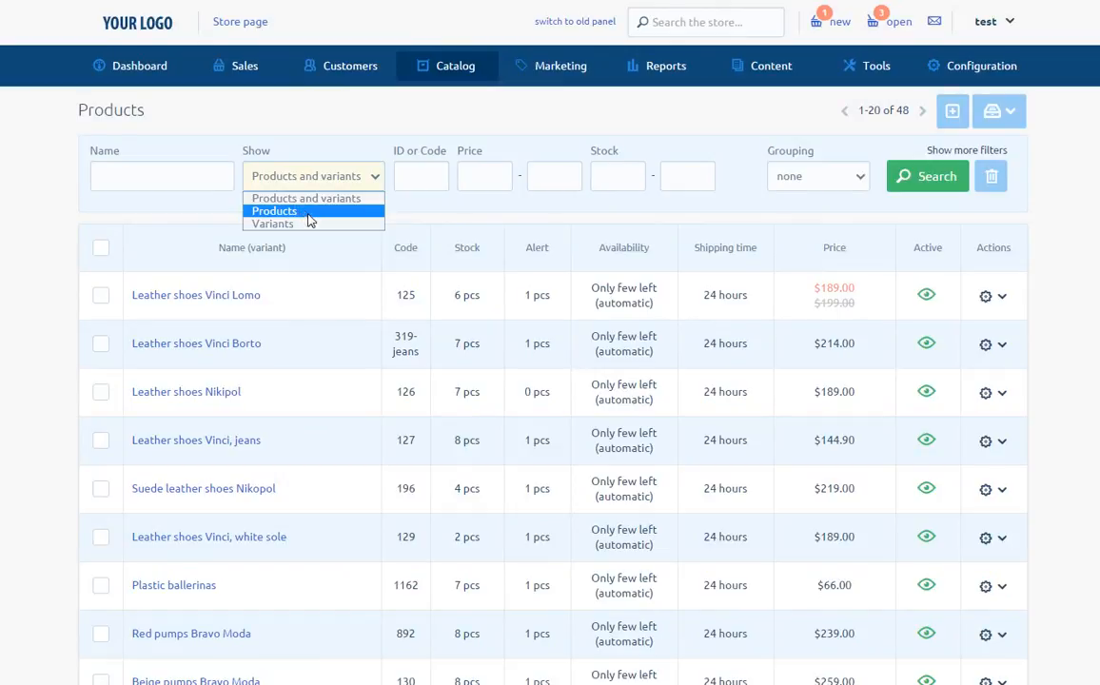
mouse_move(274, 224)
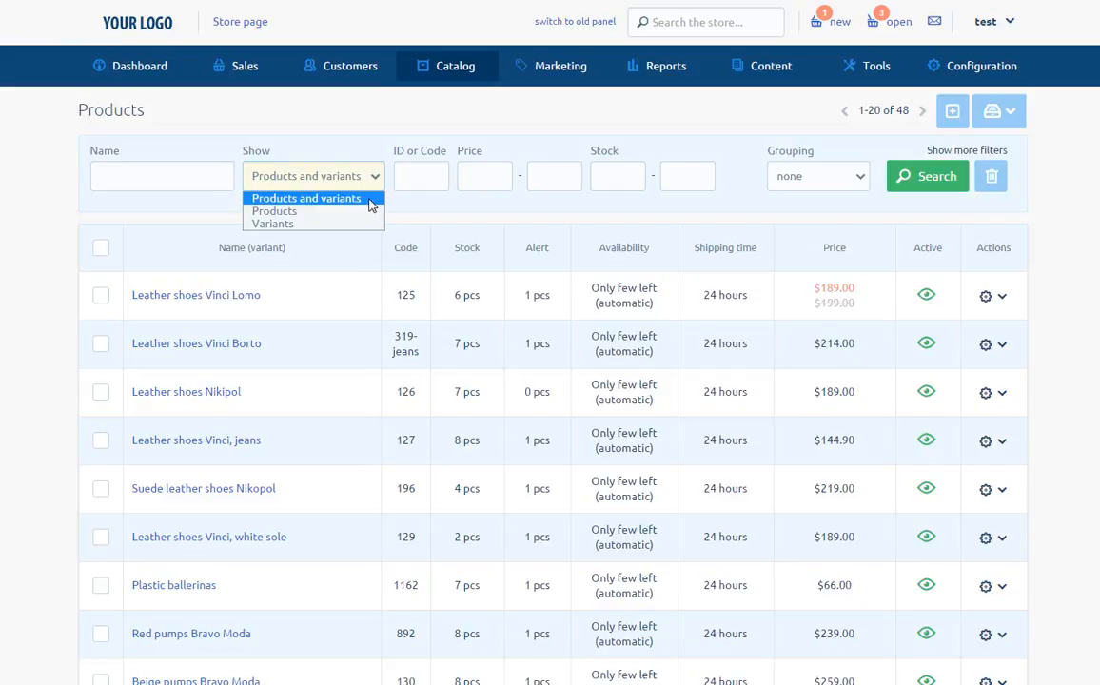
left_click(307, 198)
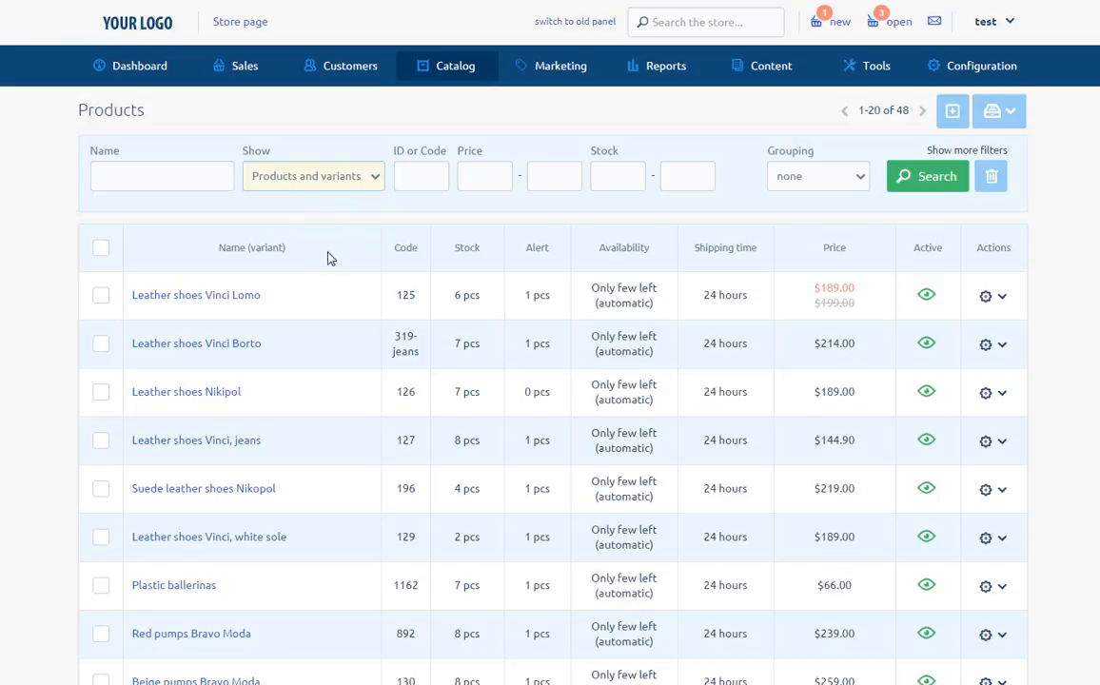
mouse_move(322, 263)
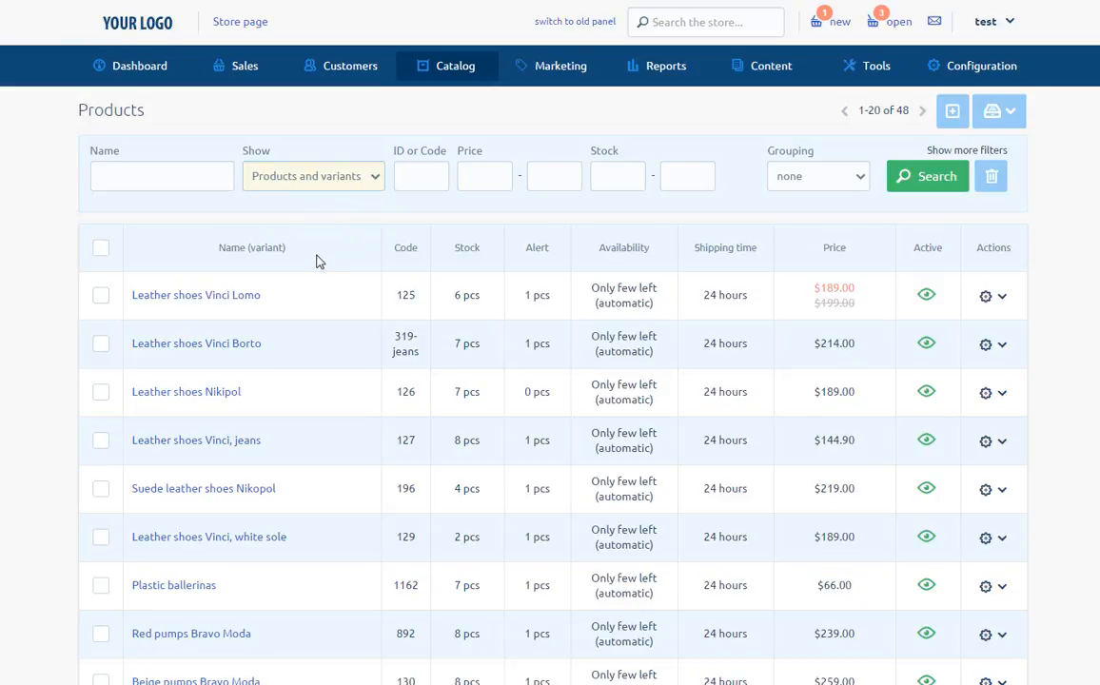
mouse_move(278, 263)
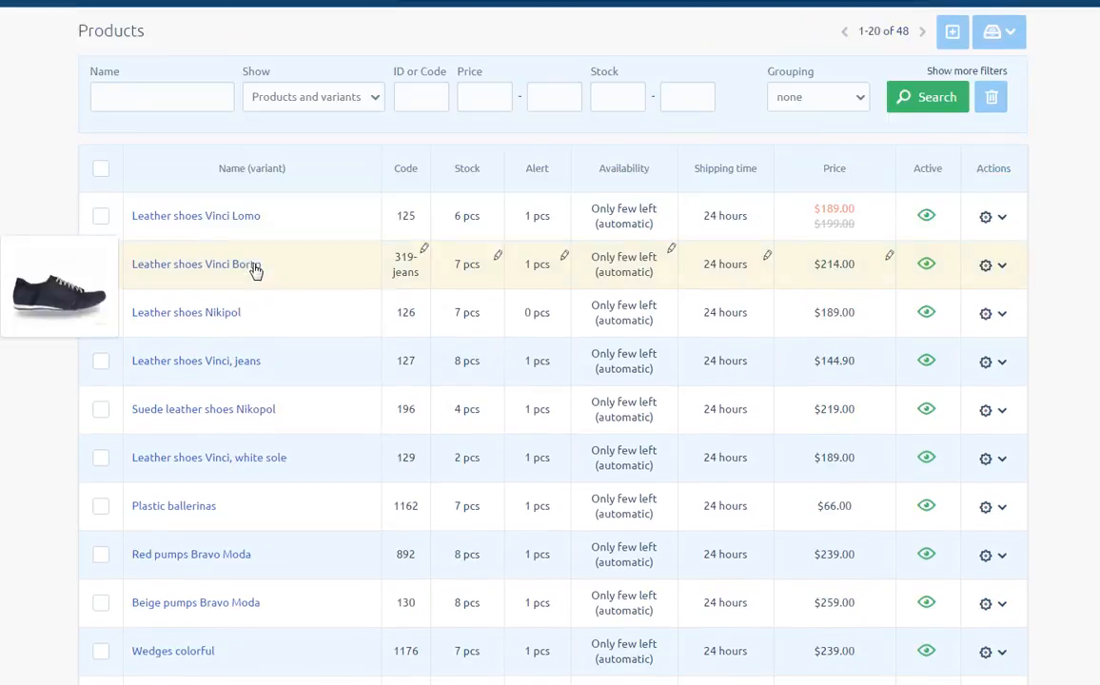
scroll("down", 3)
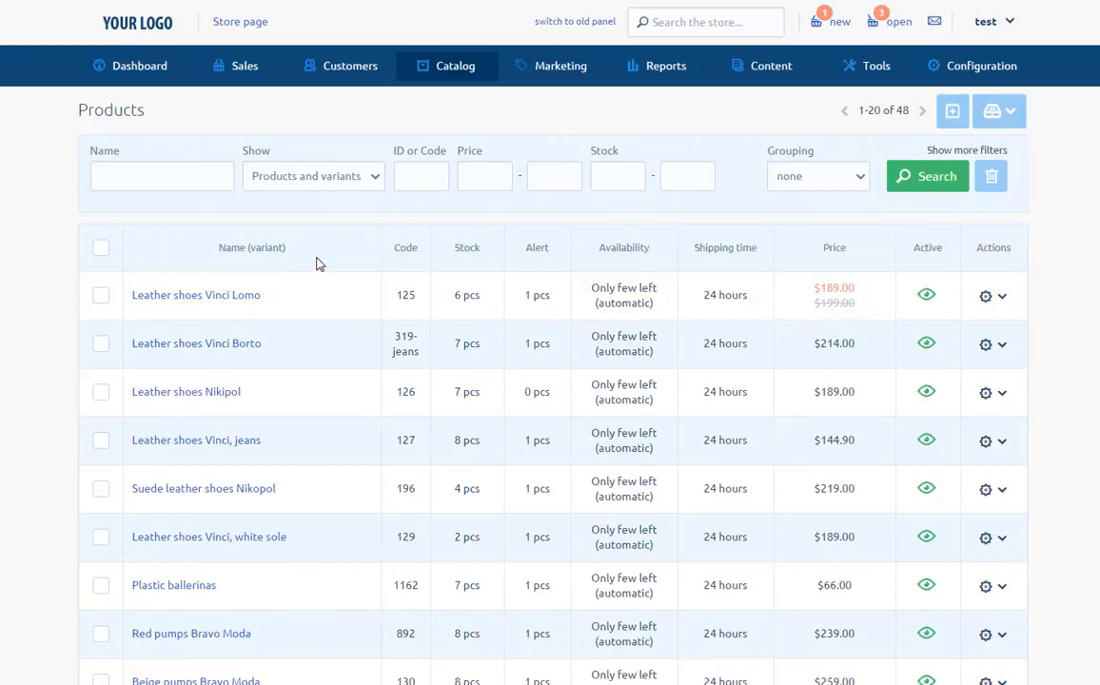
mouse_move(293, 266)
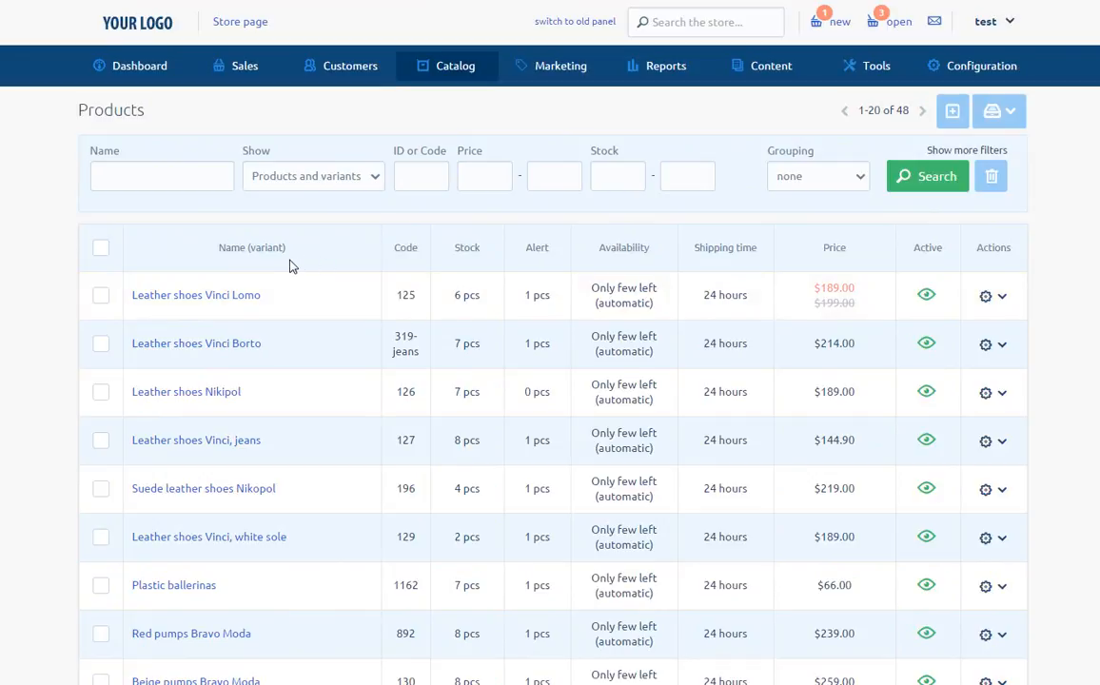
mouse_move(388, 270)
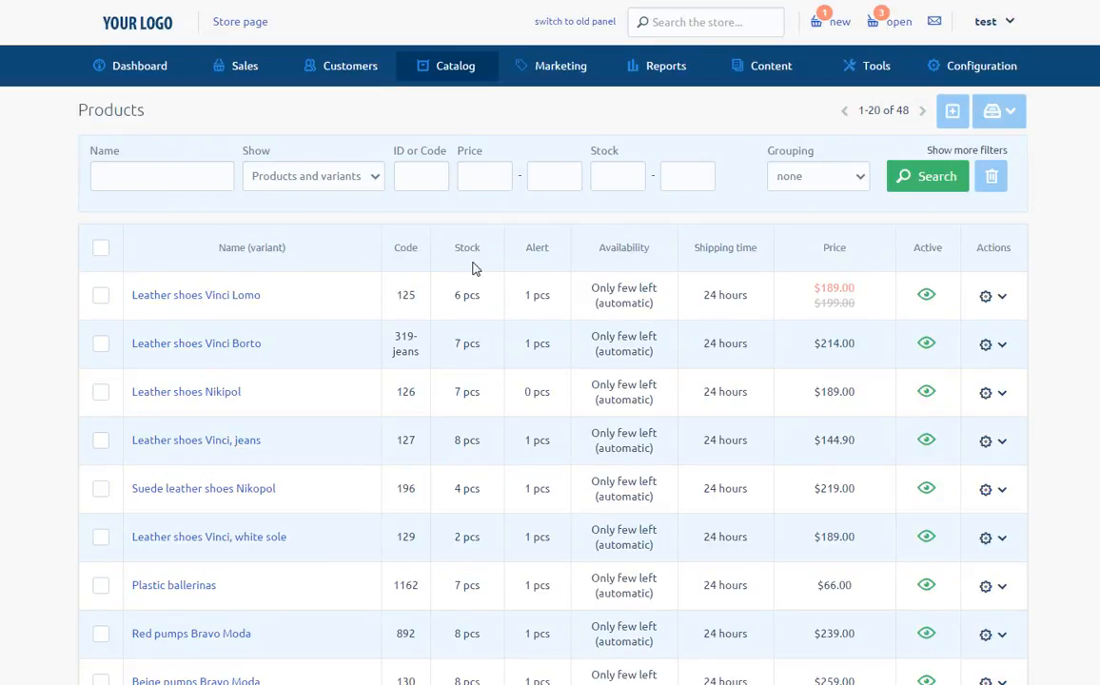
mouse_move(537, 267)
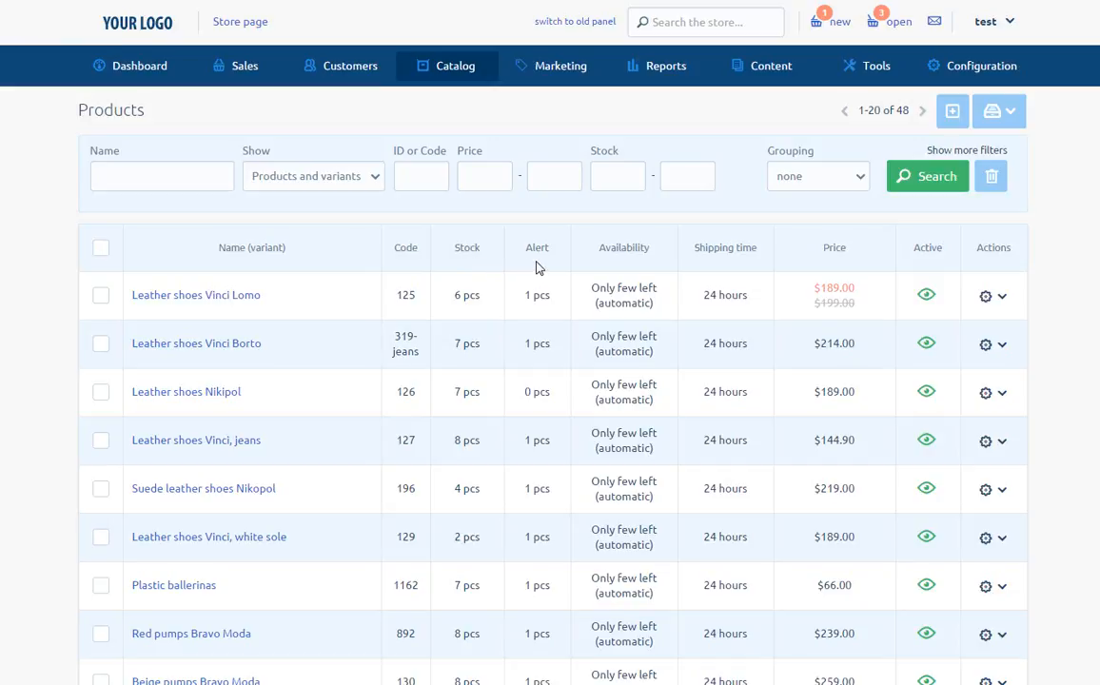
mouse_move(560, 270)
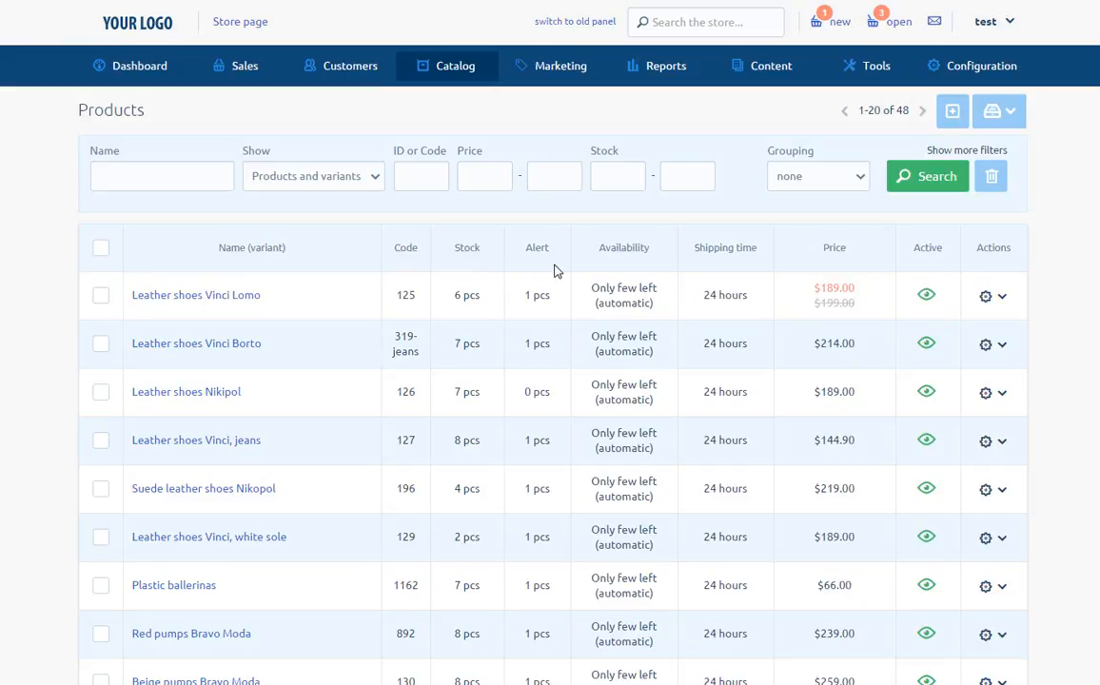
mouse_move(605, 270)
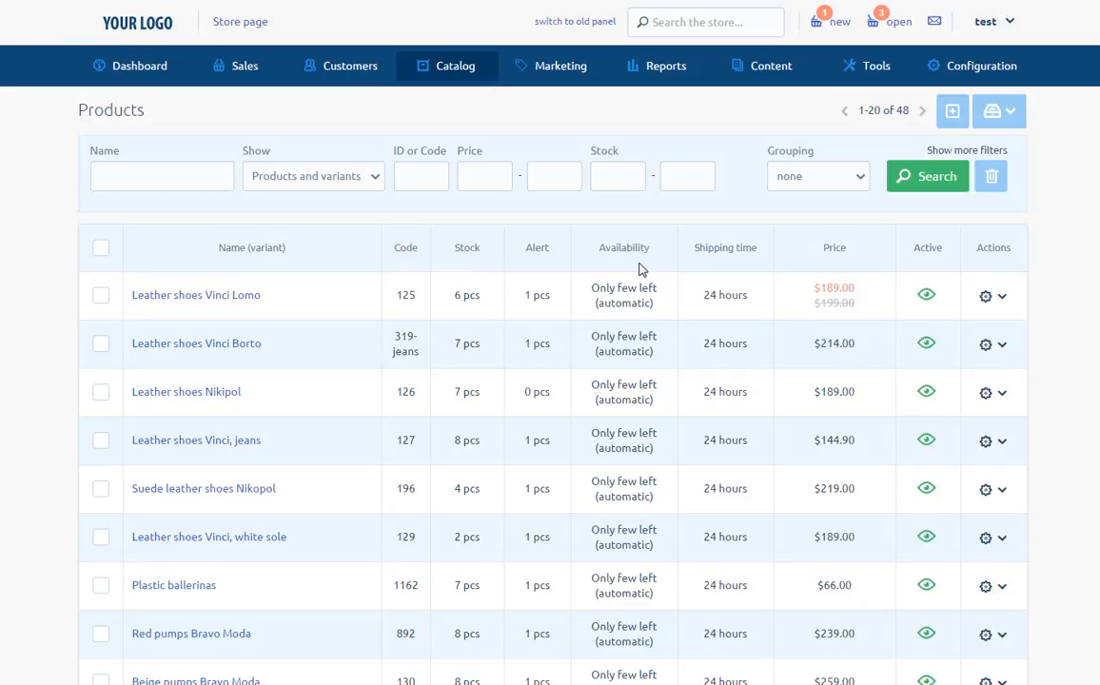
mouse_move(680, 270)
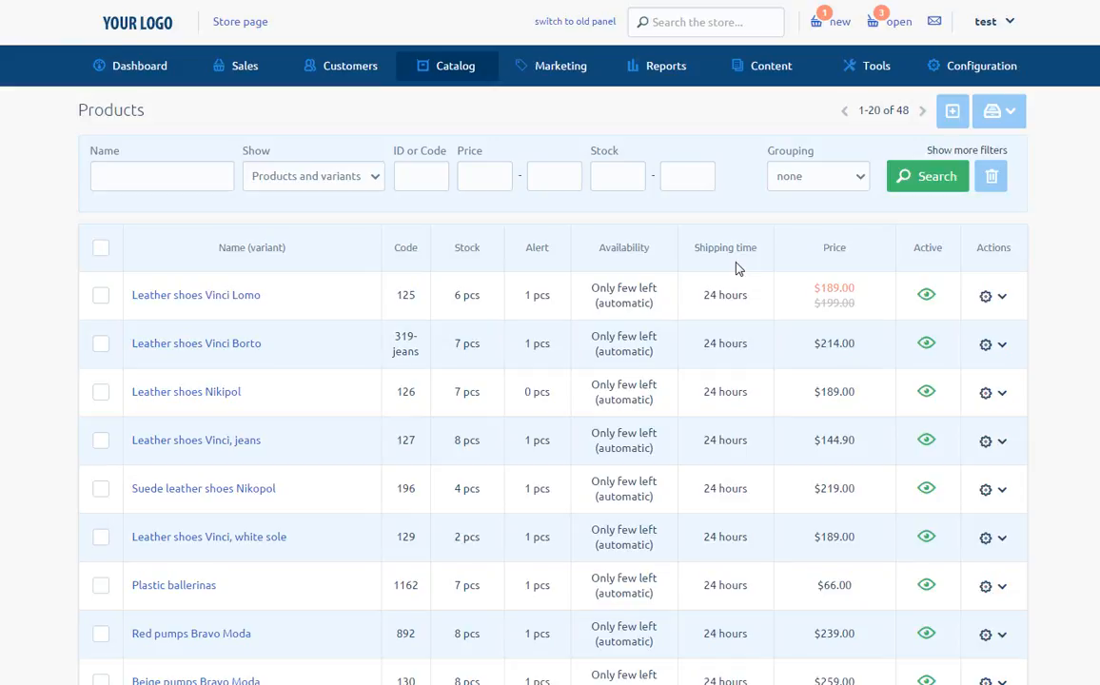
mouse_move(742, 268)
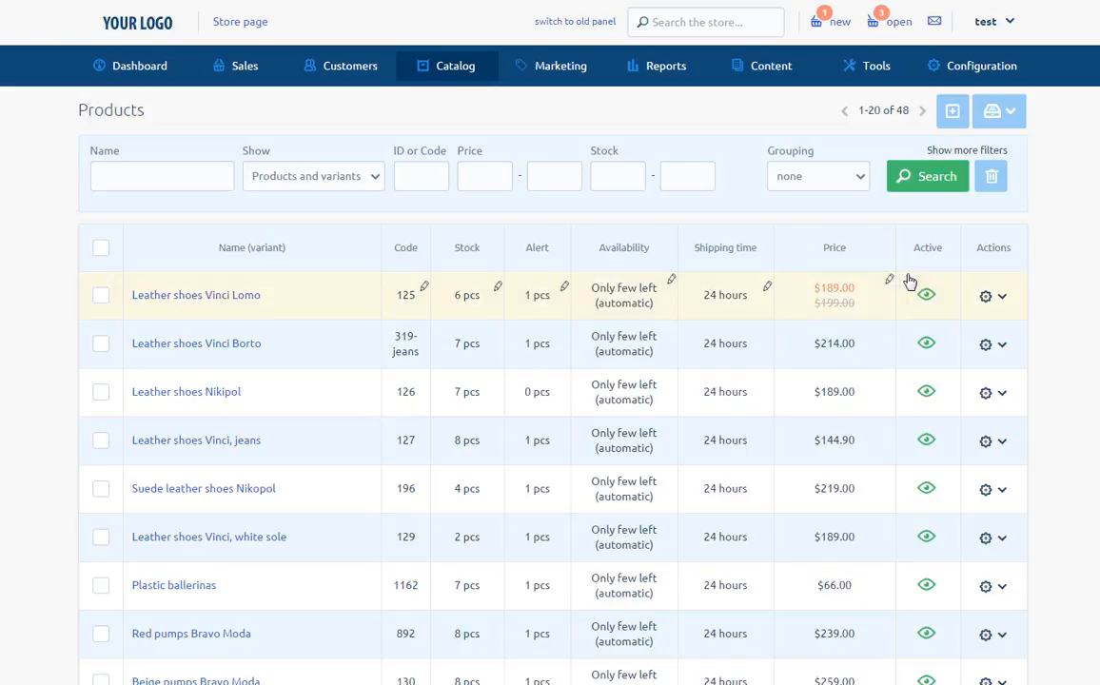
mouse_move(936, 271)
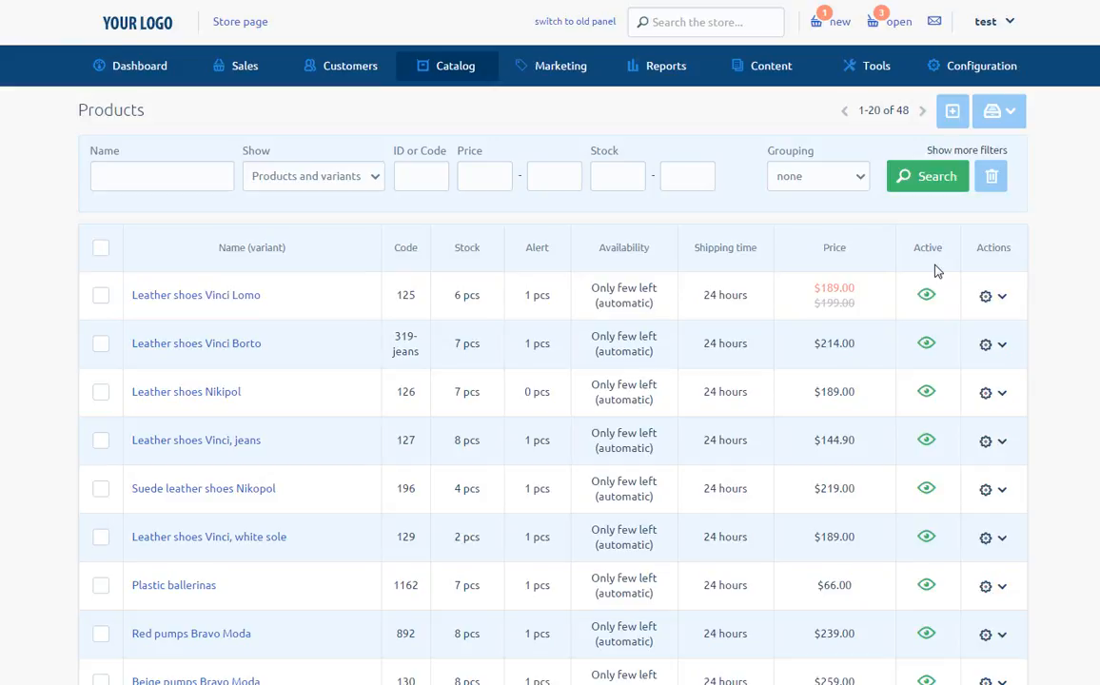
mouse_move(565, 269)
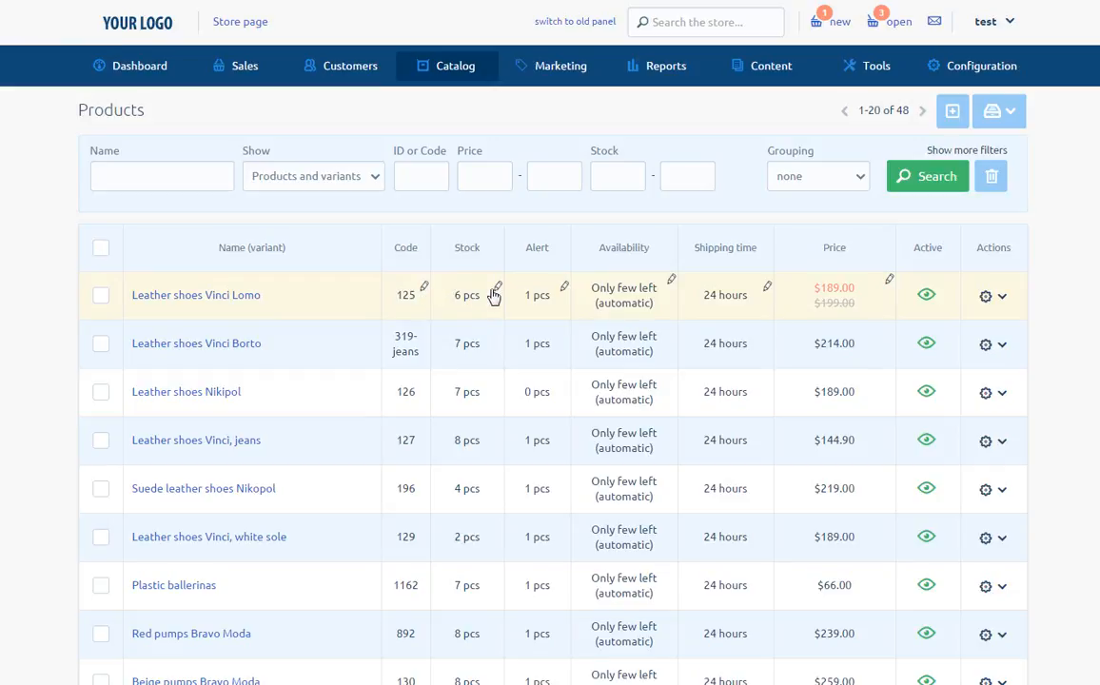
mouse_move(566, 299)
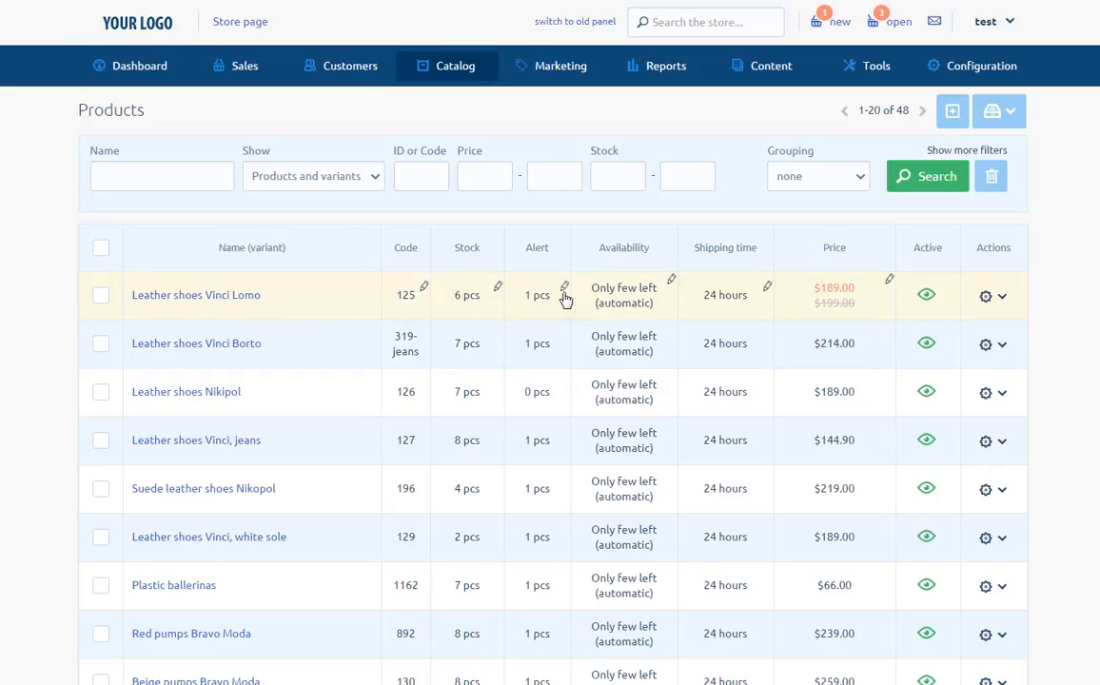
mouse_move(750, 302)
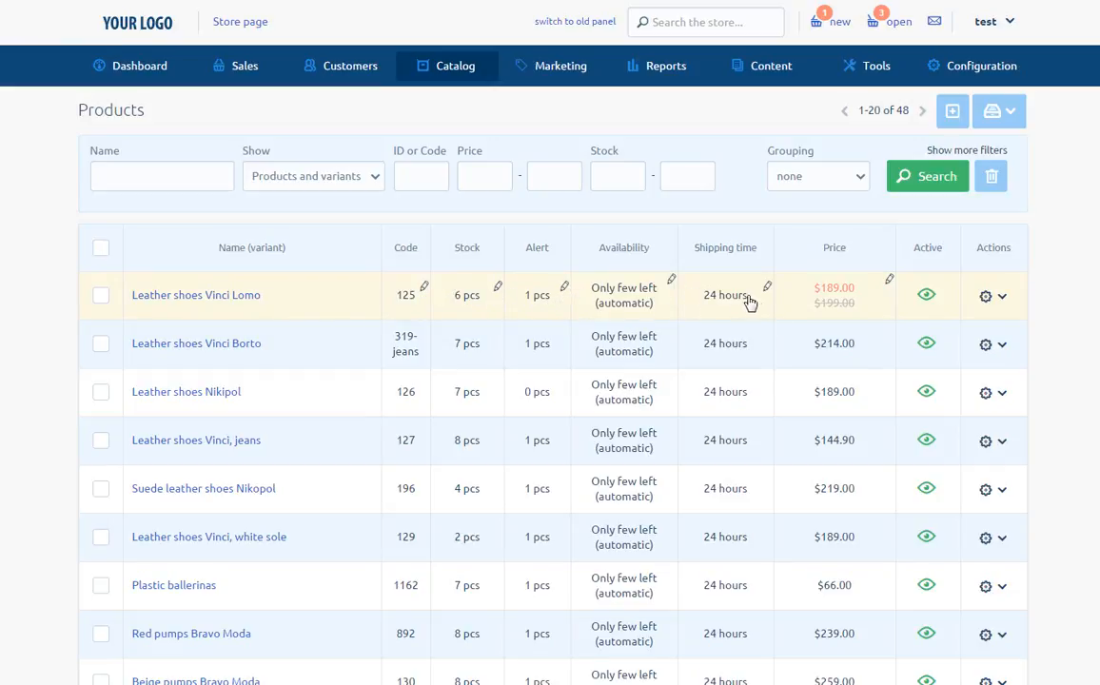
mouse_move(873, 299)
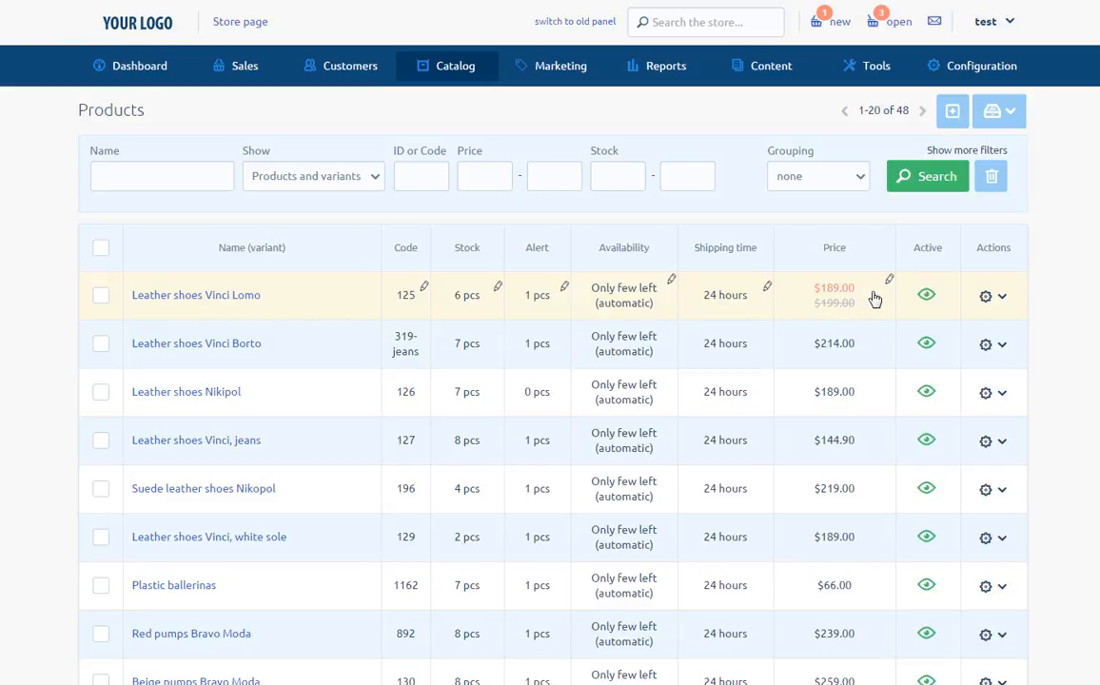
Filter the list to main products only and run the search, giving 36 items.
left_click(312, 175)
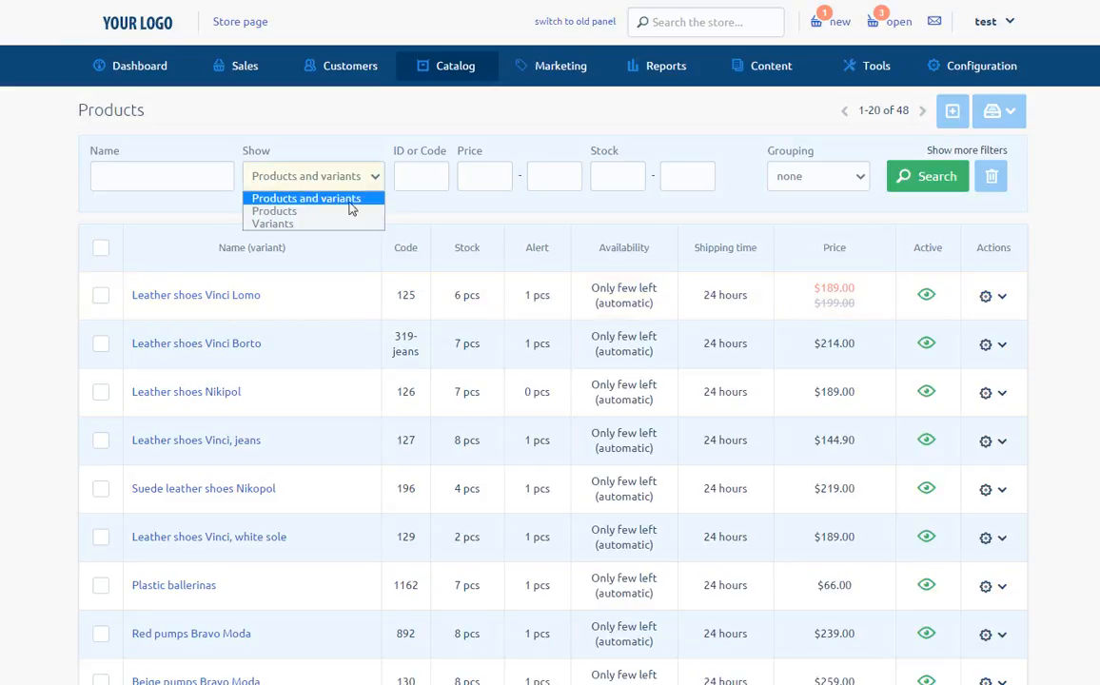
left_click(274, 209)
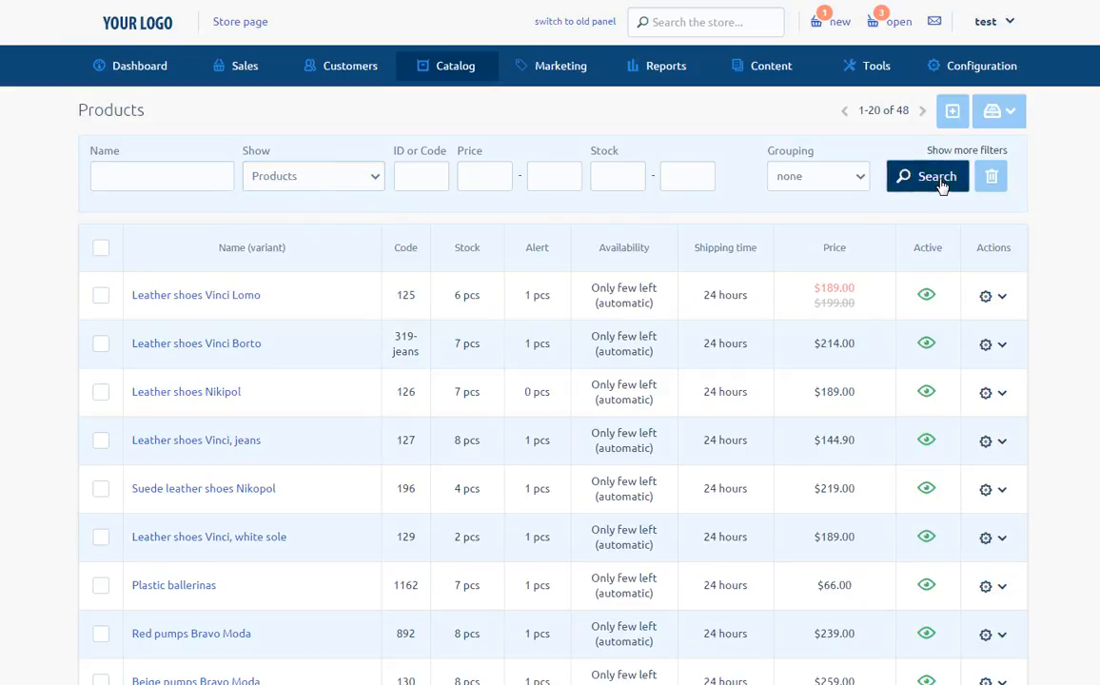
left_click(925, 176)
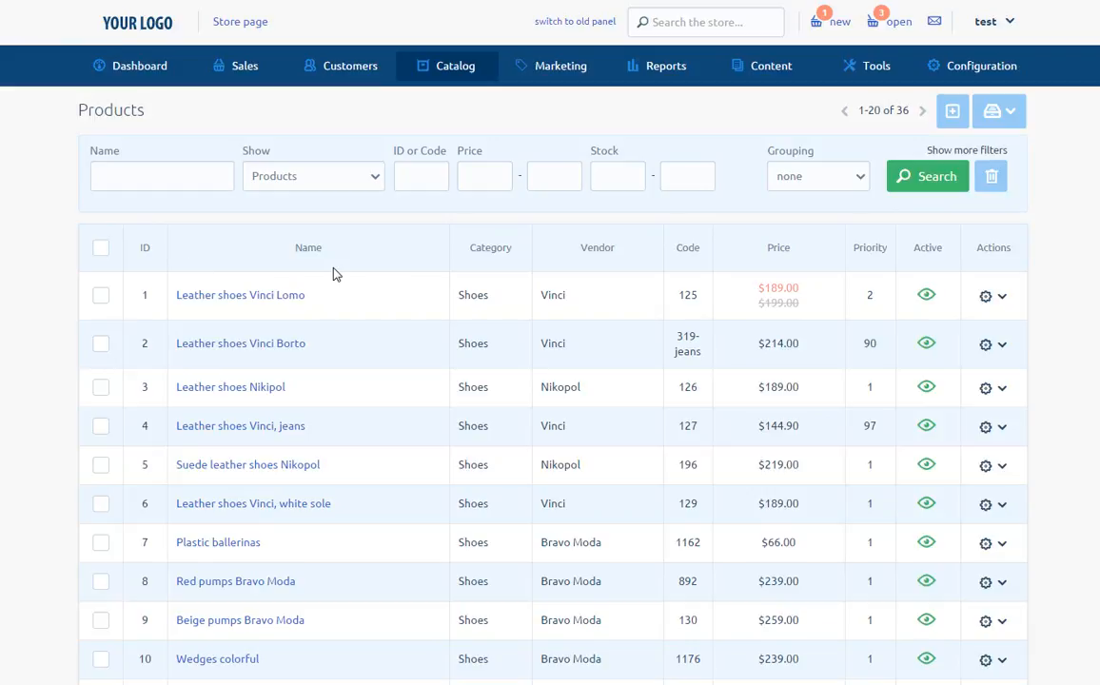
mouse_move(536, 270)
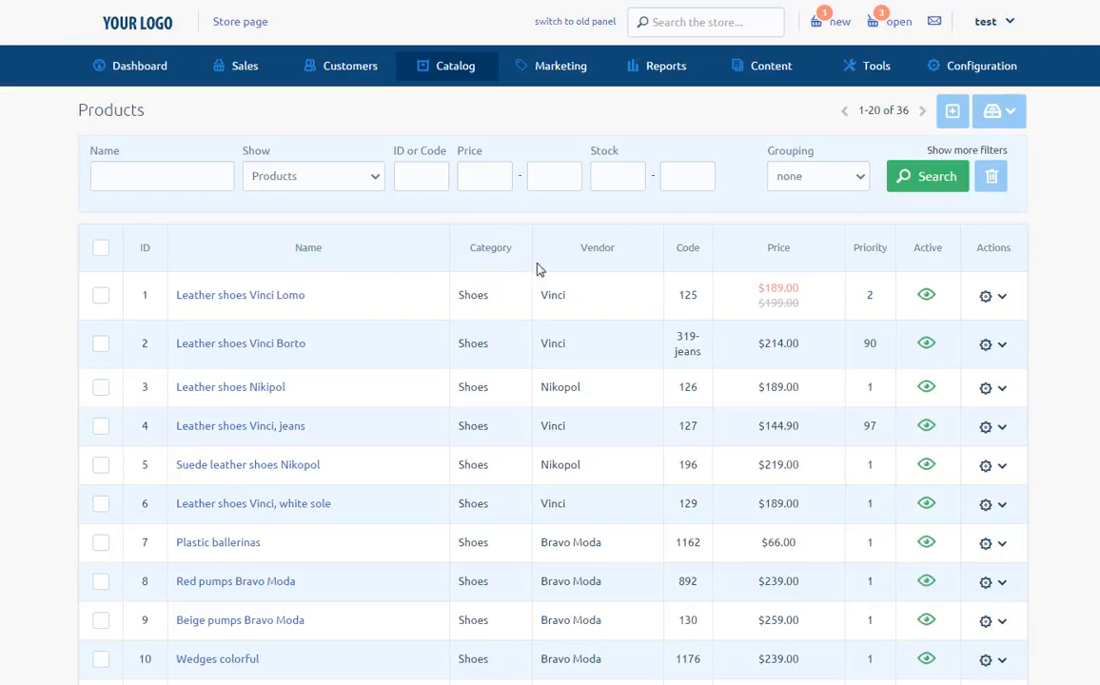
mouse_move(685, 267)
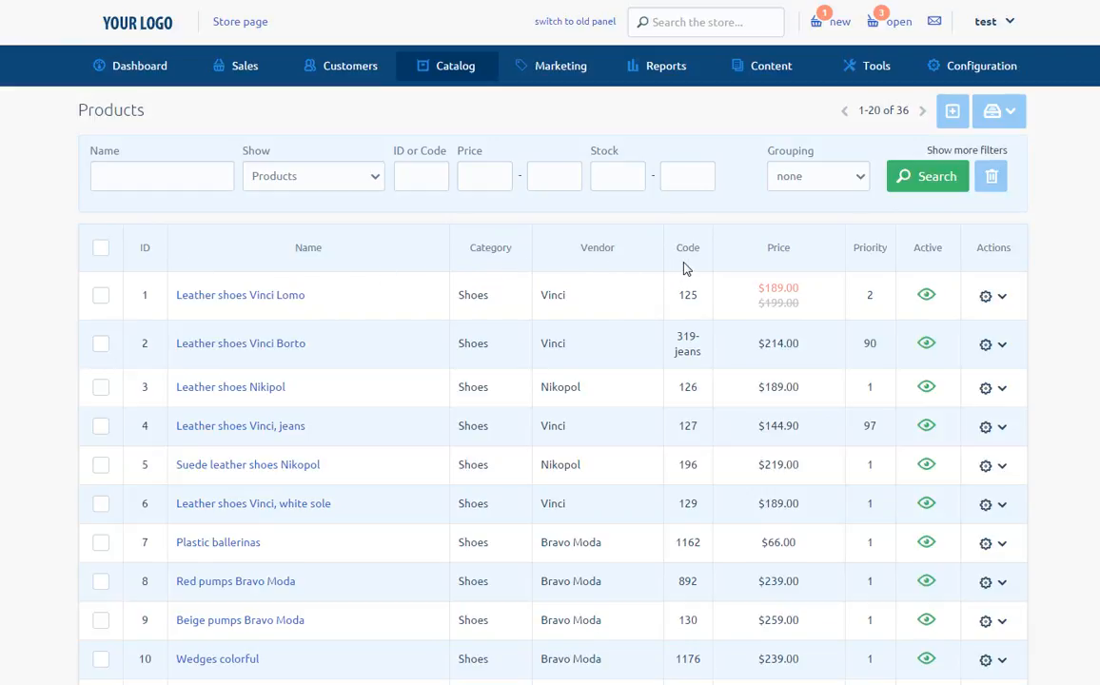
mouse_move(803, 270)
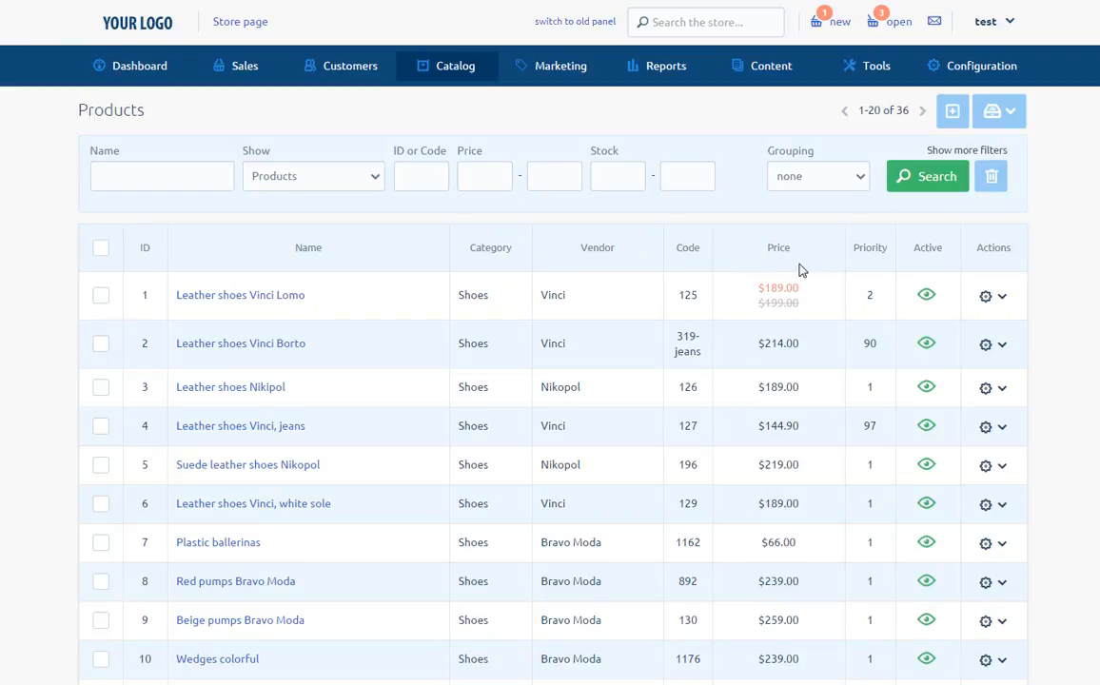
mouse_move(937, 270)
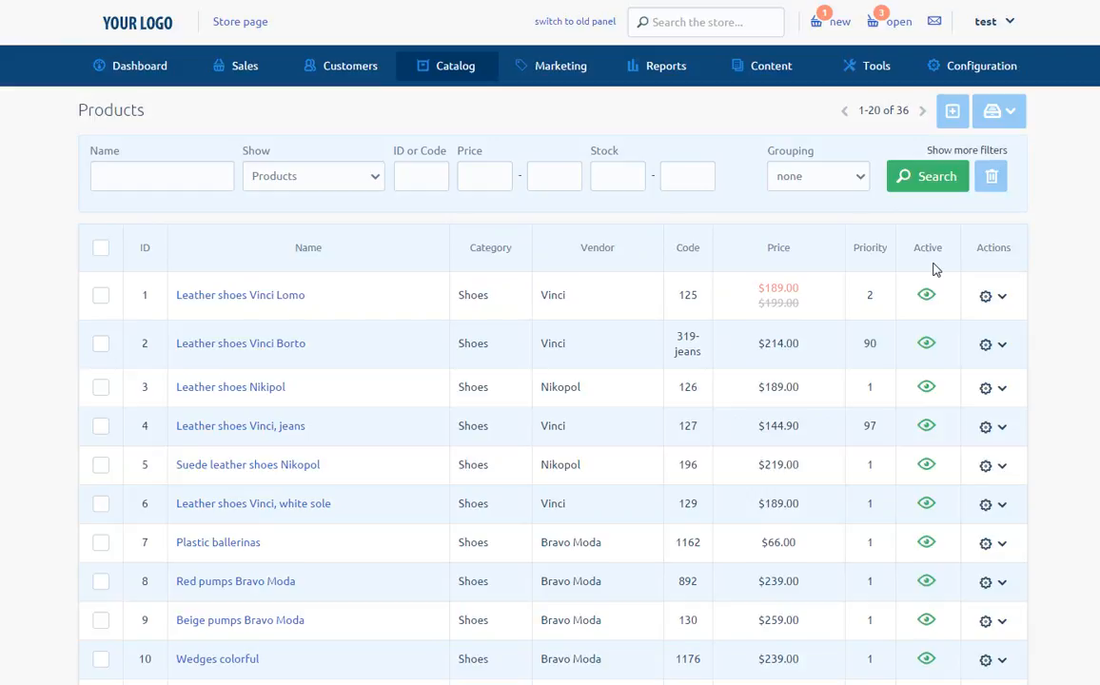
mouse_move(841, 265)
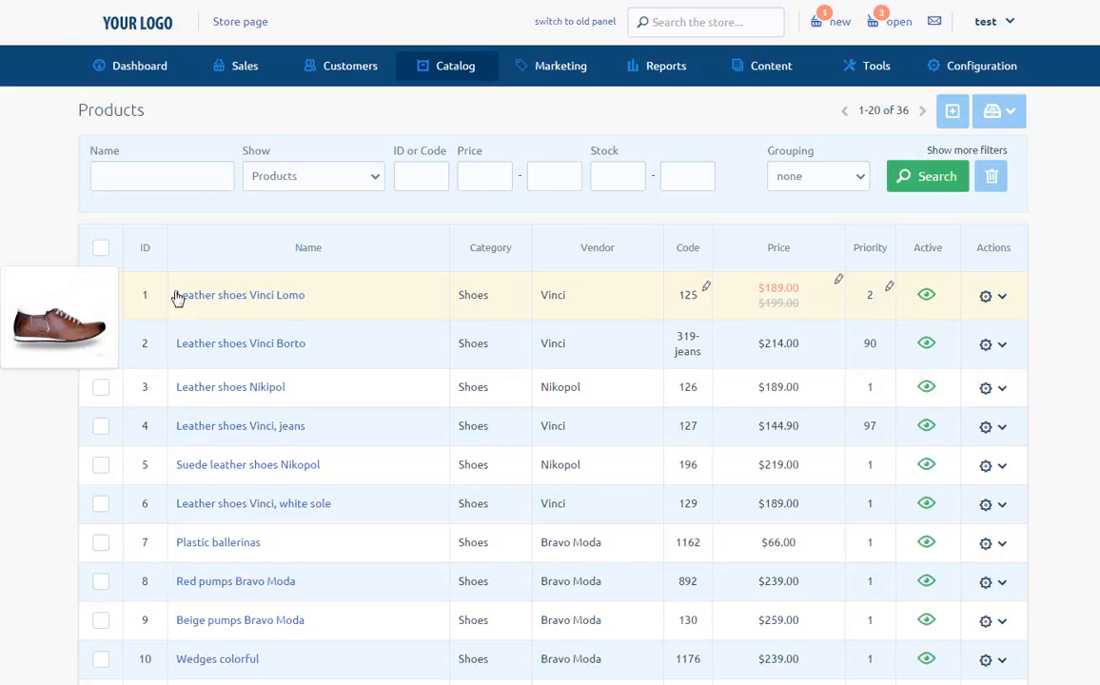
Mark the Vinci Lomo shoes for a bulk change and view its gear actions menu.
left_click(99, 295)
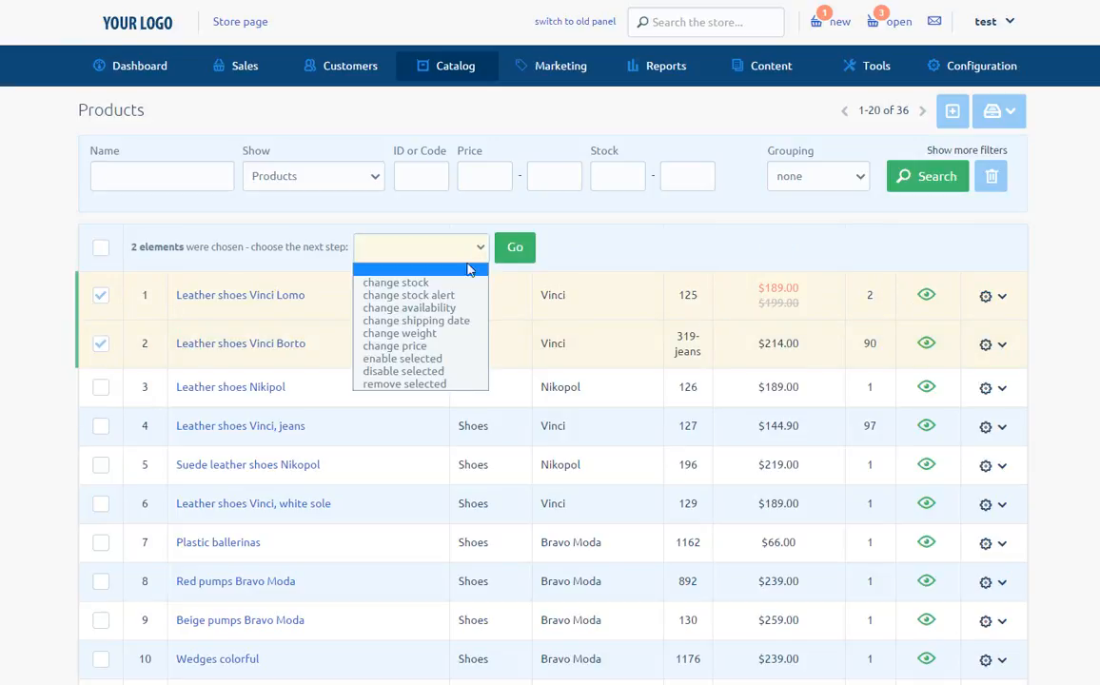
mouse_move(466, 295)
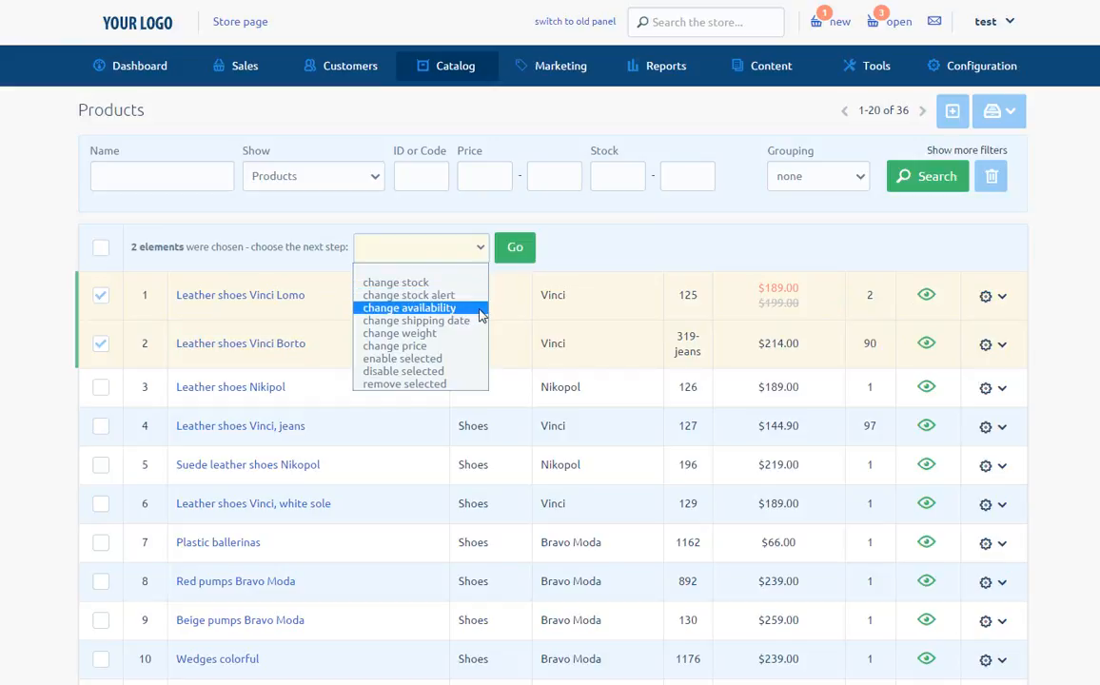
mouse_move(417, 320)
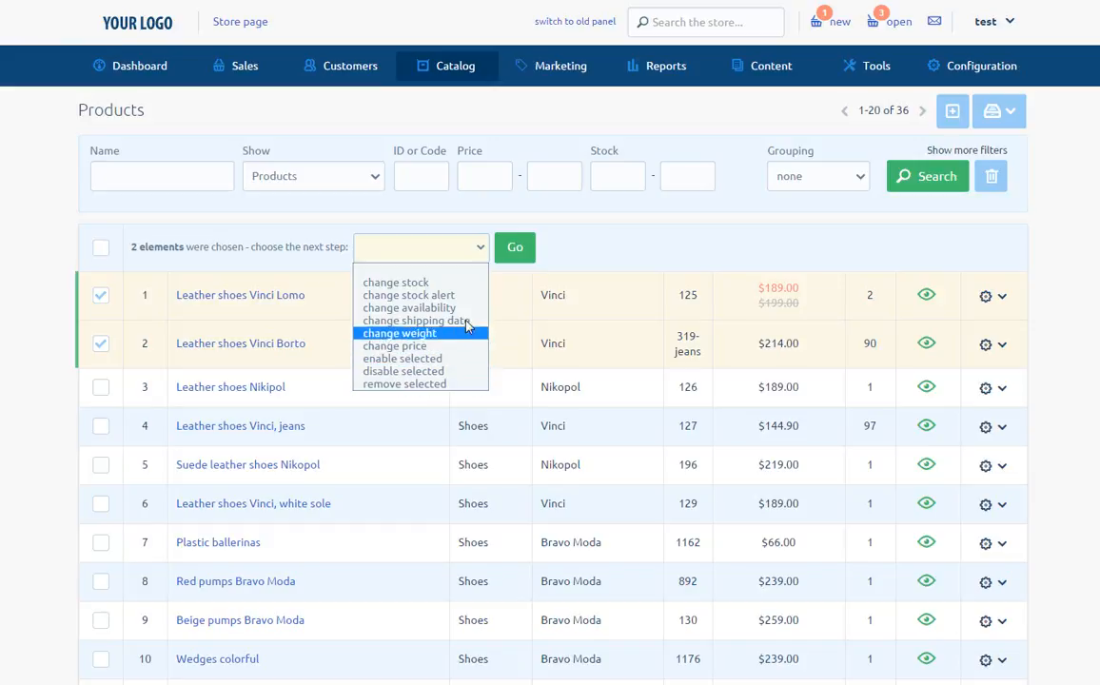
left_click(986, 295)
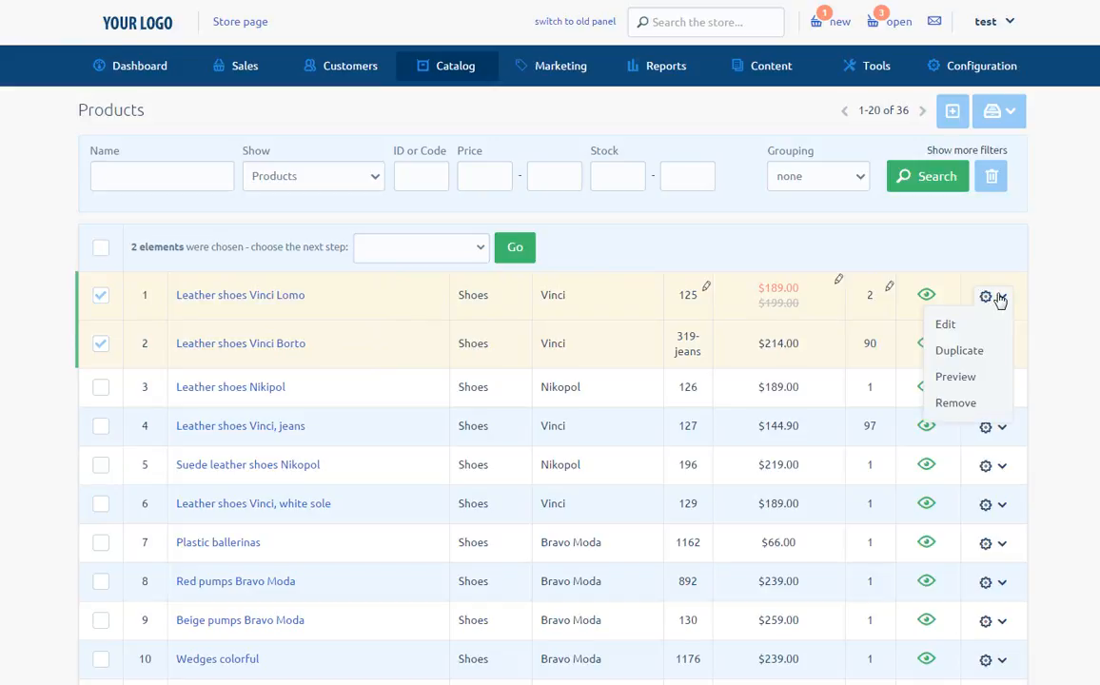
mouse_move(945, 324)
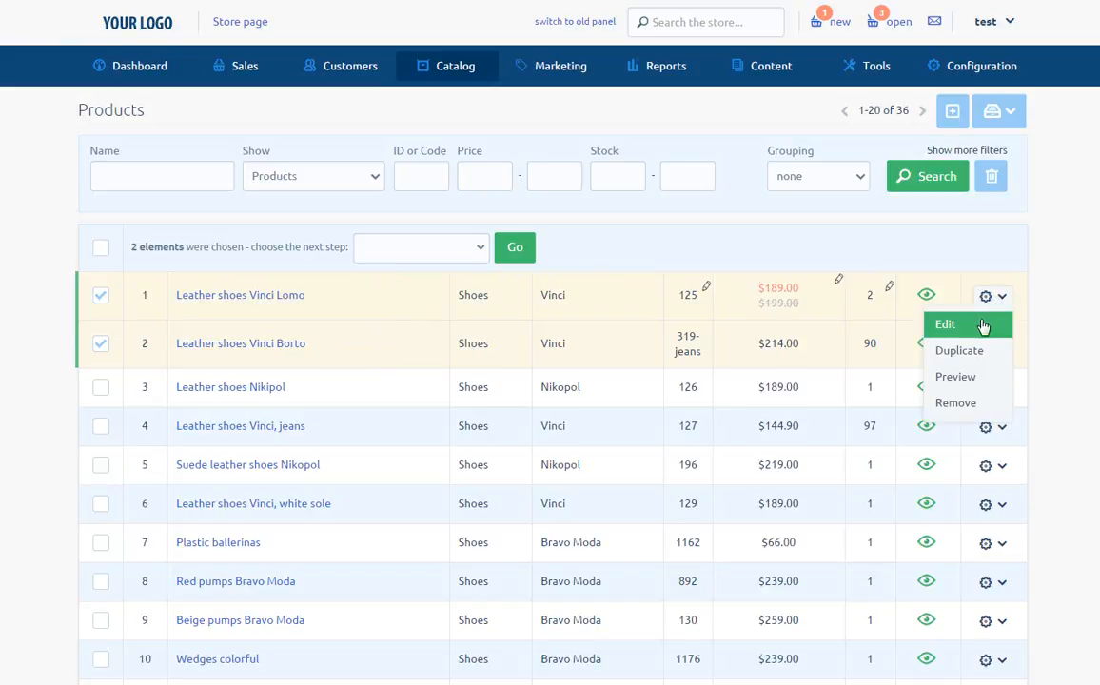
mouse_move(959, 350)
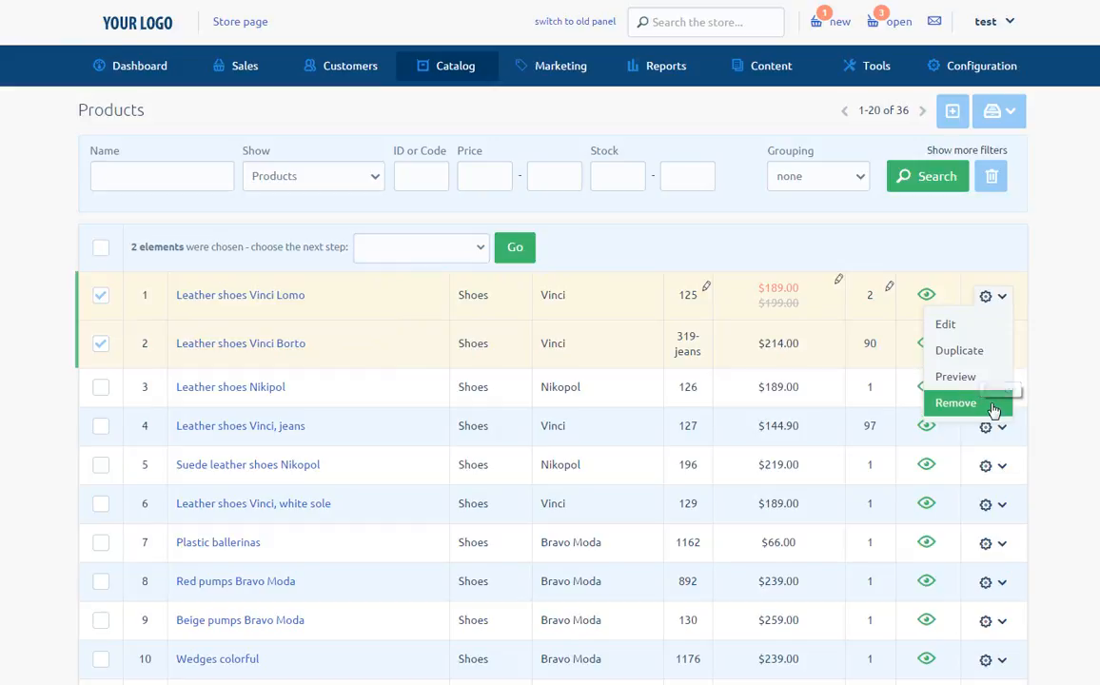
mouse_move(993, 409)
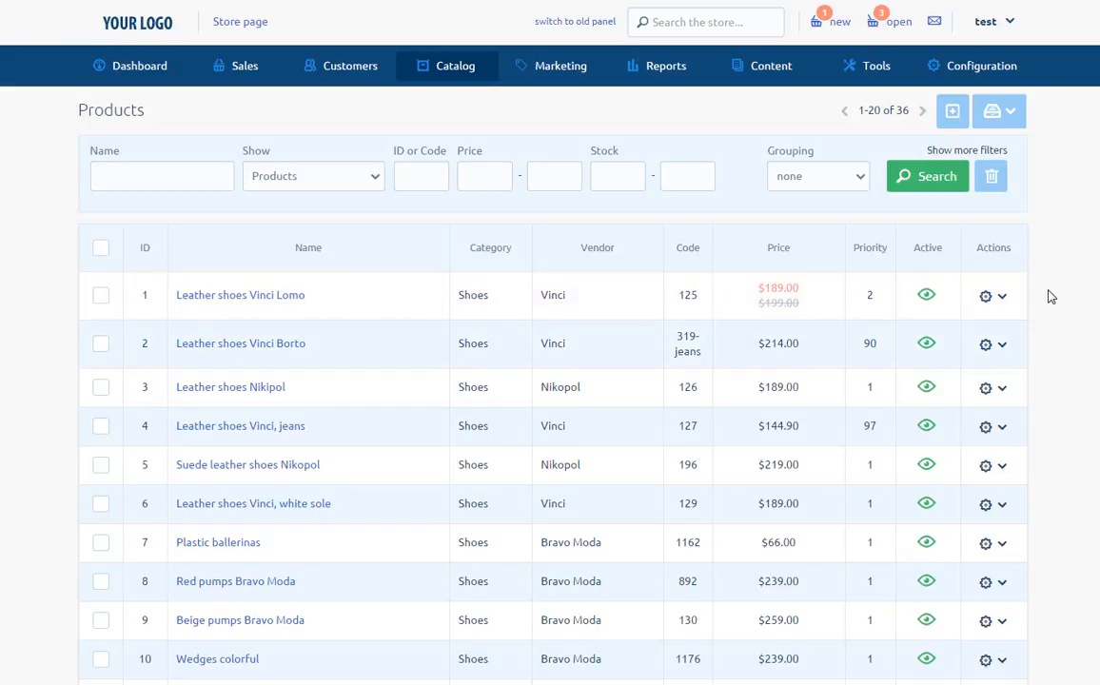
mouse_move(810, 221)
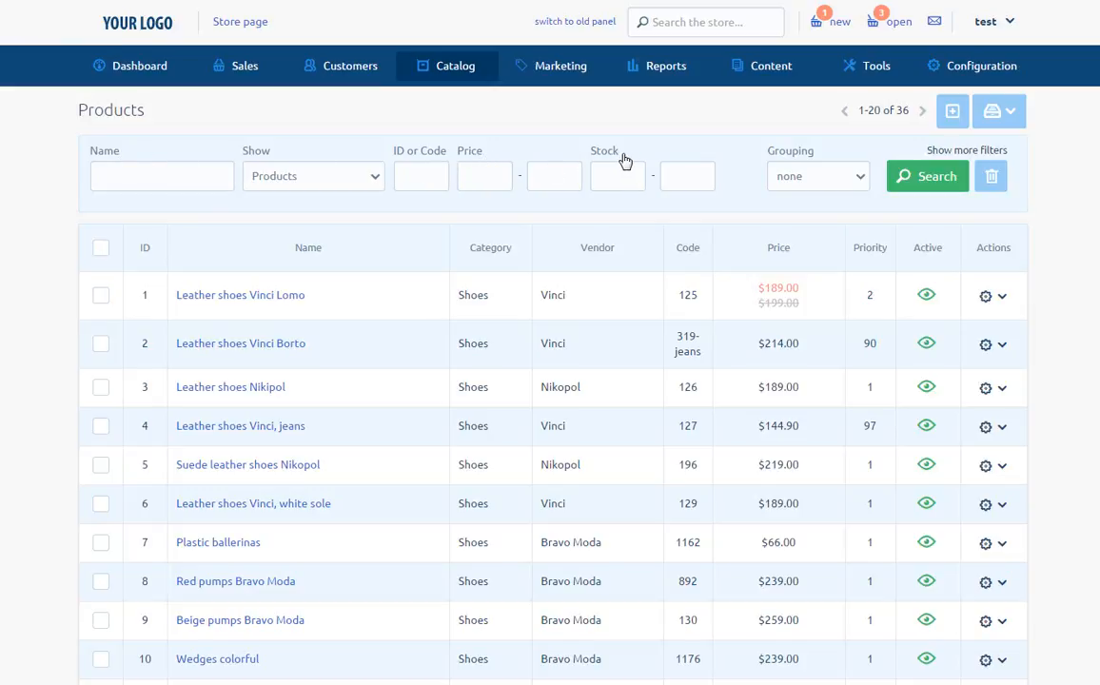
mouse_move(276, 157)
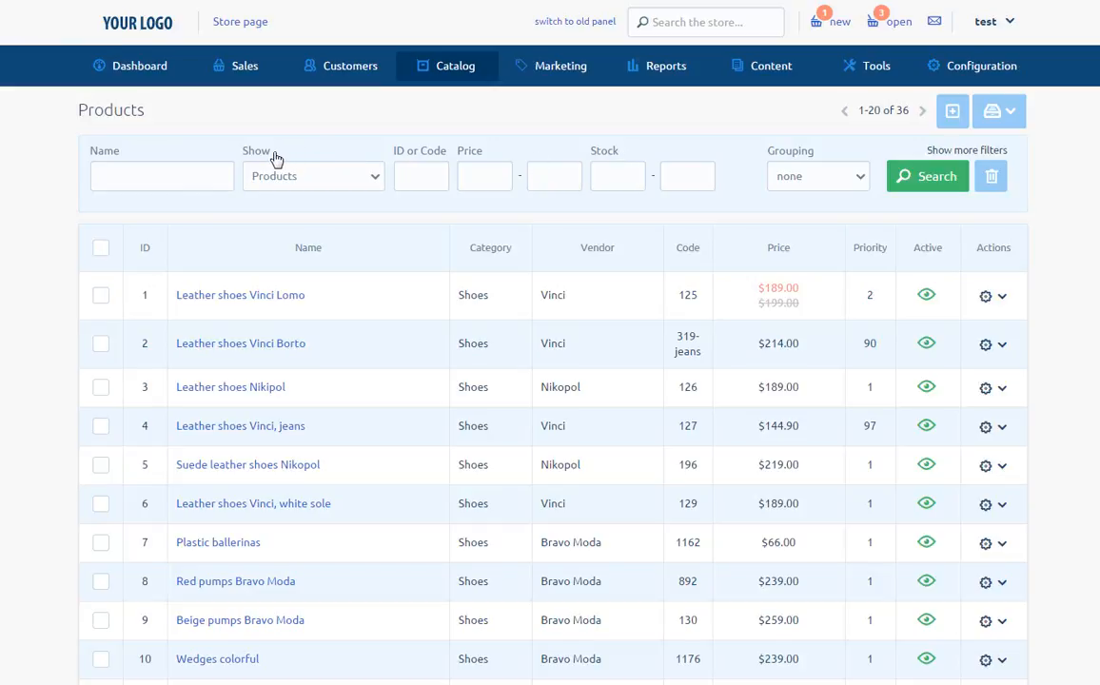
mouse_move(761, 168)
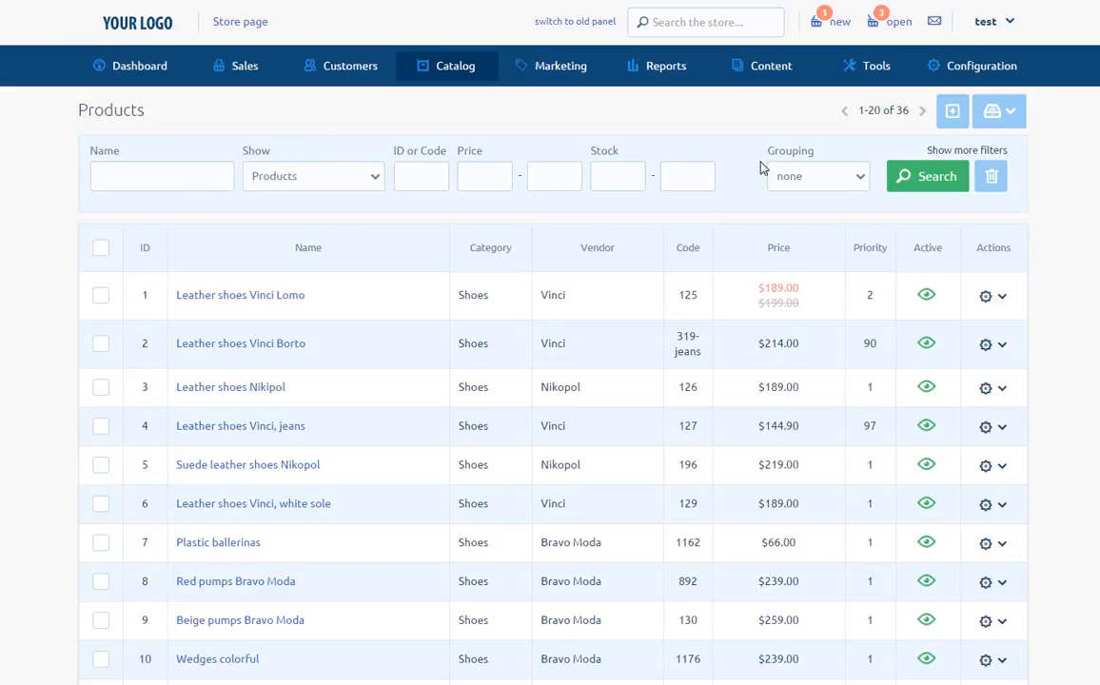
Reveal the extra filters: stock alert, availability, shipping time, category, vendor, home page.
left_click(966, 149)
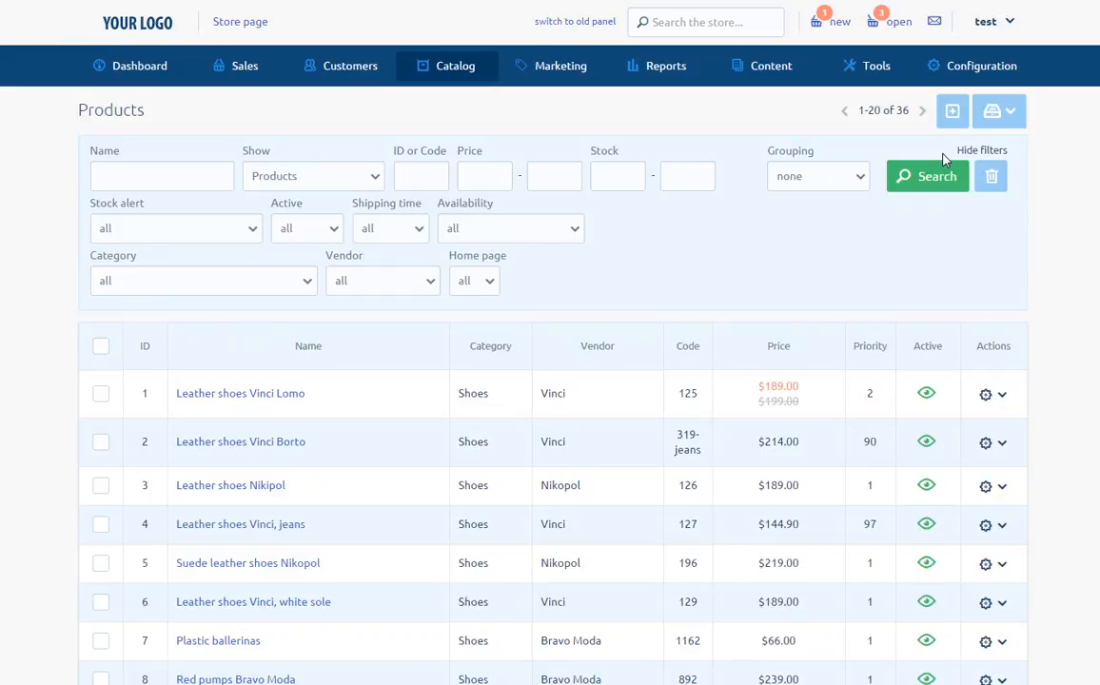
mouse_move(616, 219)
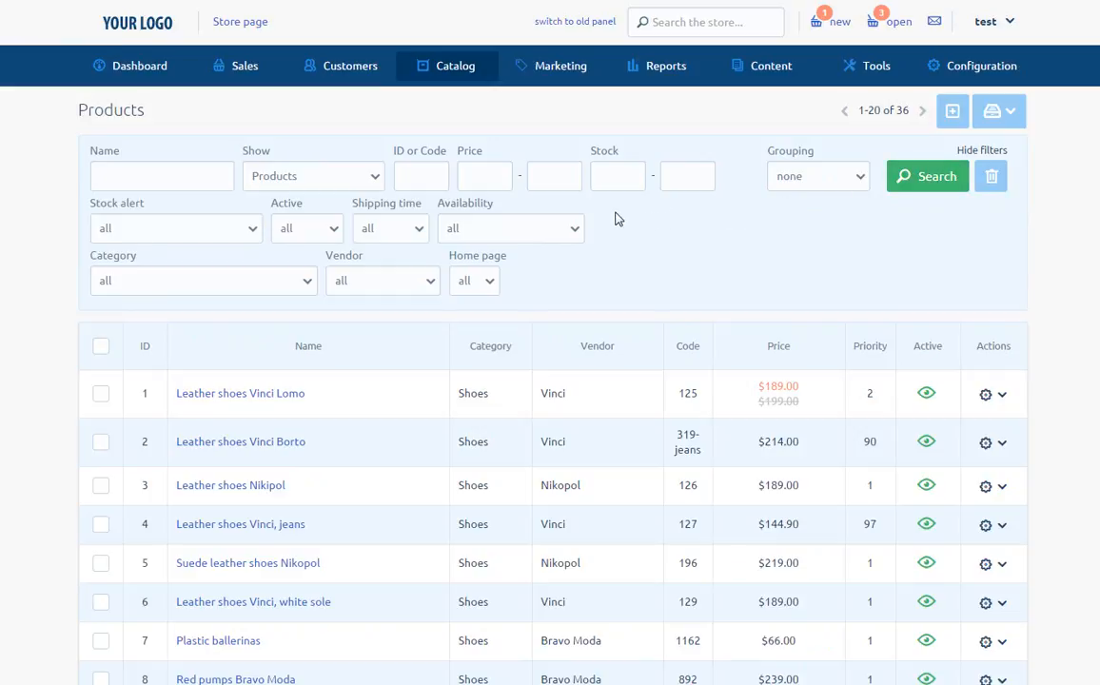
mouse_move(154, 214)
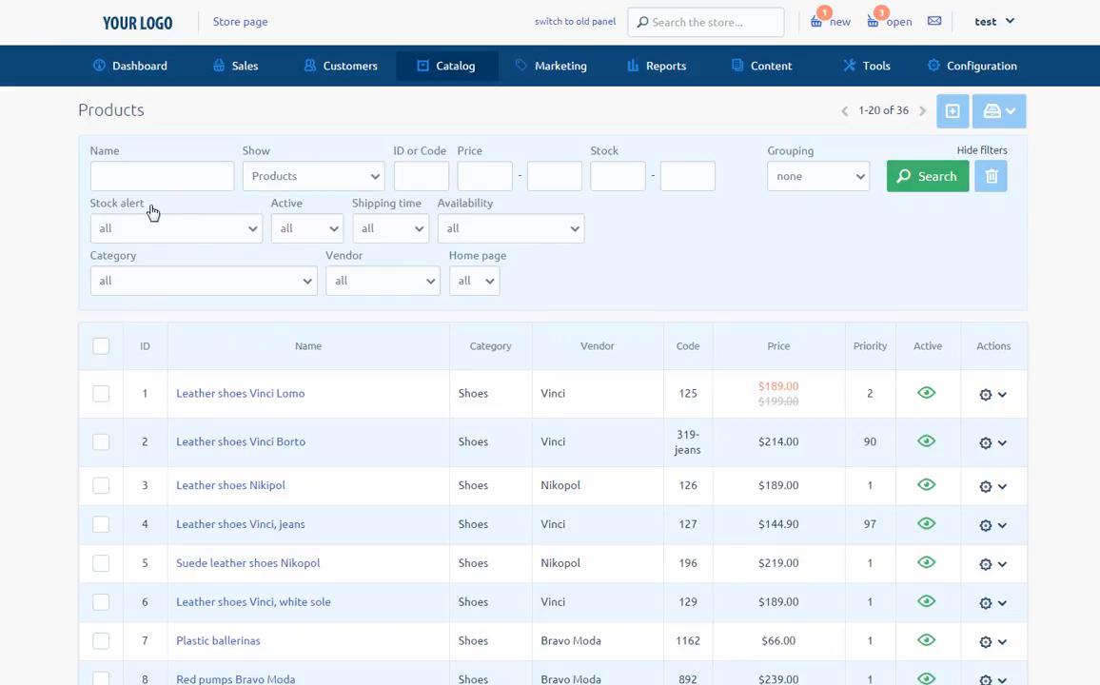
mouse_move(423, 217)
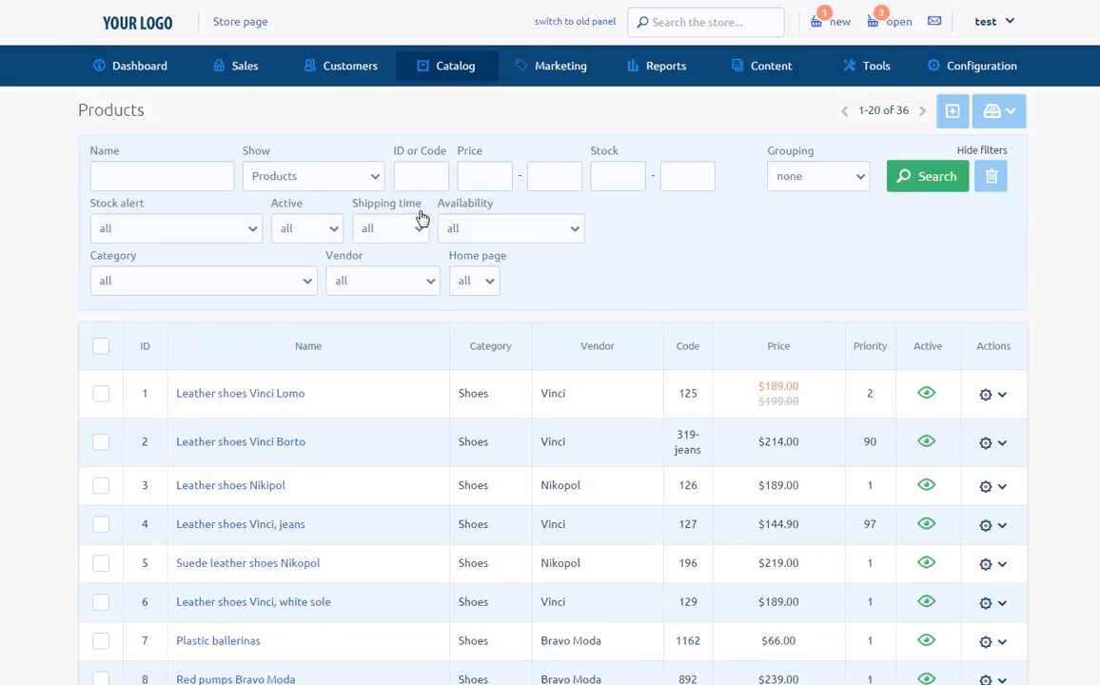
mouse_move(510, 211)
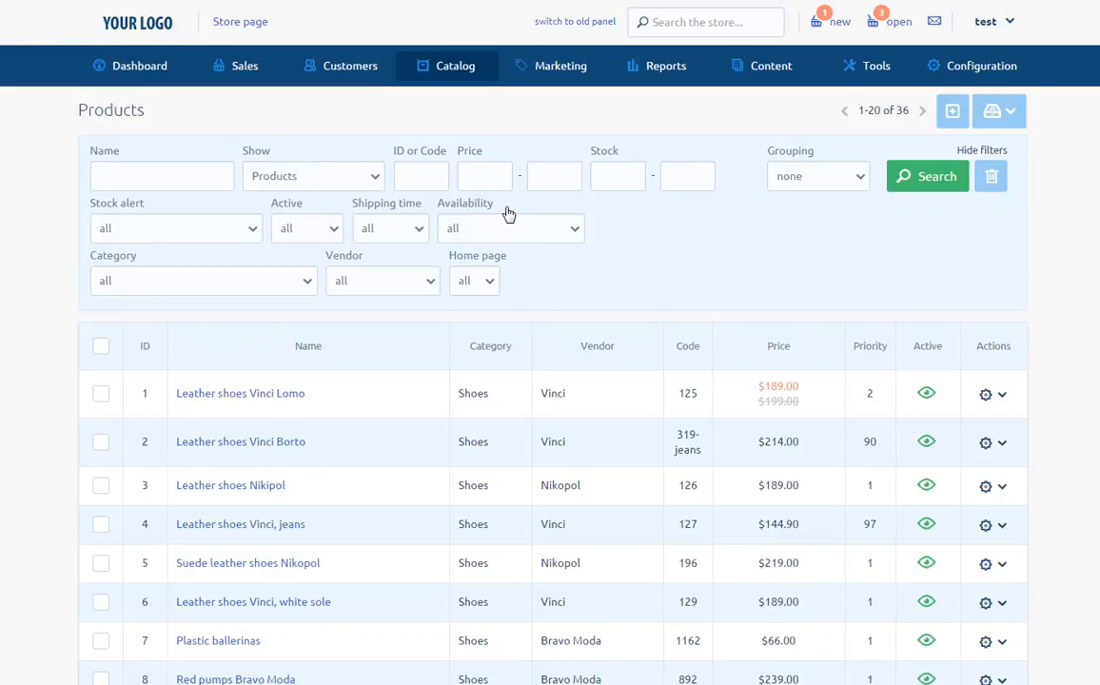
mouse_move(151, 262)
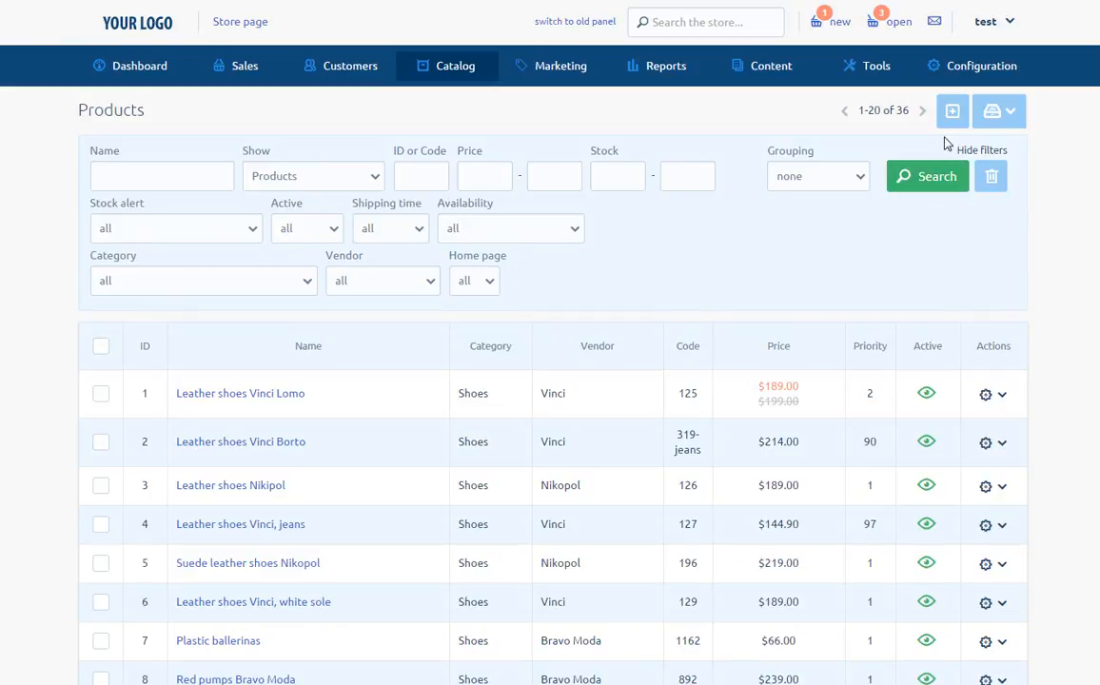
mouse_move(951, 110)
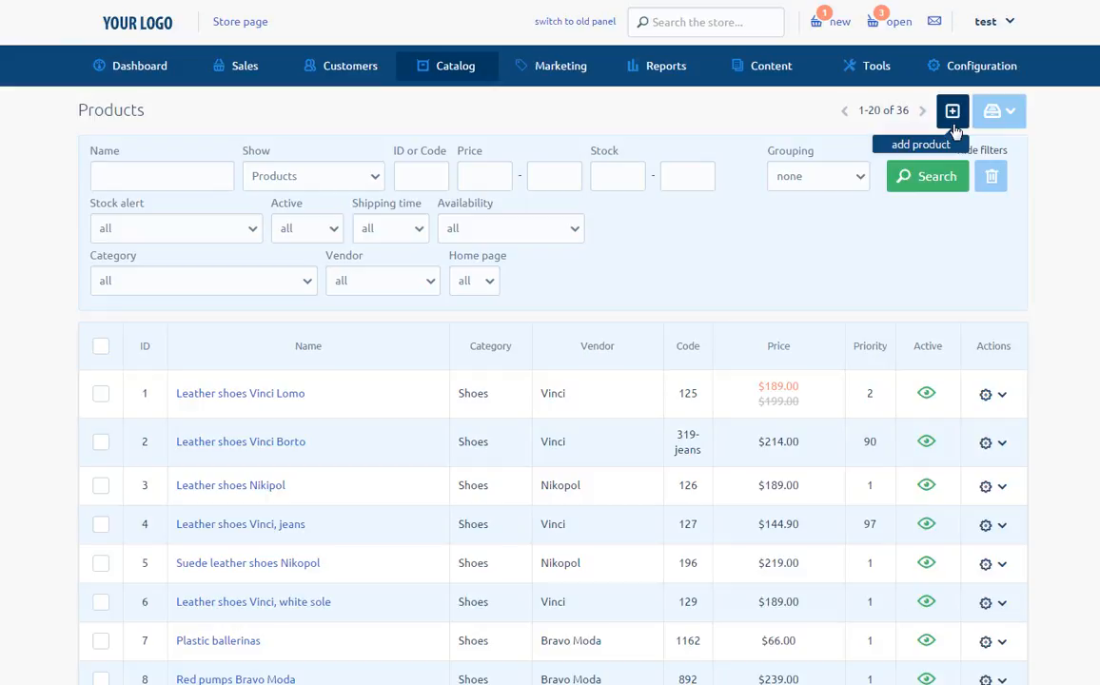
scroll("down", 3)
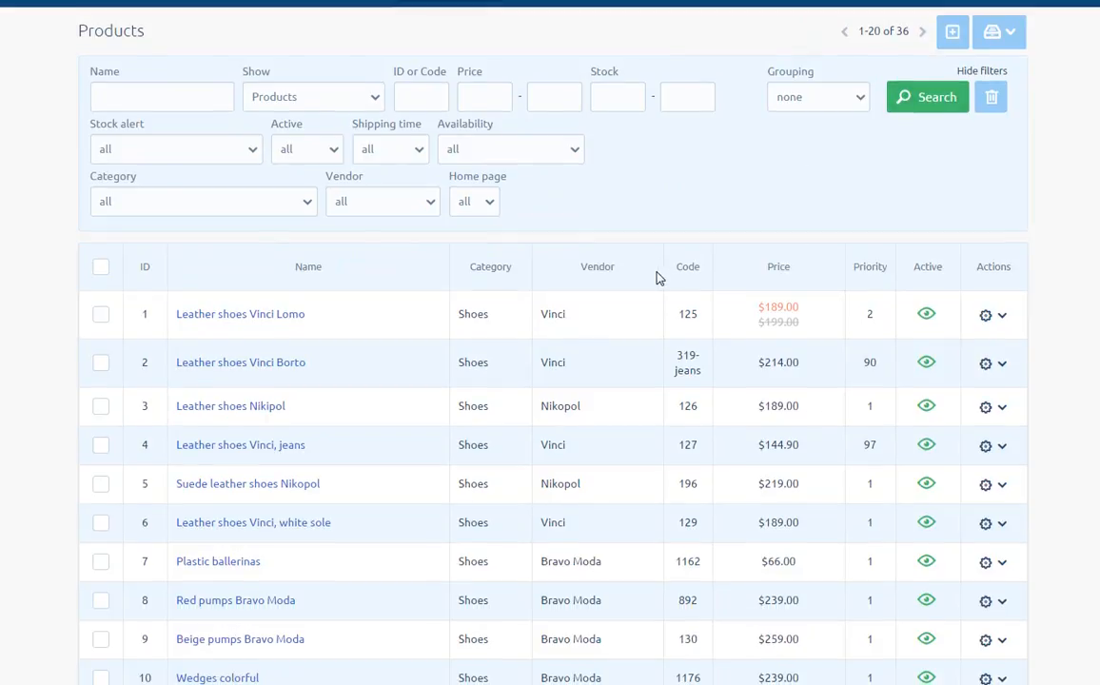
scroll("down", 3)
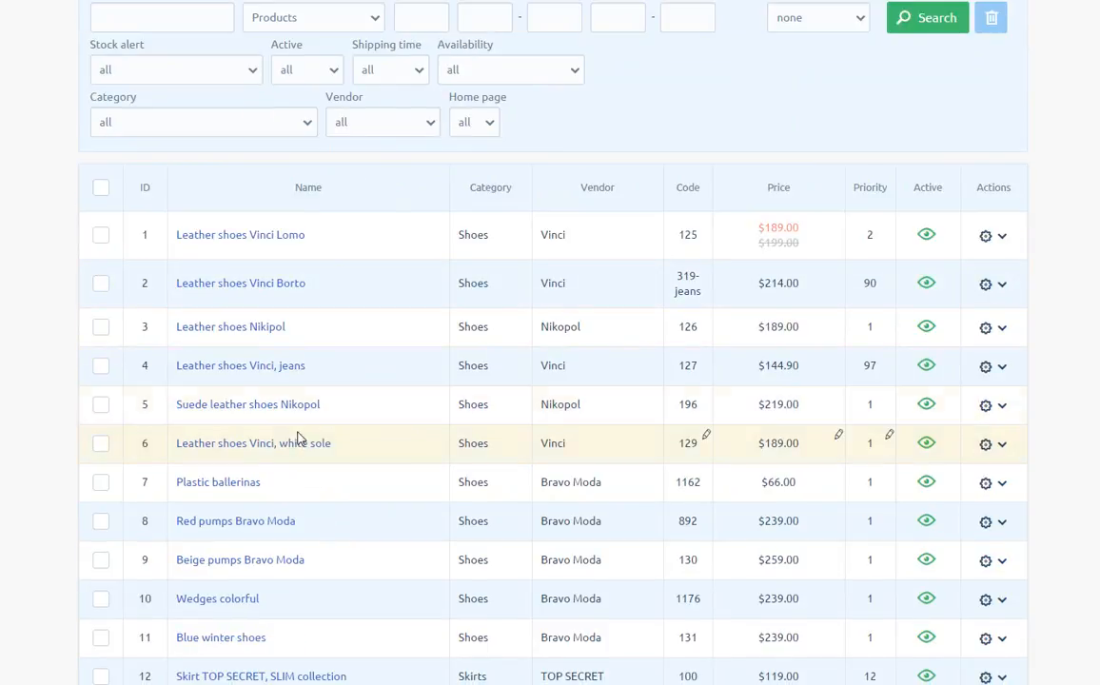
mouse_move(209, 495)
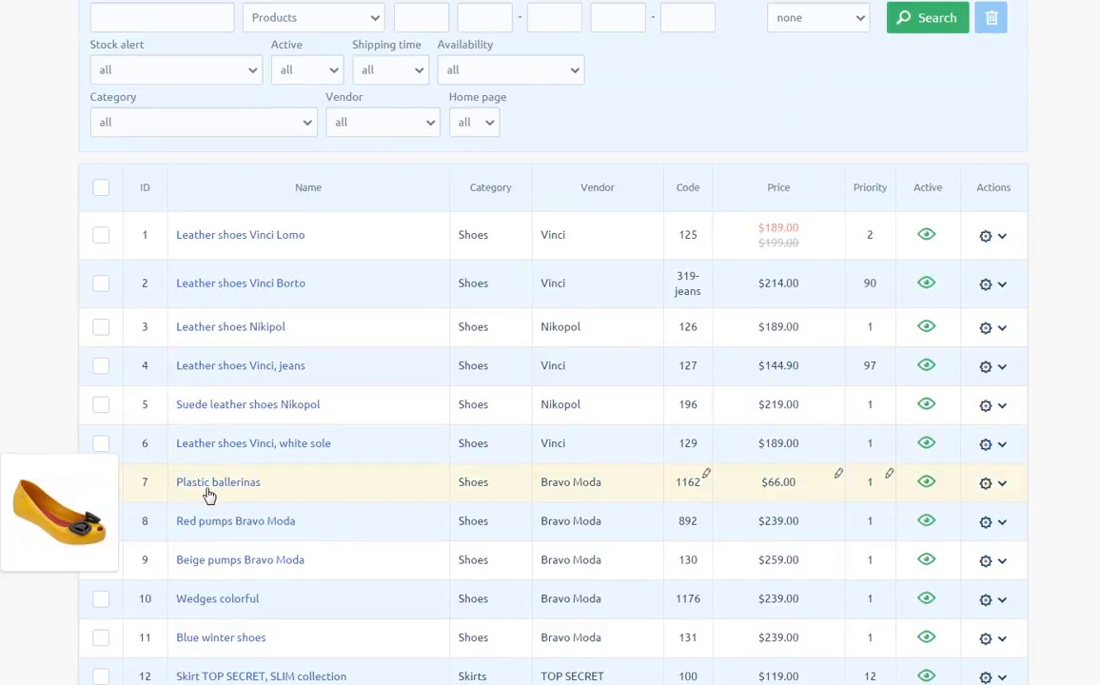
Open the Plastic ballerinas product's edit page on Basic information.
left_click(216, 482)
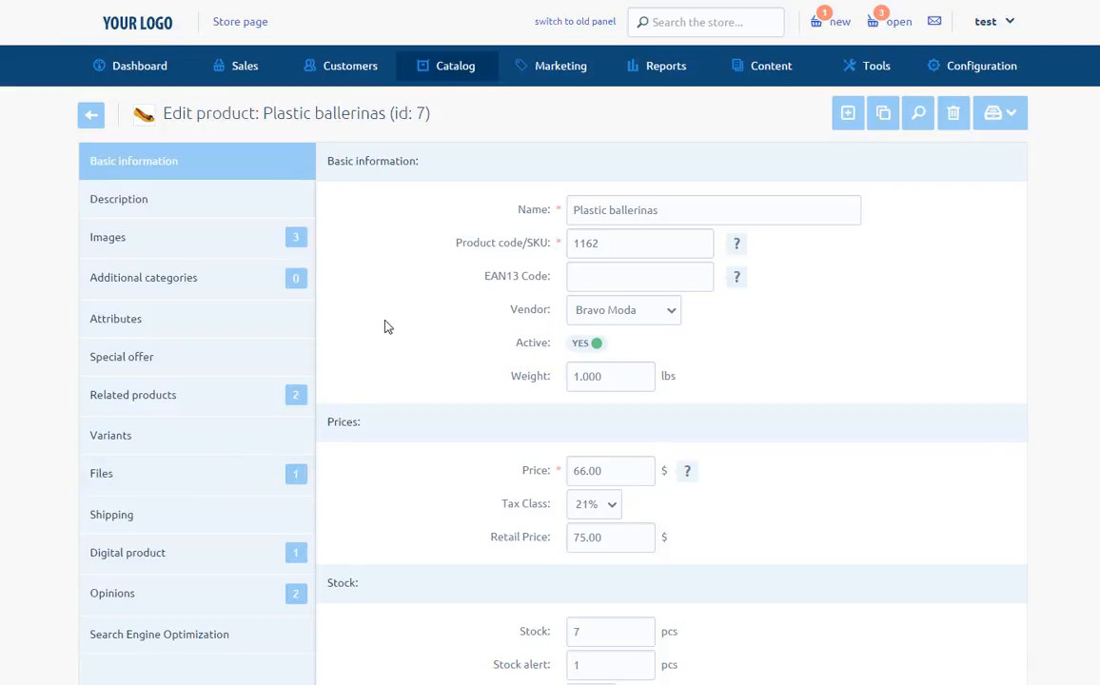
mouse_move(354, 295)
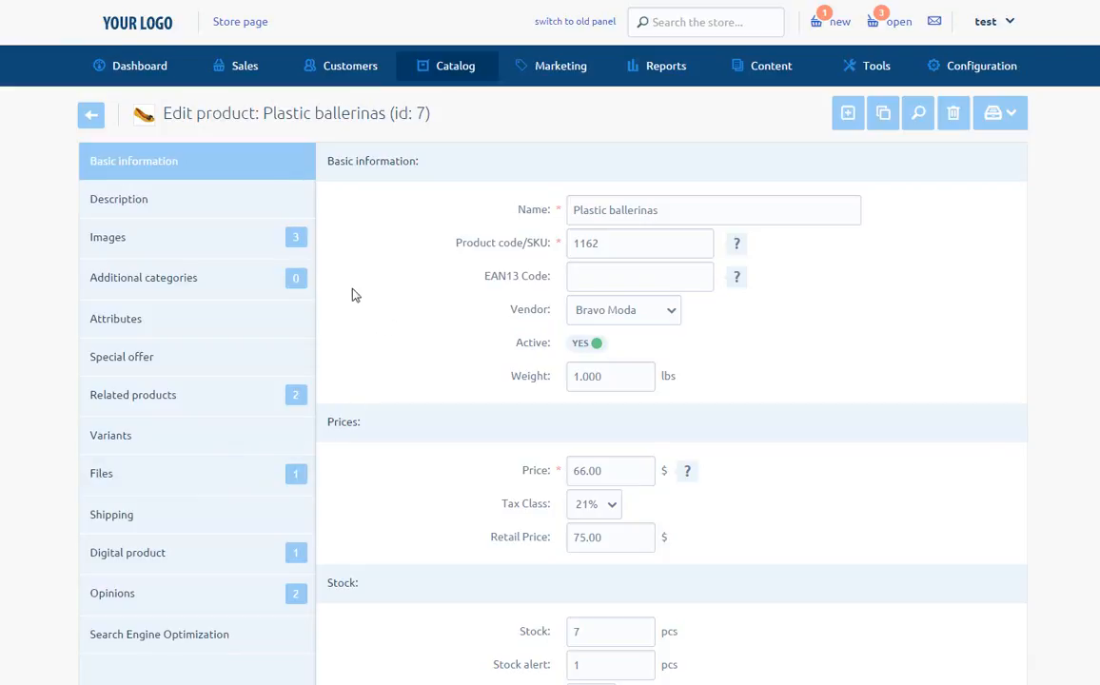
mouse_move(255, 179)
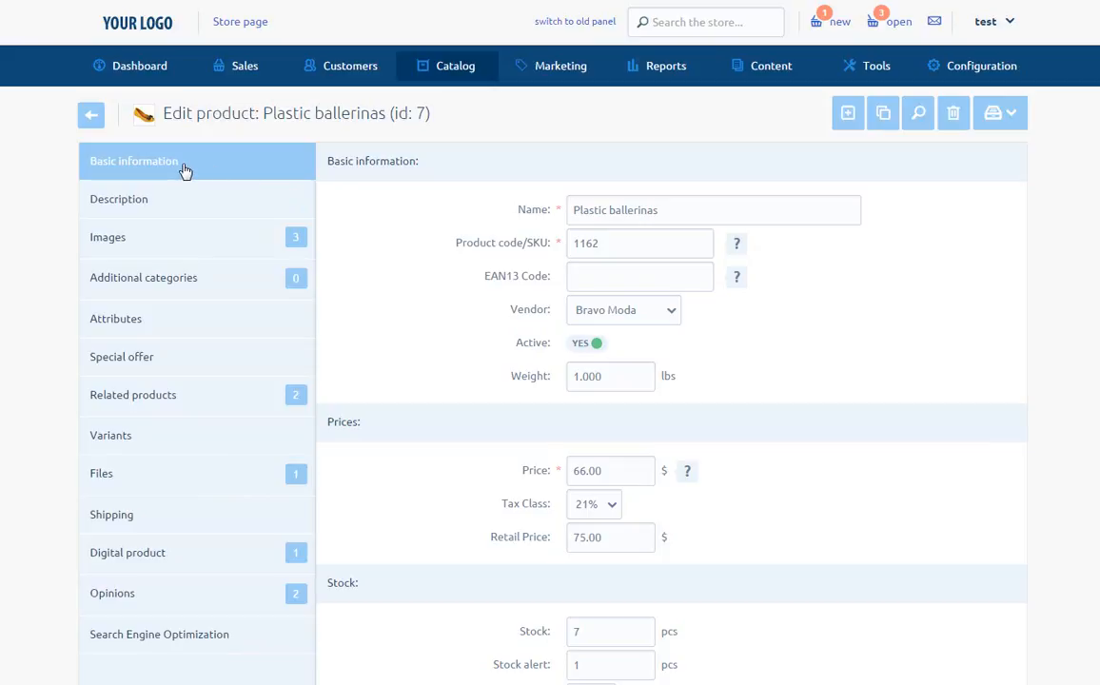
mouse_move(447, 226)
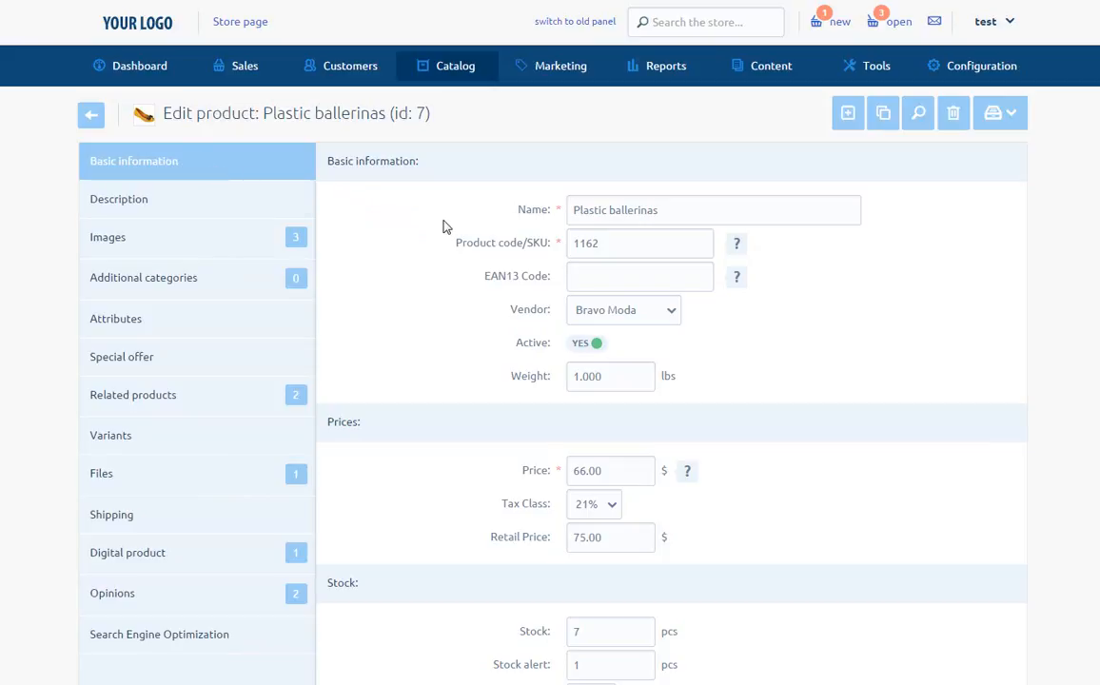
mouse_move(510, 223)
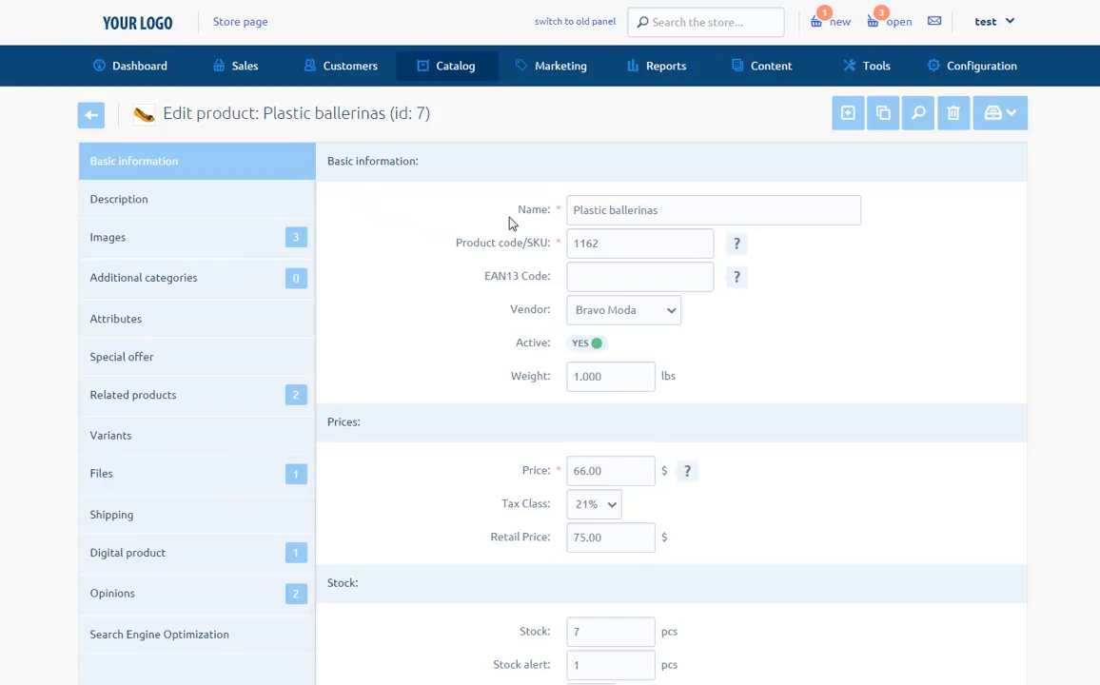
mouse_move(535, 229)
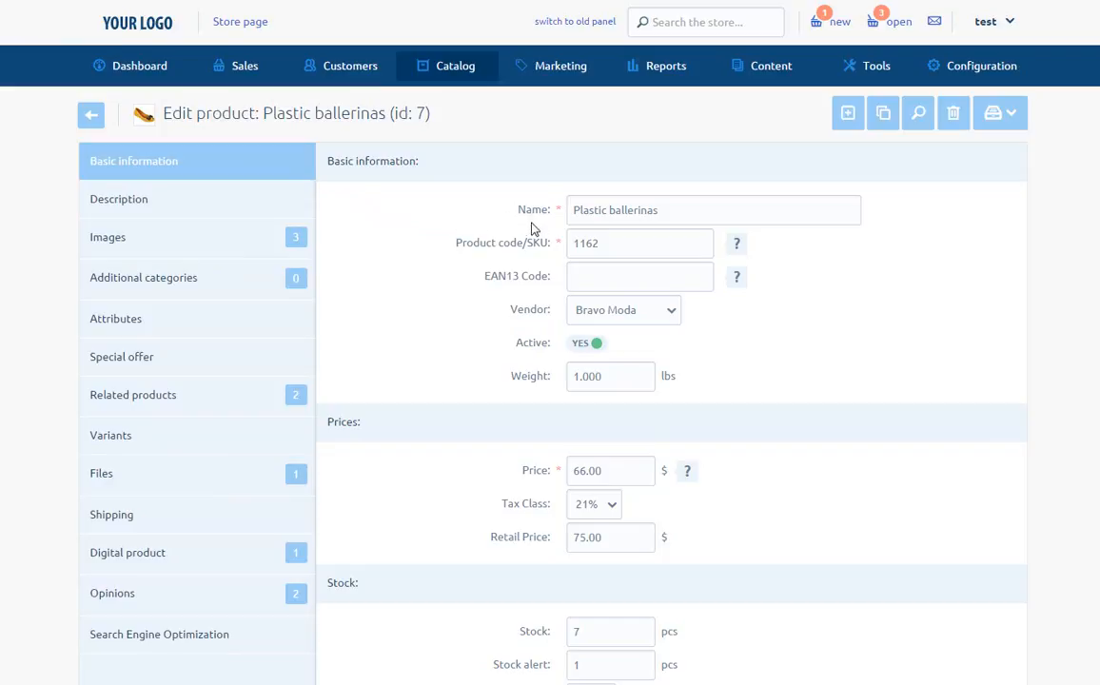
mouse_move(538, 261)
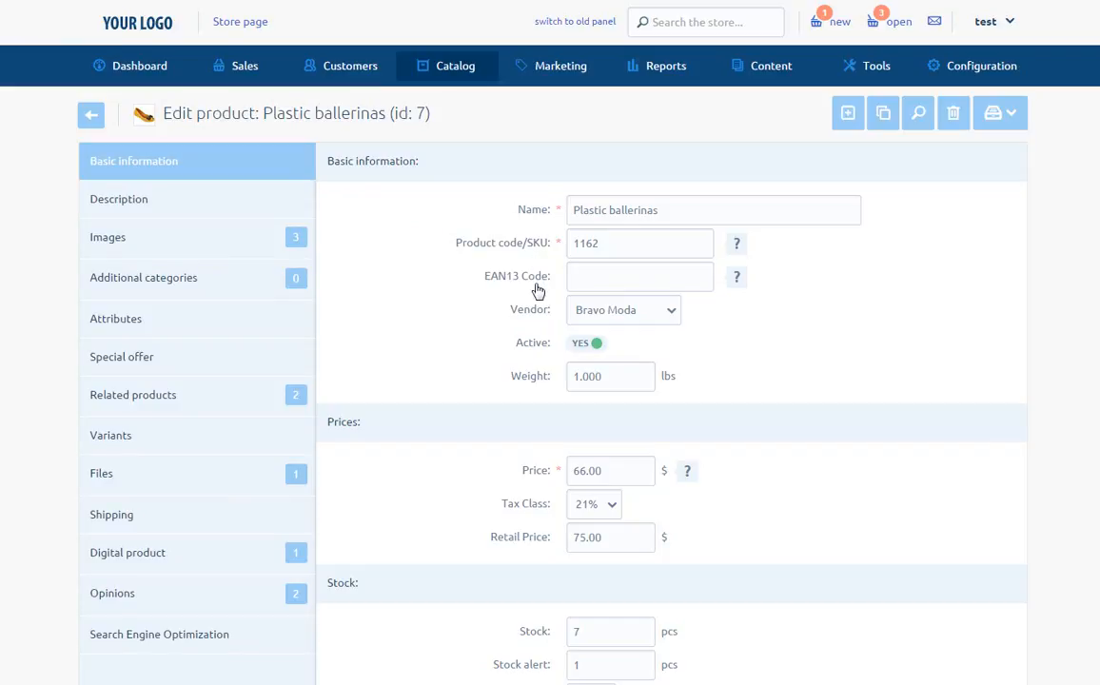
mouse_move(537, 300)
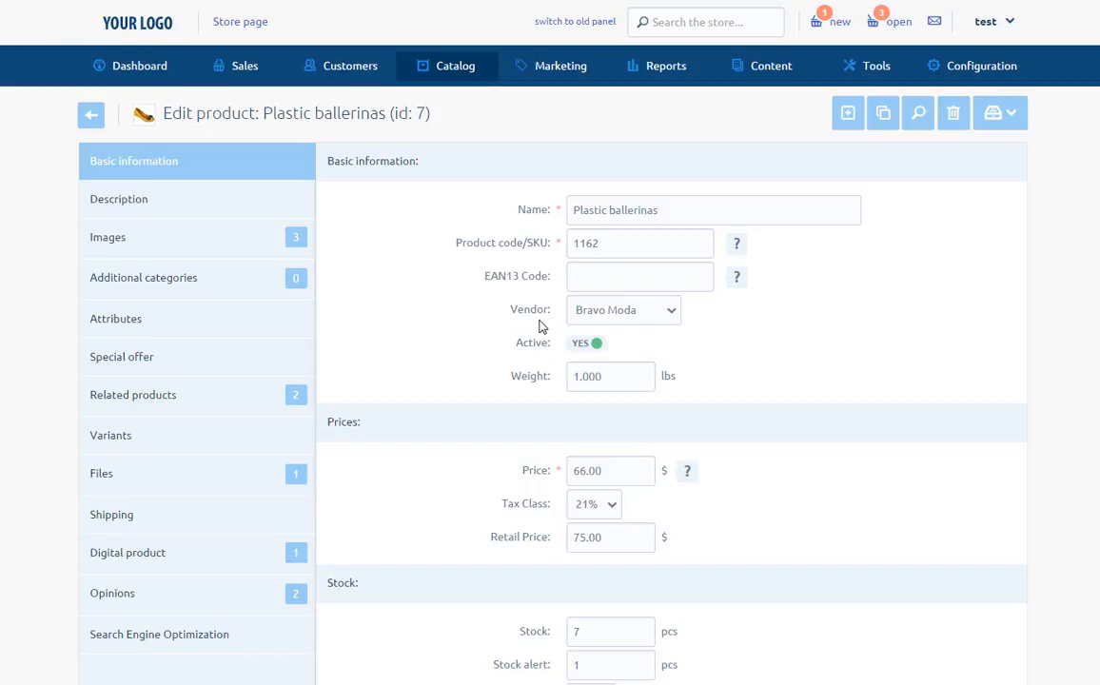
mouse_move(544, 377)
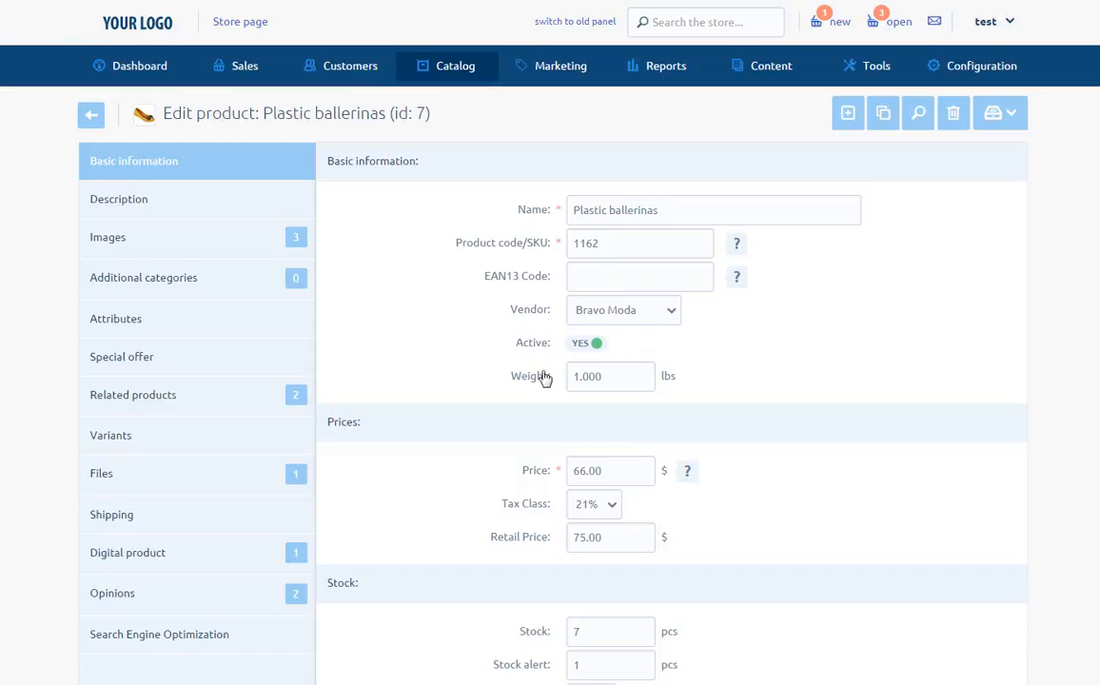
mouse_move(548, 487)
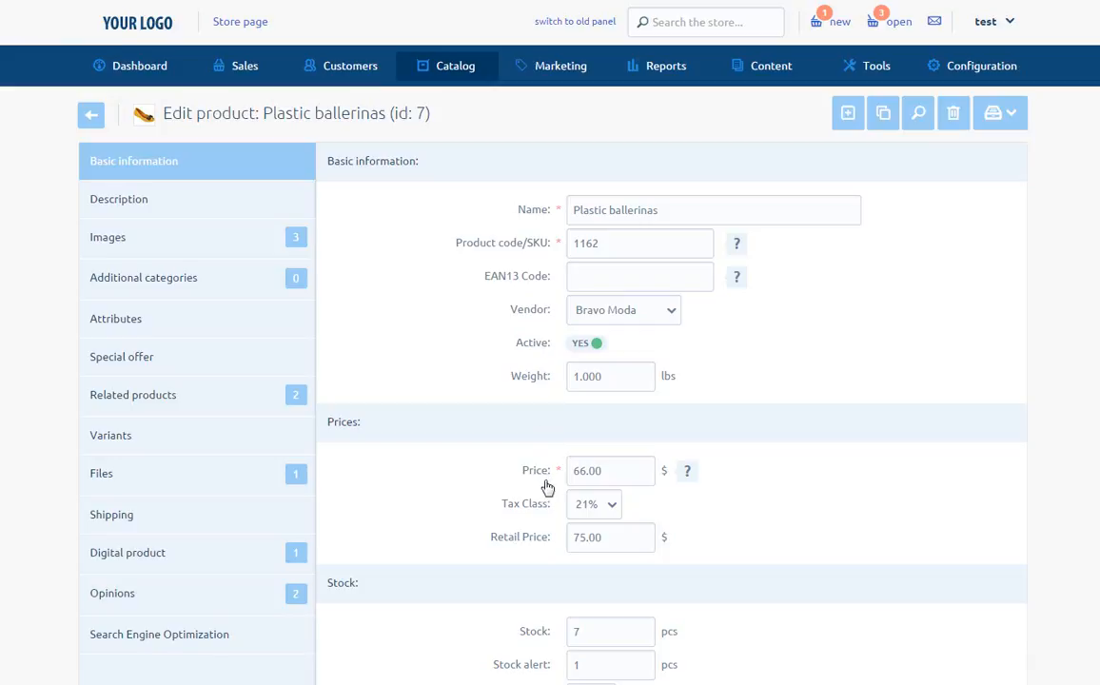
mouse_move(541, 525)
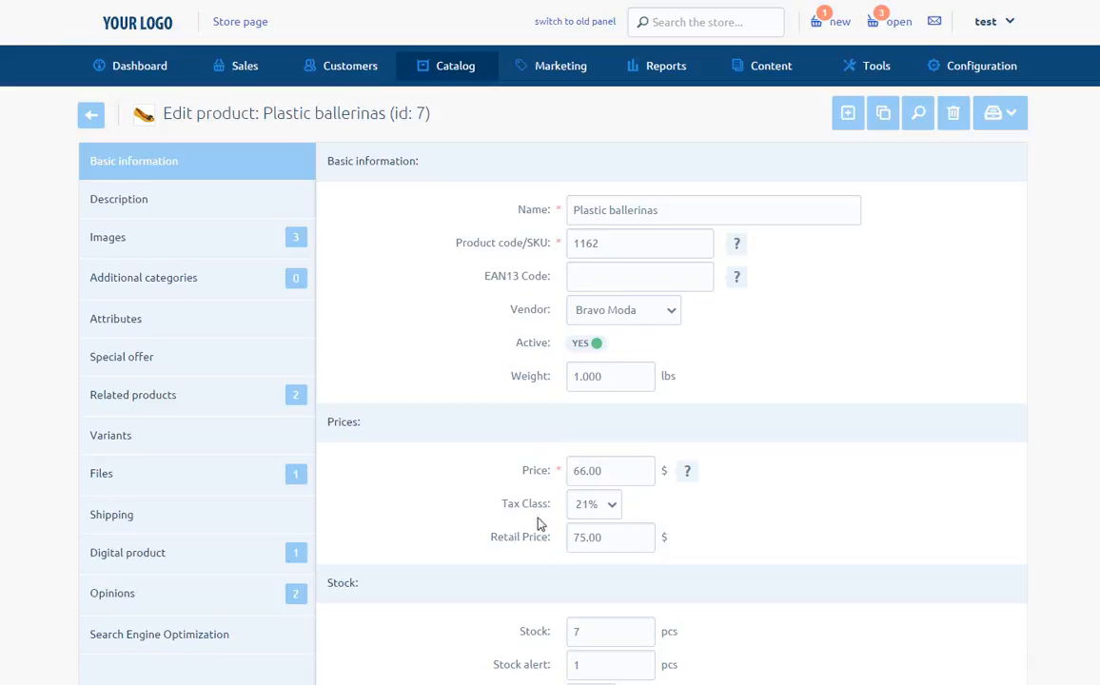
scroll("down", 3)
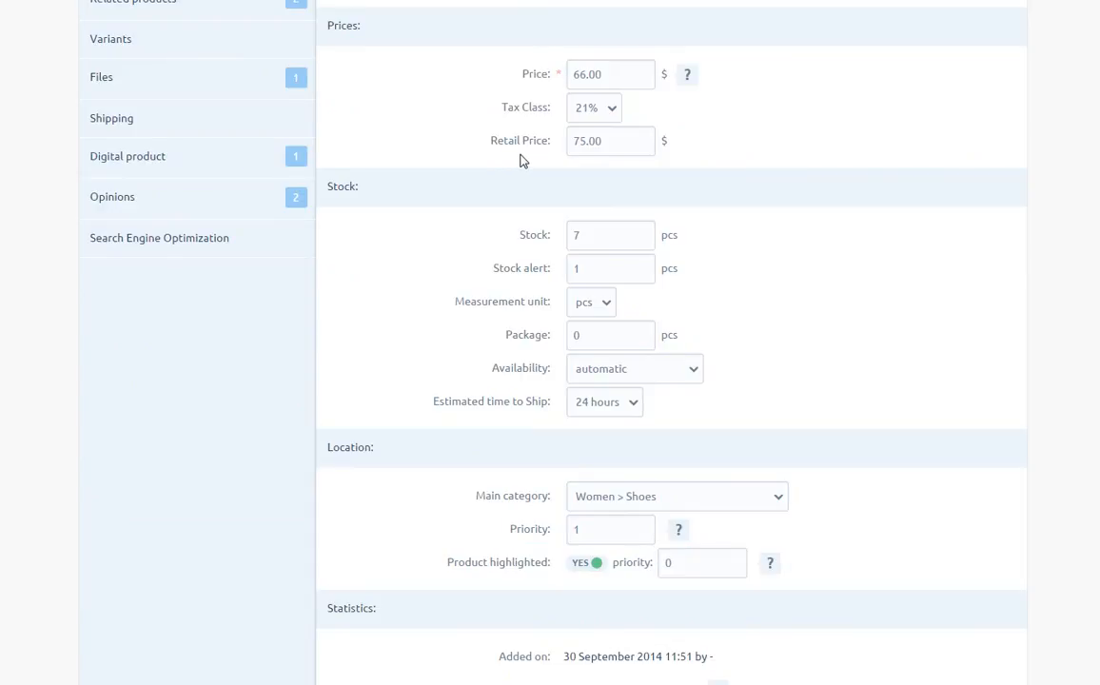
mouse_move(531, 259)
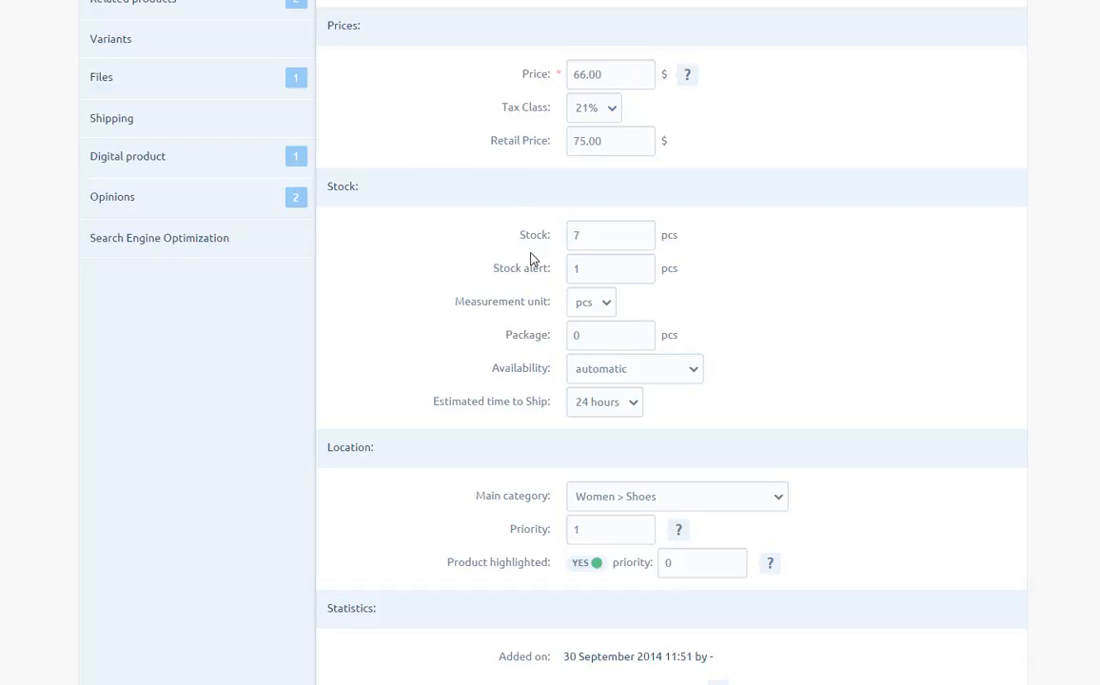
mouse_move(540, 316)
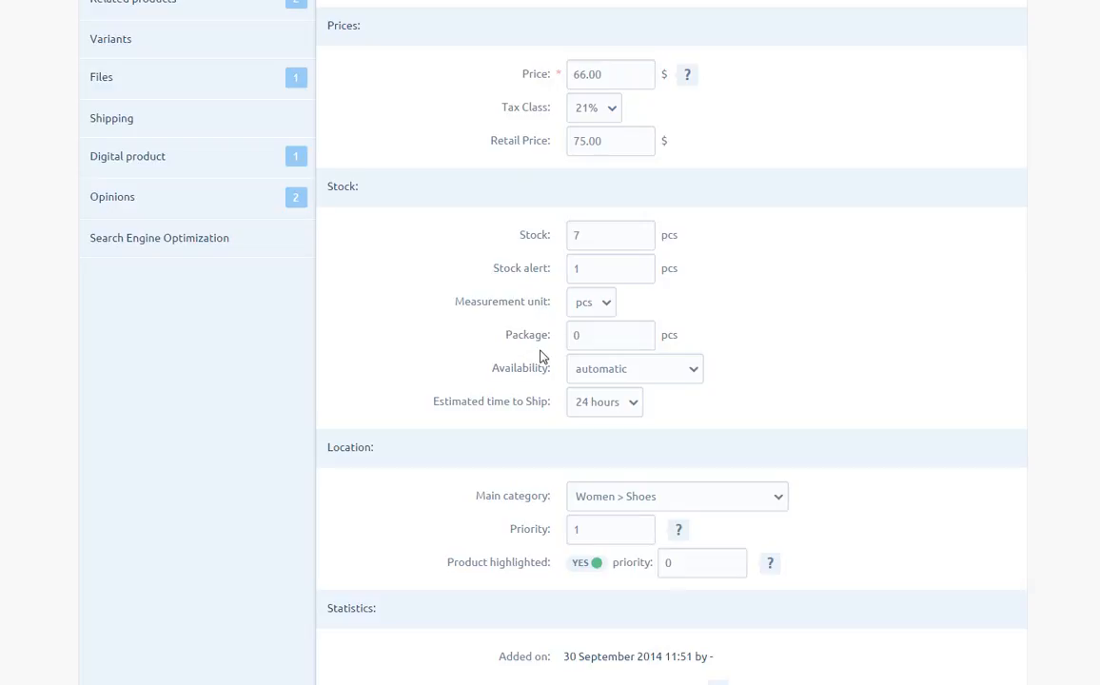
mouse_move(541, 399)
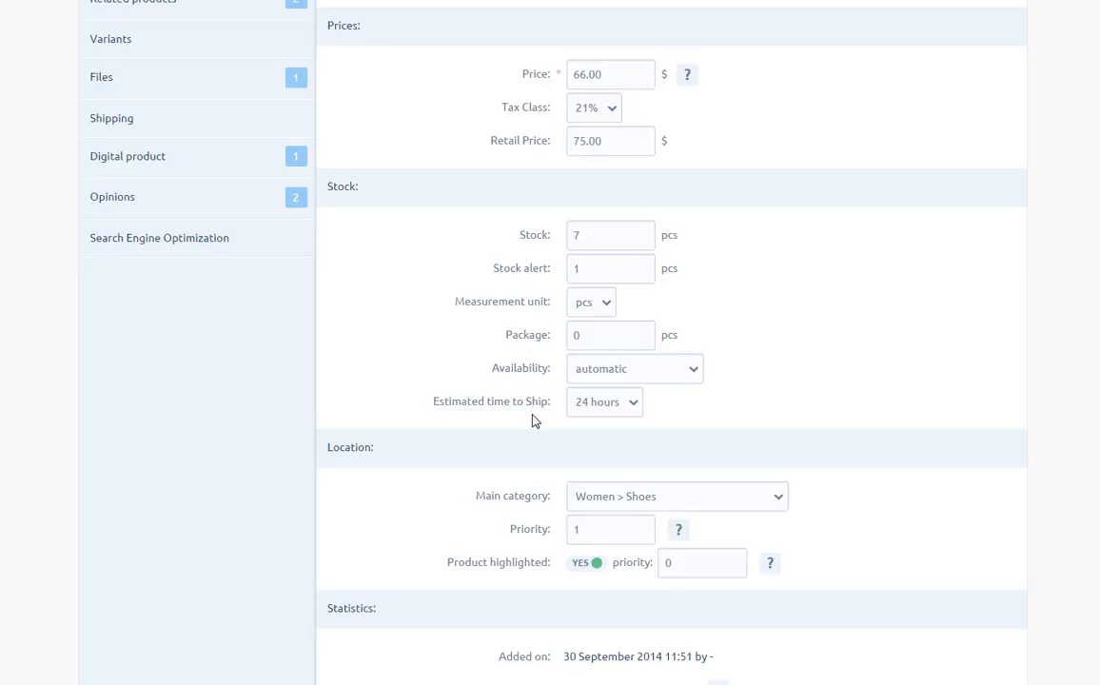
scroll("down", 3)
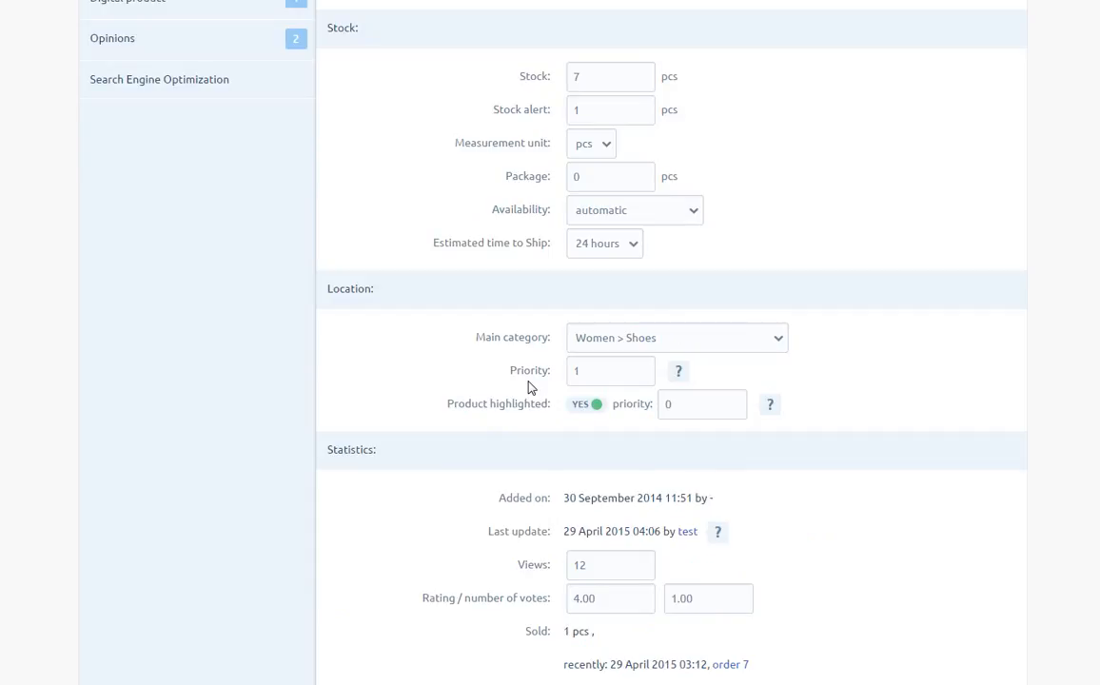
mouse_move(532, 420)
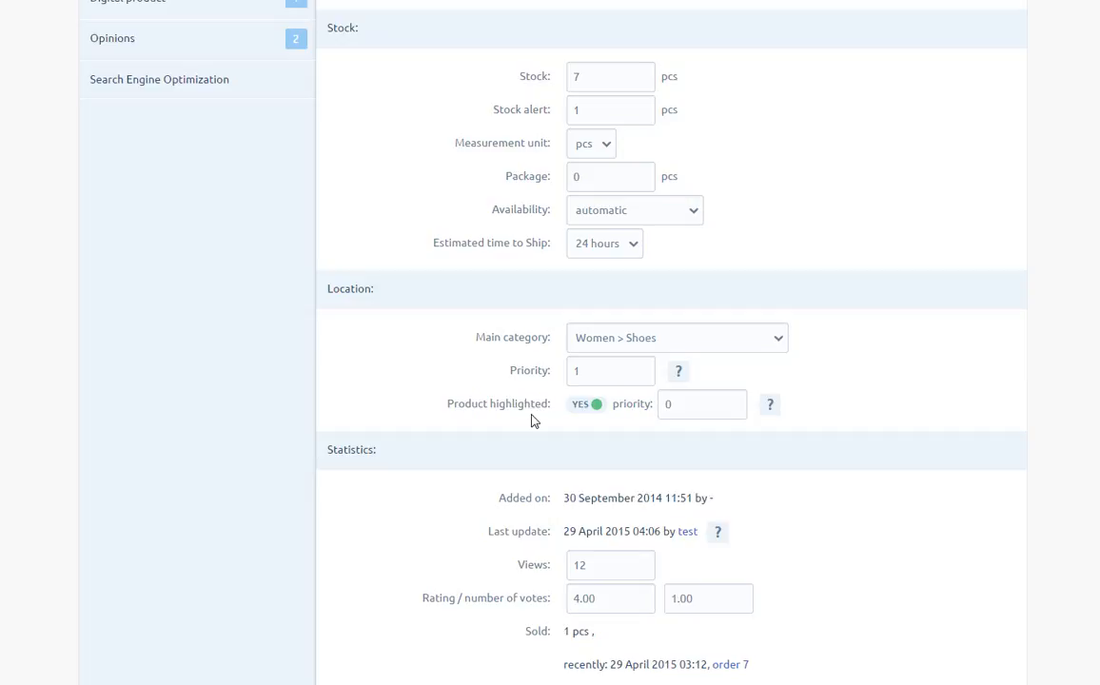
scroll("down", 3)
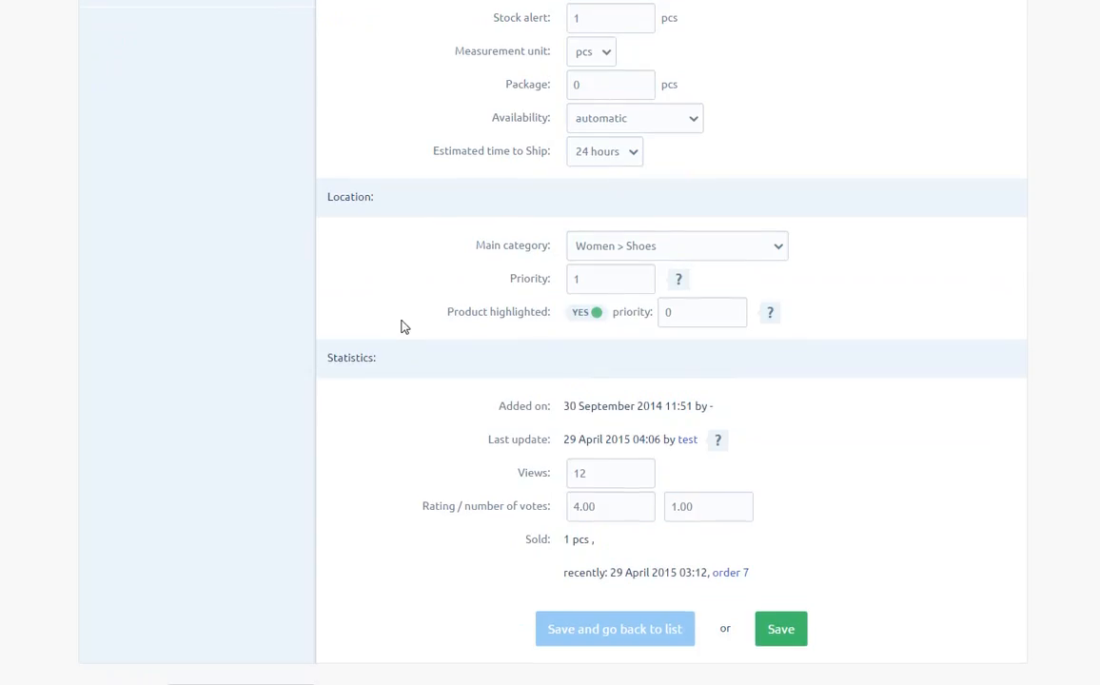
mouse_move(371, 371)
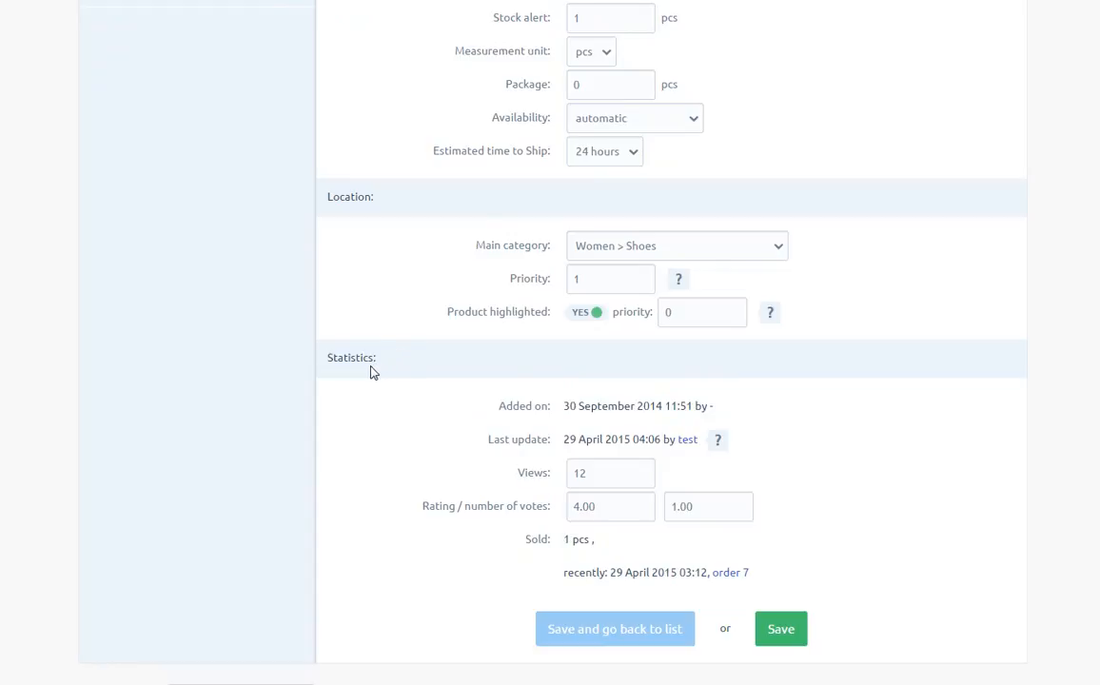
mouse_move(464, 455)
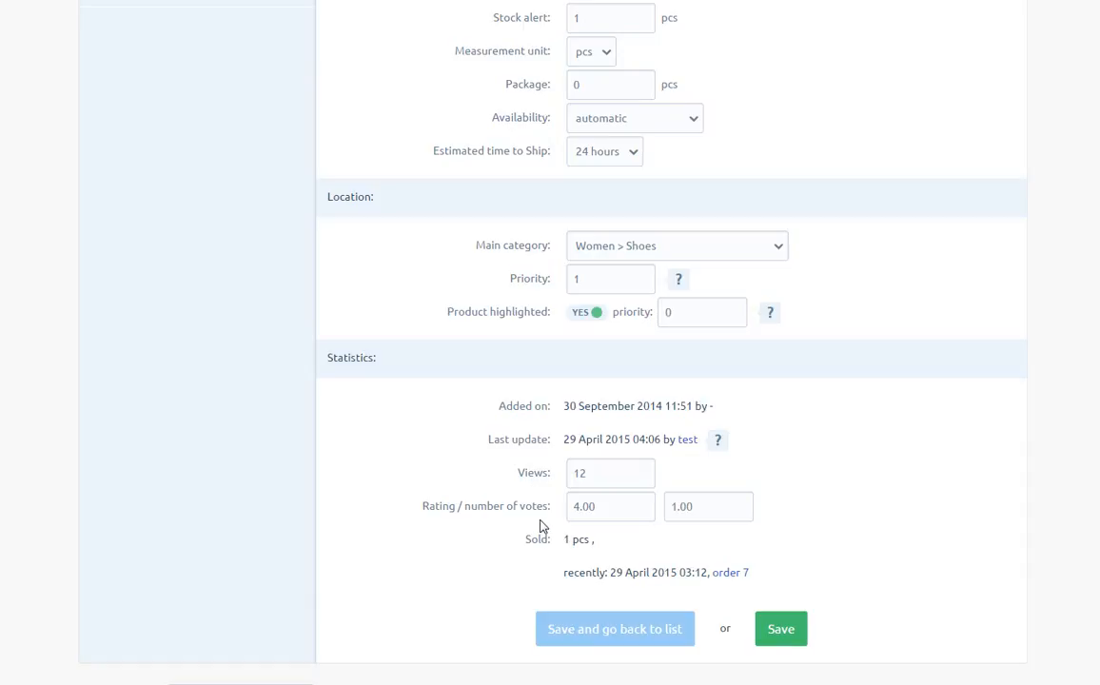
mouse_move(563, 544)
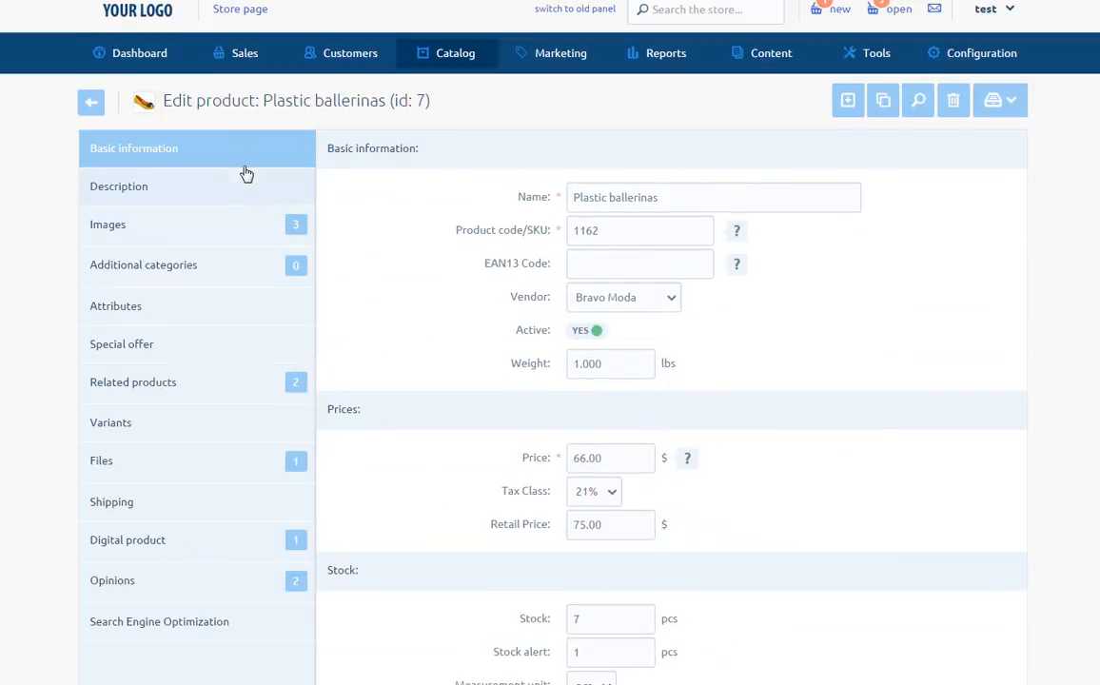
Show the short and full descriptions of Plastic ballerinas.
left_click(118, 187)
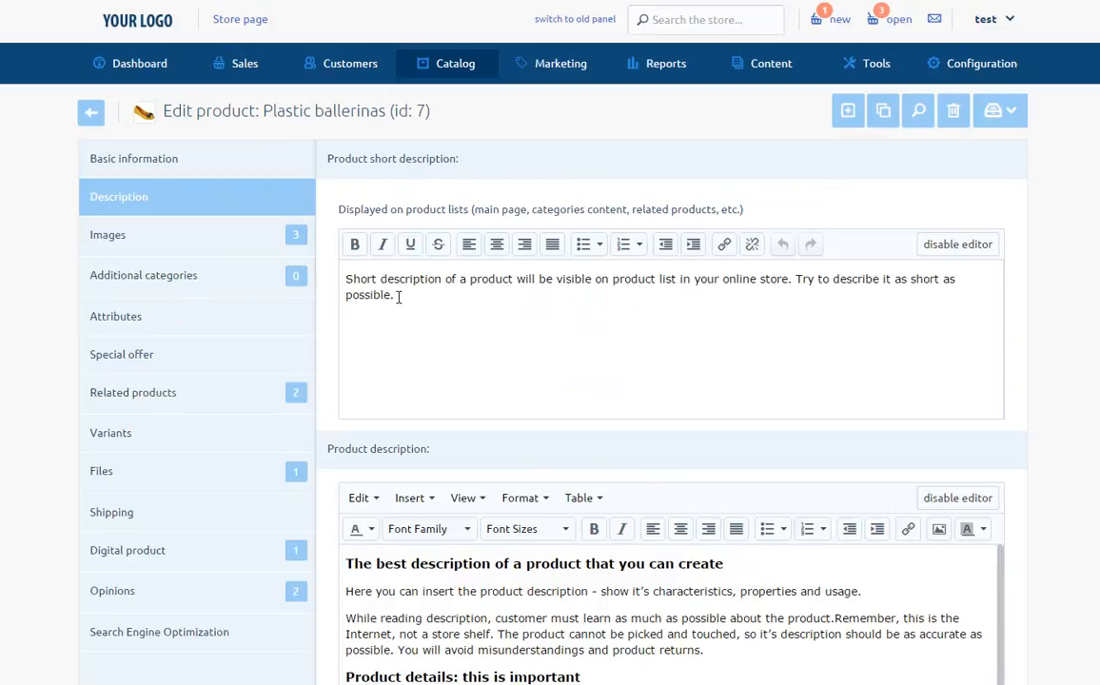
mouse_move(479, 400)
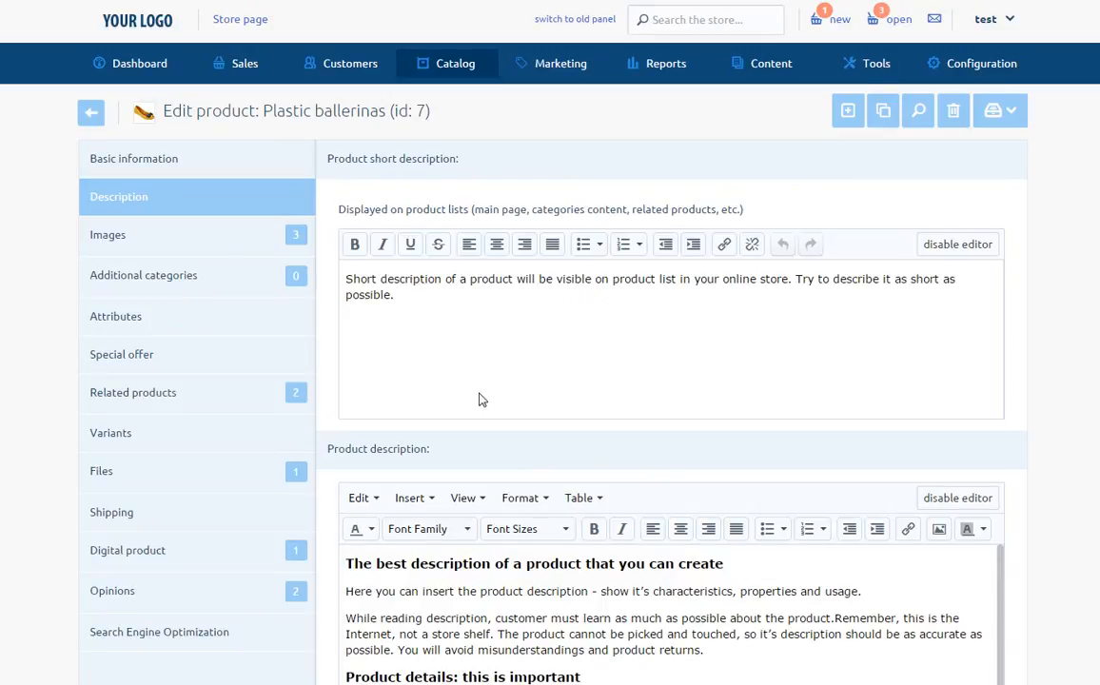
mouse_move(433, 460)
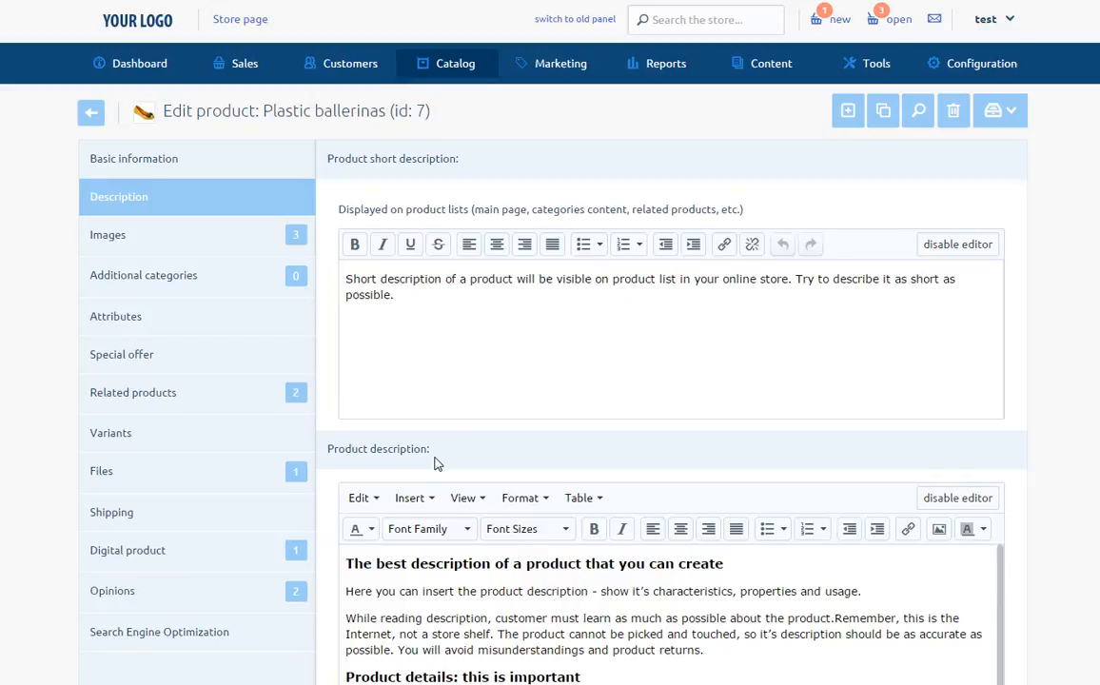
mouse_move(440, 430)
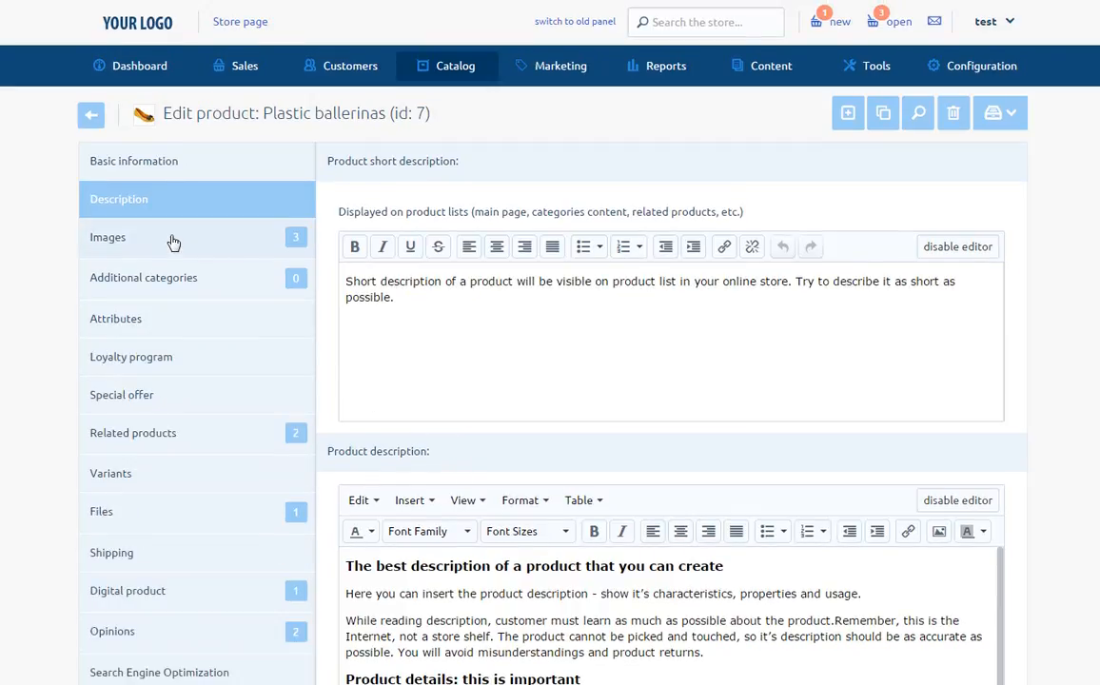
Show the product images and toggle the black ballerina image's visibility off and back on.
left_click(107, 236)
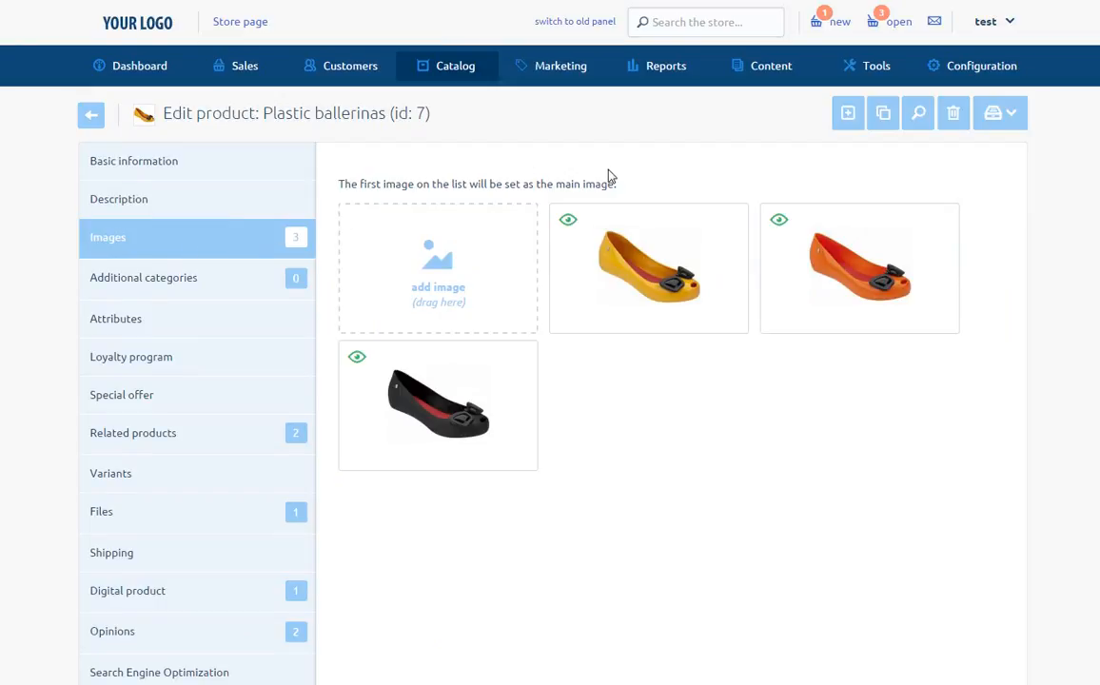
mouse_move(619, 171)
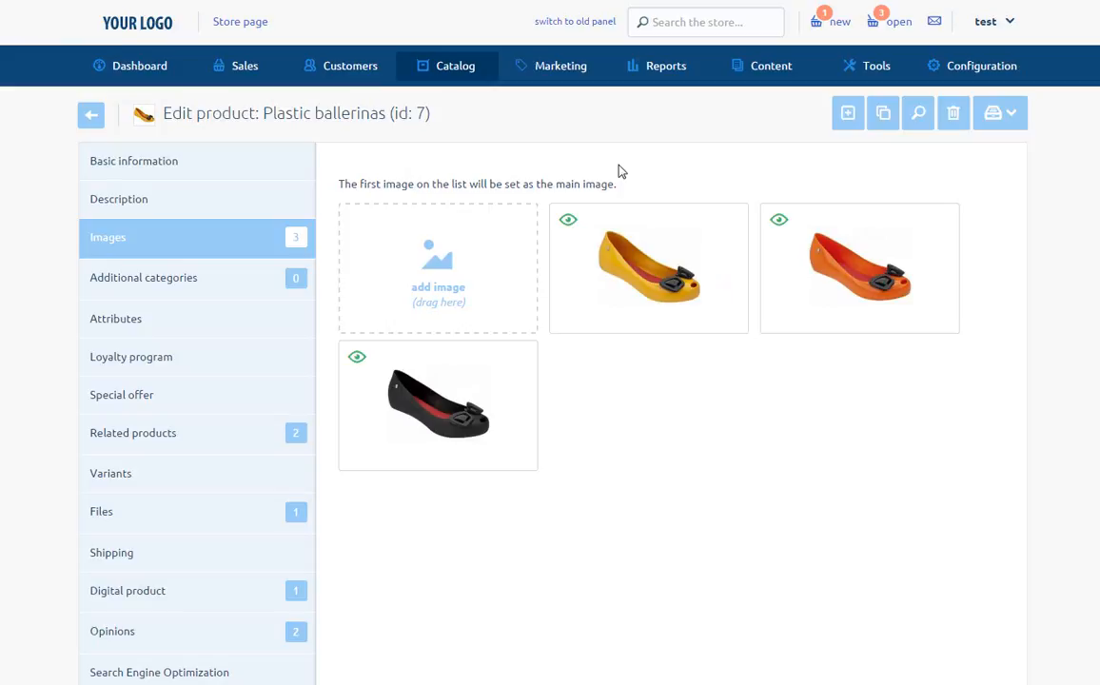
mouse_move(652, 177)
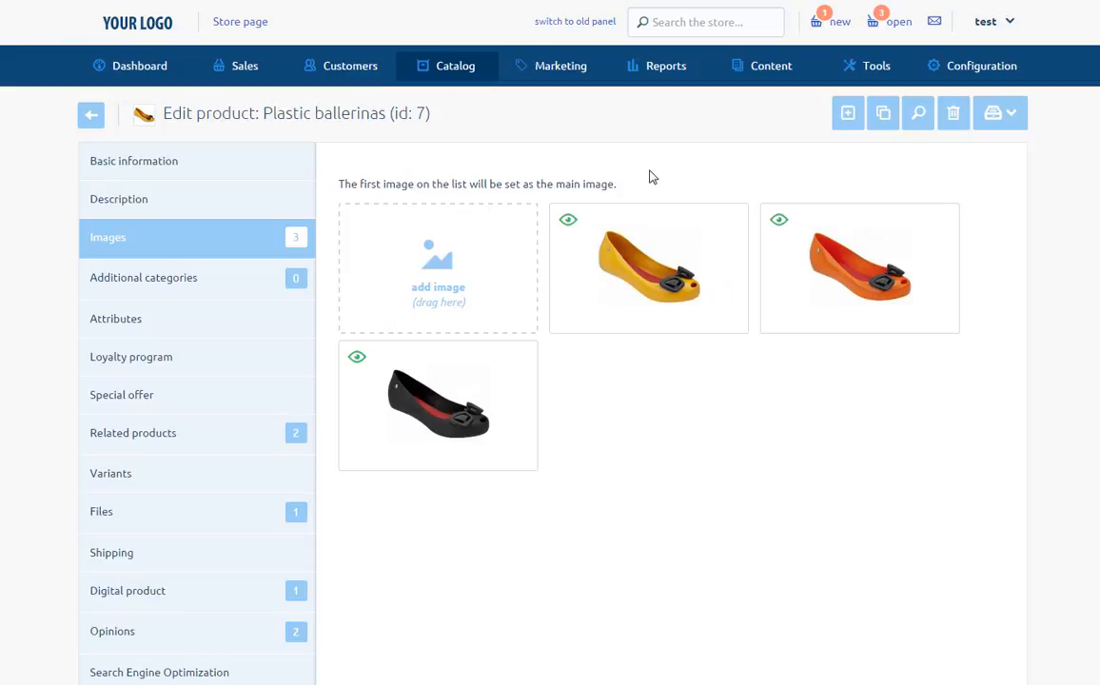
mouse_move(442, 315)
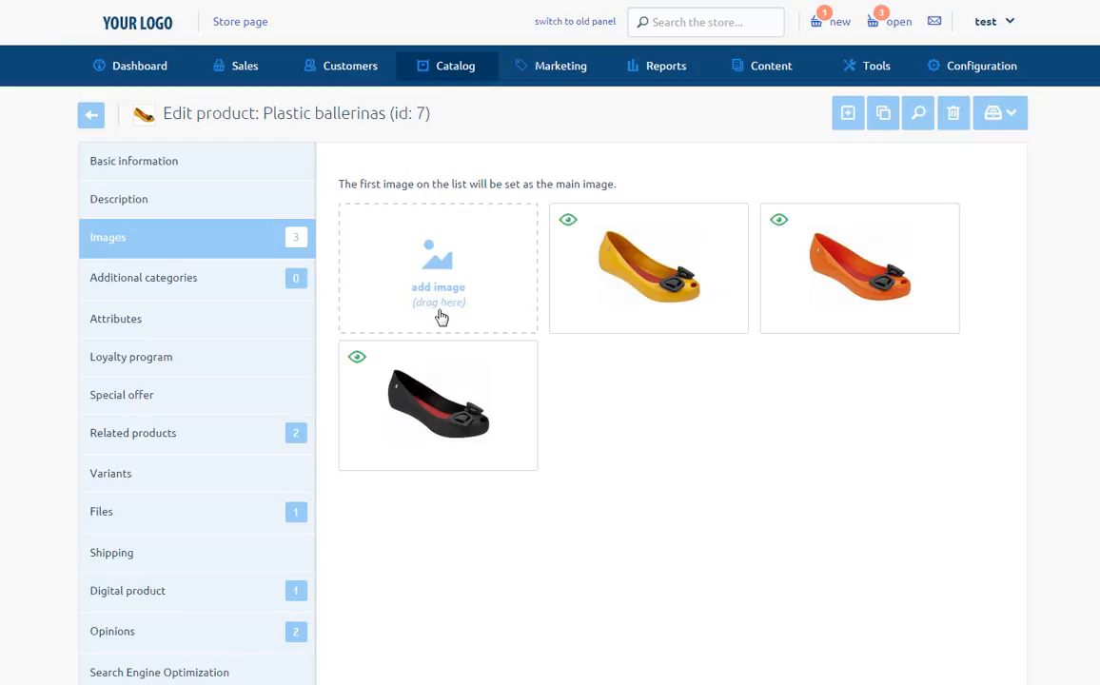
mouse_move(441, 324)
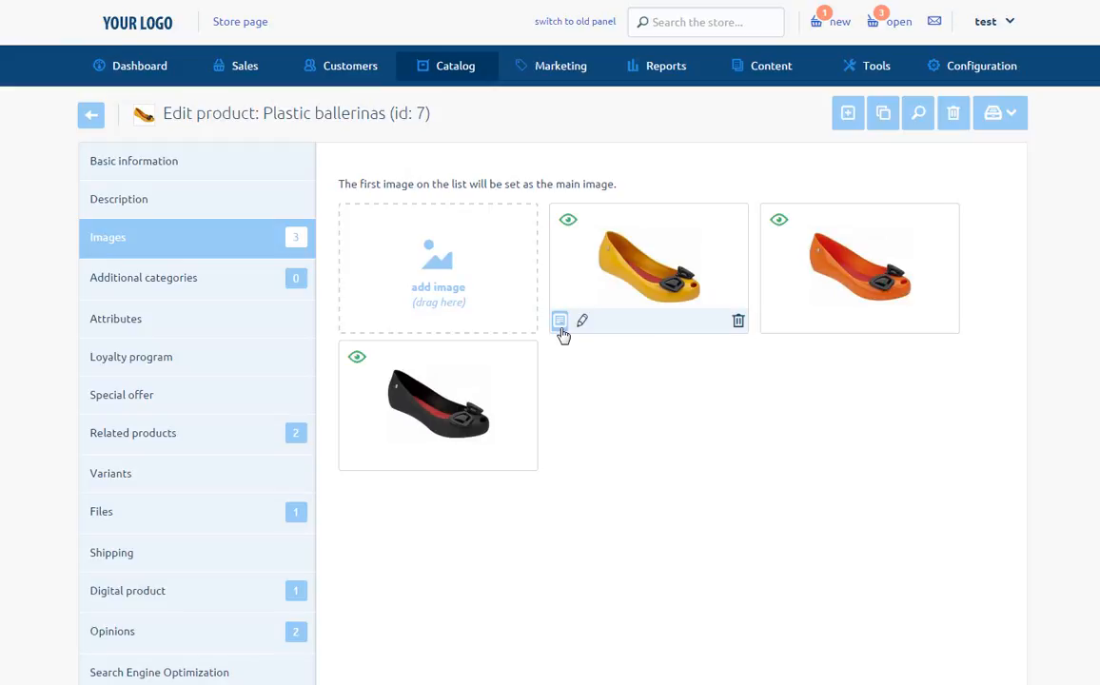
mouse_move(605, 309)
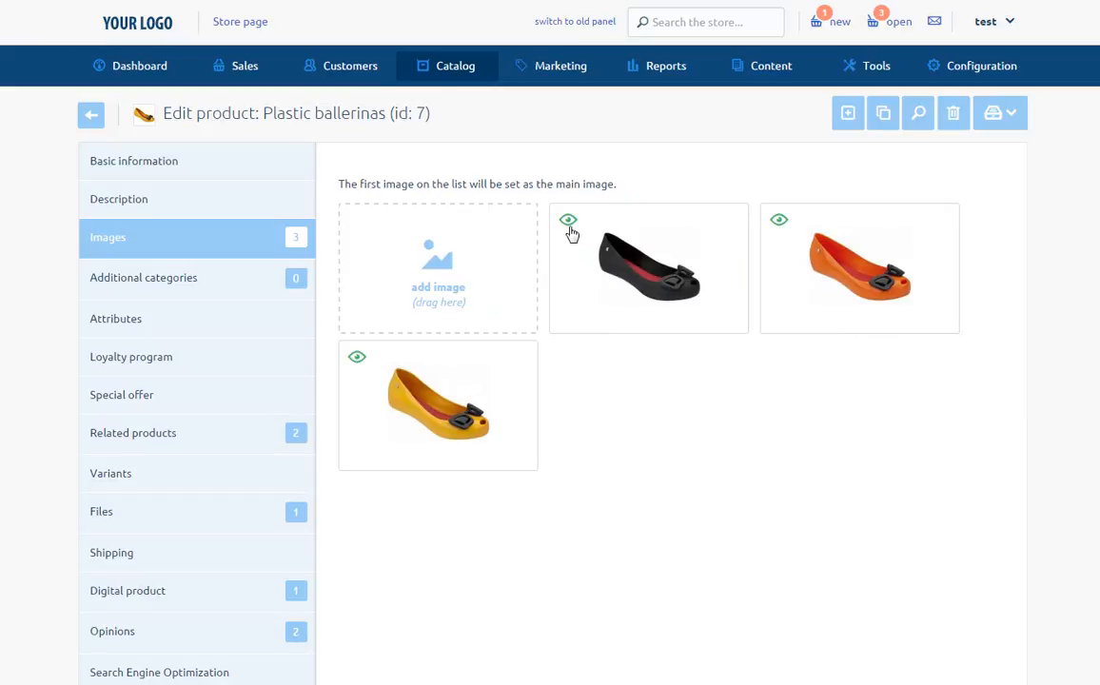
left_click(567, 221)
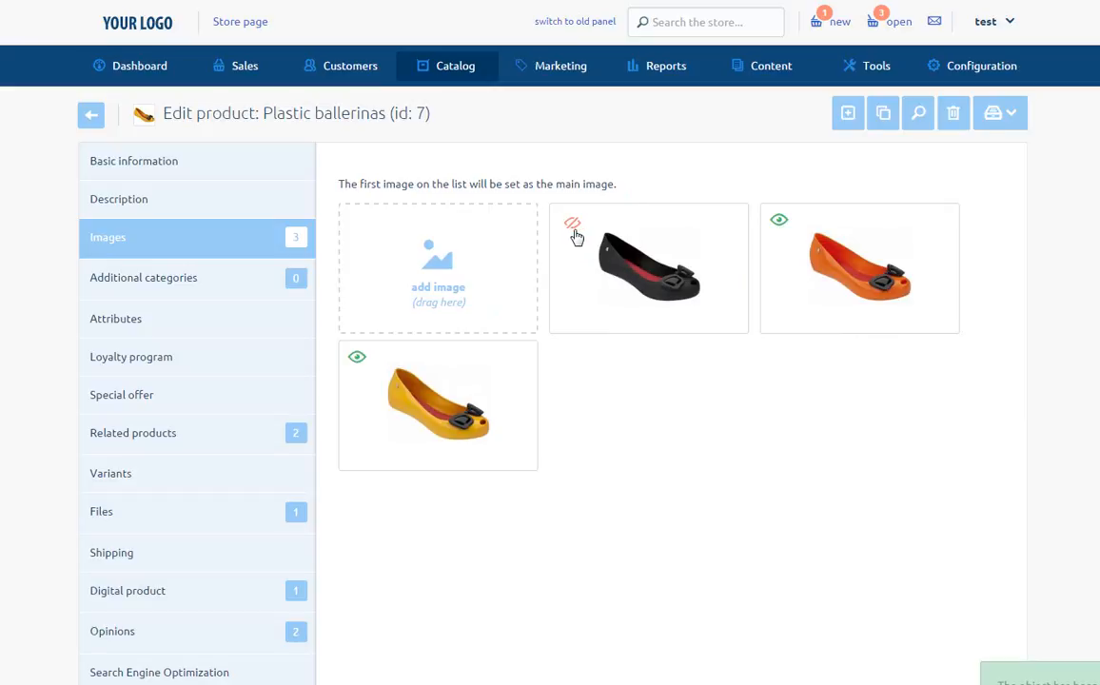
left_click(569, 221)
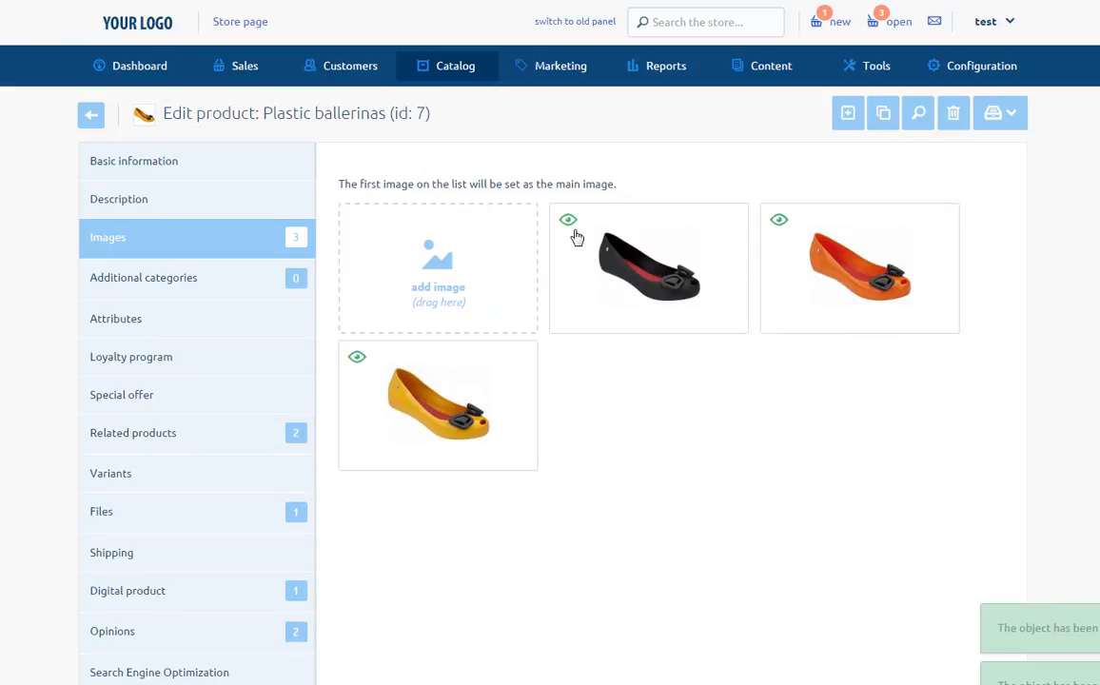
mouse_move(923, 321)
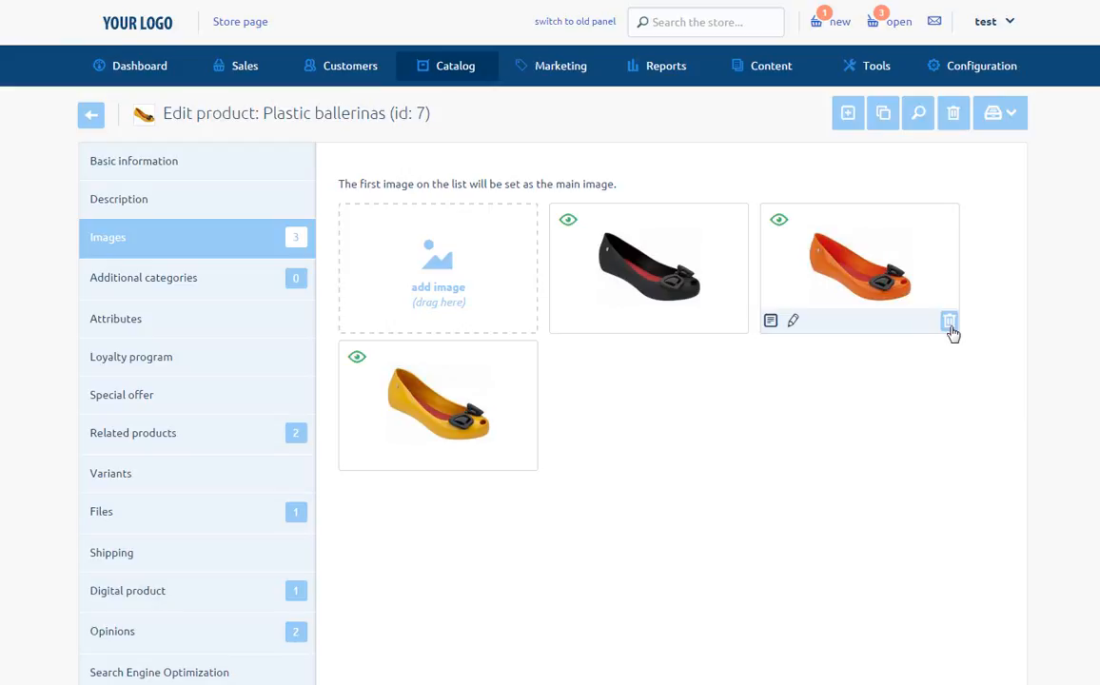
mouse_move(793, 322)
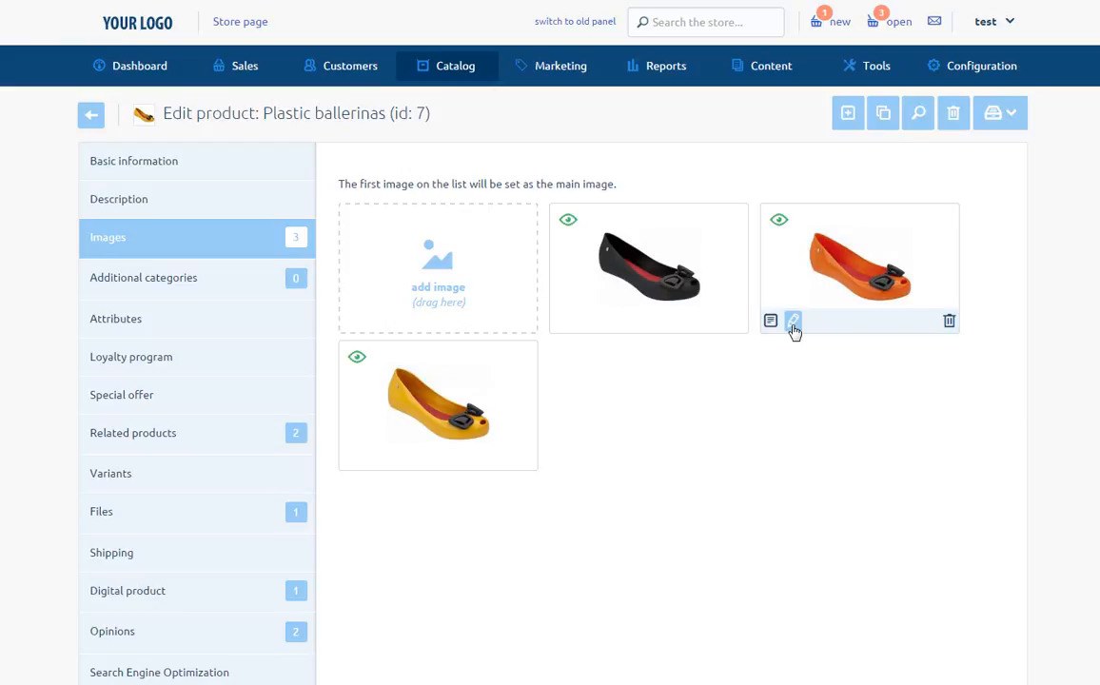
mouse_move(793, 360)
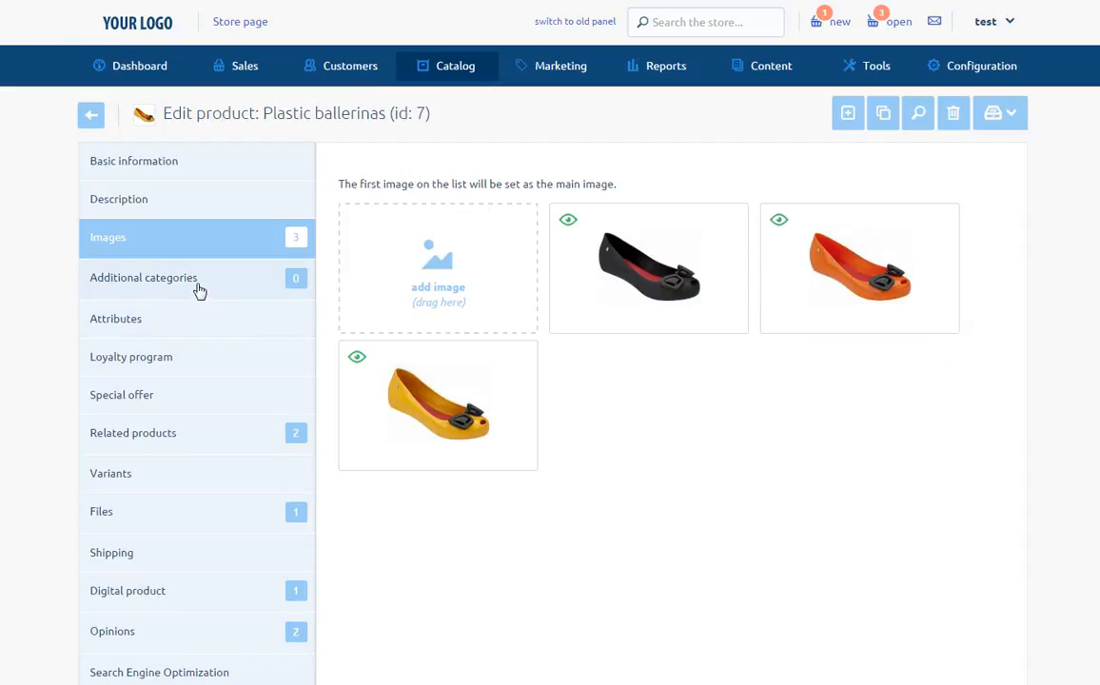
Expand Women in additional categories, tick Trousers and Women, then clear the Women selection.
left_click(143, 278)
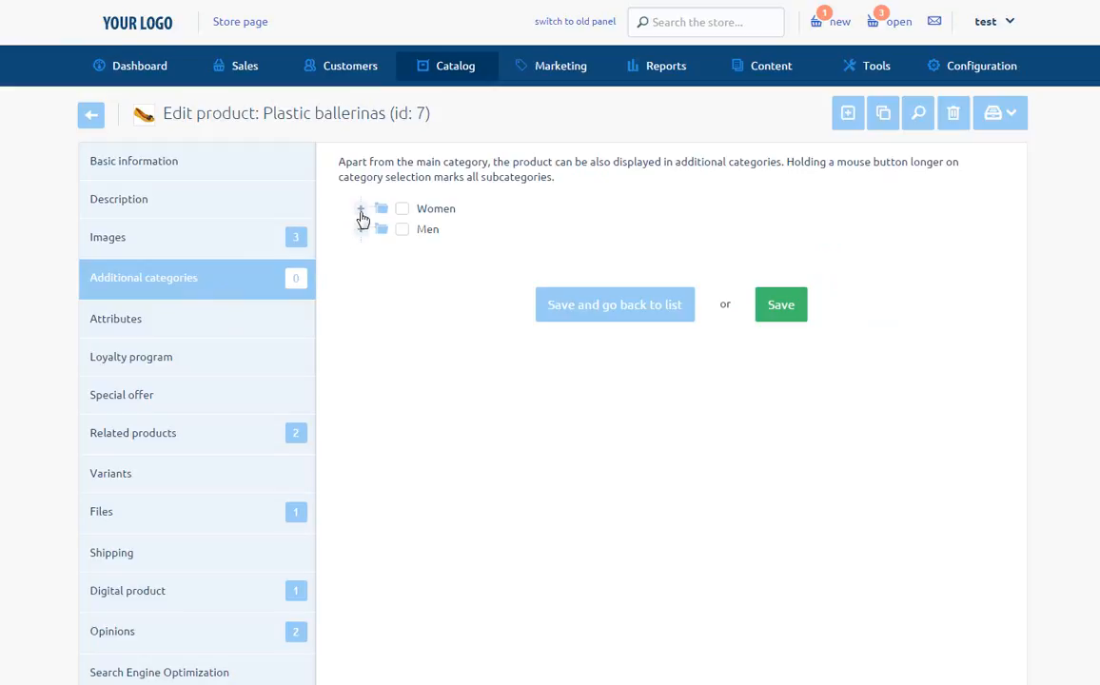
left_click(361, 207)
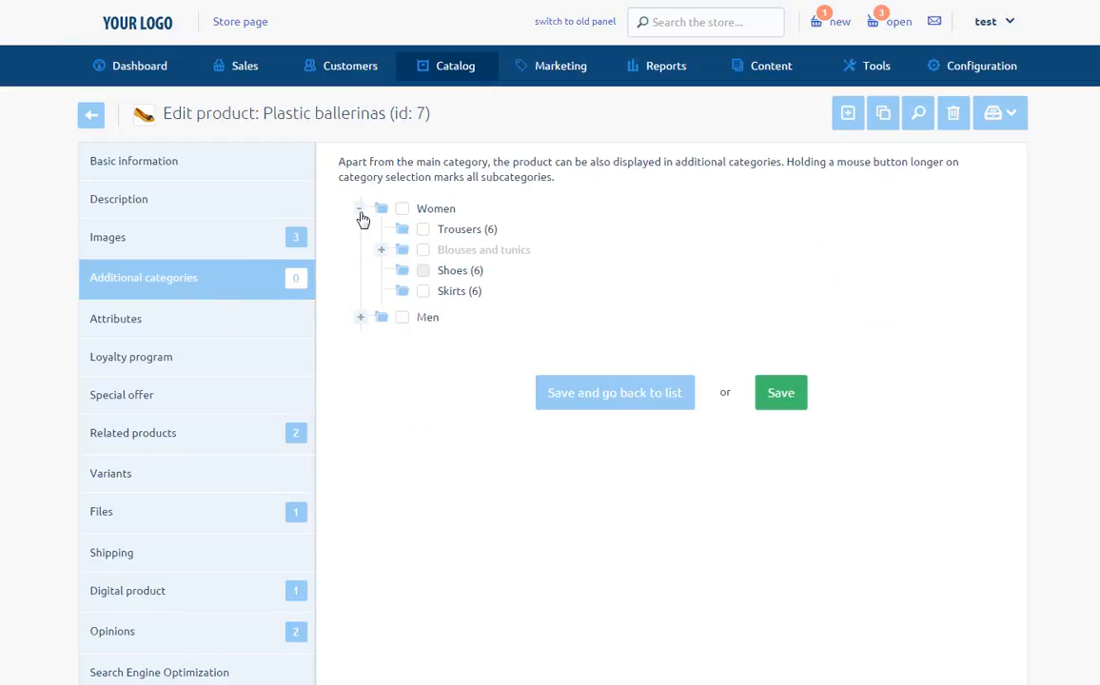
mouse_move(369, 229)
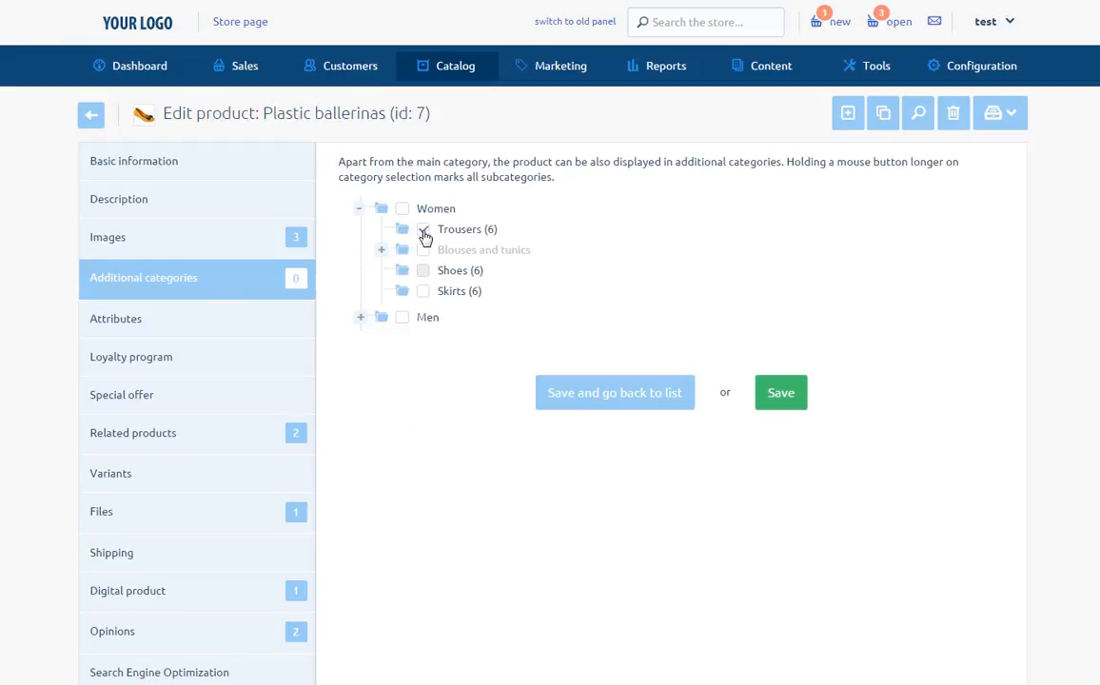
left_click(423, 228)
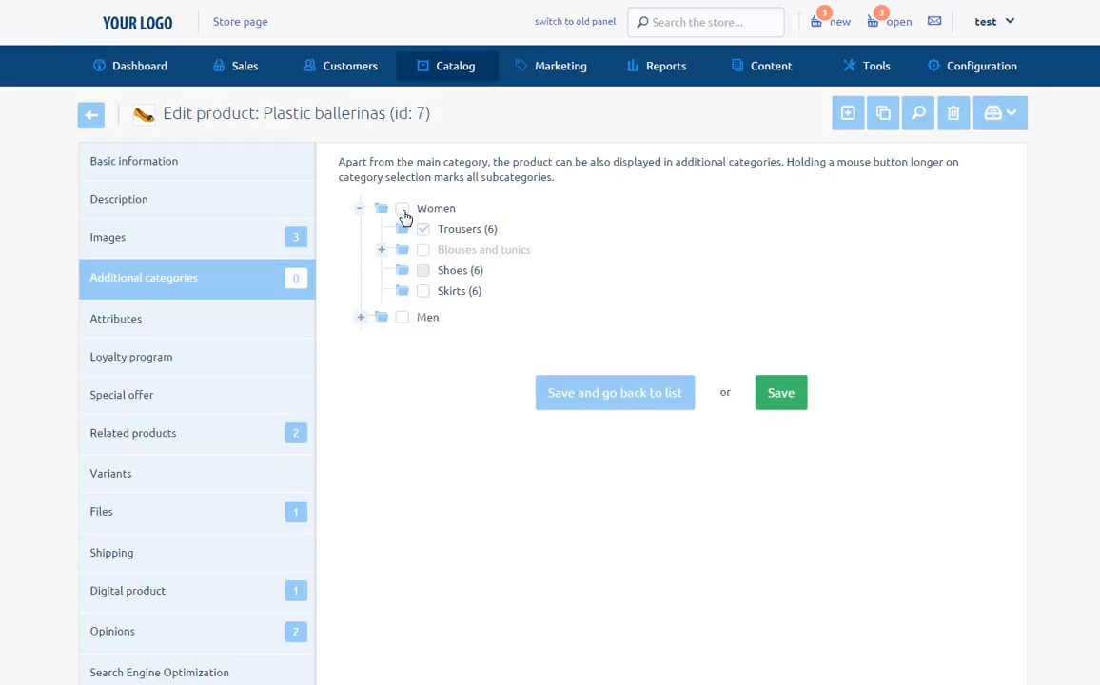
left_click(404, 207)
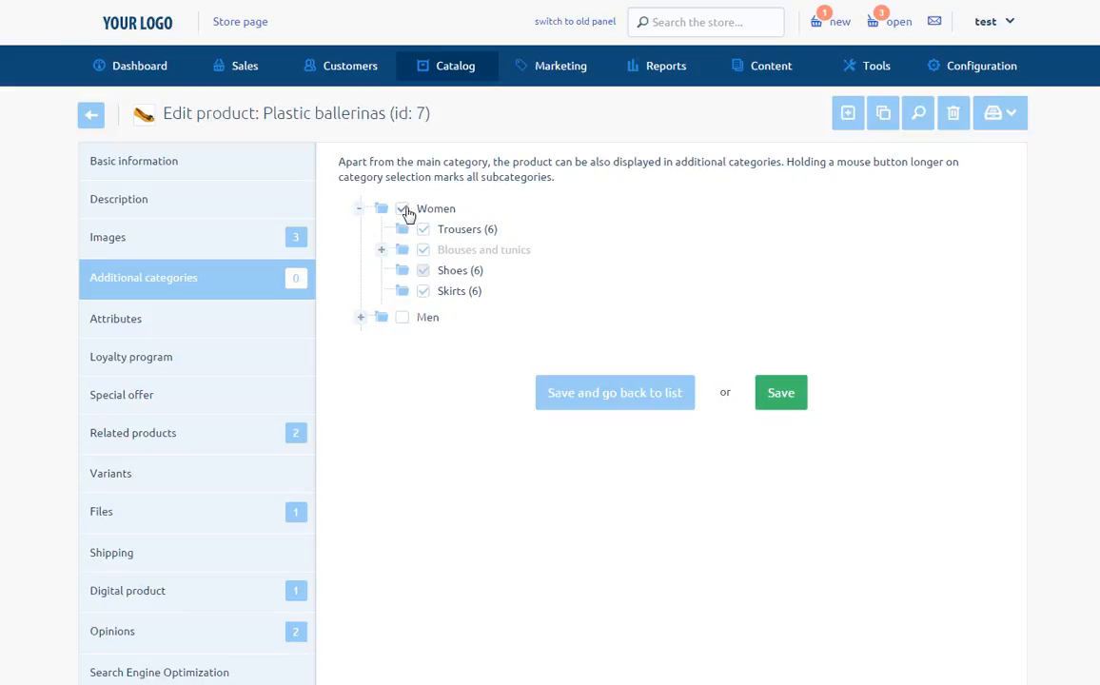
left_click(403, 207)
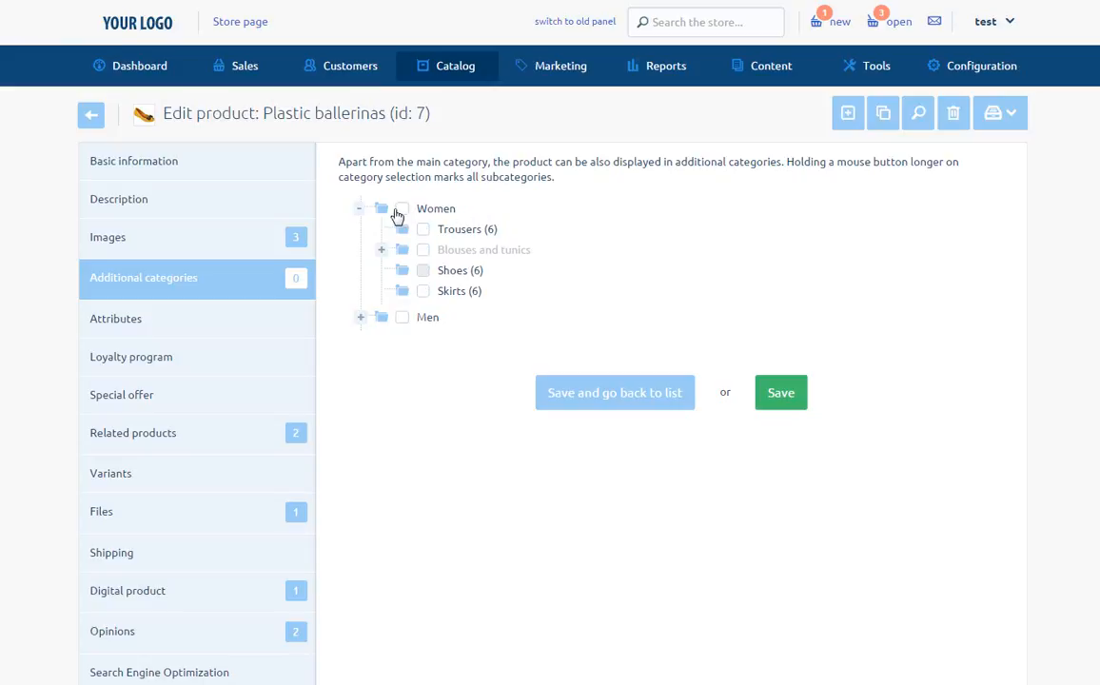
Show the shoe attributes: insert yes, heel no, textile Plastic, new product yes.
left_click(114, 320)
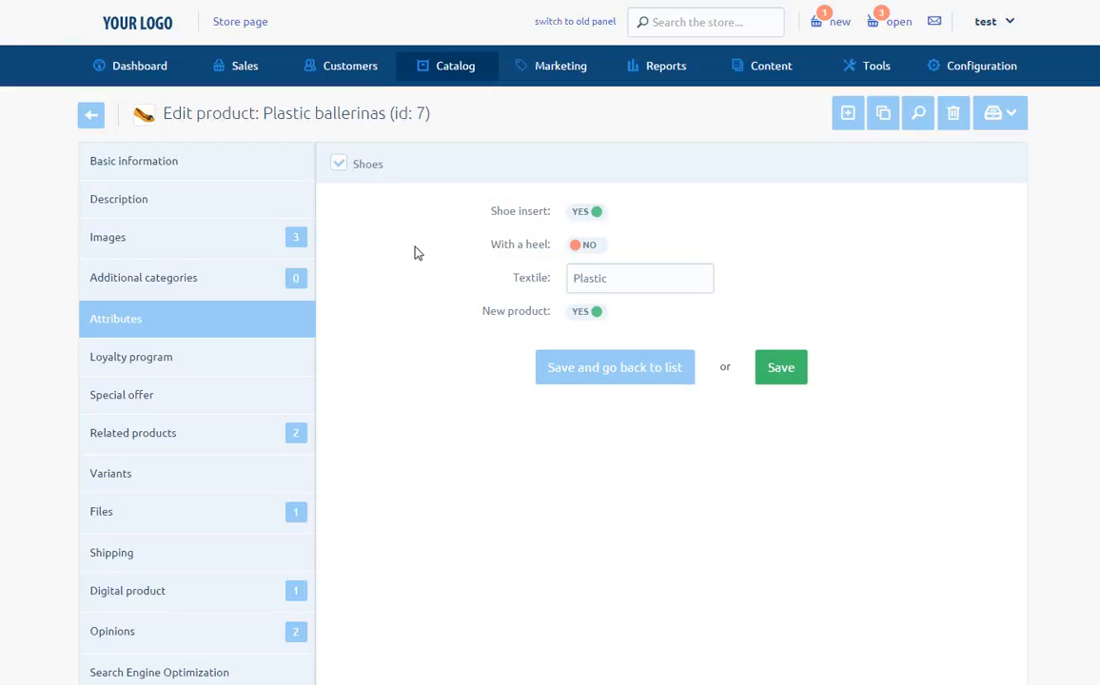
mouse_move(417, 257)
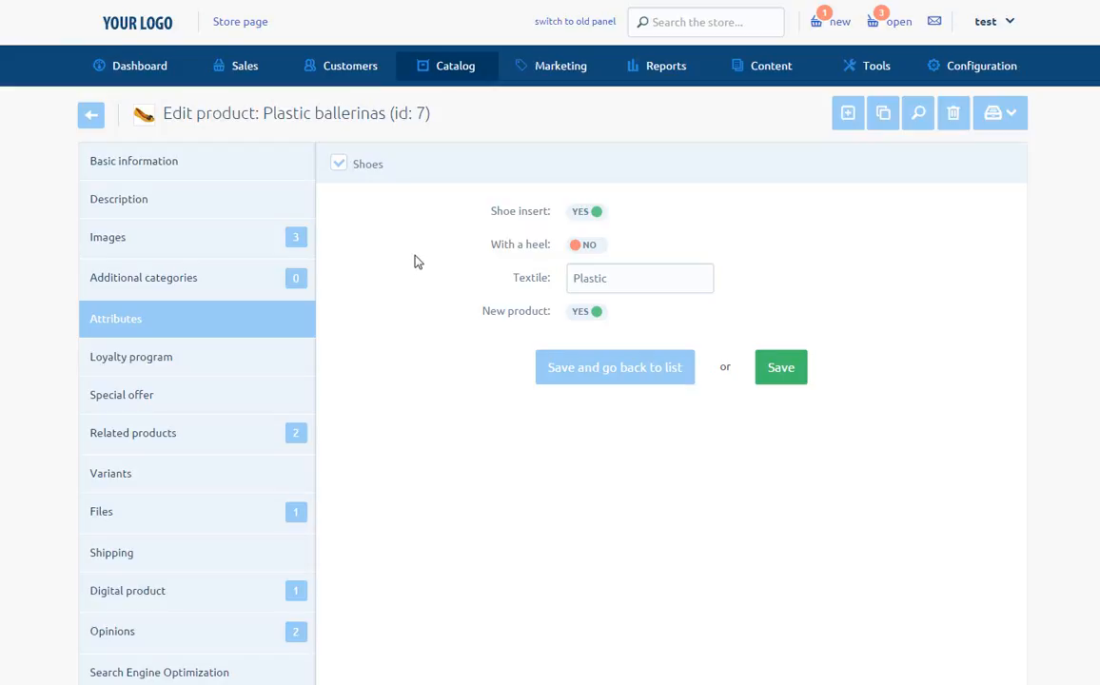
Show the loyalty program settings with order points on auto (0 pts).
left_click(131, 357)
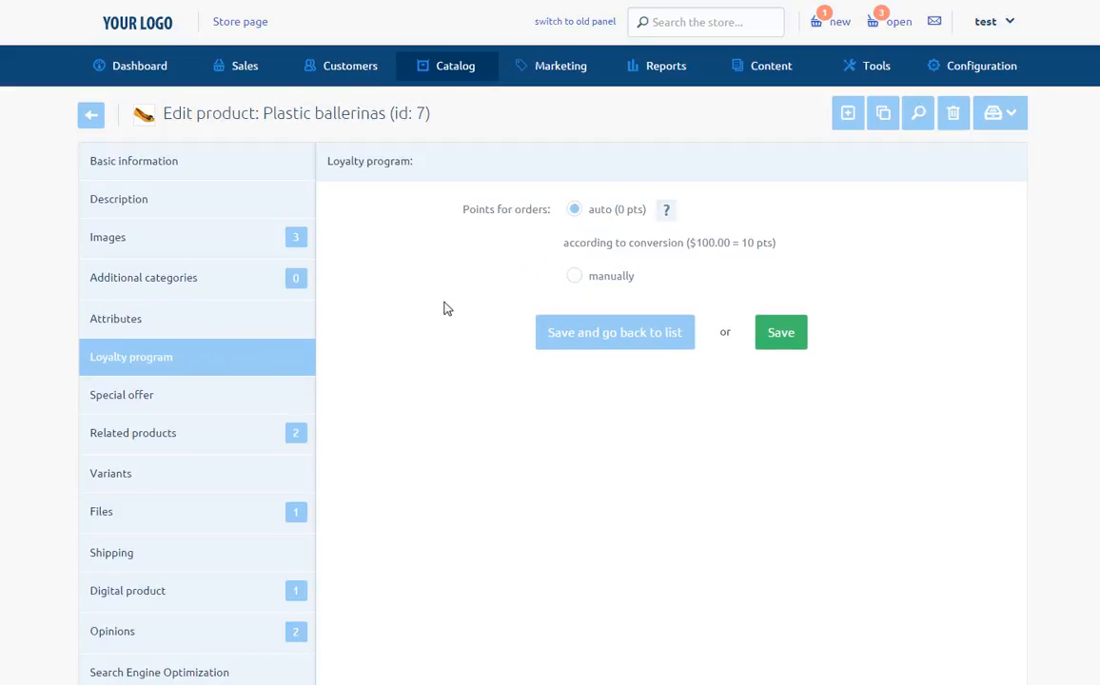
mouse_move(464, 276)
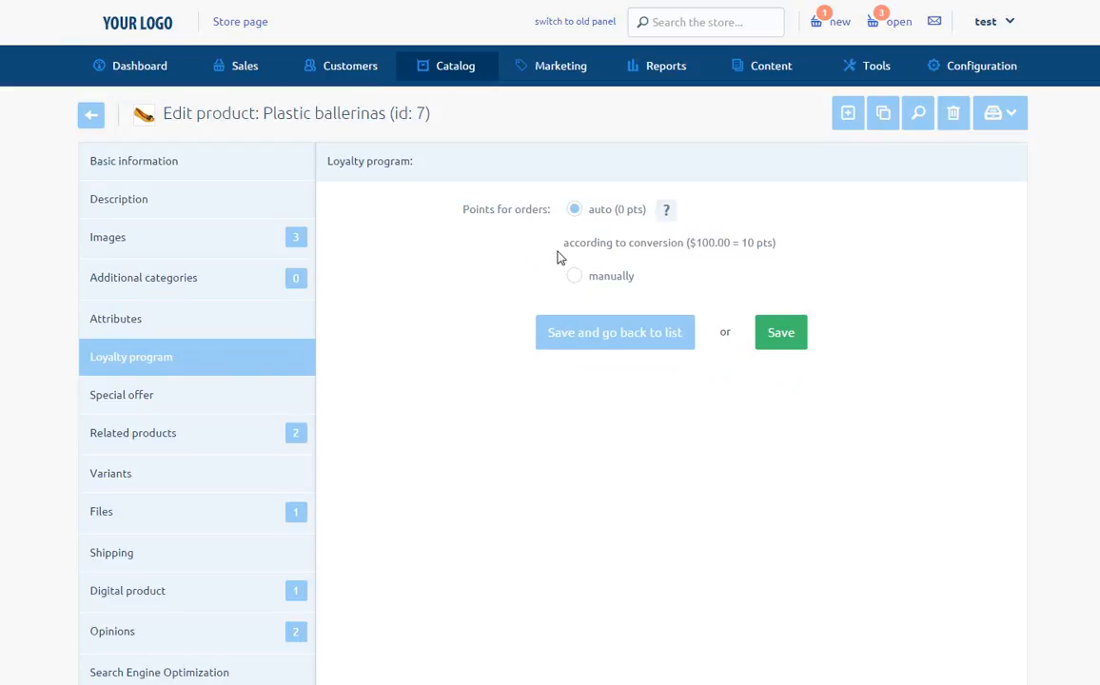
mouse_move(754, 261)
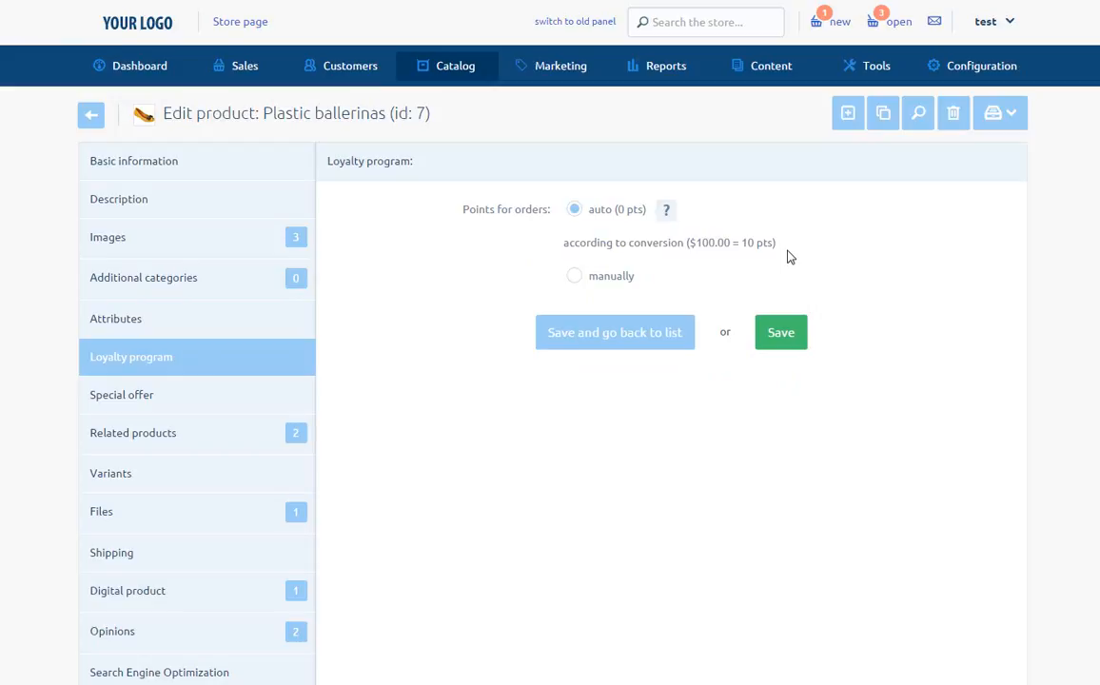
mouse_move(518, 262)
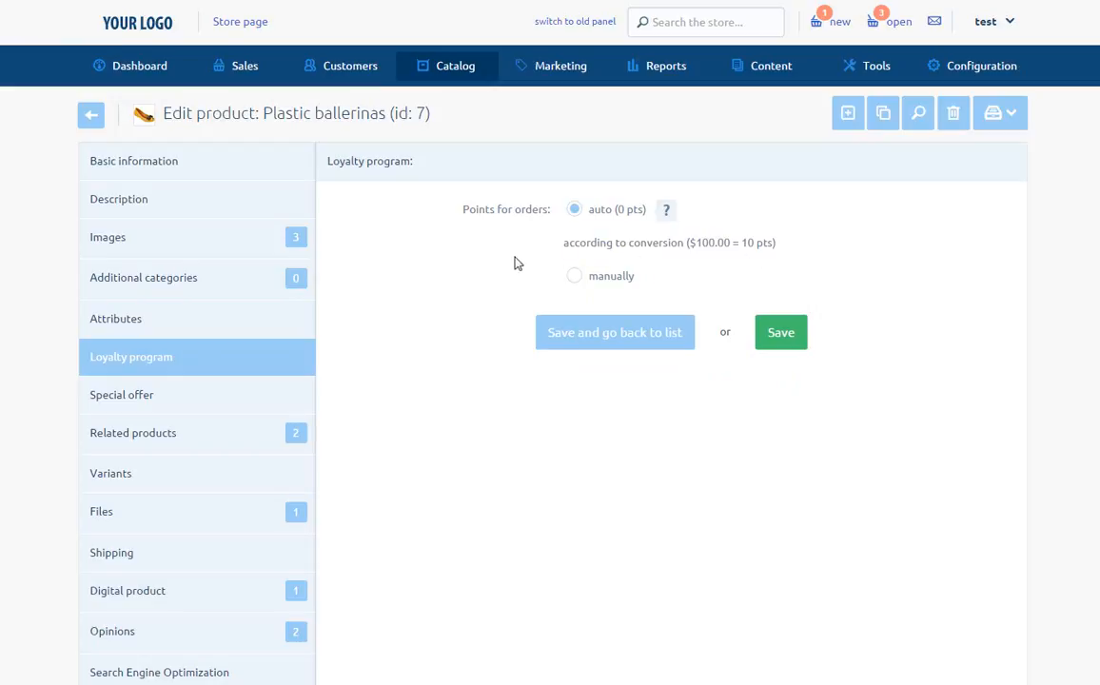
mouse_move(232, 377)
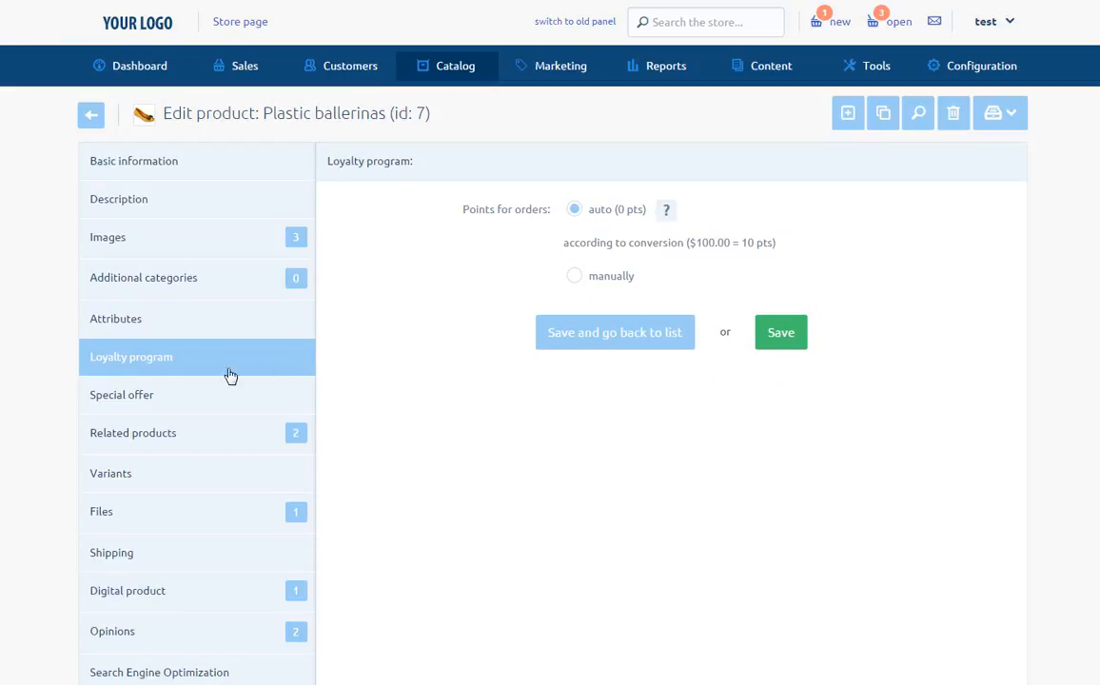
Switch On sale to YES for the special offer running 13-05-2015 to 23-05-2015.
left_click(122, 394)
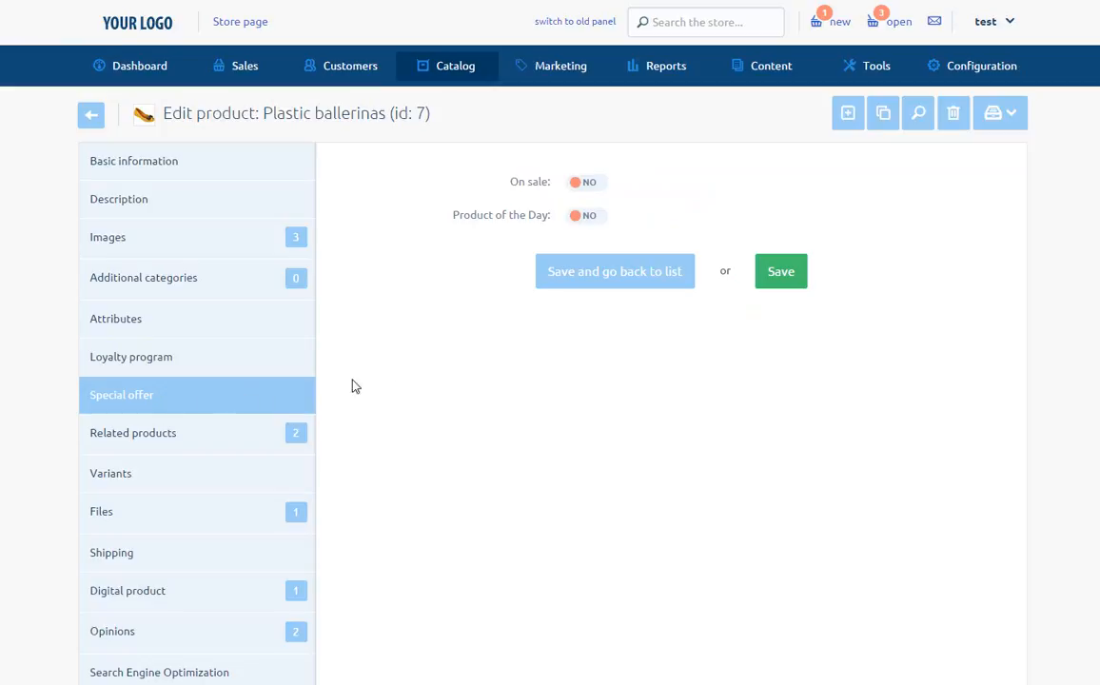
mouse_move(531, 205)
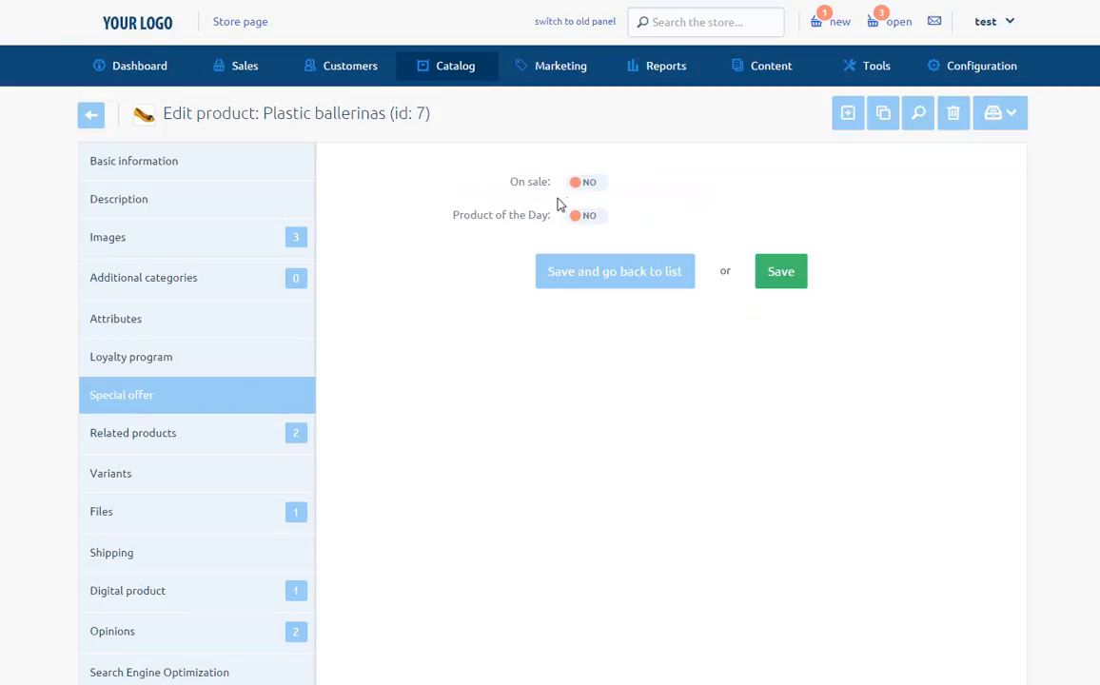
left_click(586, 183)
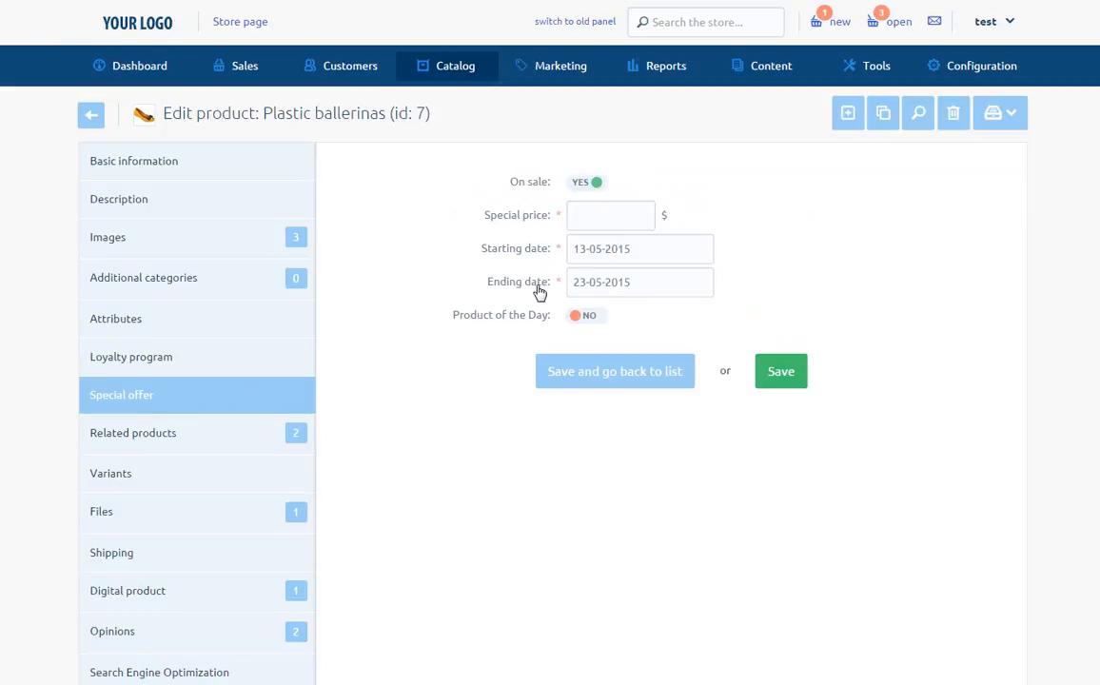
mouse_move(535, 302)
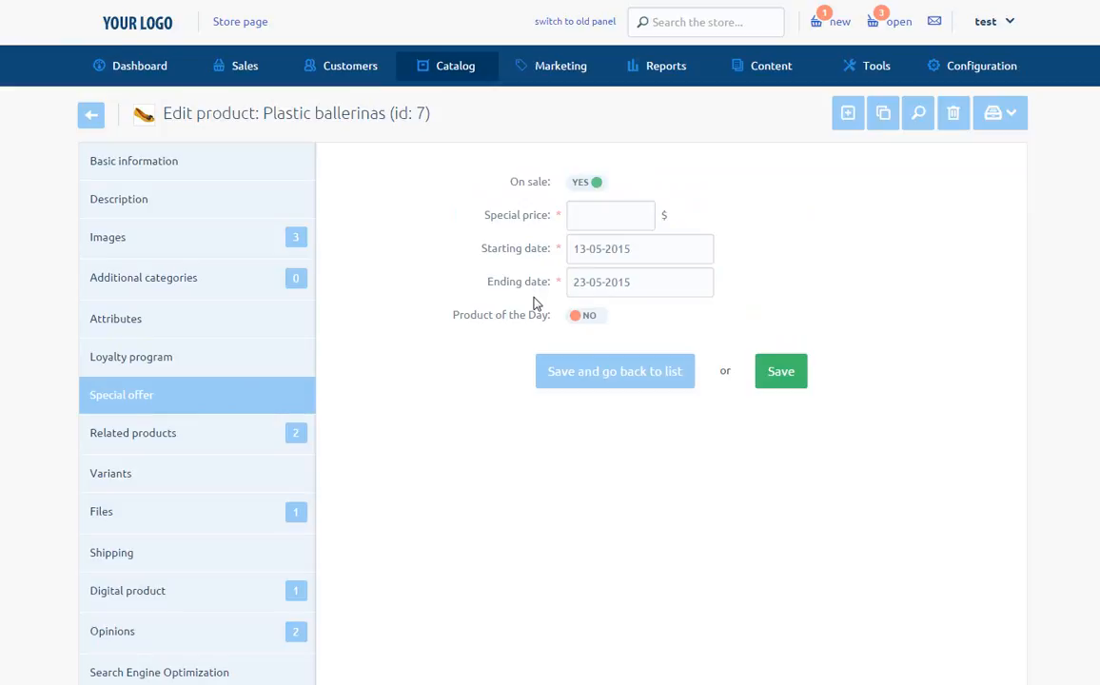
mouse_move(574, 331)
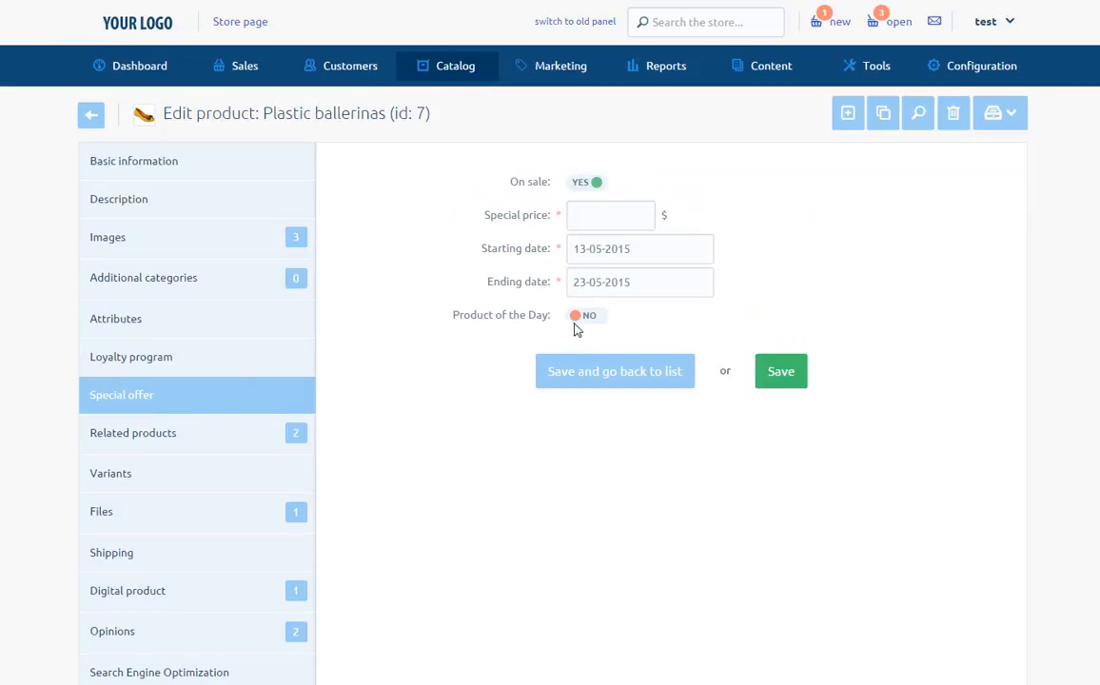
mouse_move(582, 331)
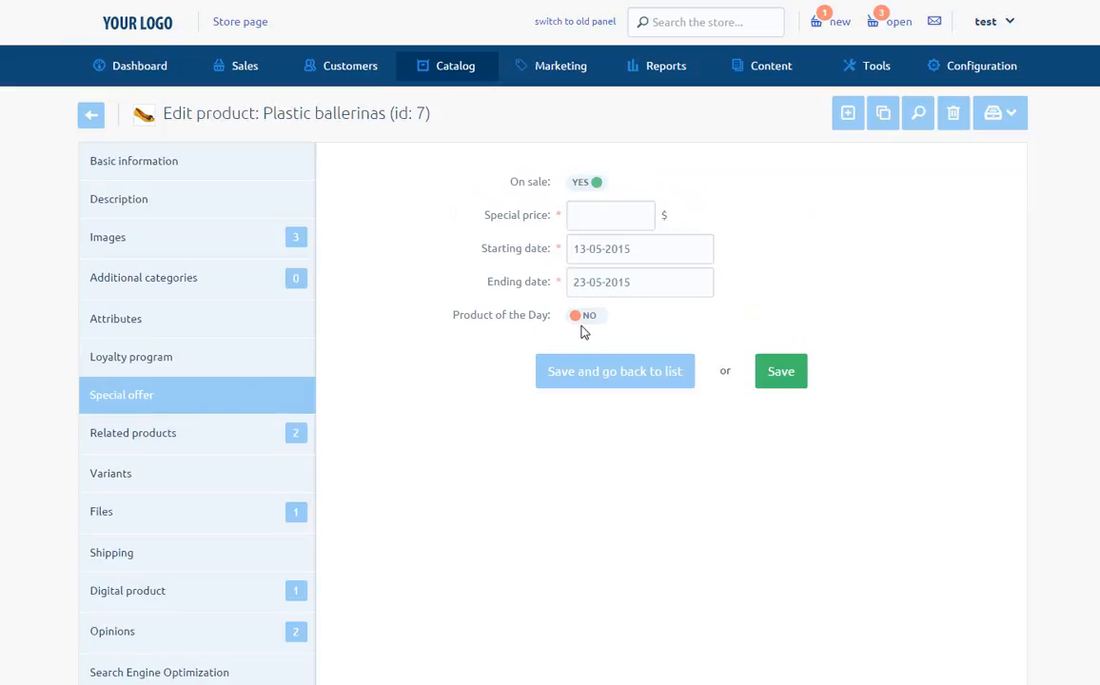
mouse_move(582, 331)
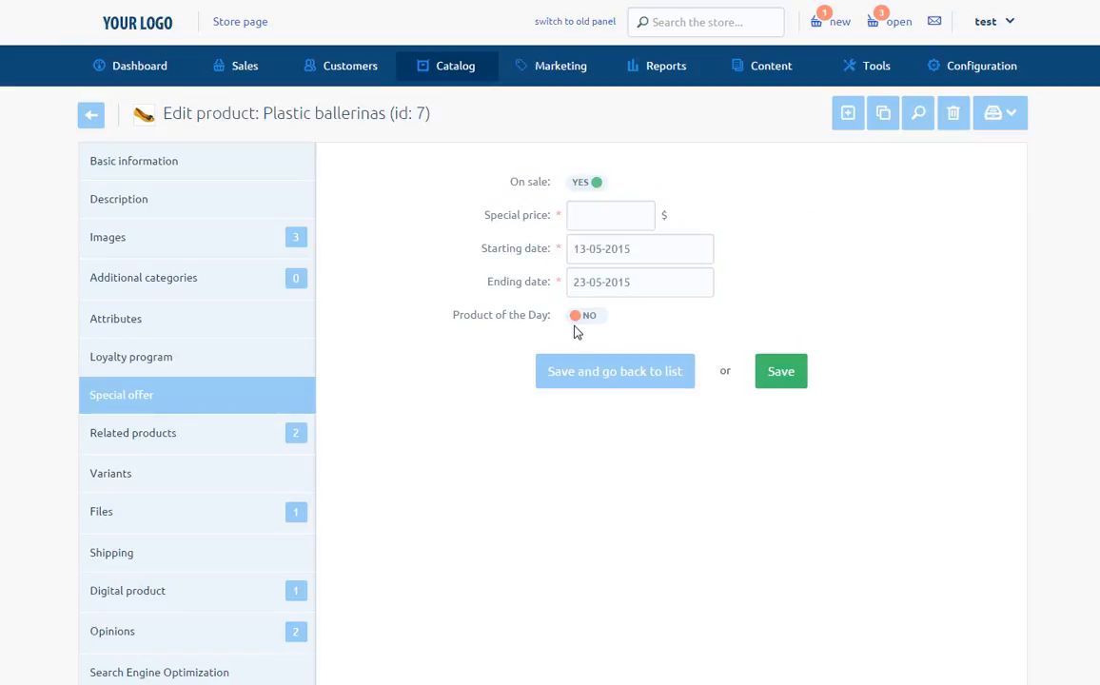
mouse_move(179, 436)
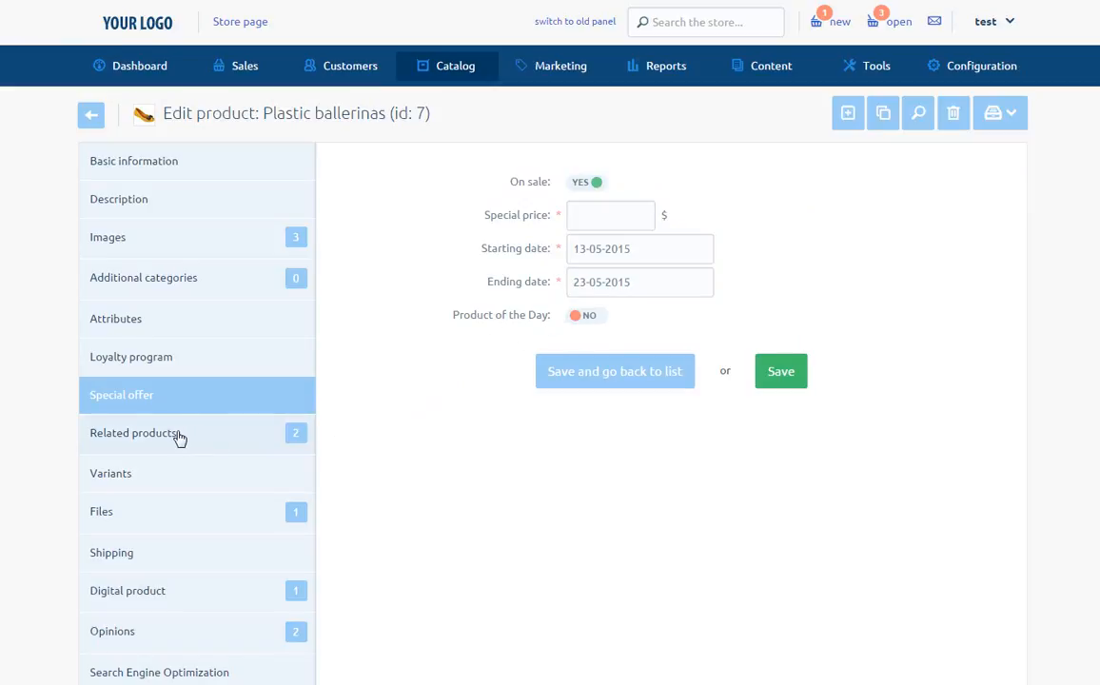
Show the related products of Plastic ballerinas: Trousers casual Calvin Klein and Beige pumps Bravo Moda.
left_click(133, 434)
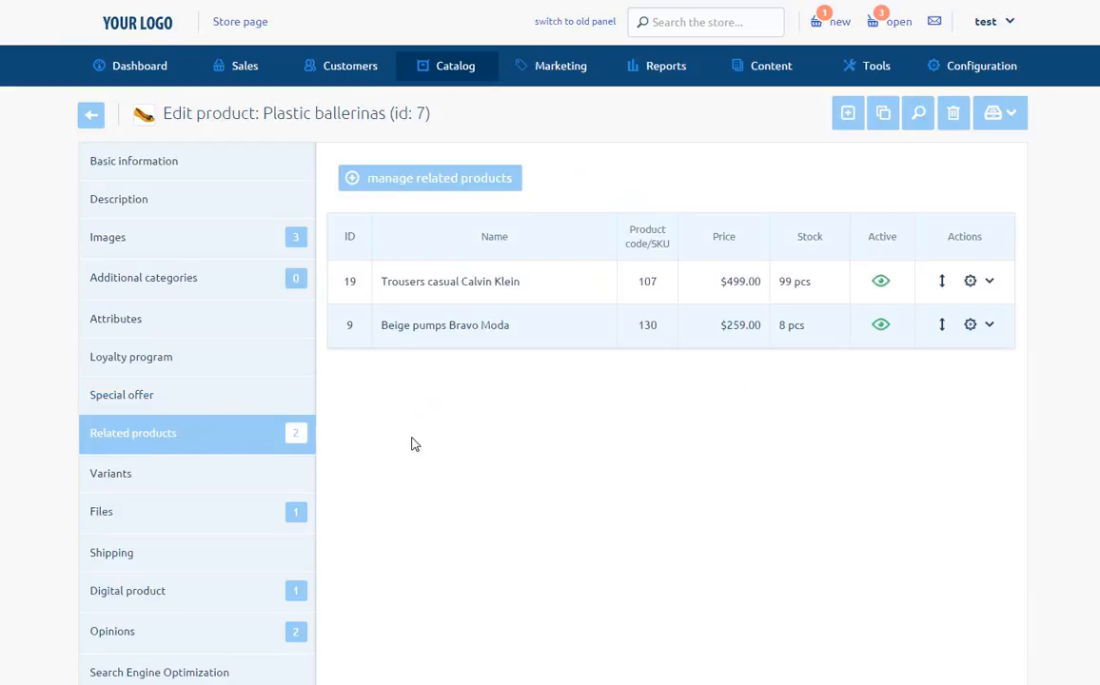
mouse_move(552, 189)
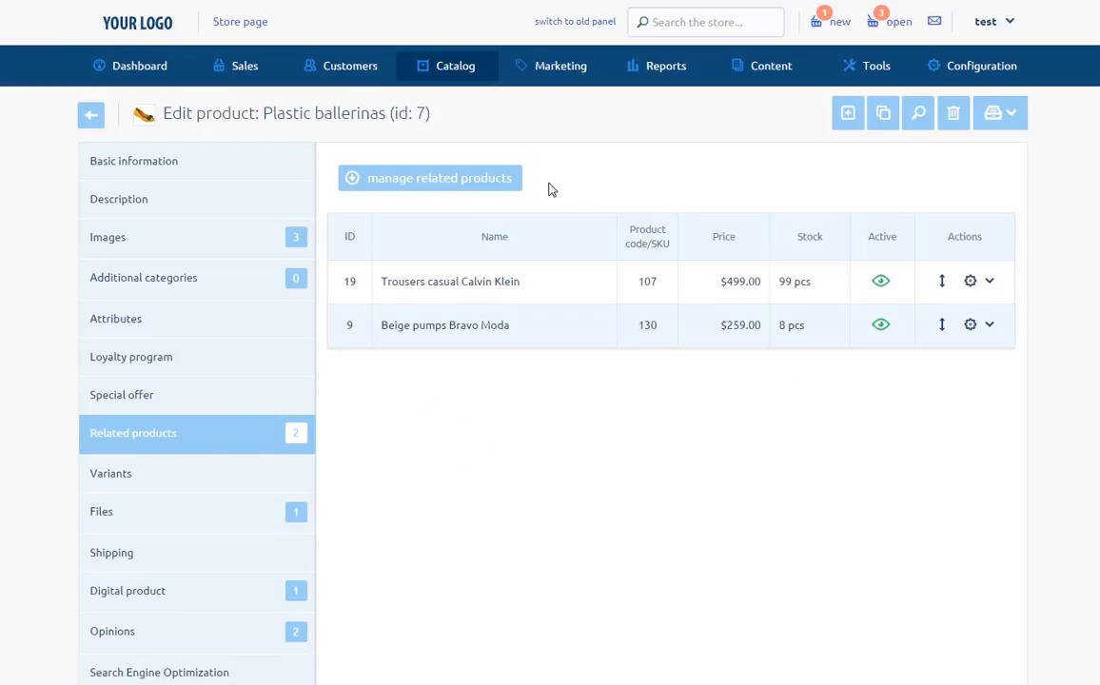
mouse_move(548, 188)
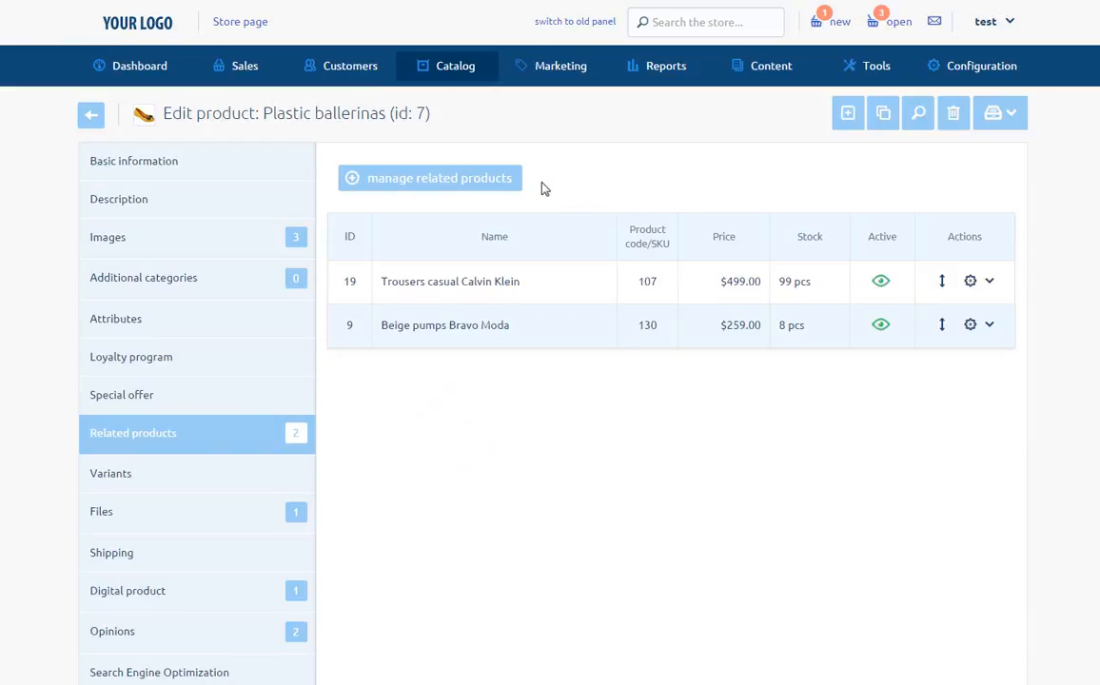
mouse_move(485, 179)
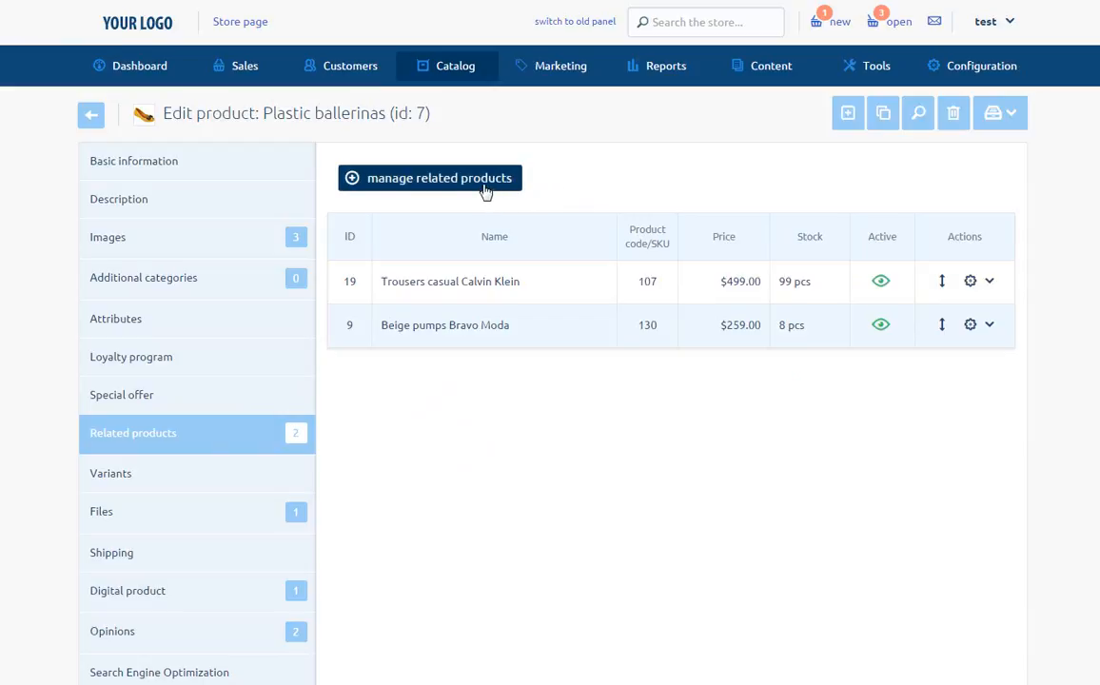
In the related-products manager, link Black trousers / leggings to Plastic ballerinas.
left_click(428, 179)
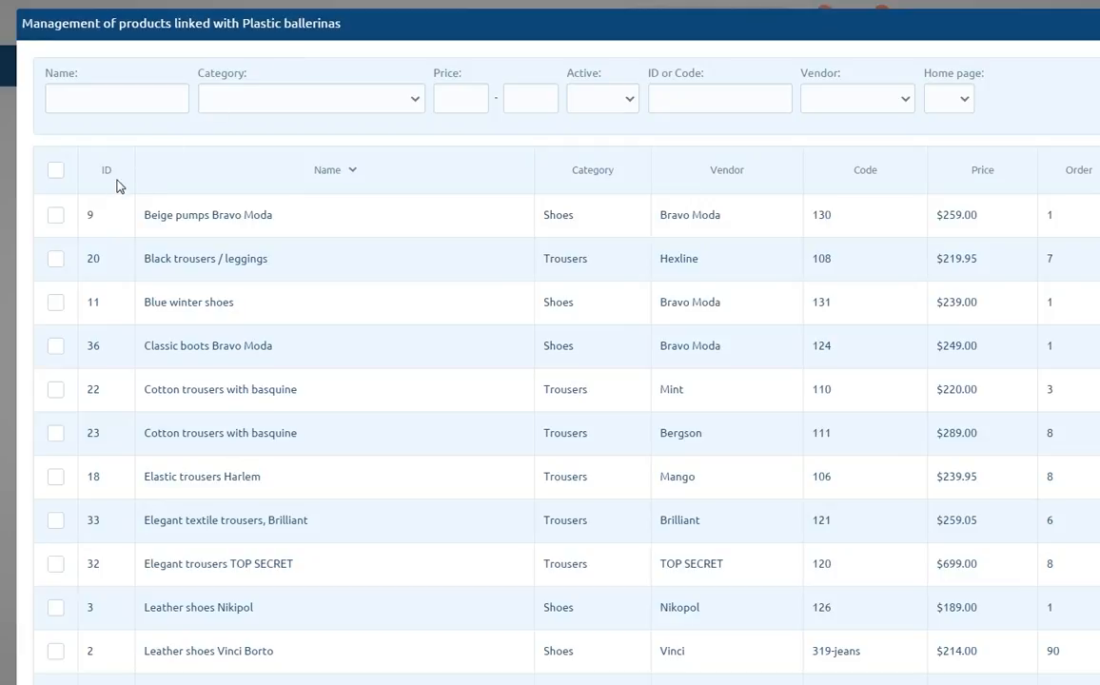
mouse_move(504, 190)
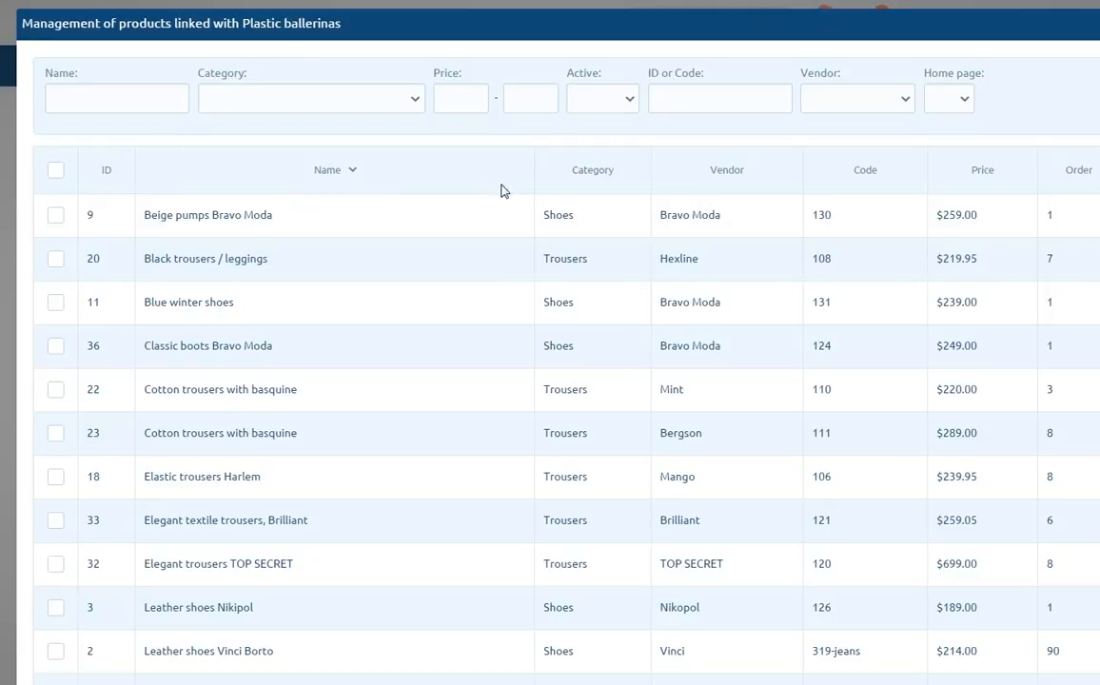
mouse_move(721, 194)
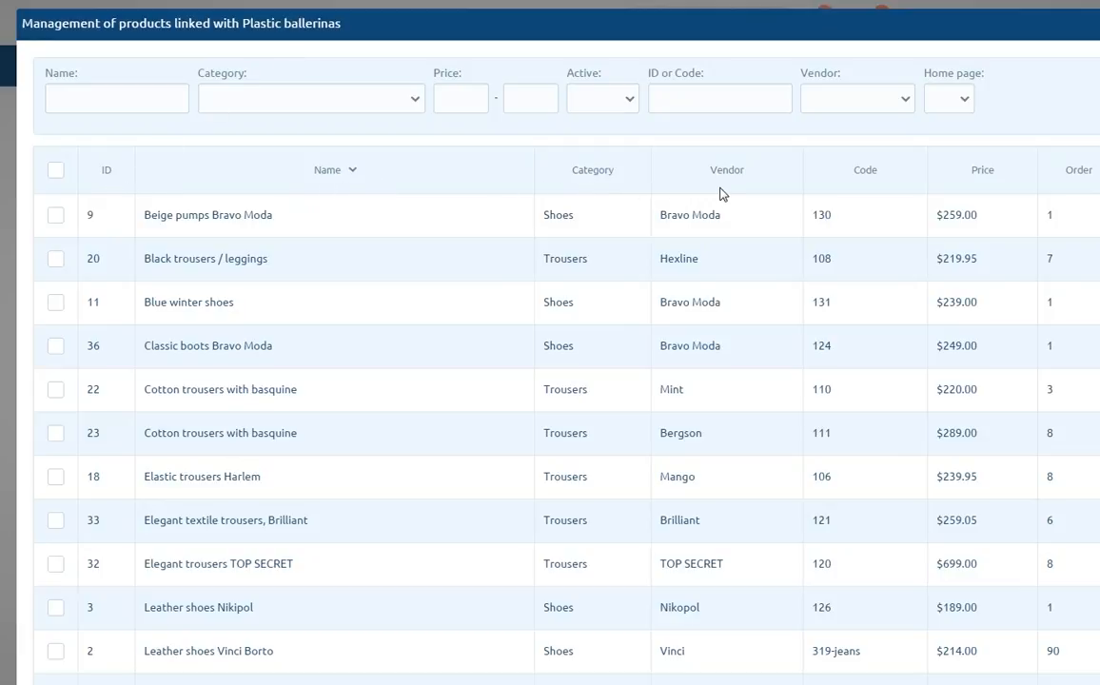
mouse_move(990, 194)
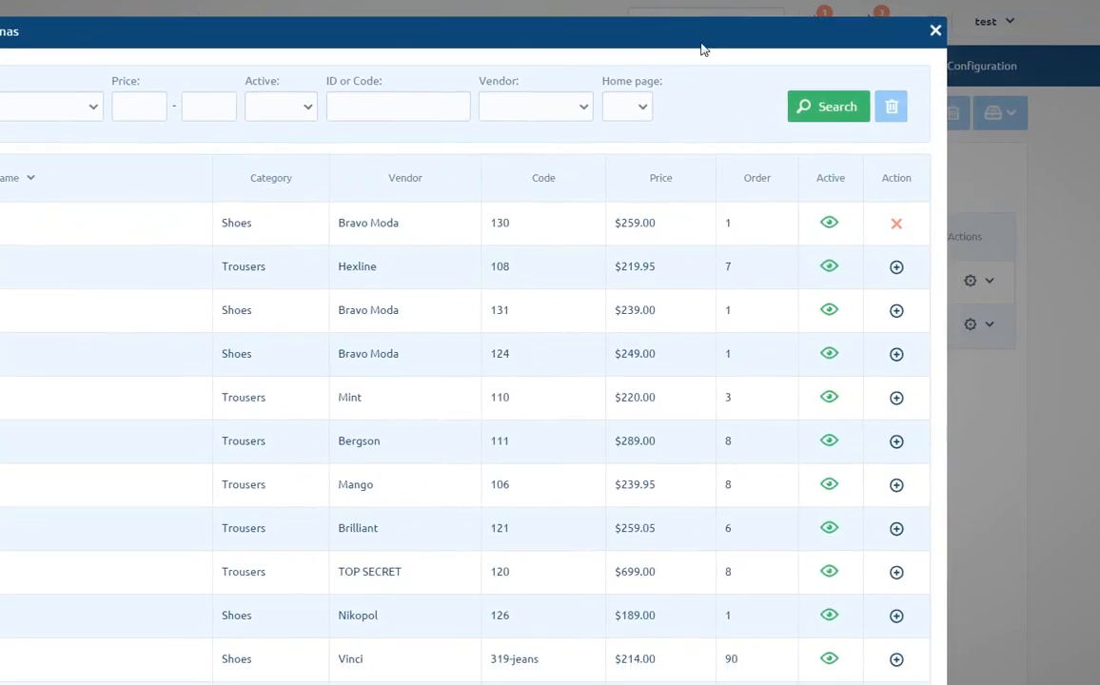
mouse_move(837, 200)
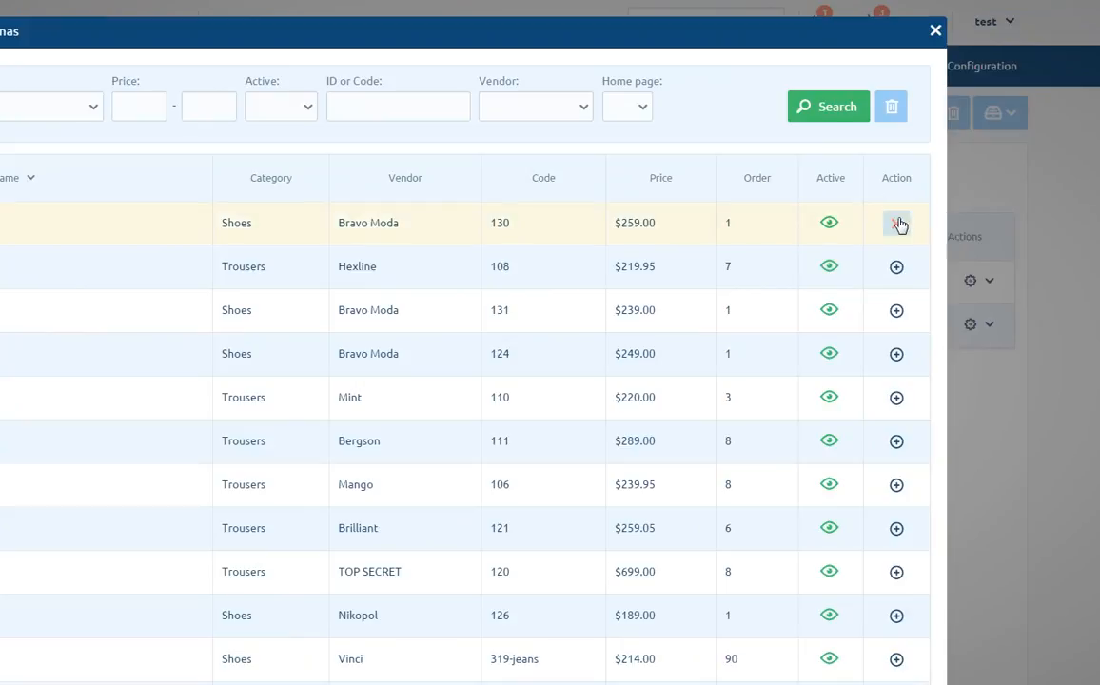
left_click(895, 223)
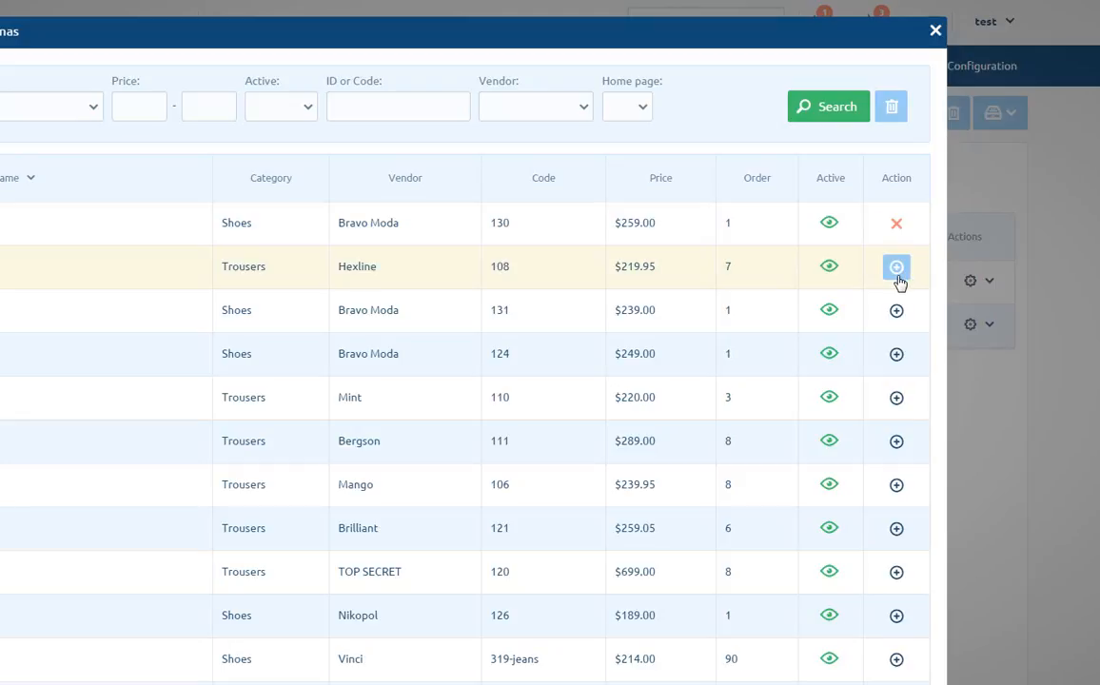
mouse_move(896, 277)
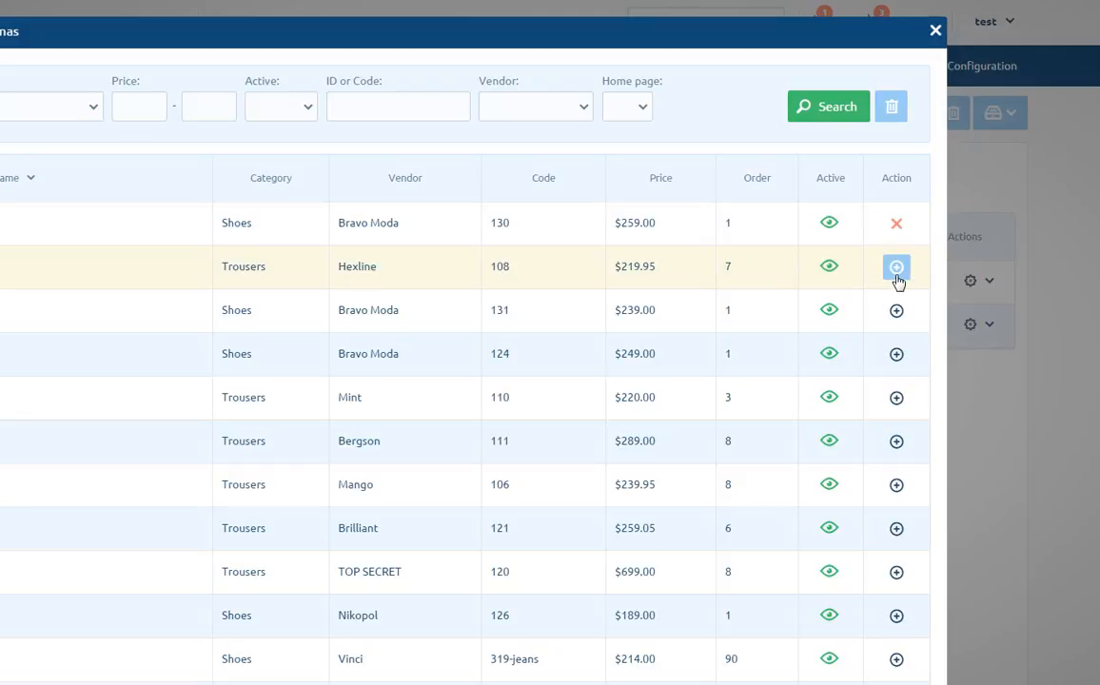
left_click(894, 267)
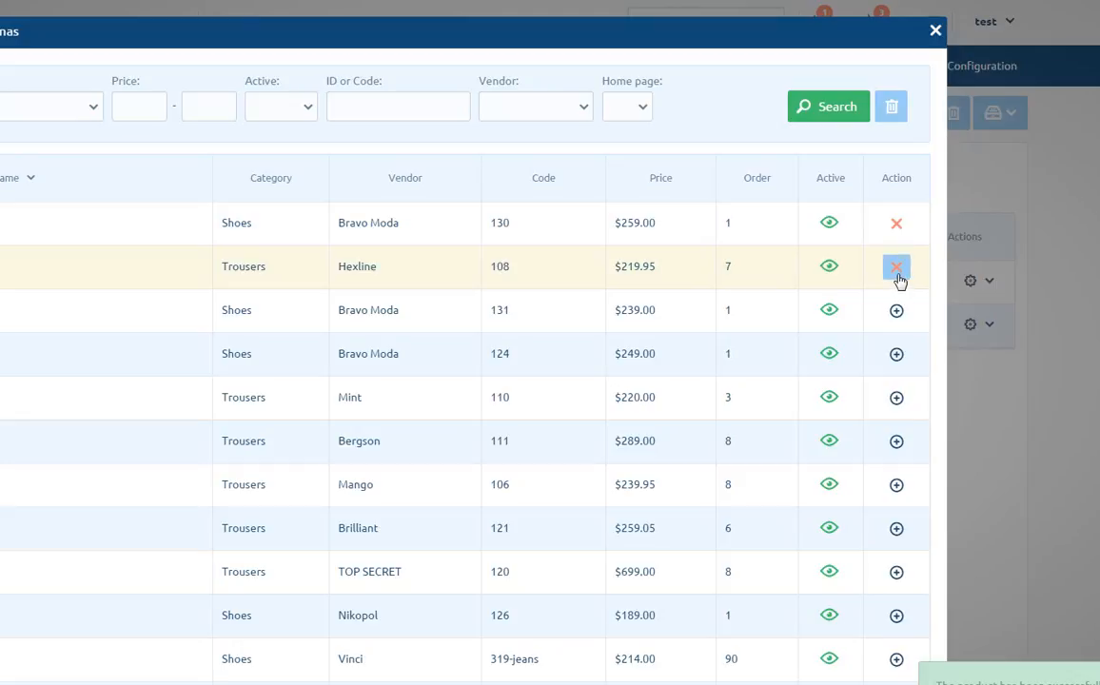
left_click(894, 267)
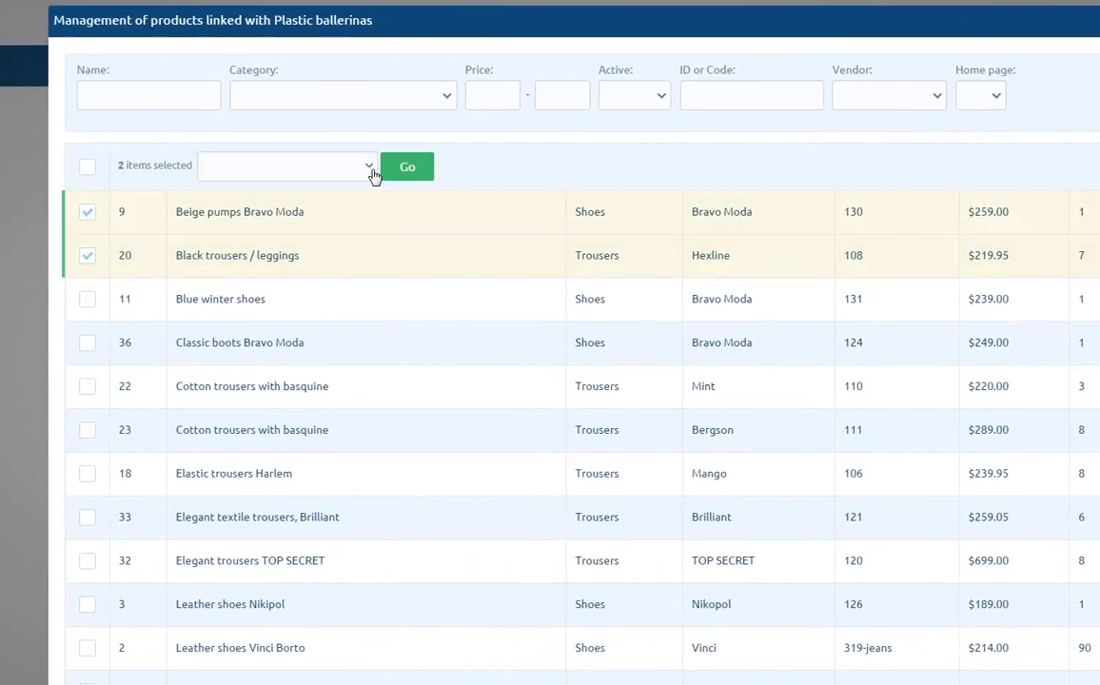
Show the bulk linking options (link, remove link, link mutually) for the checked products.
left_click(285, 167)
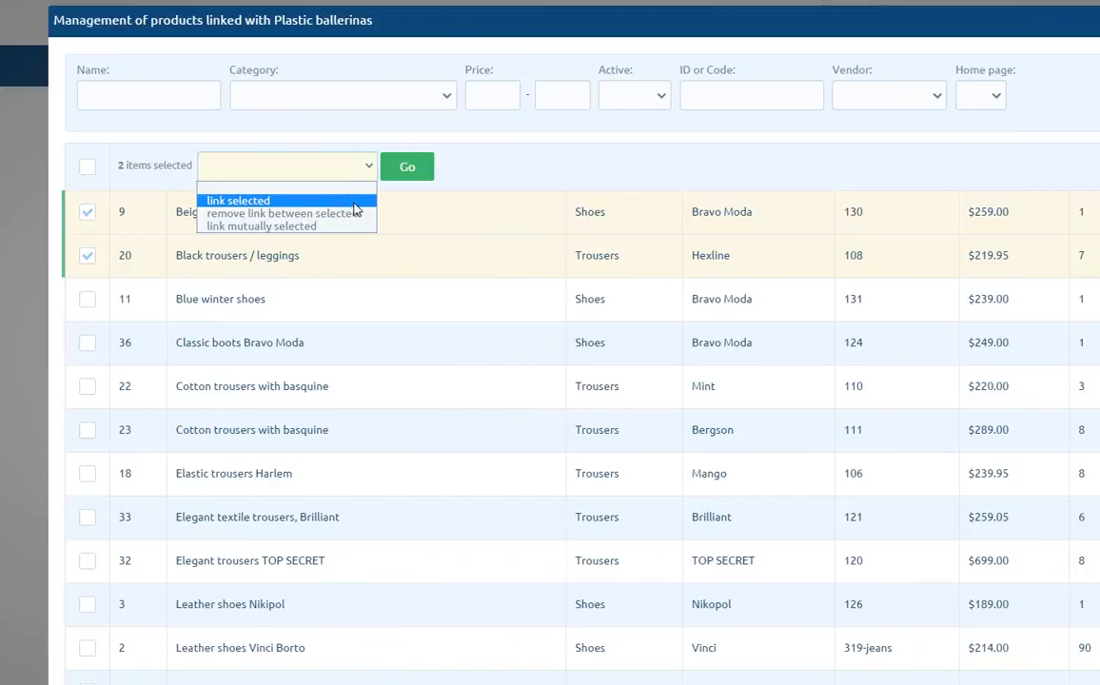
mouse_move(282, 213)
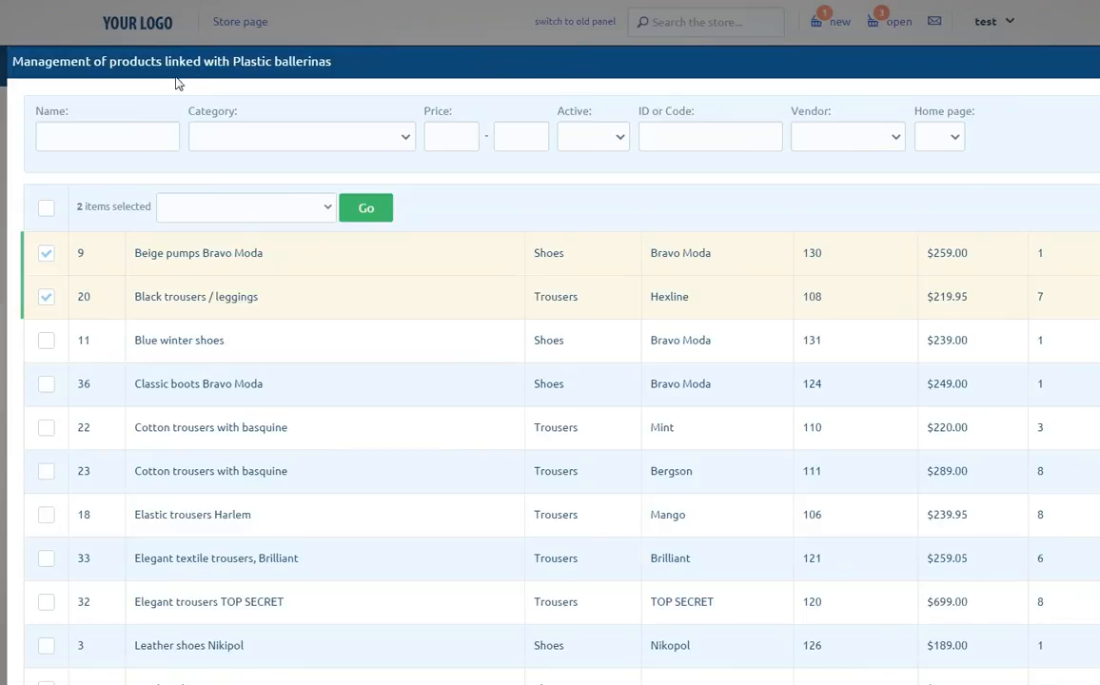
mouse_move(239, 126)
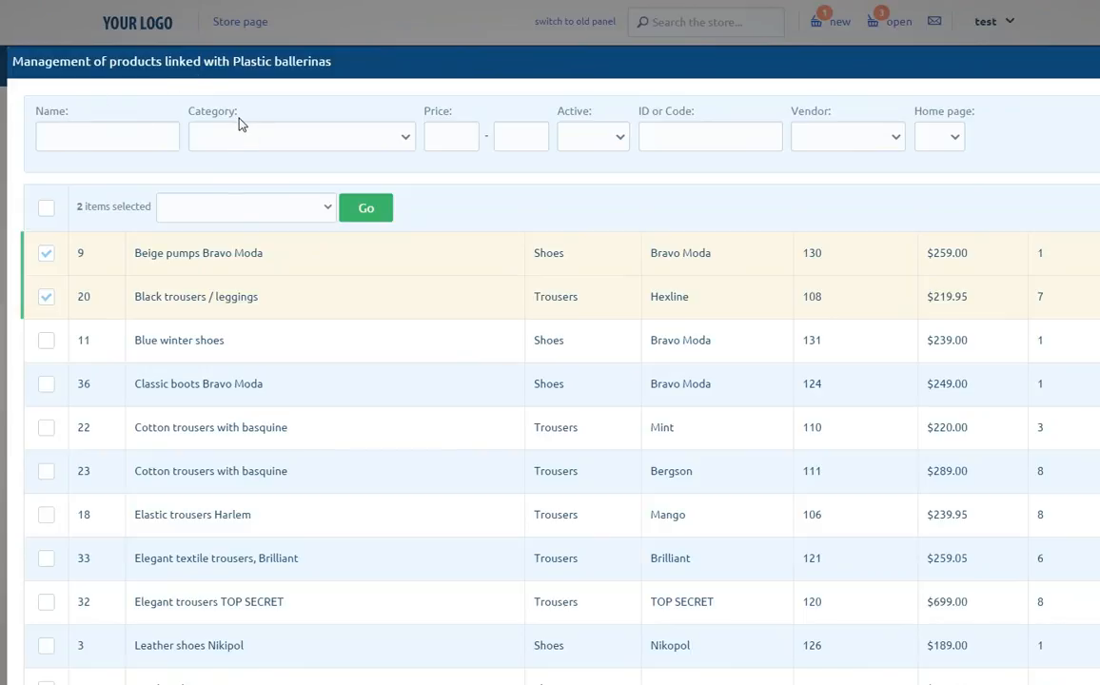
mouse_move(588, 121)
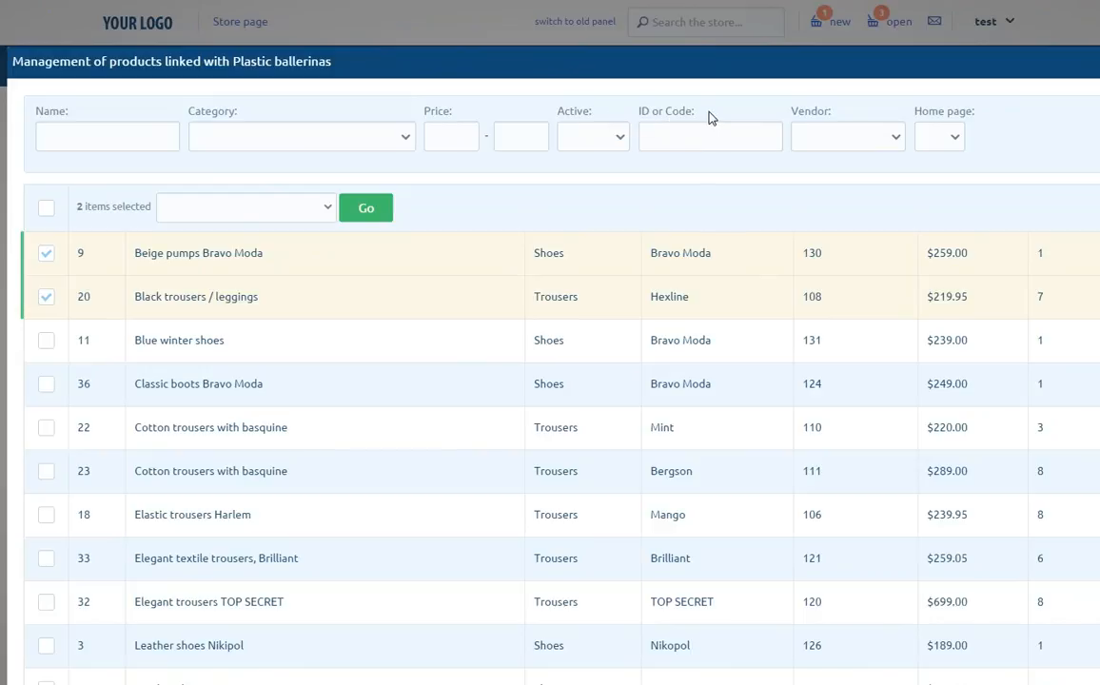
mouse_move(963, 126)
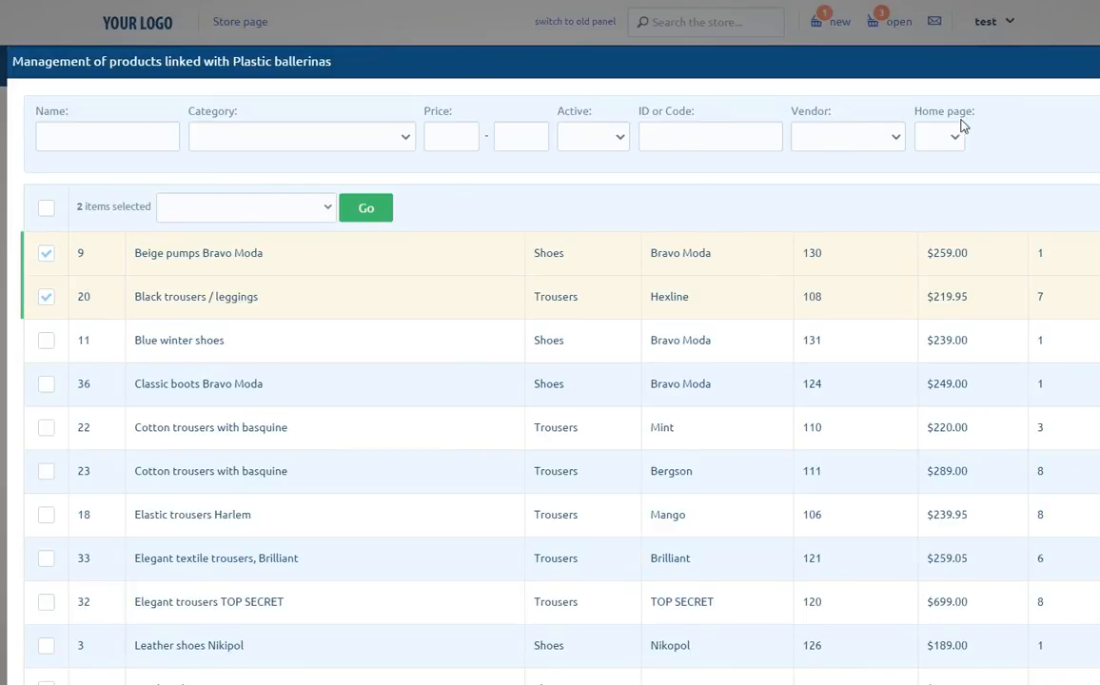
mouse_move(986, 134)
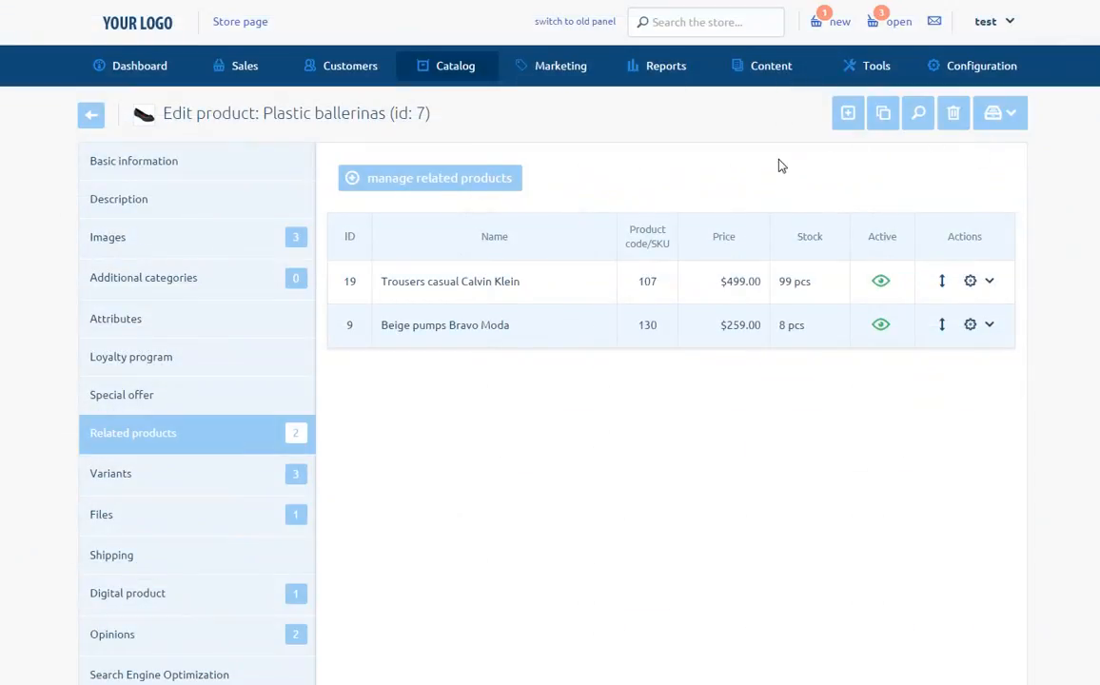
mouse_move(123, 479)
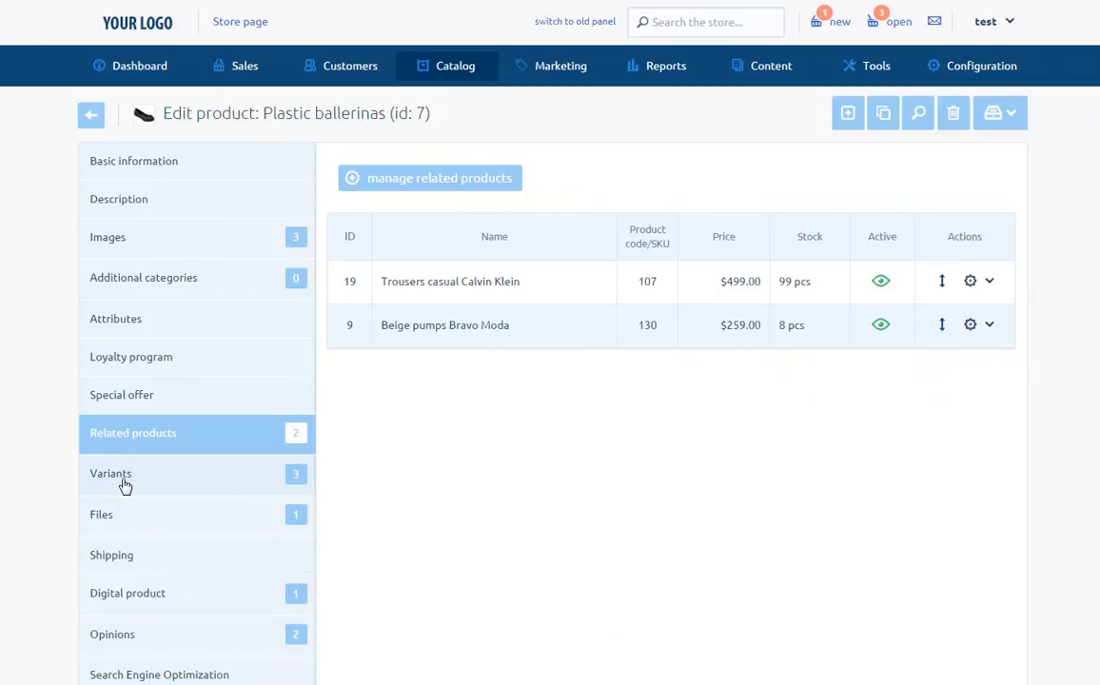
left_click(110, 472)
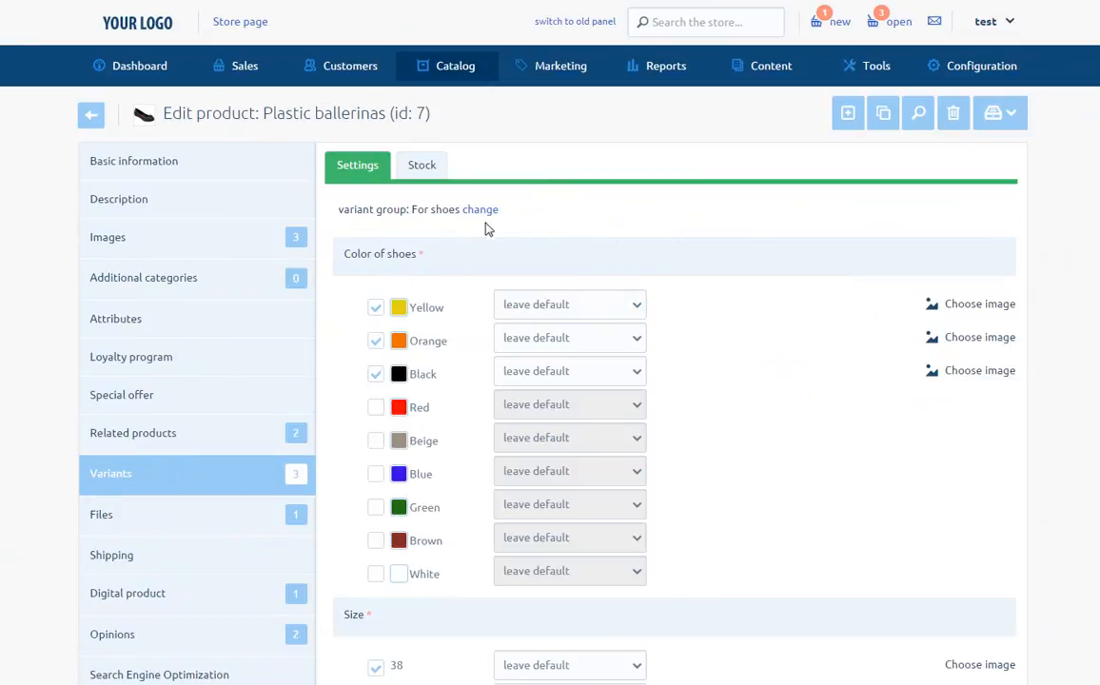
mouse_move(524, 217)
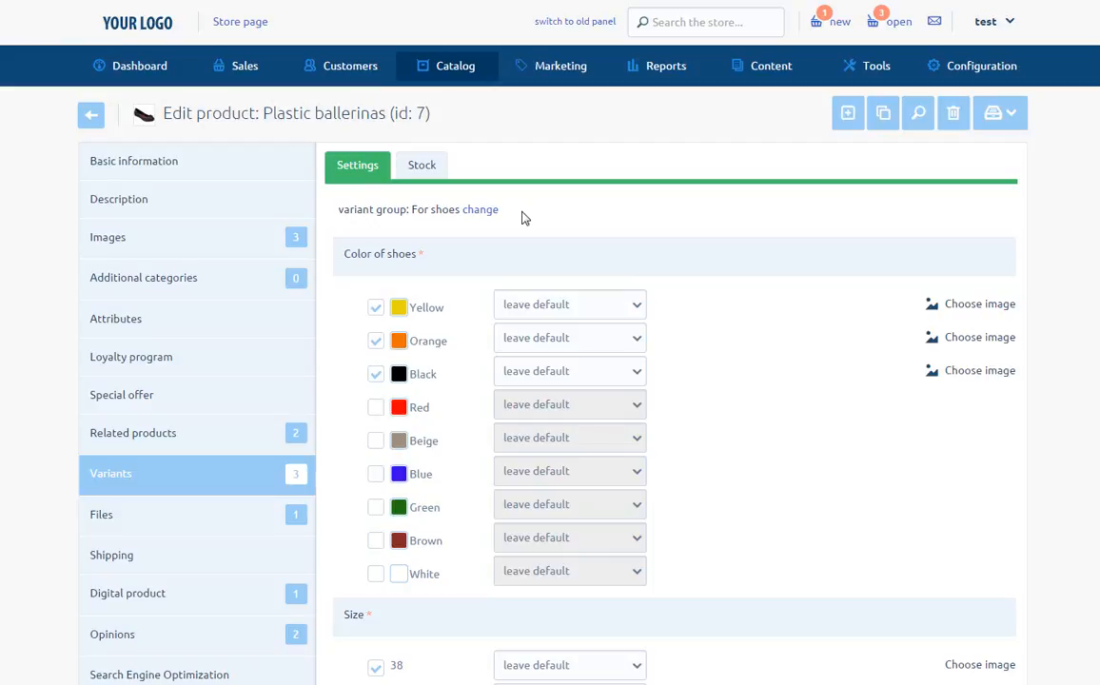
mouse_move(419, 232)
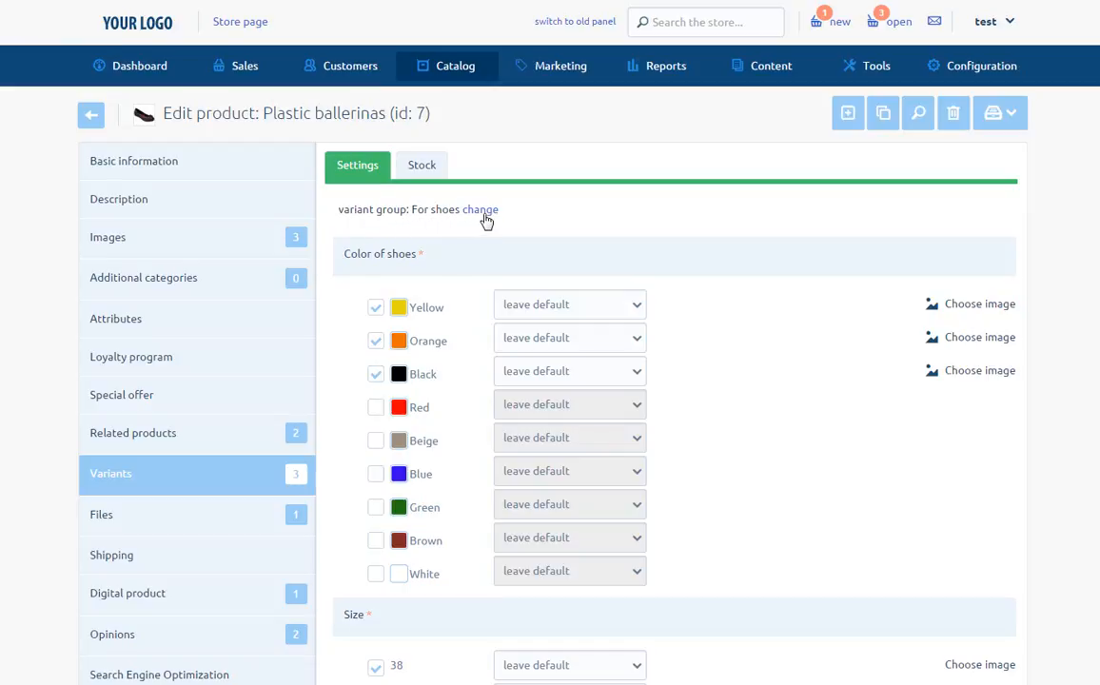
left_click(479, 209)
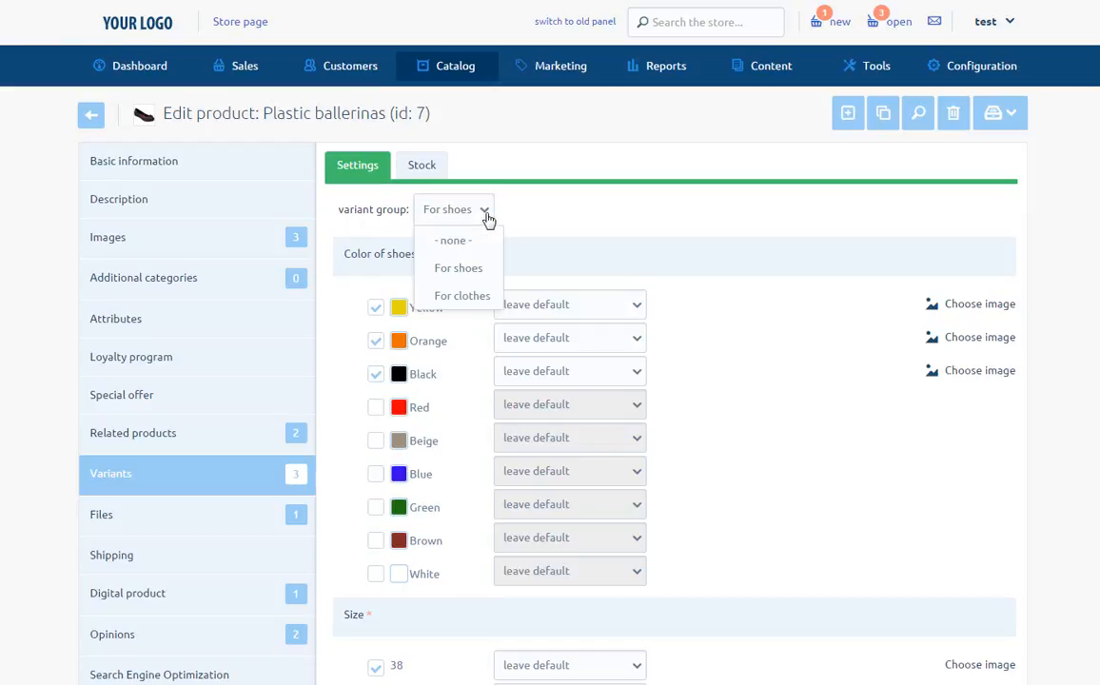
left_click(457, 267)
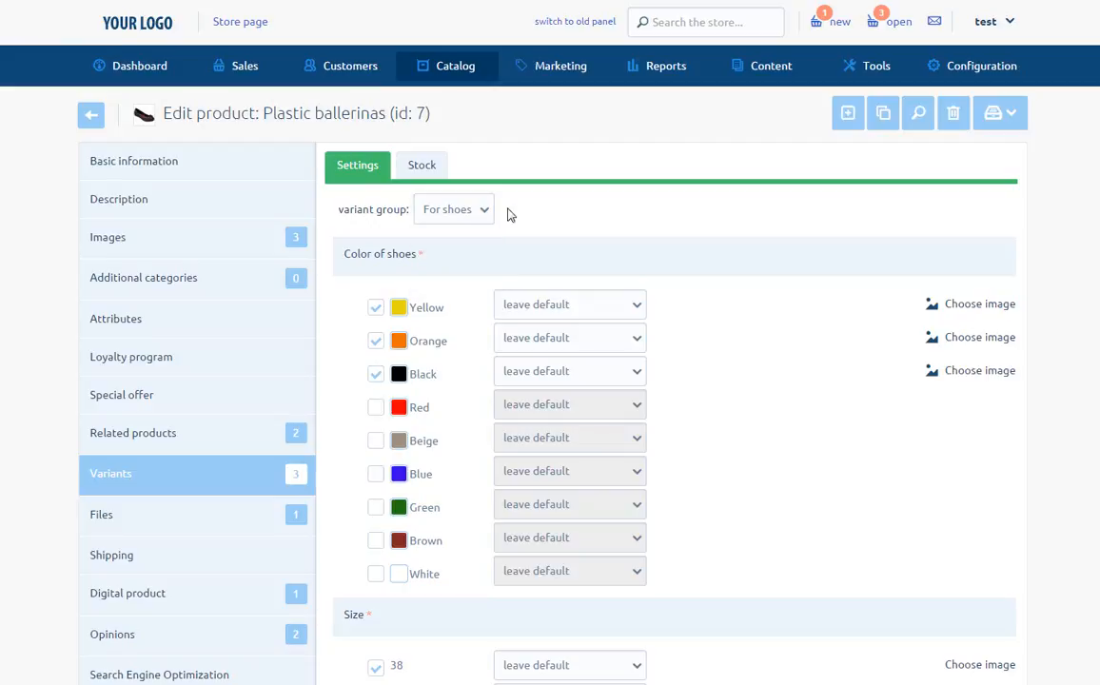
mouse_move(661, 315)
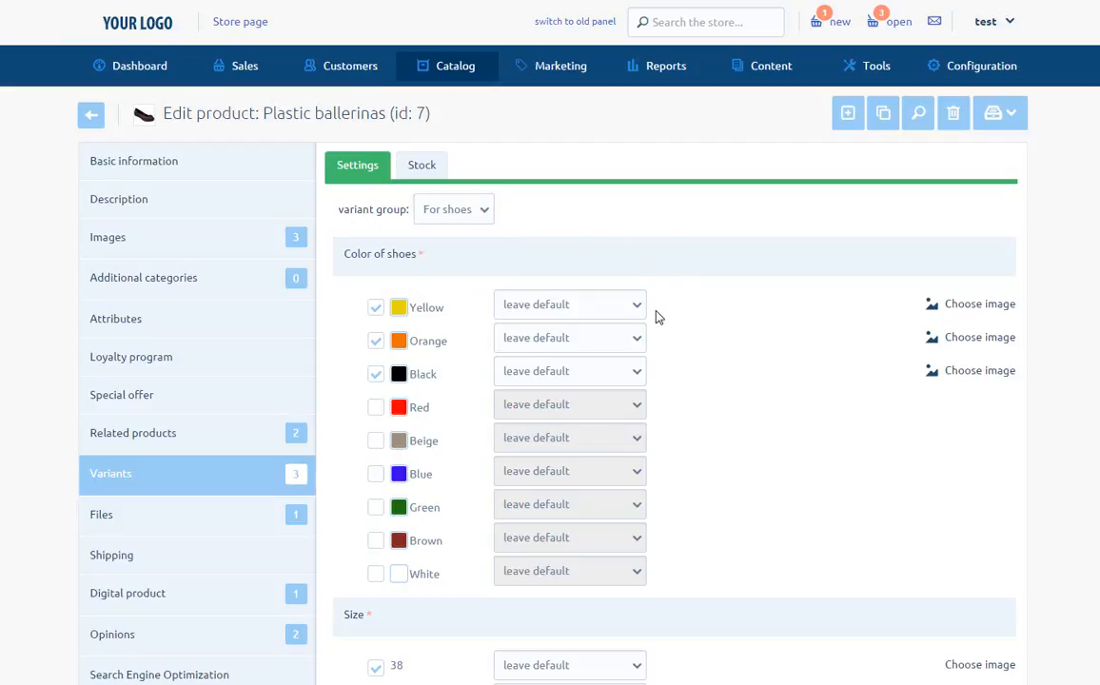
mouse_move(666, 331)
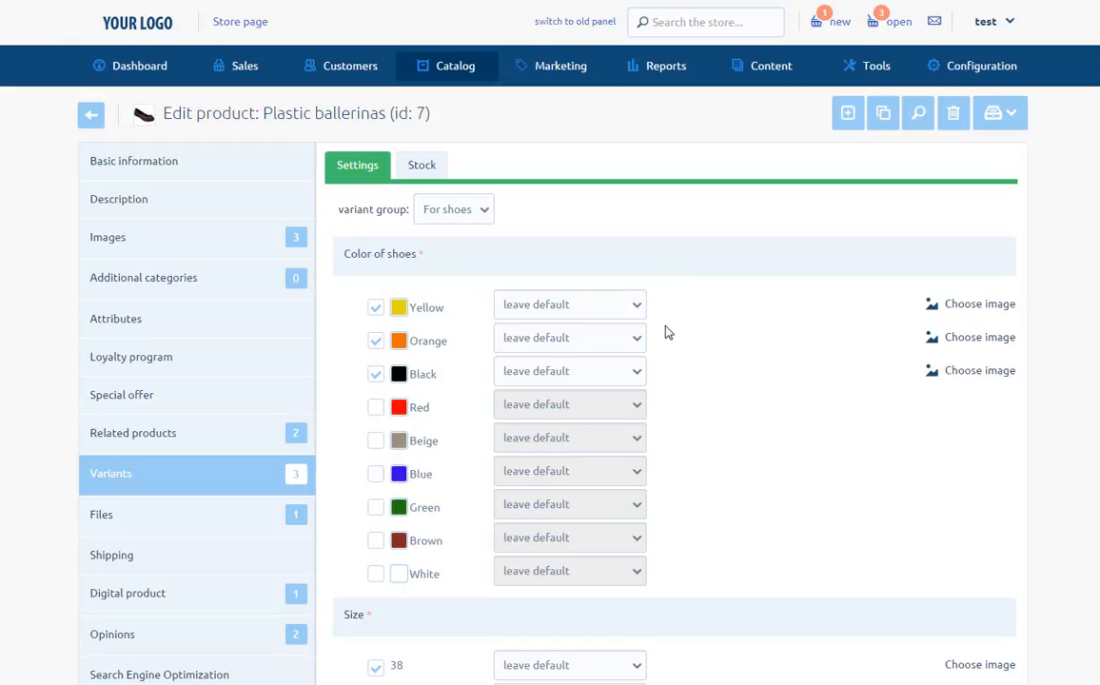
mouse_move(613, 281)
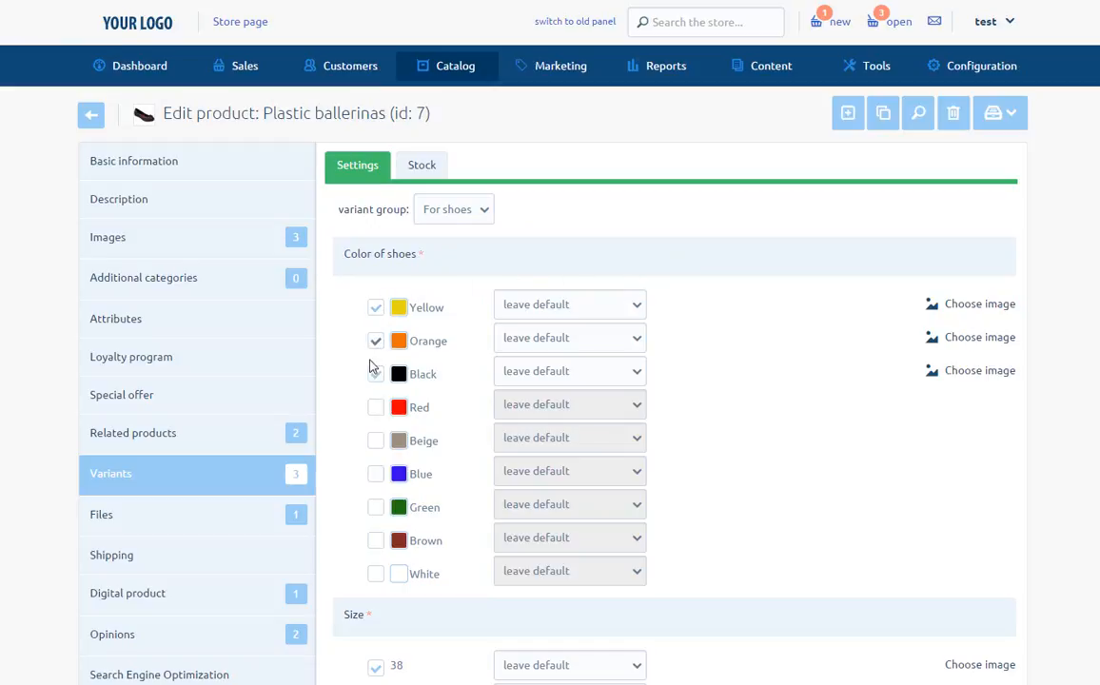
left_click(375, 373)
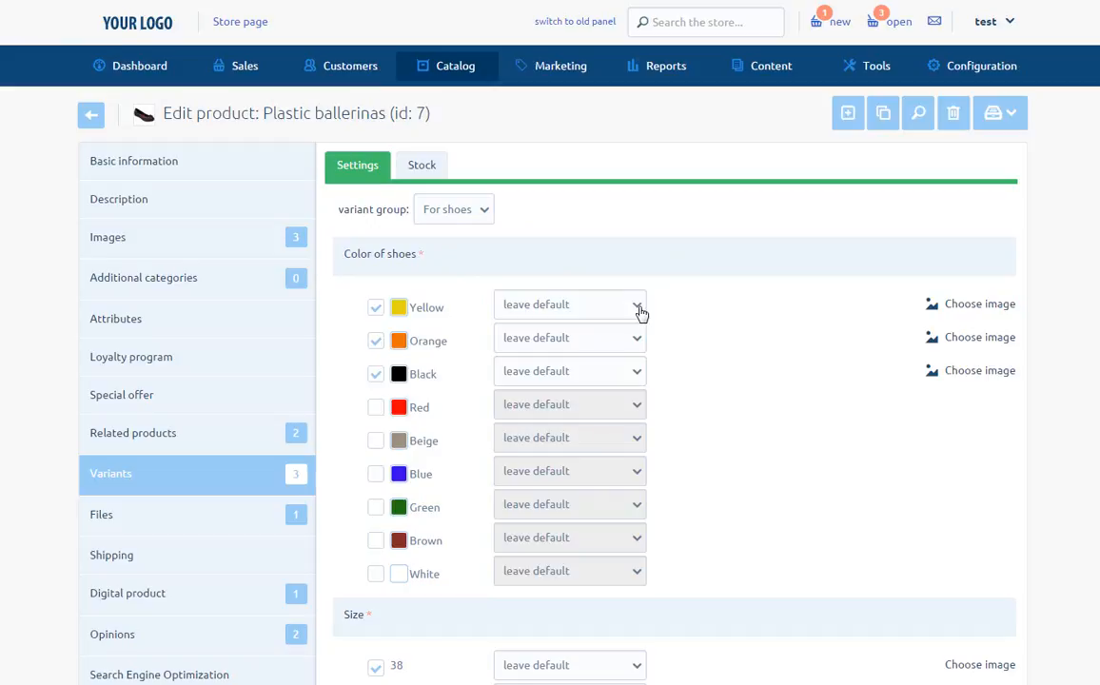
left_click(569, 304)
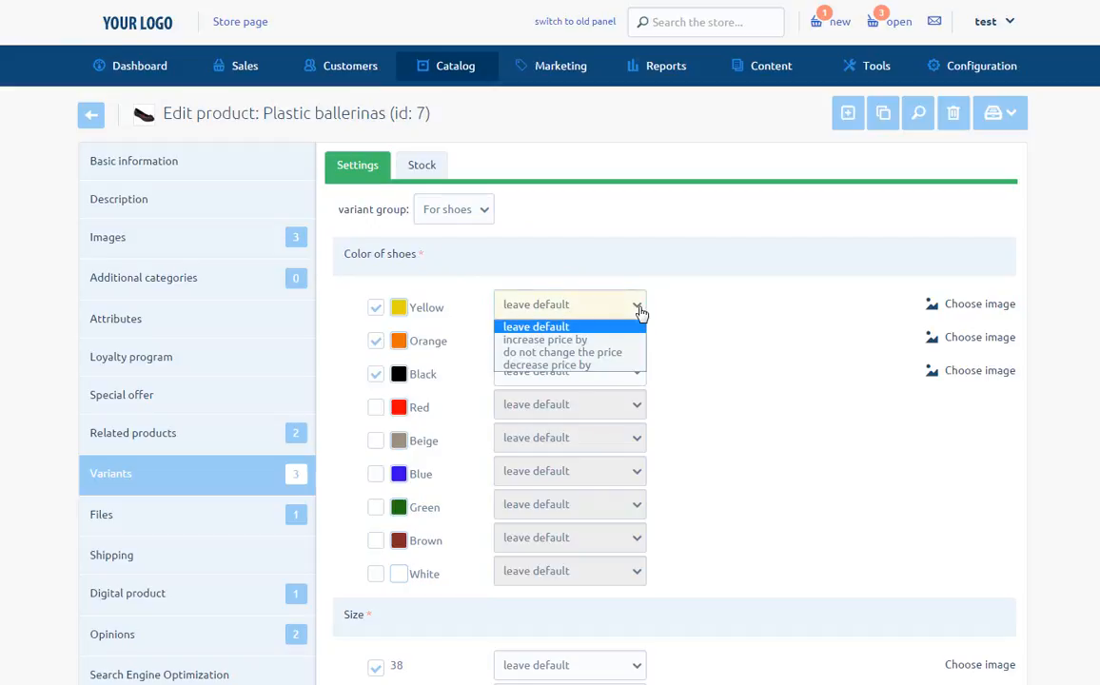
mouse_move(607, 331)
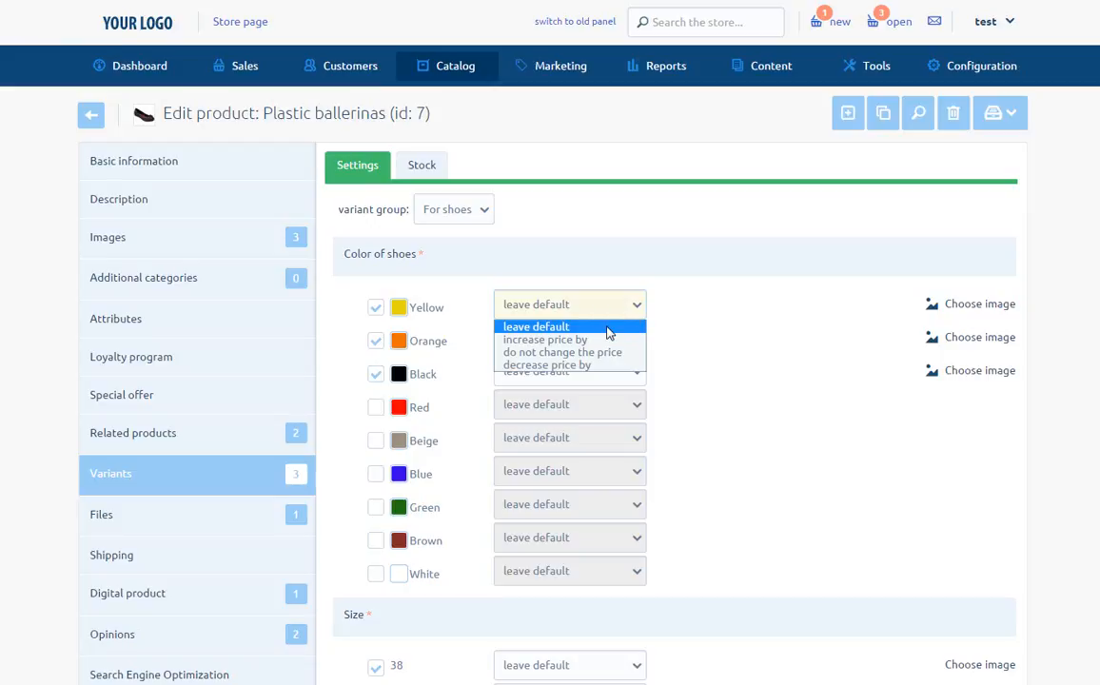
mouse_move(571, 339)
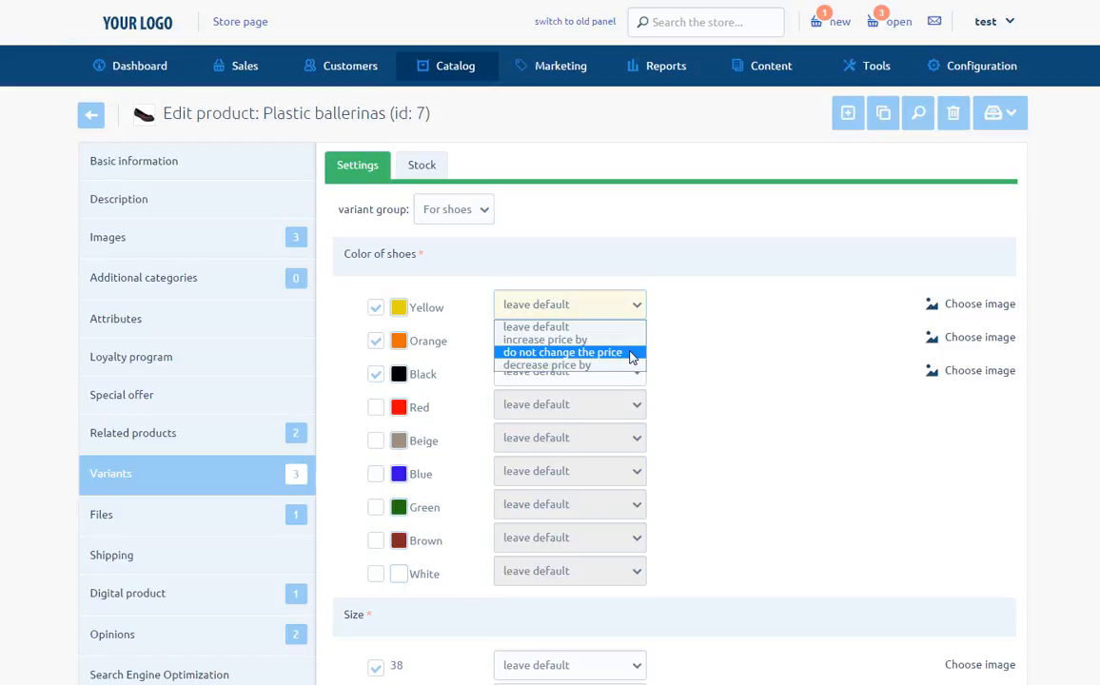
mouse_move(569, 365)
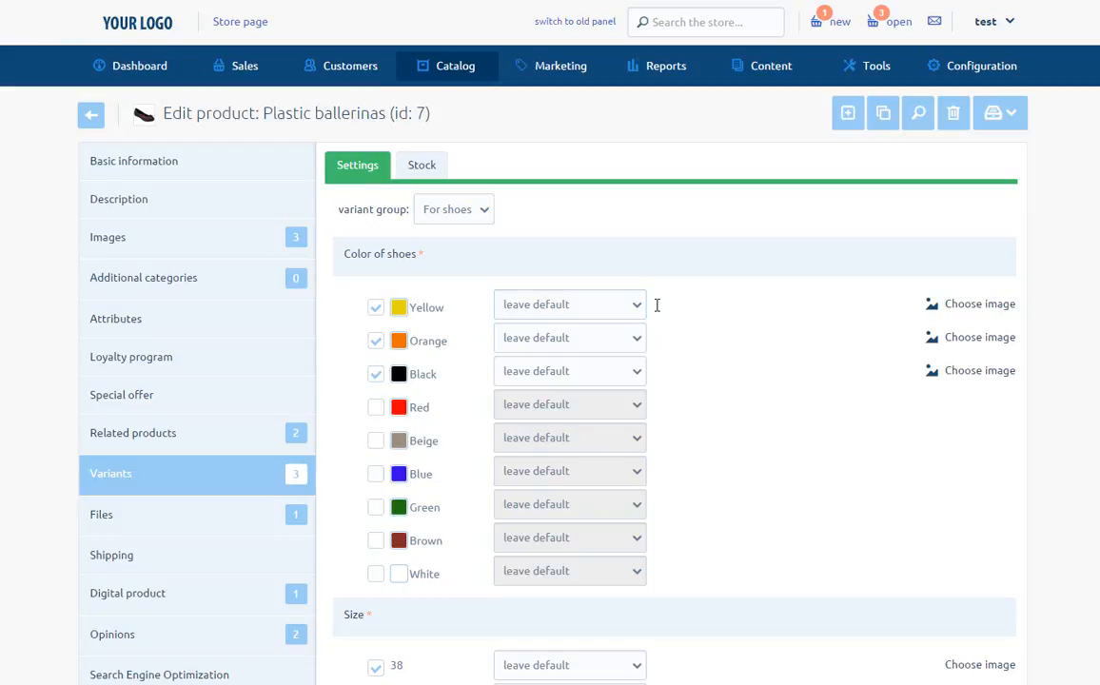
mouse_move(659, 314)
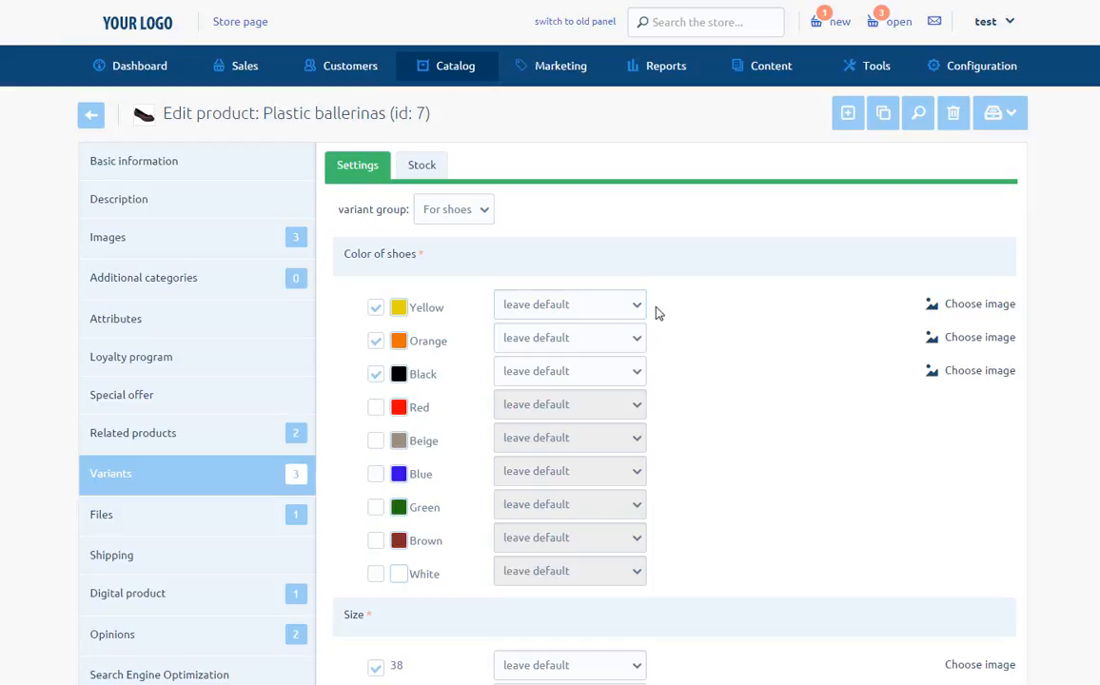
mouse_move(493, 185)
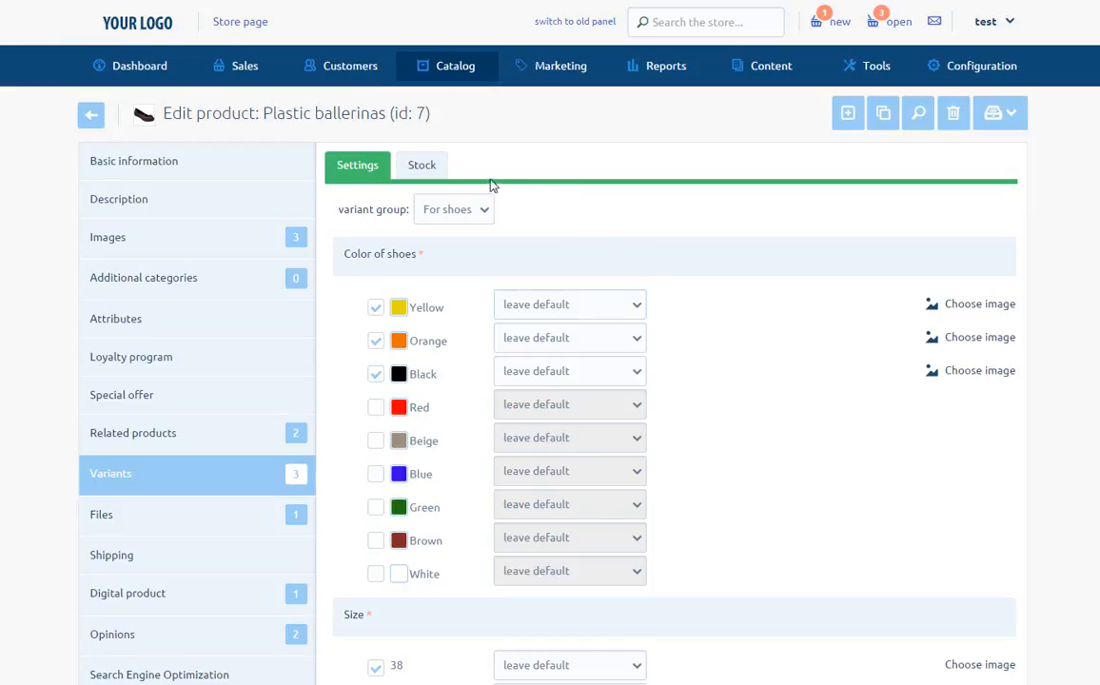
Switch to the variant stock list showing stock, availability, shipping time and price.
left_click(422, 163)
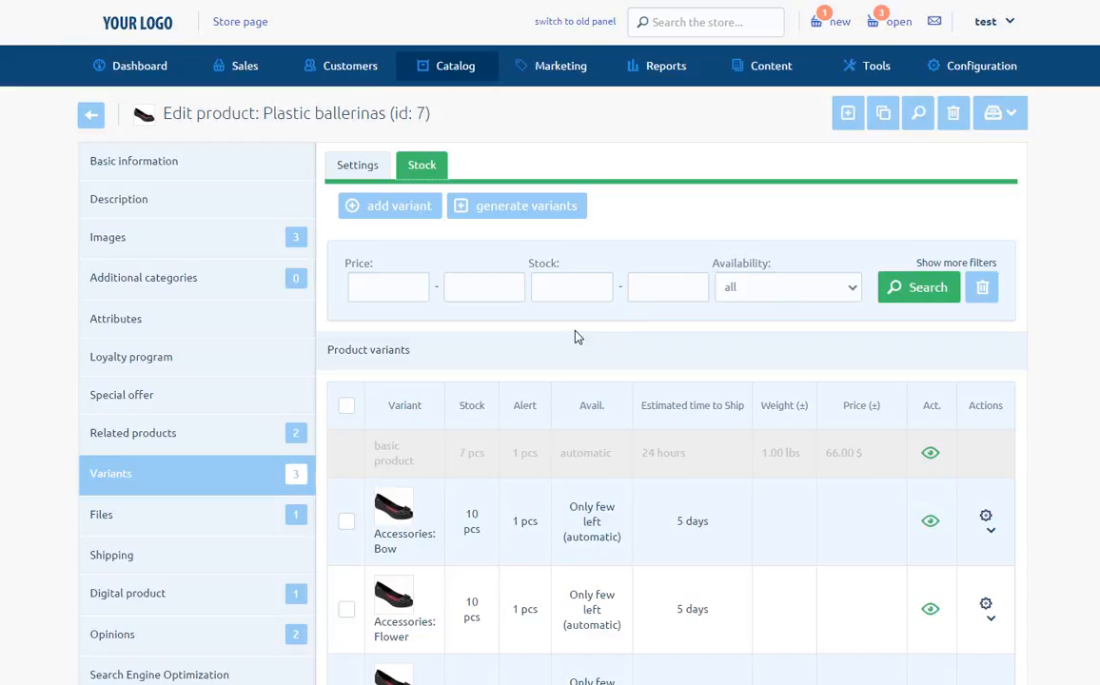
mouse_move(415, 423)
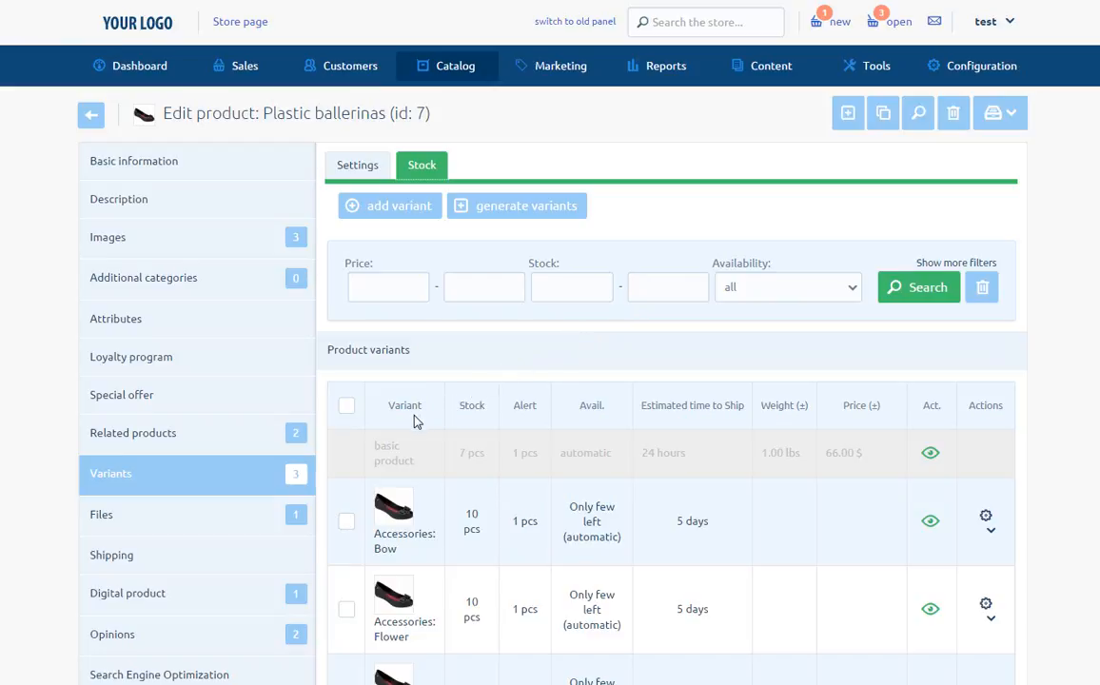
mouse_move(483, 421)
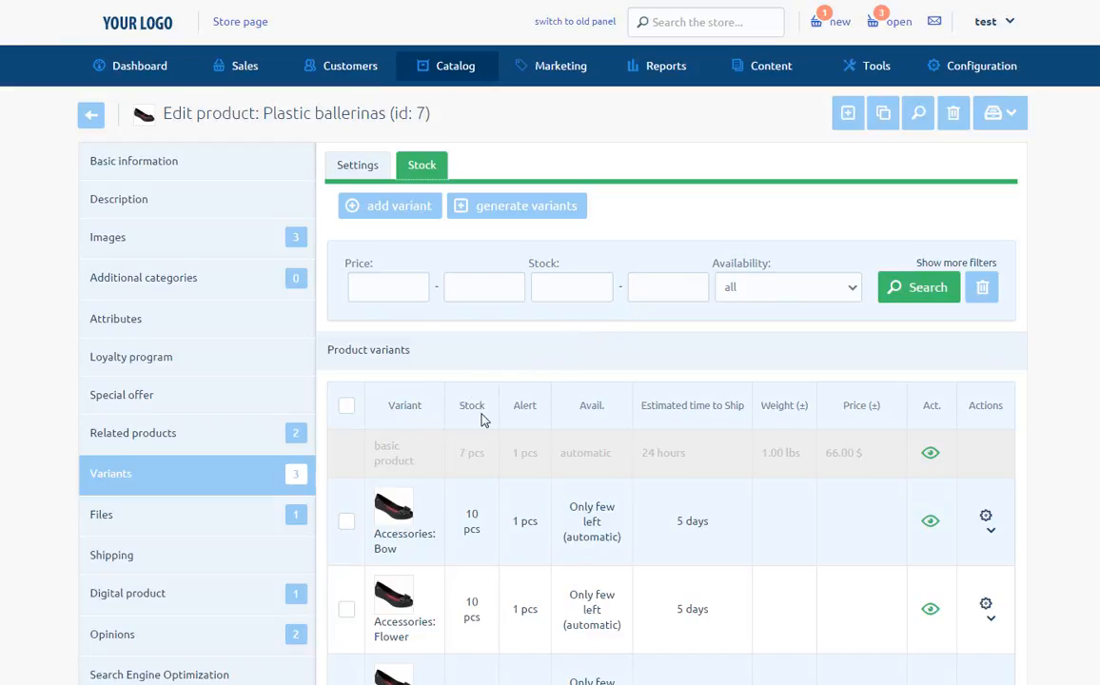
mouse_move(599, 430)
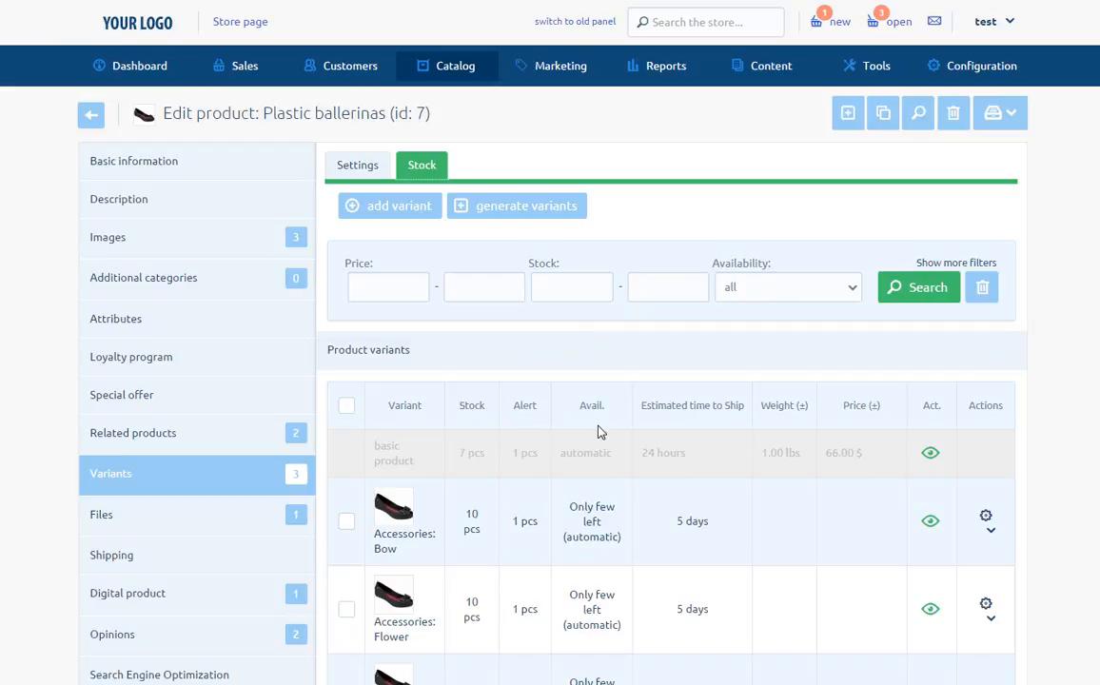
mouse_move(695, 428)
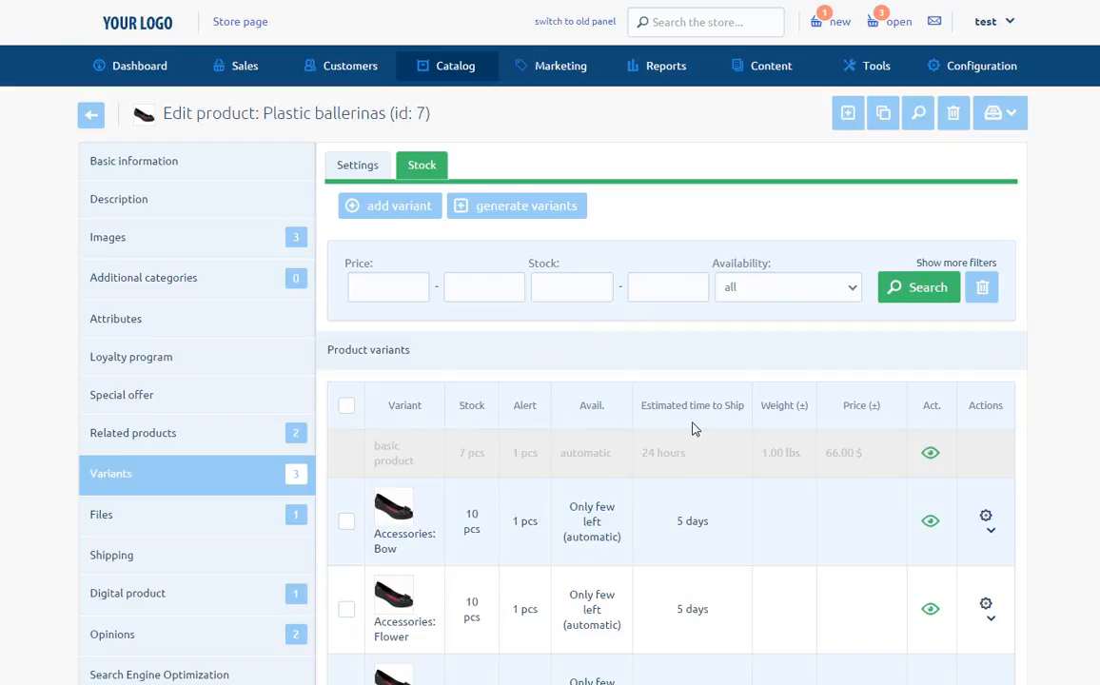
mouse_move(789, 424)
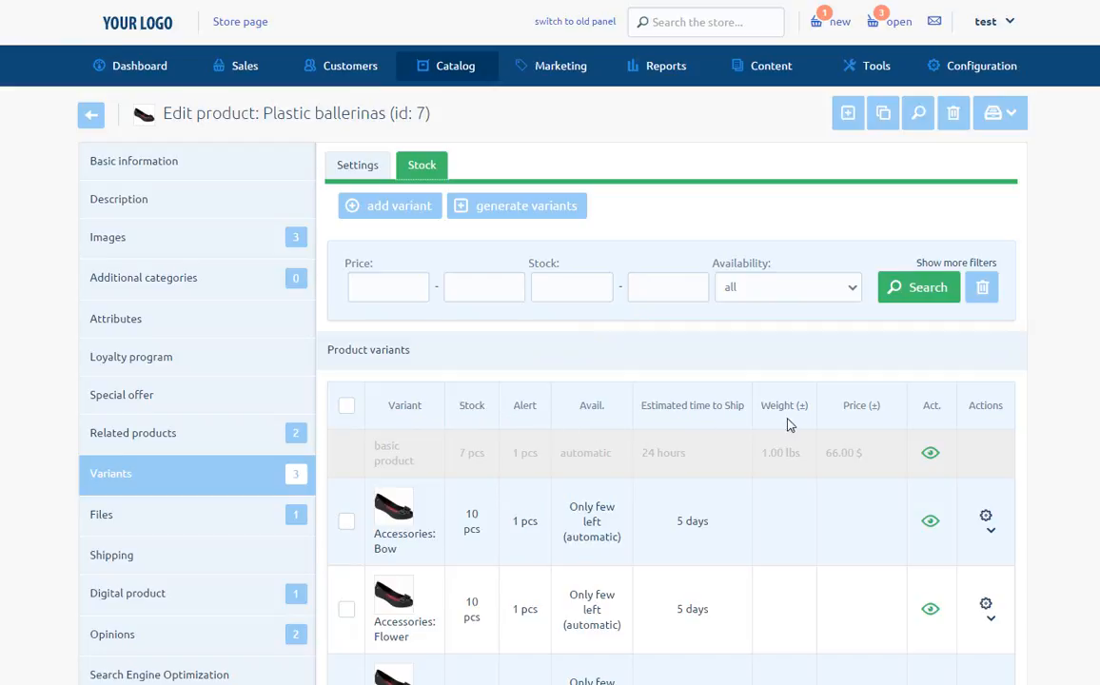
mouse_move(909, 419)
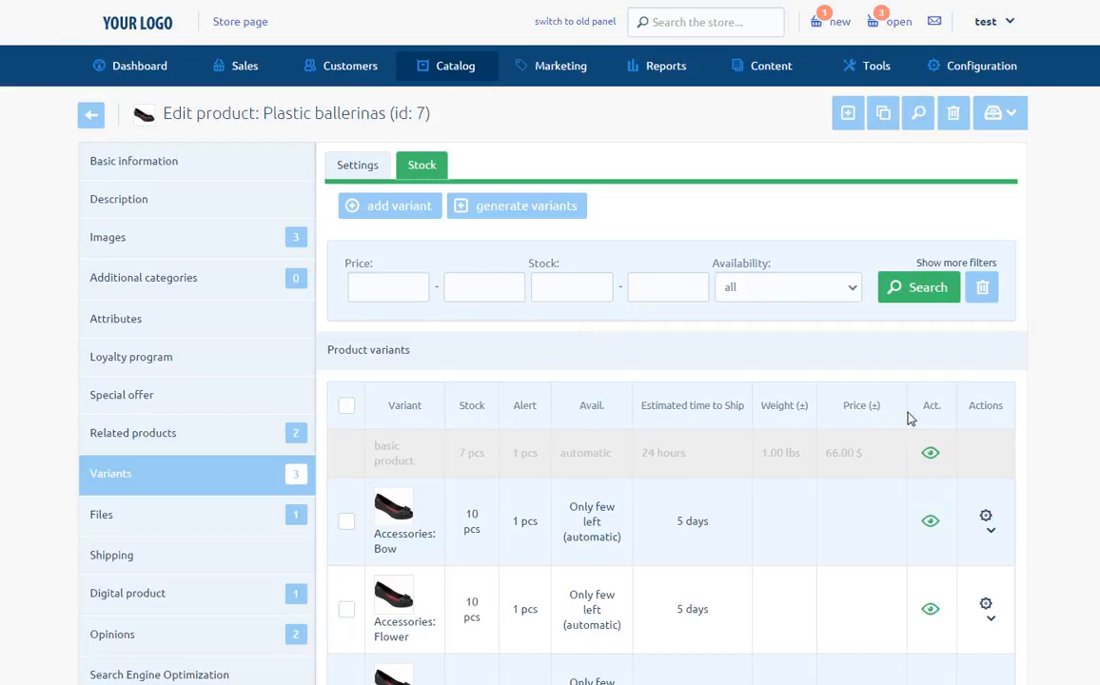
mouse_move(934, 420)
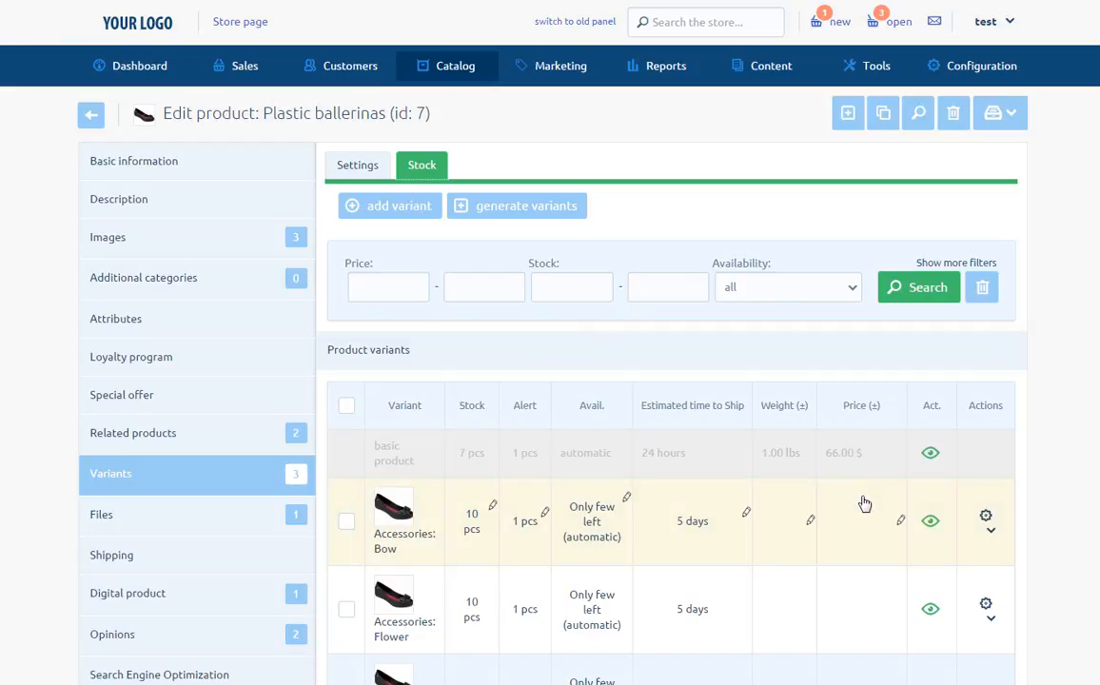
mouse_move(753, 529)
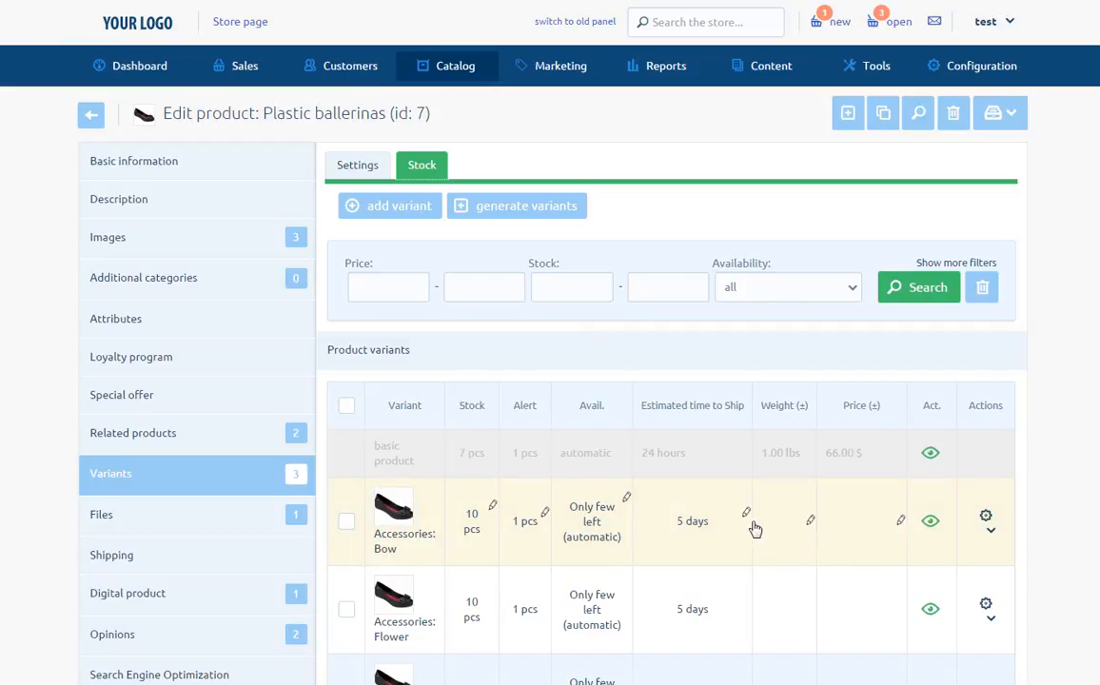
mouse_move(752, 529)
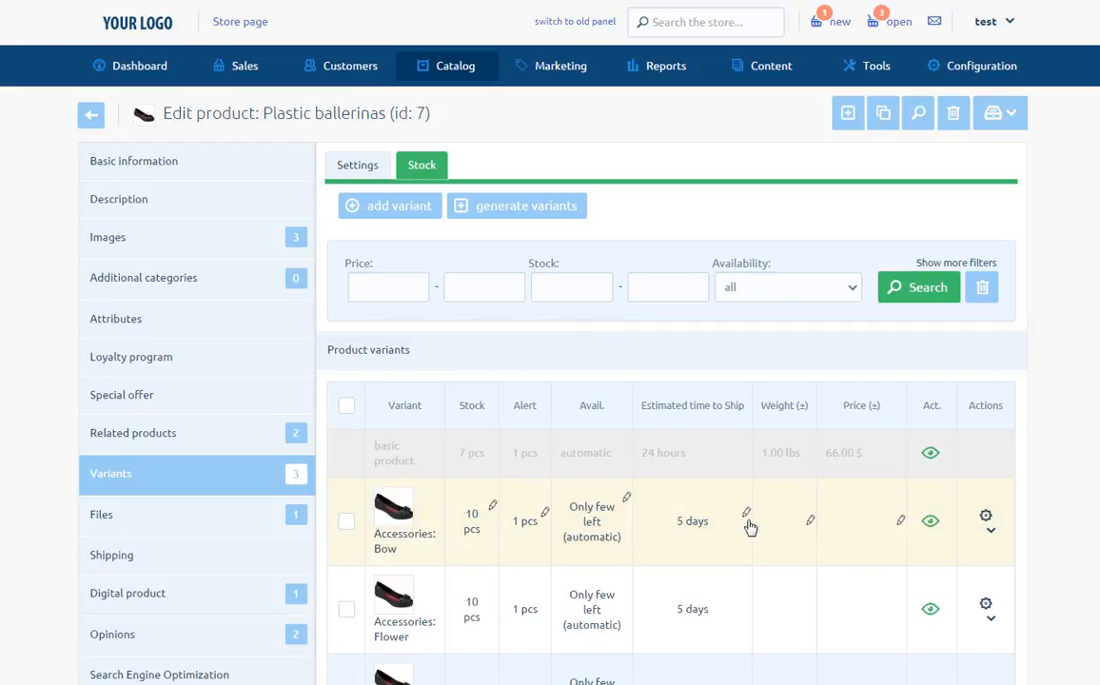
mouse_move(453, 339)
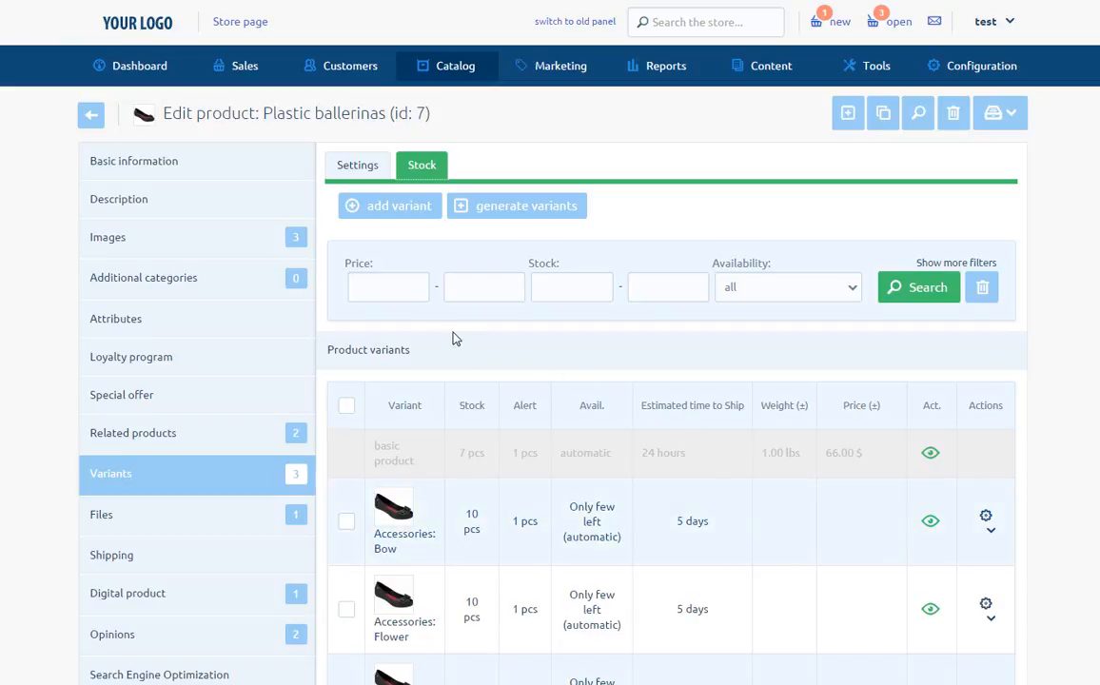
mouse_move(384, 270)
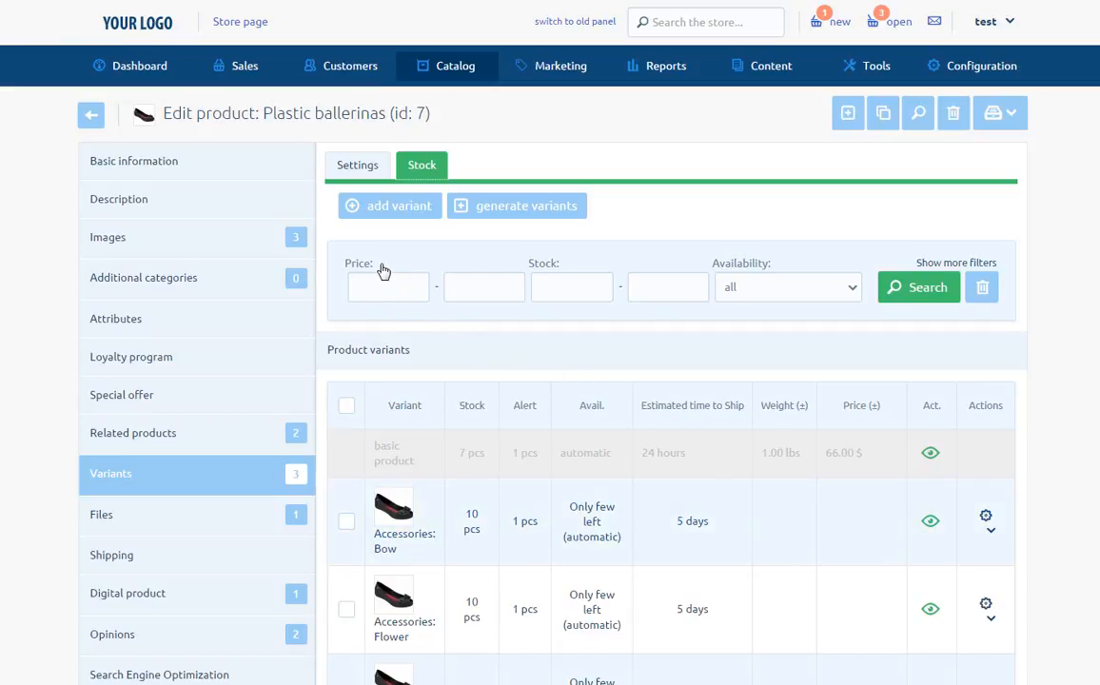
mouse_move(360, 278)
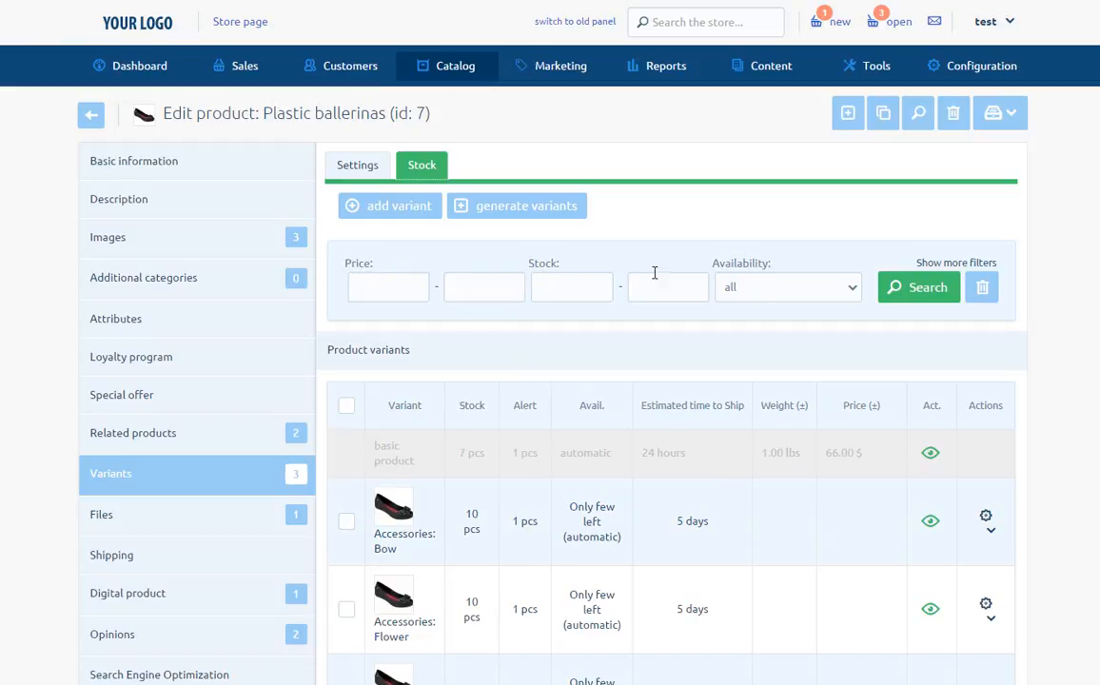
mouse_move(875, 265)
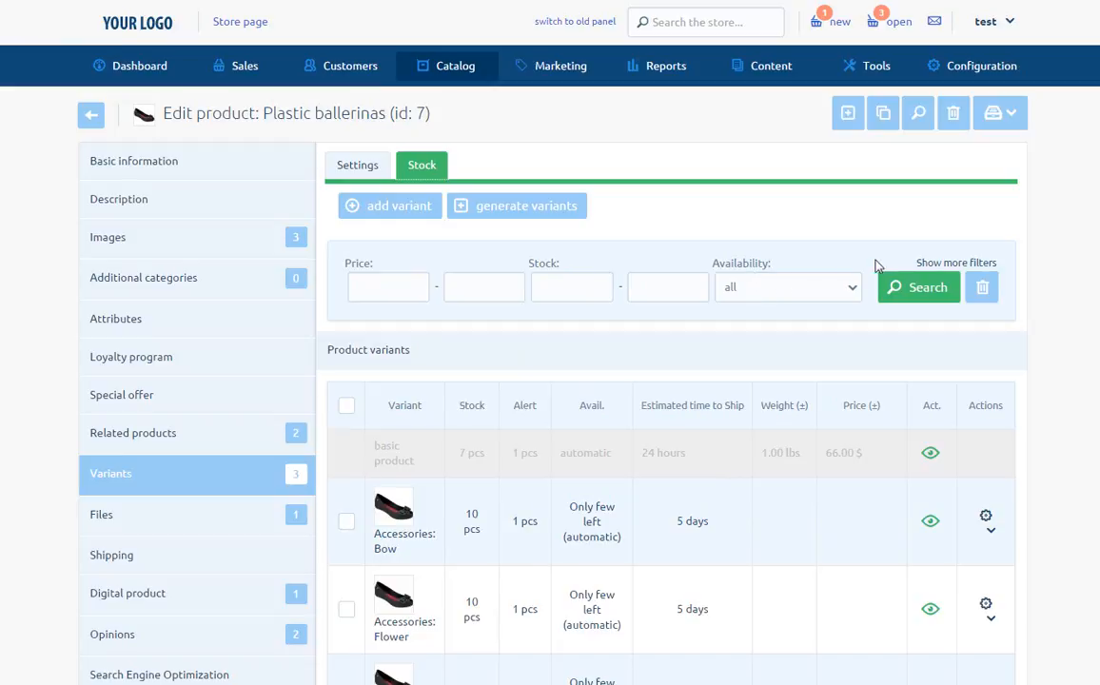
mouse_move(955, 262)
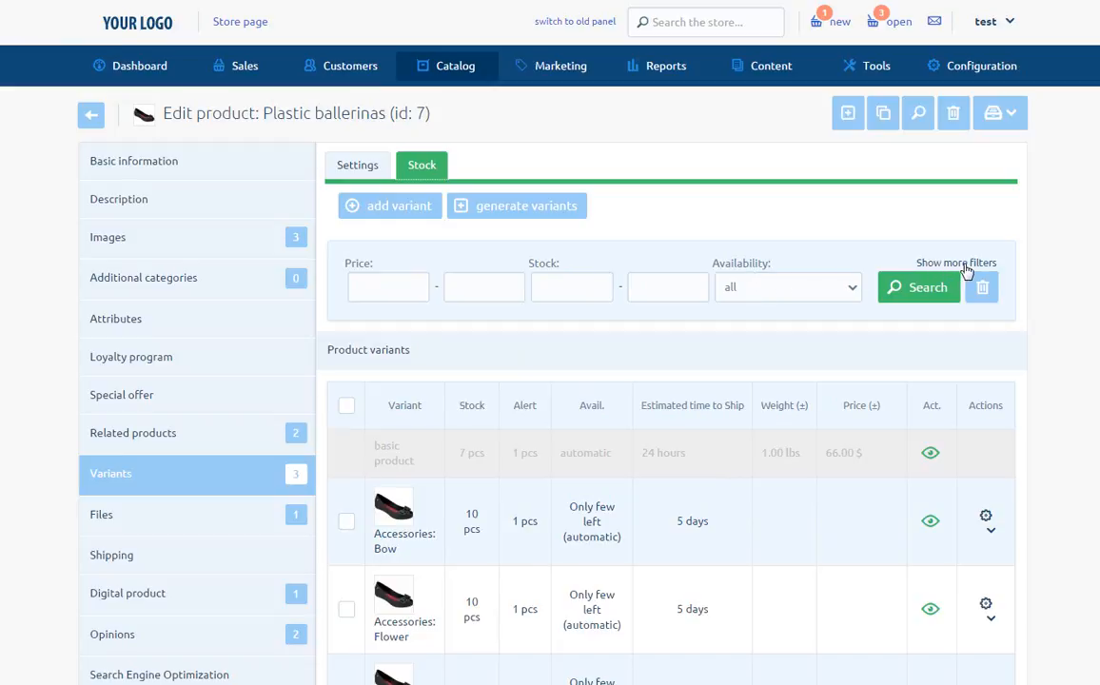
Reveal the extra variant filters and mark the Bow and Flower accessory variants for bulk action.
left_click(956, 262)
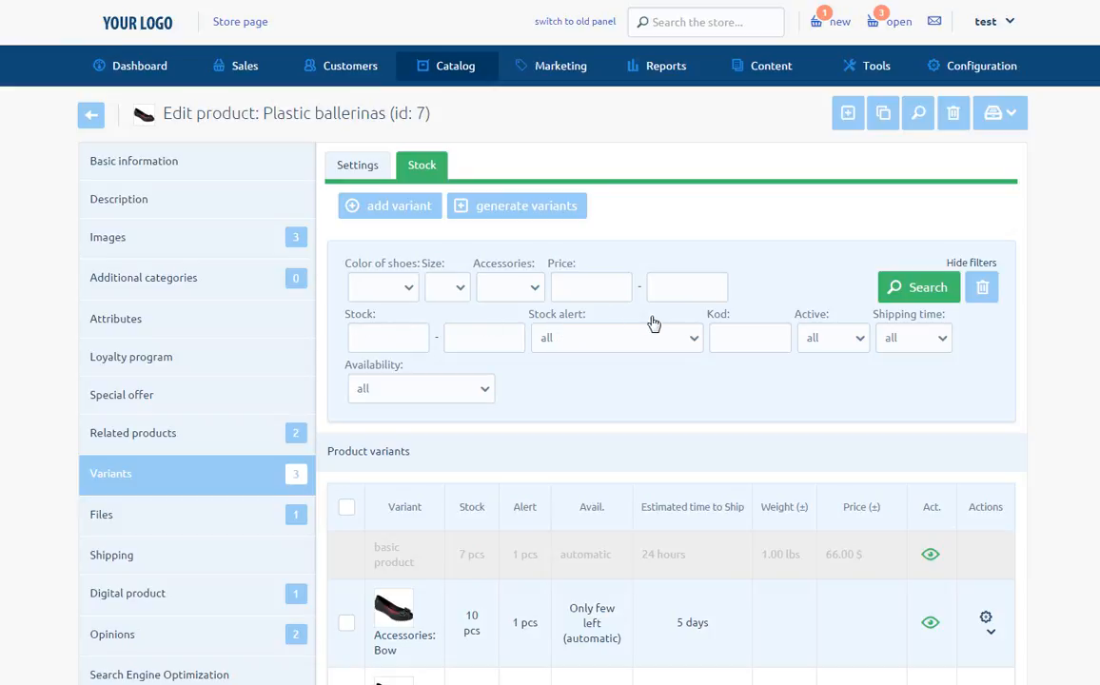
mouse_move(917, 327)
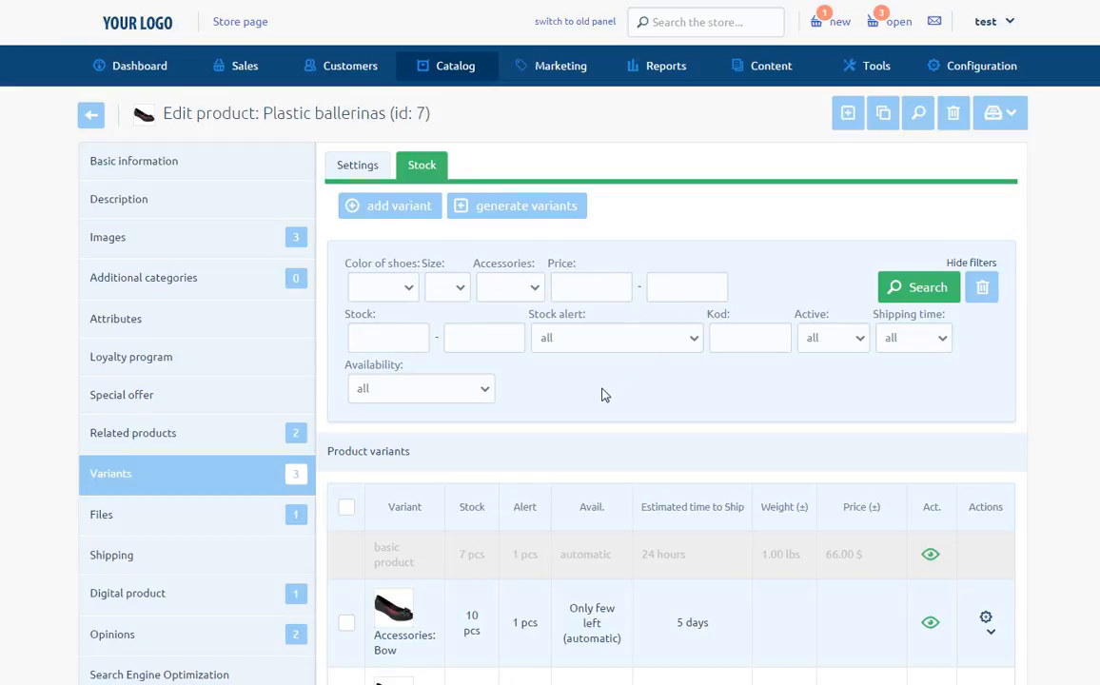
mouse_move(1056, 582)
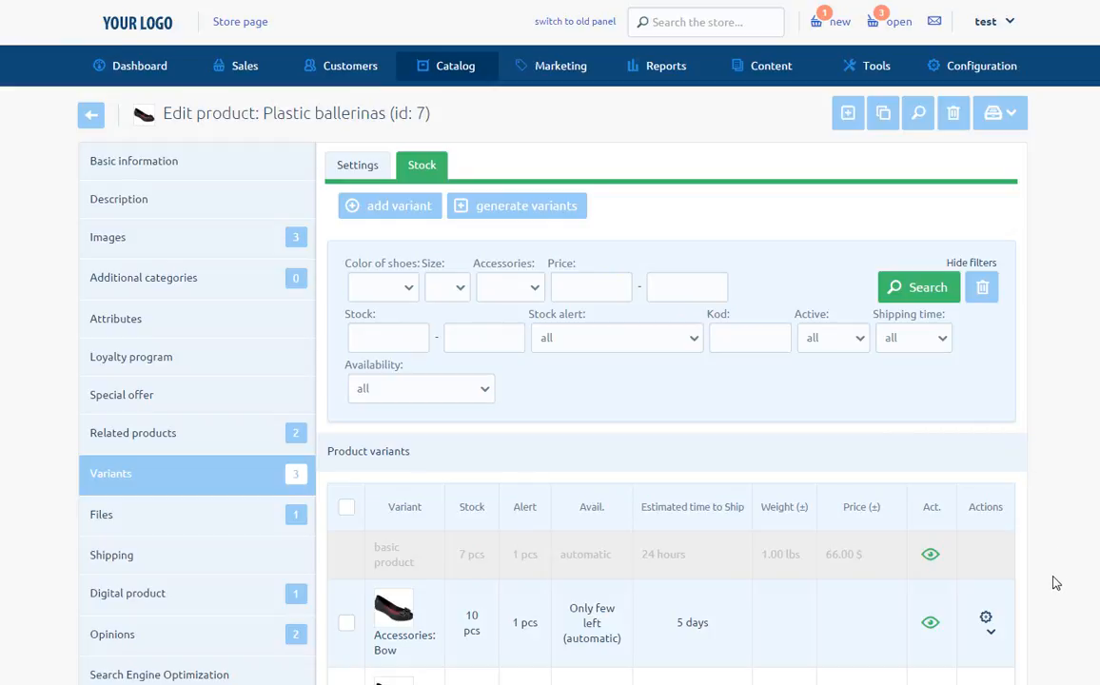
left_click(985, 617)
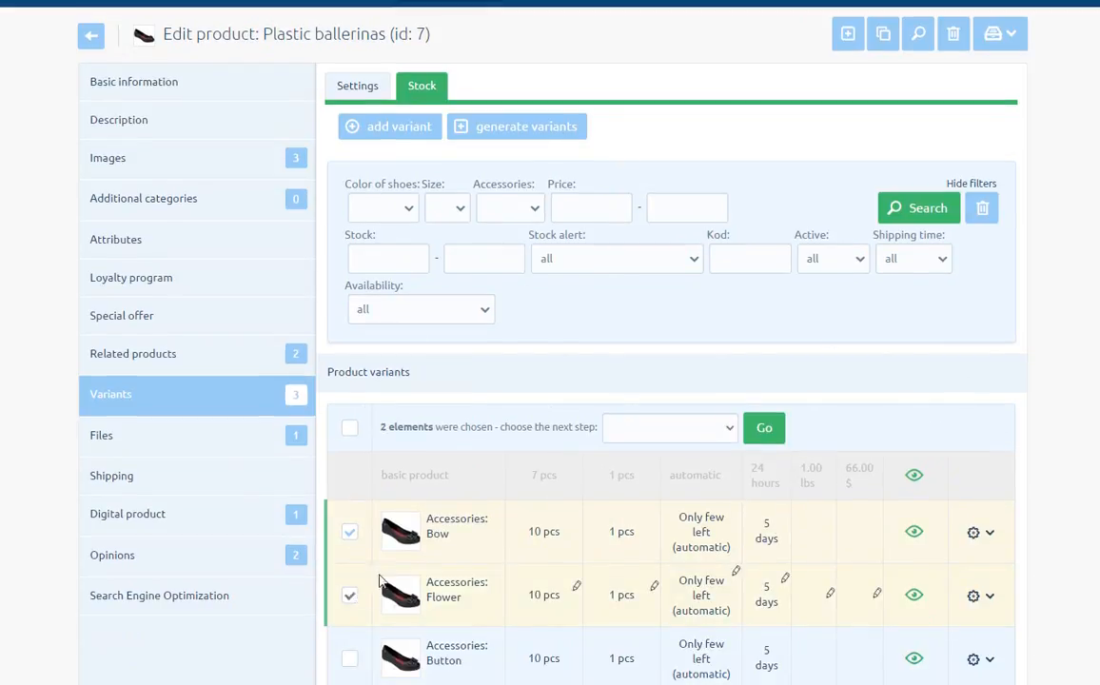
left_click(670, 426)
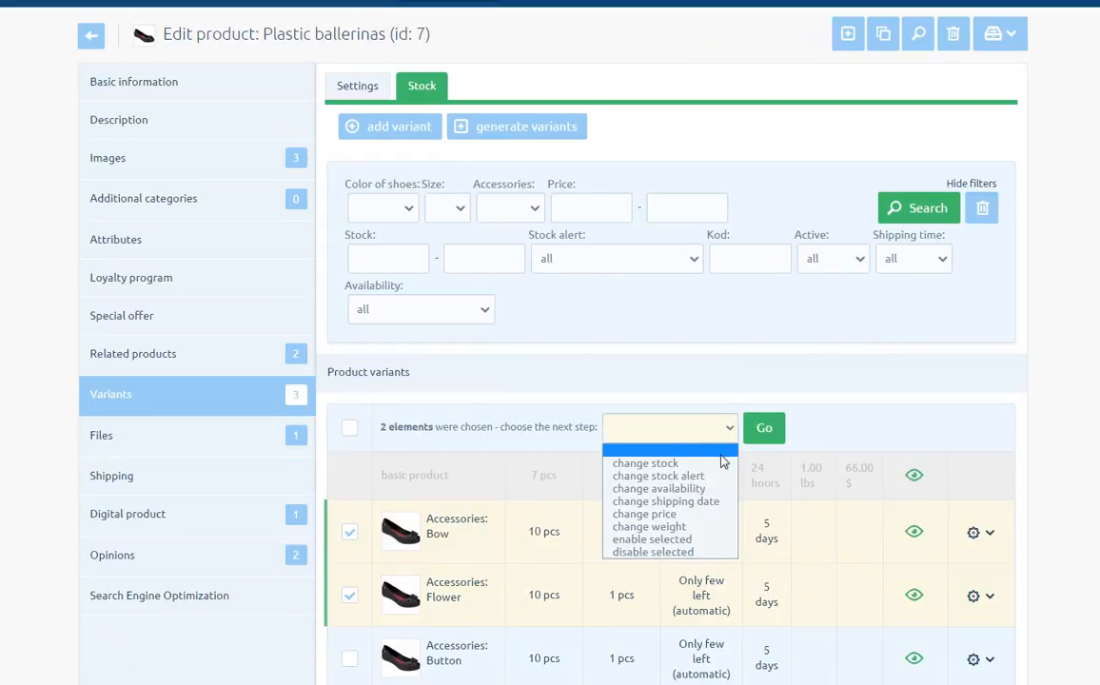
mouse_move(659, 488)
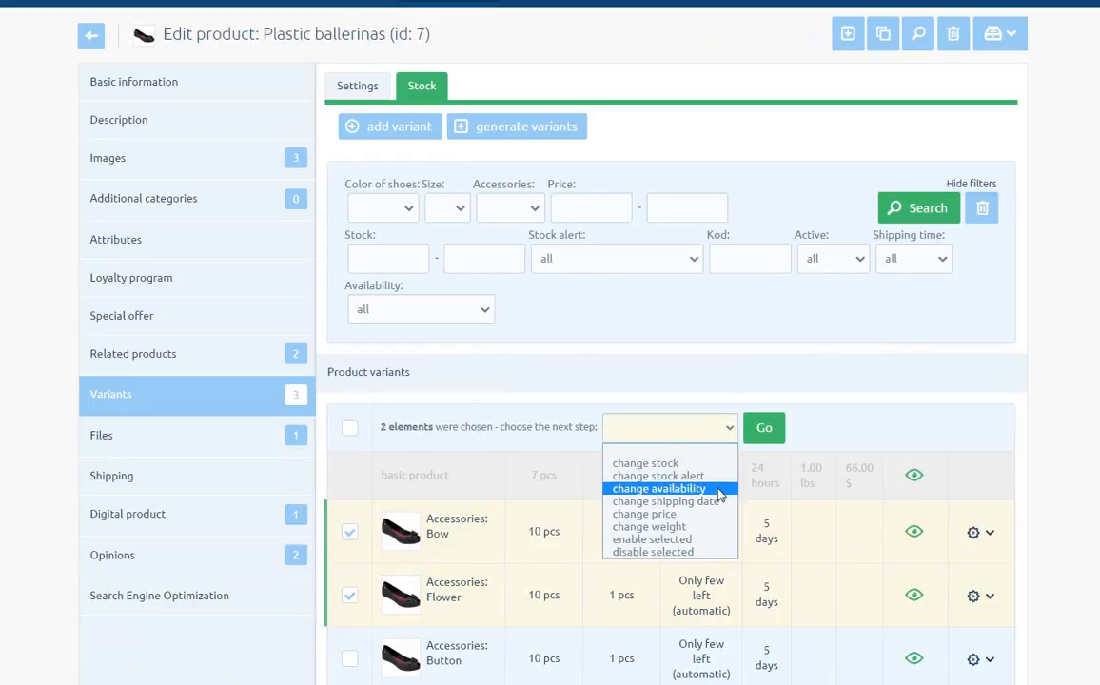
mouse_move(666, 503)
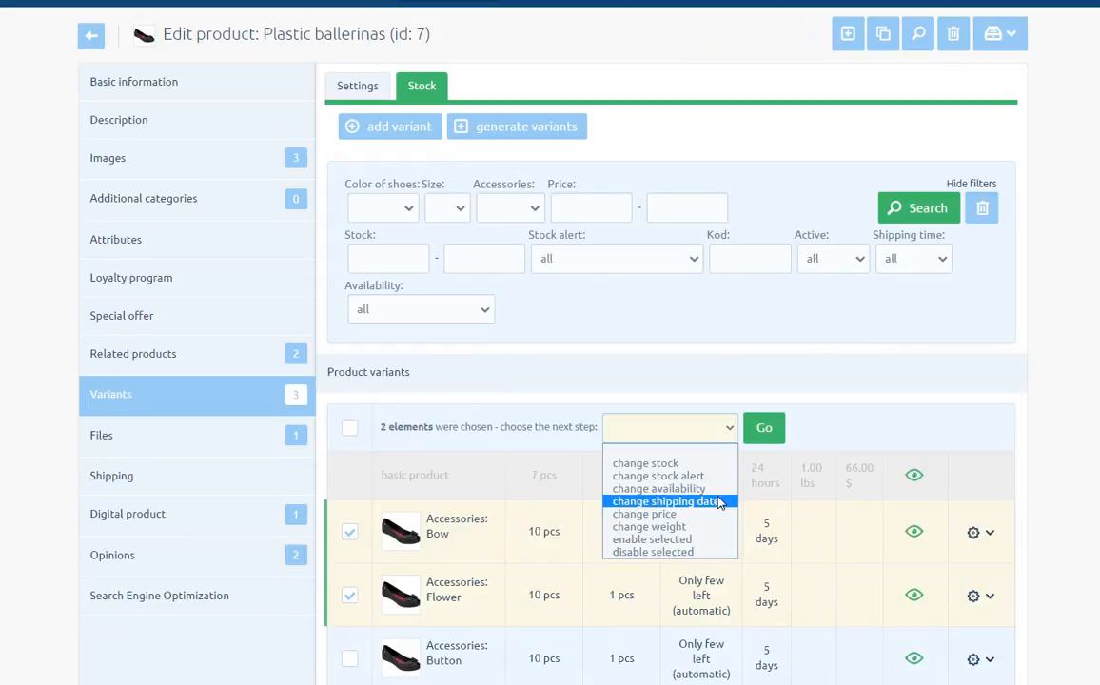
mouse_move(643, 514)
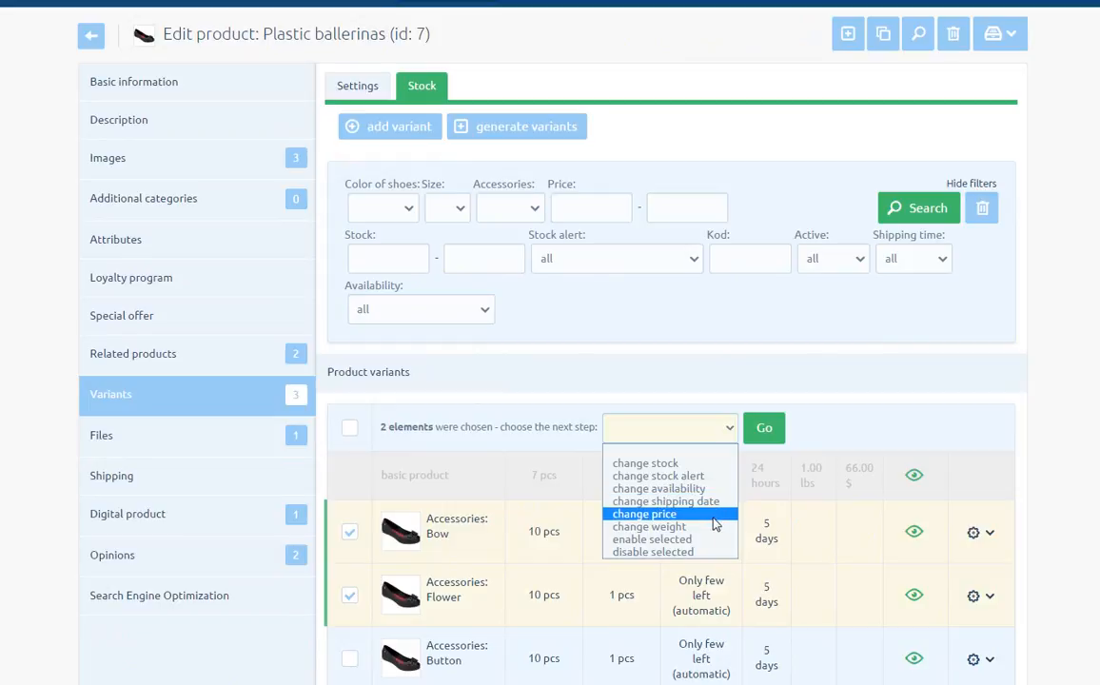
mouse_move(651, 541)
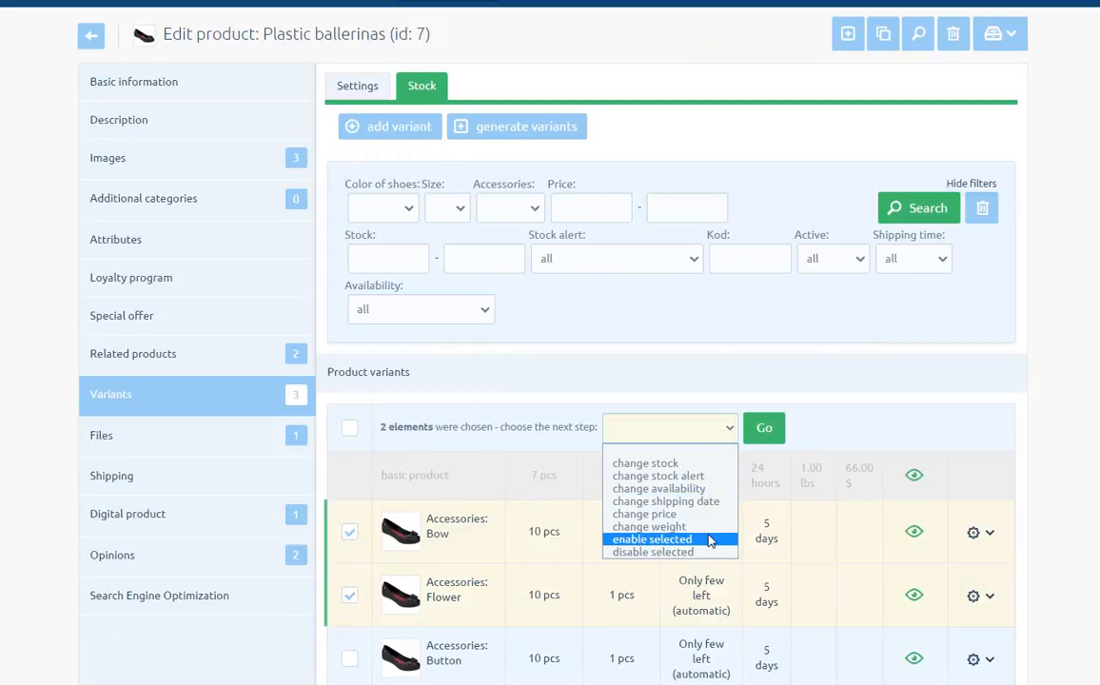
mouse_move(670, 552)
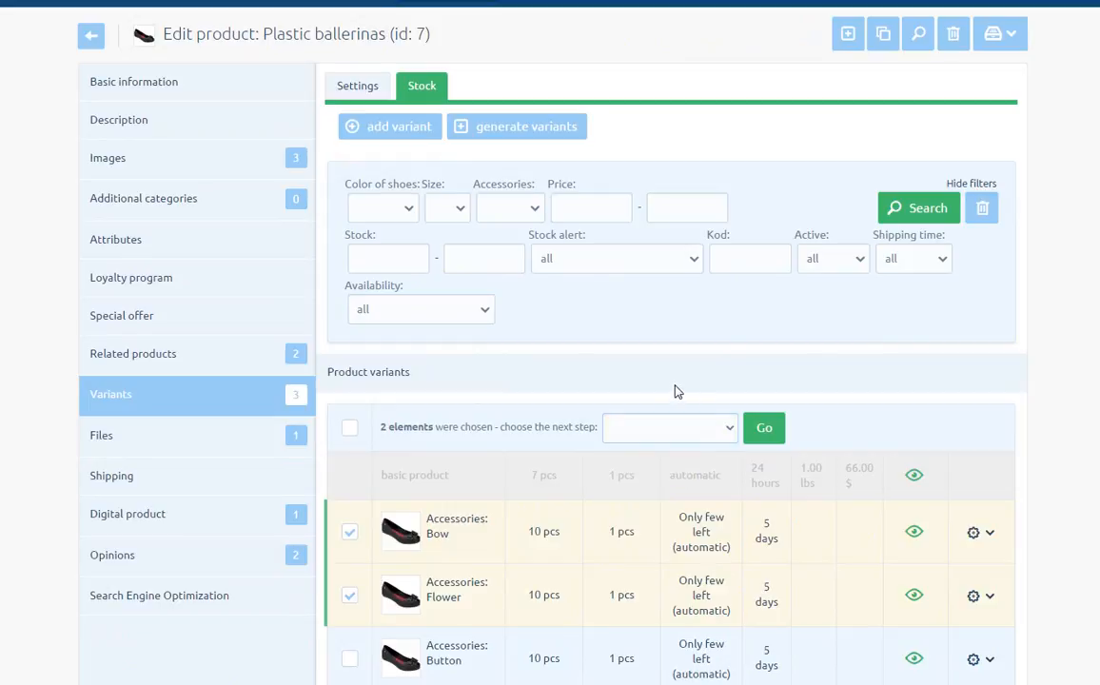
left_click(351, 531)
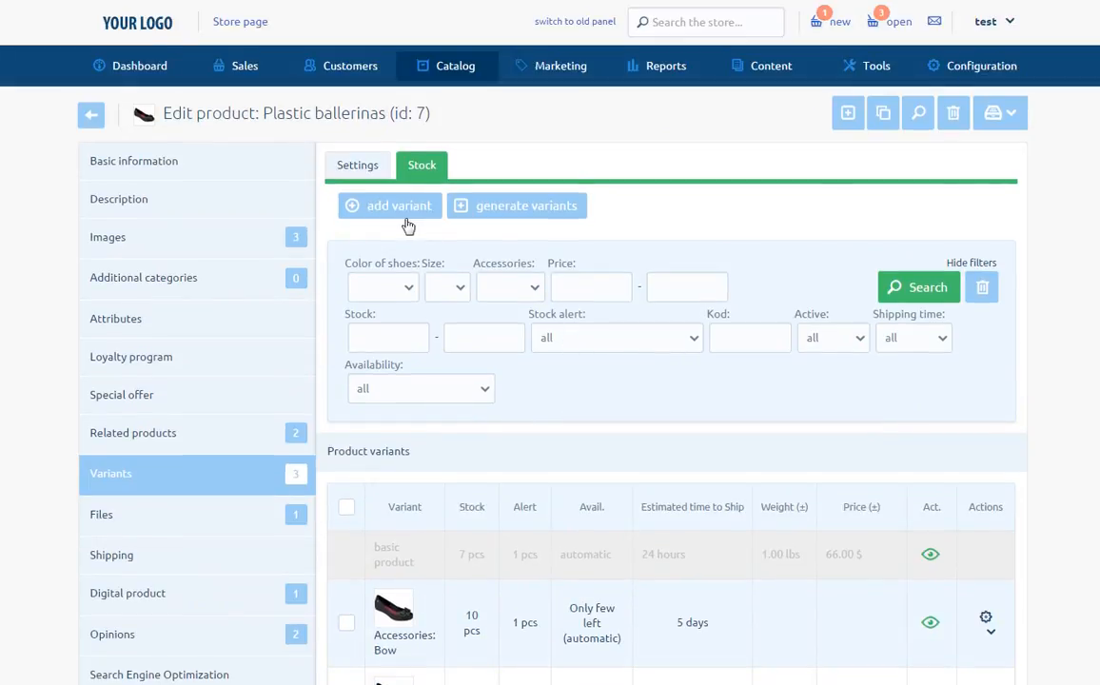
left_click(388, 205)
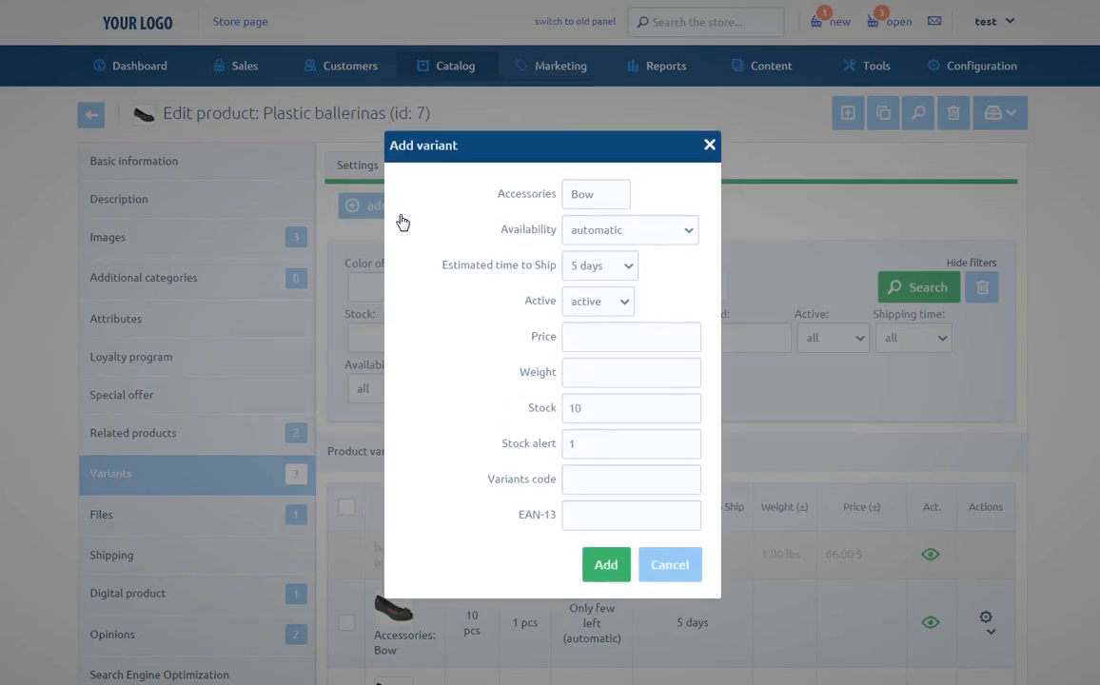
mouse_move(430, 221)
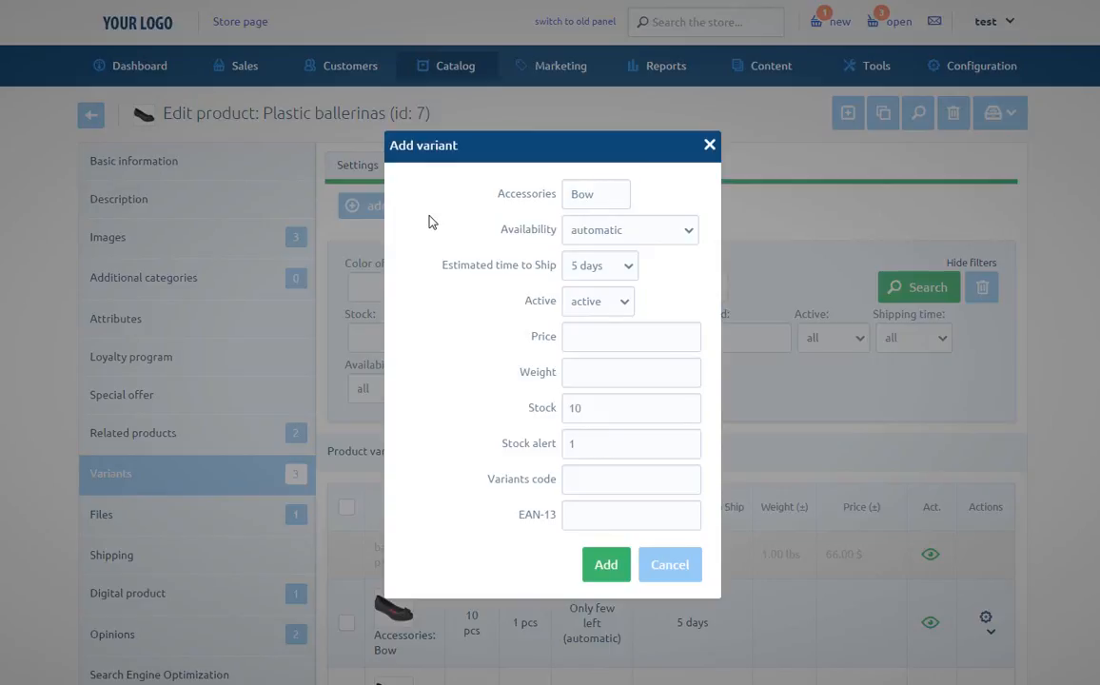
mouse_move(510, 251)
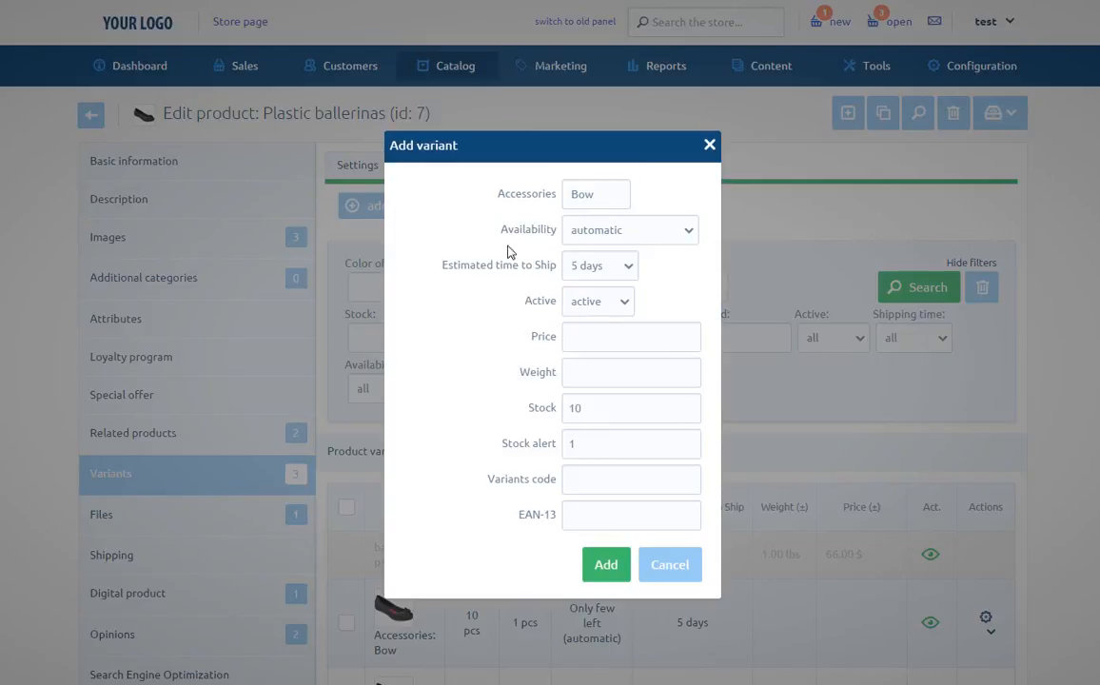
mouse_move(534, 282)
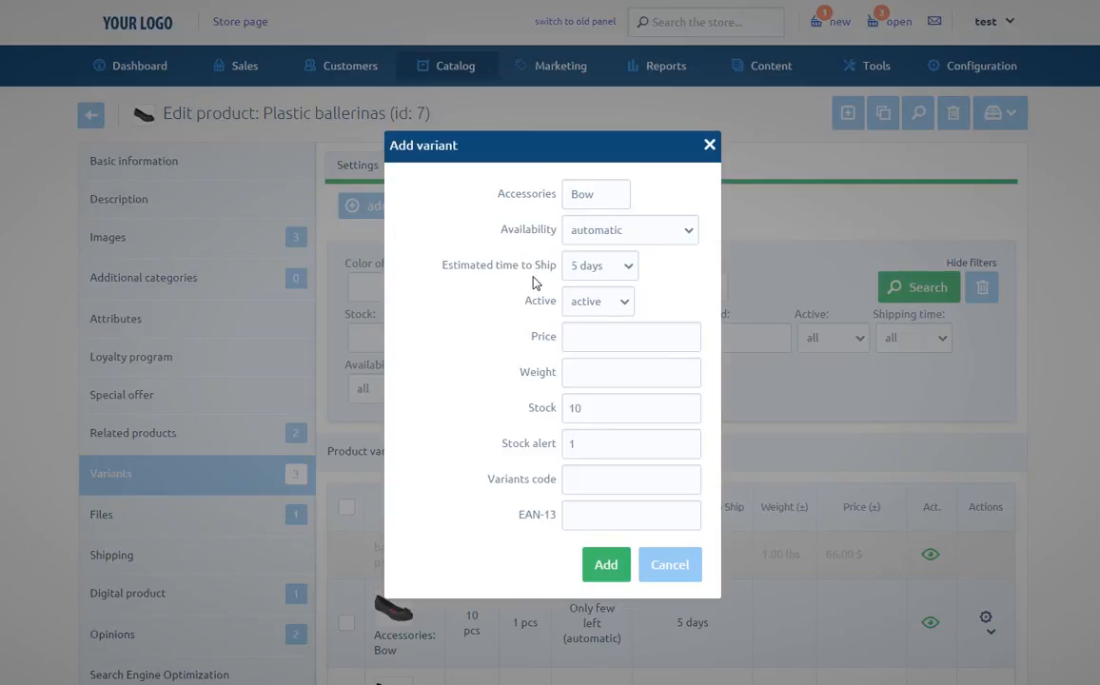
mouse_move(543, 316)
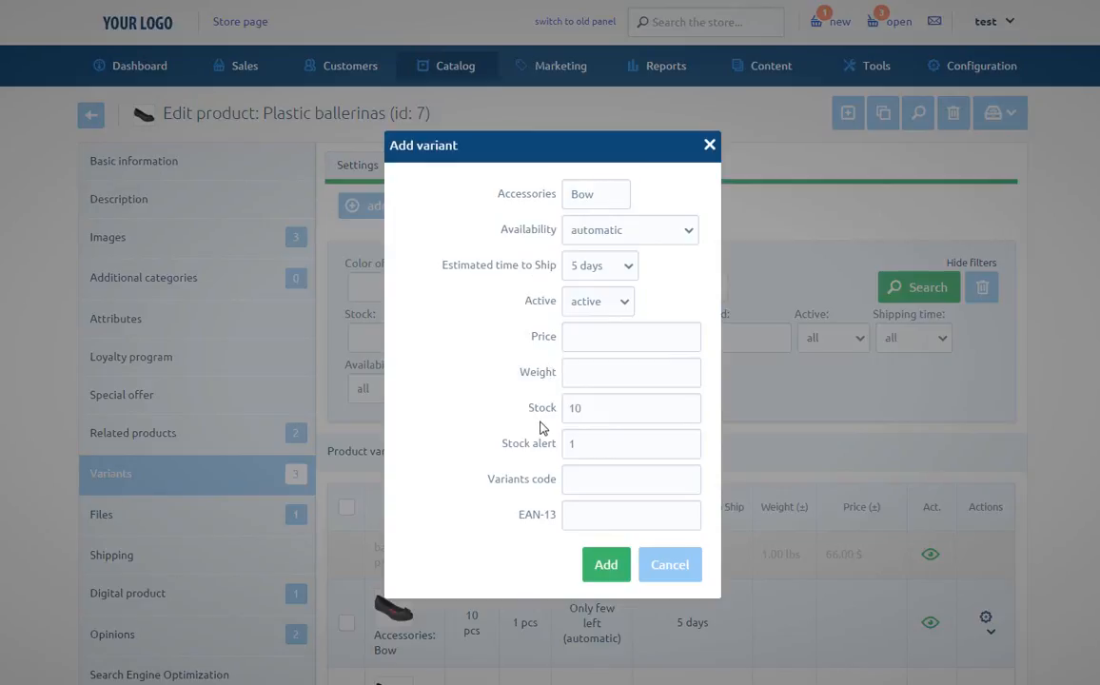
mouse_move(556, 462)
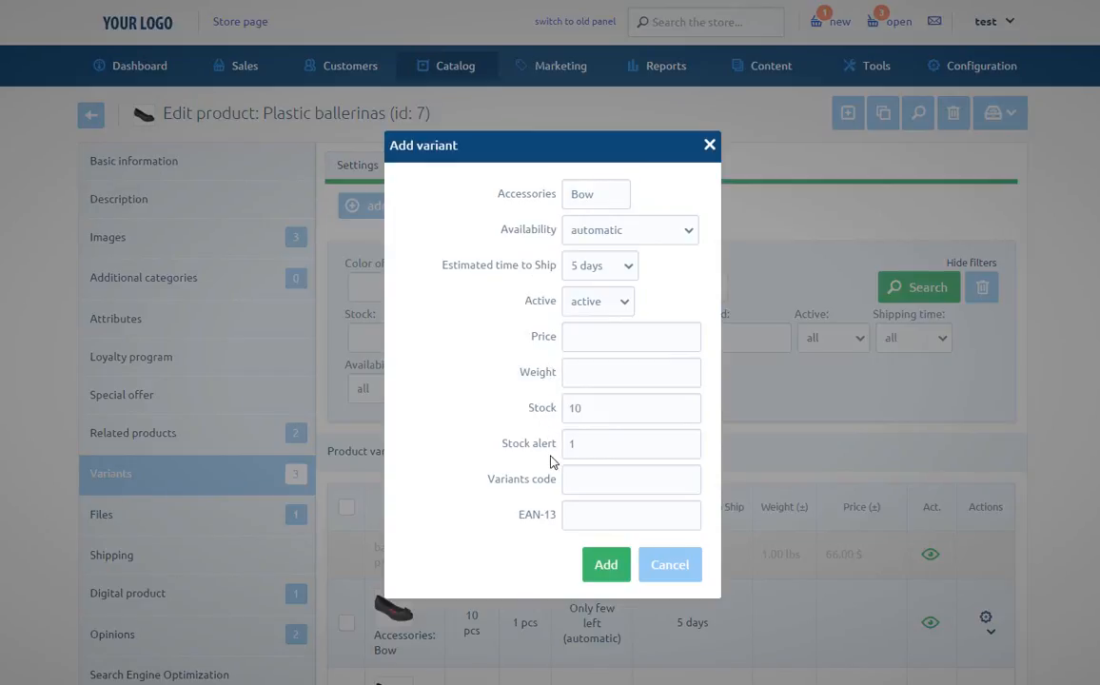
mouse_move(546, 533)
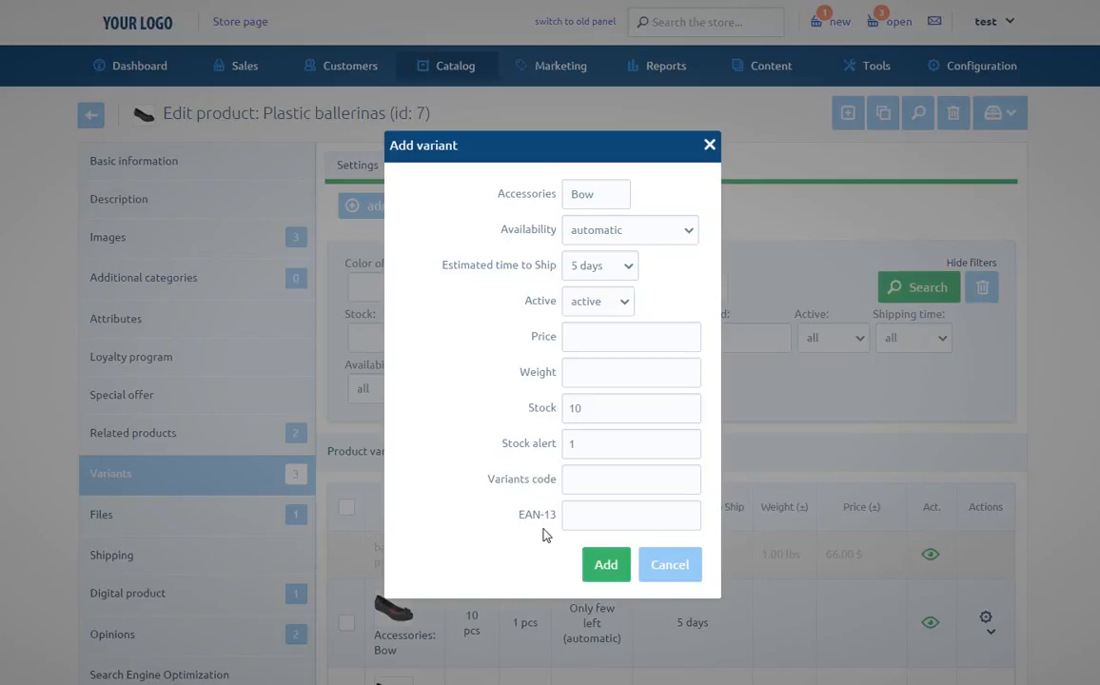
mouse_move(544, 538)
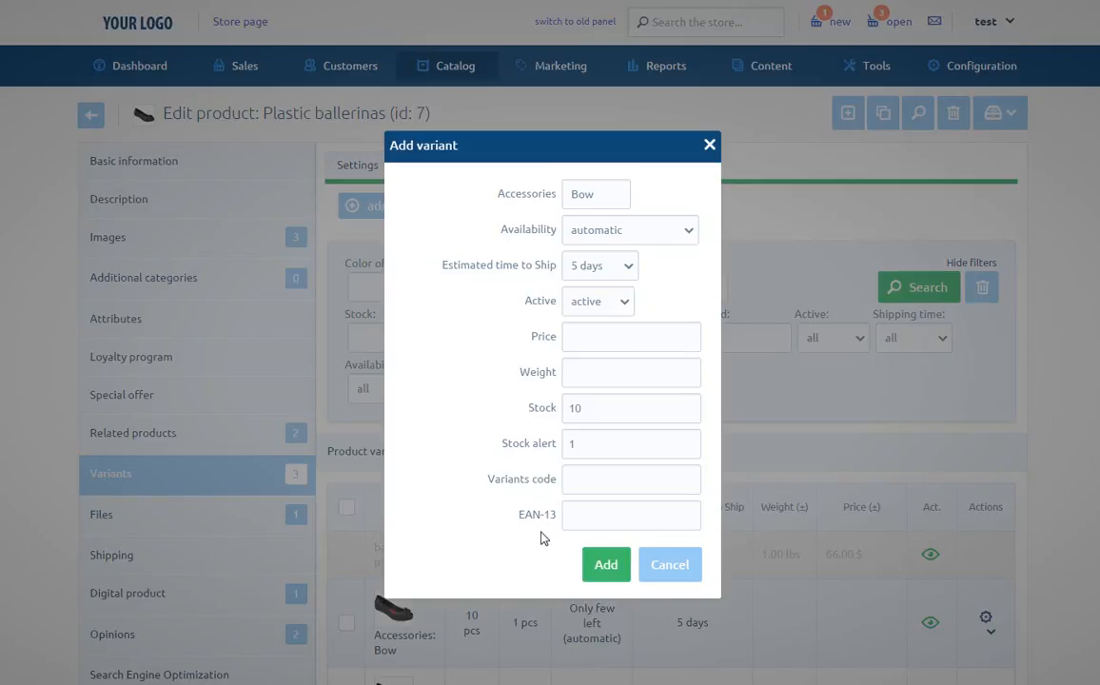
left_click(670, 563)
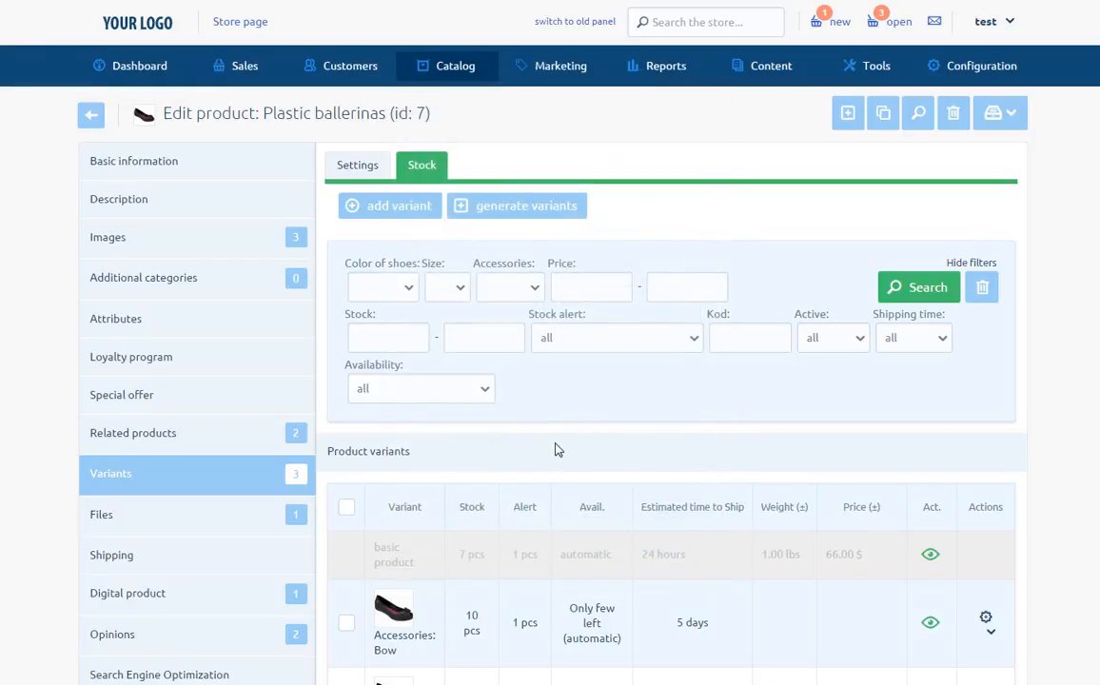
mouse_move(557, 423)
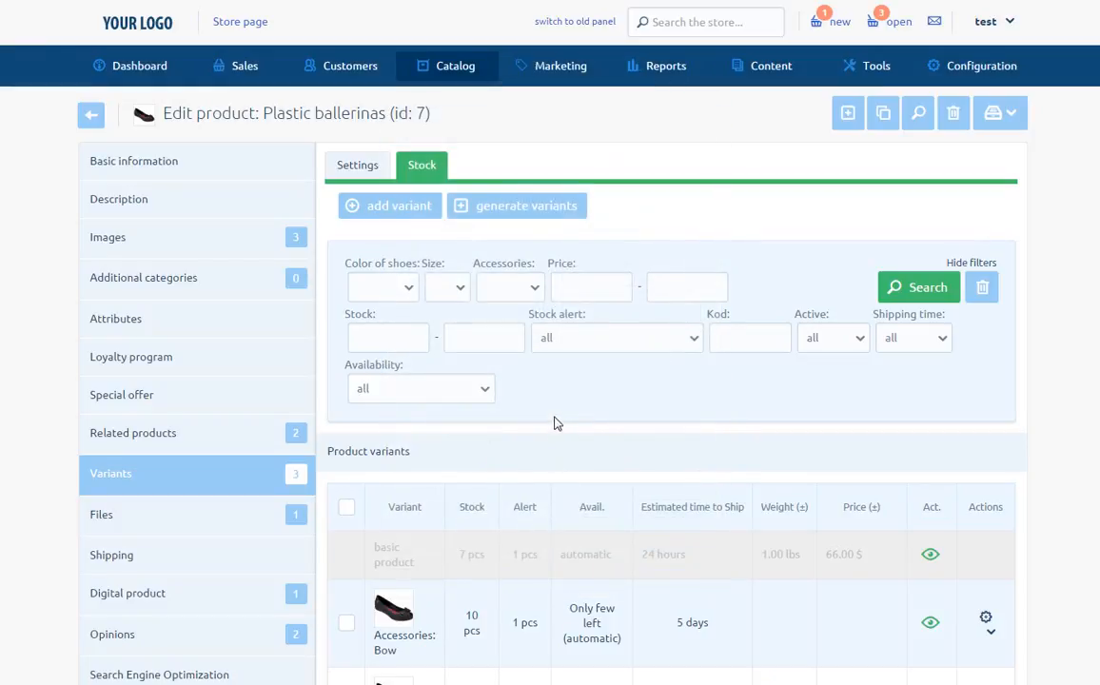
mouse_move(521, 236)
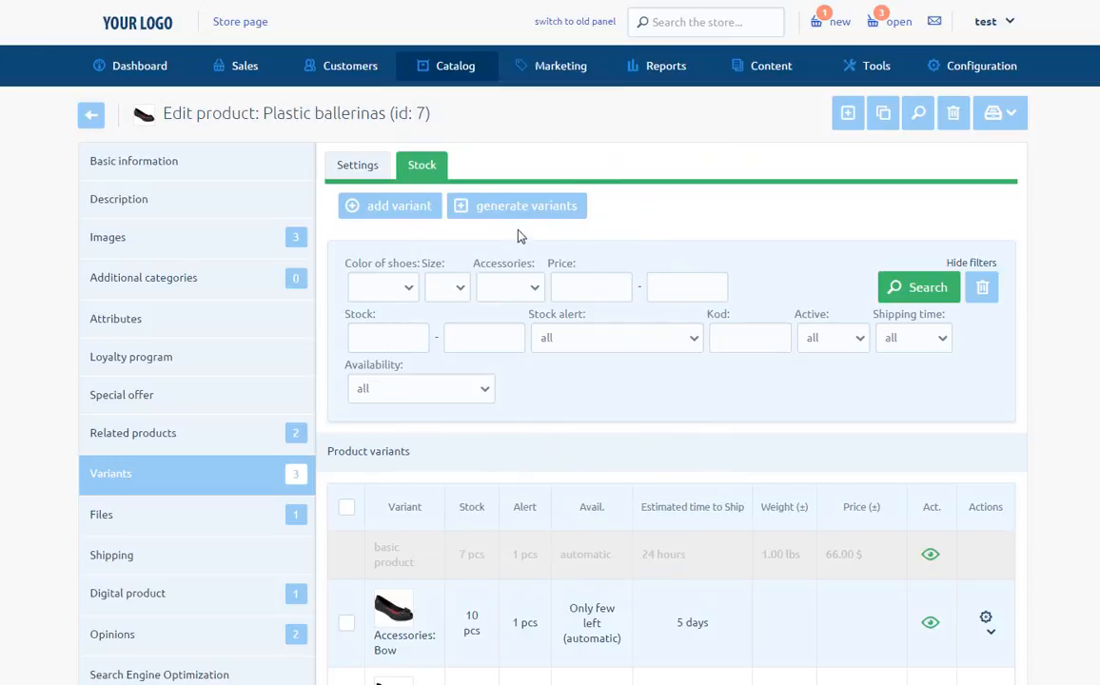
left_click(518, 206)
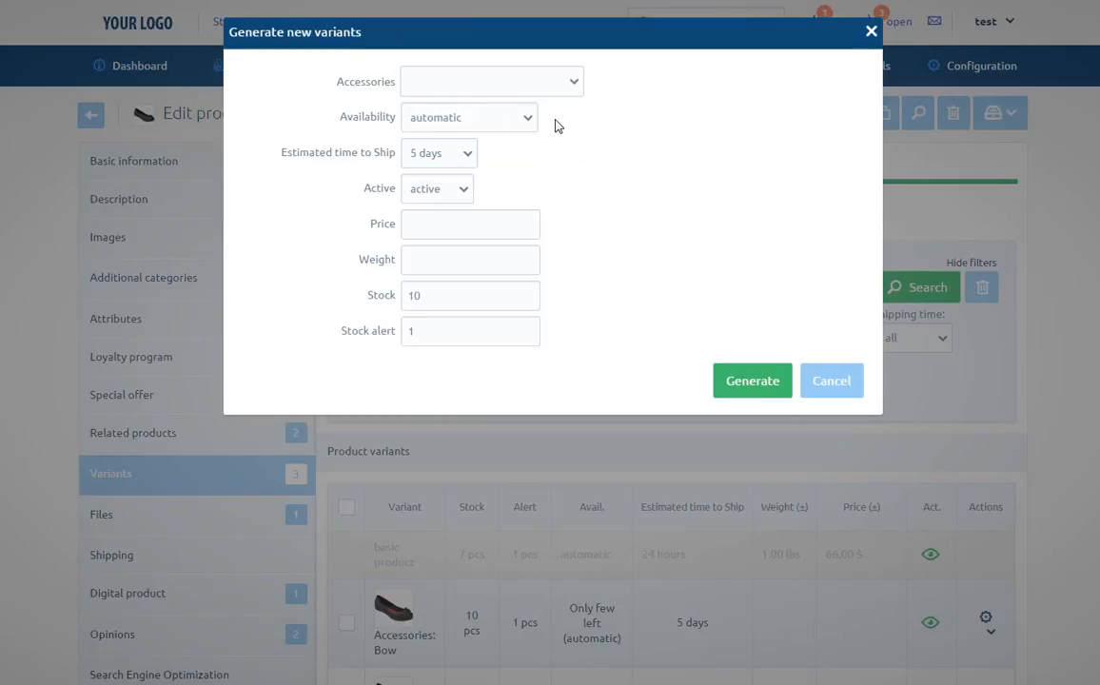
mouse_move(571, 95)
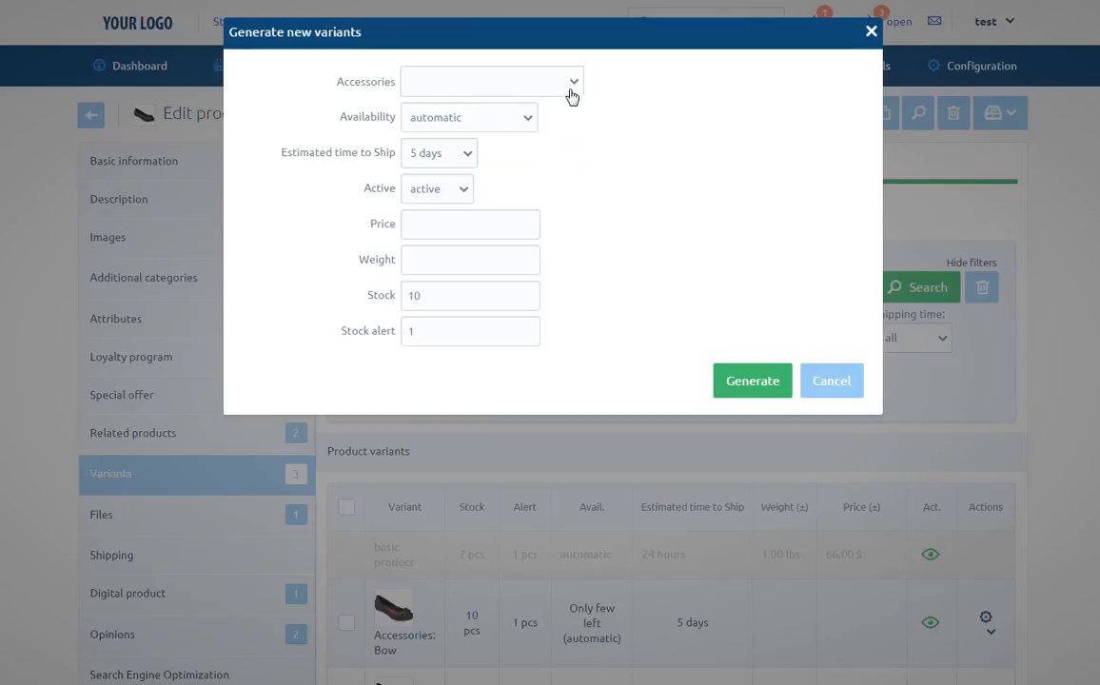
mouse_move(575, 88)
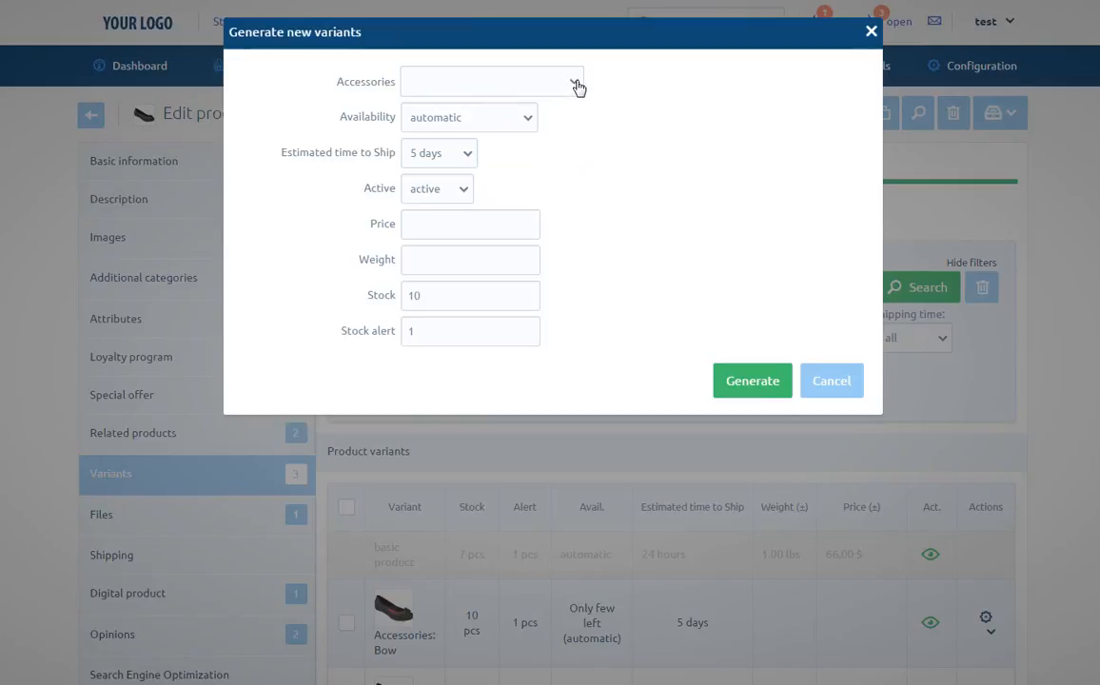
left_click(491, 80)
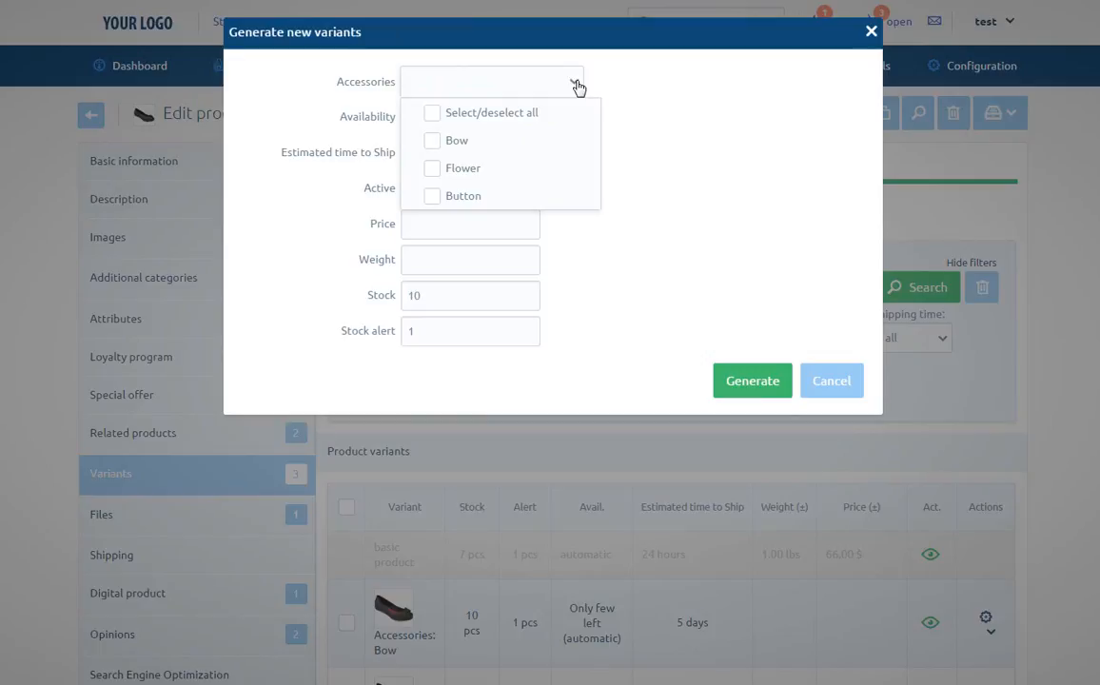
mouse_move(457, 141)
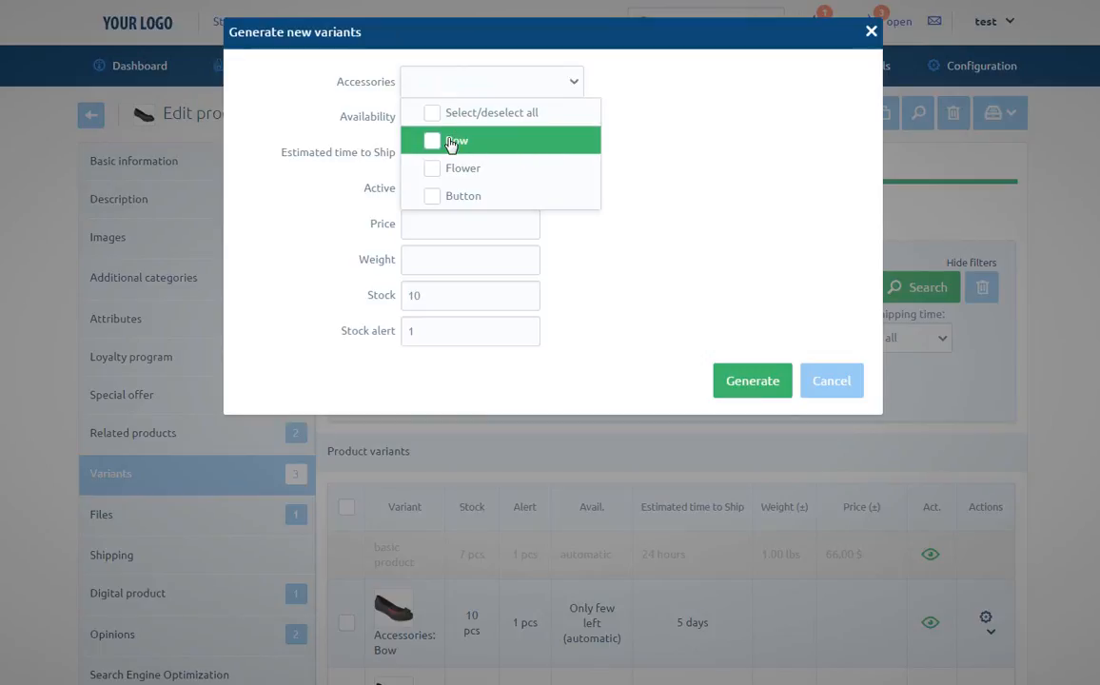
mouse_move(494, 196)
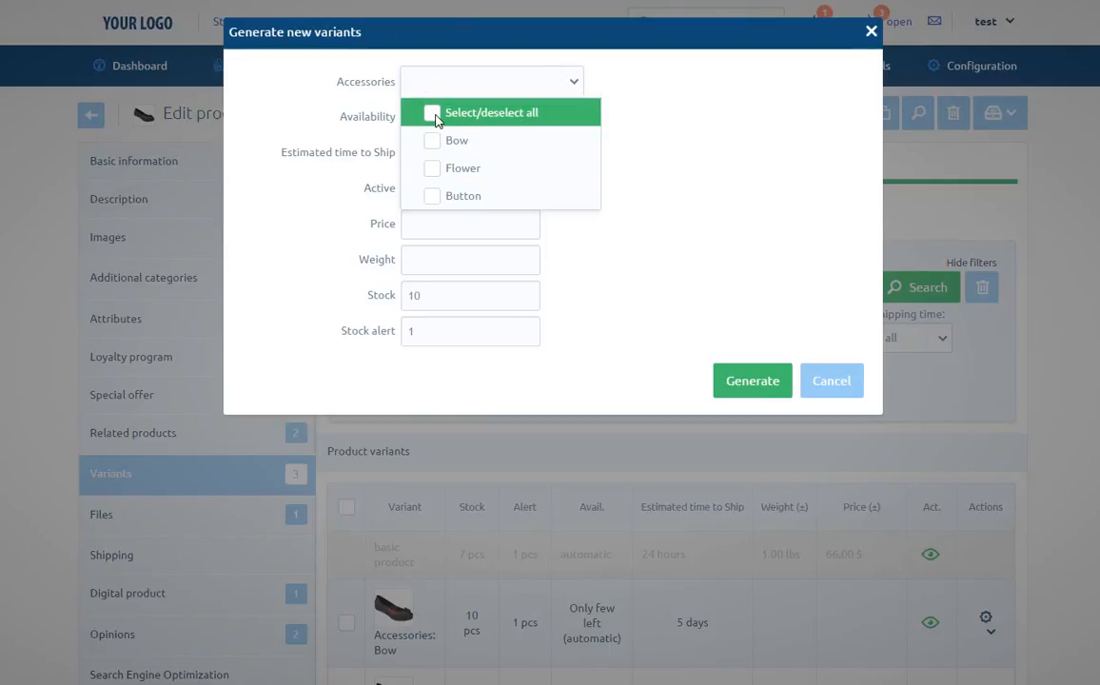
left_click(432, 113)
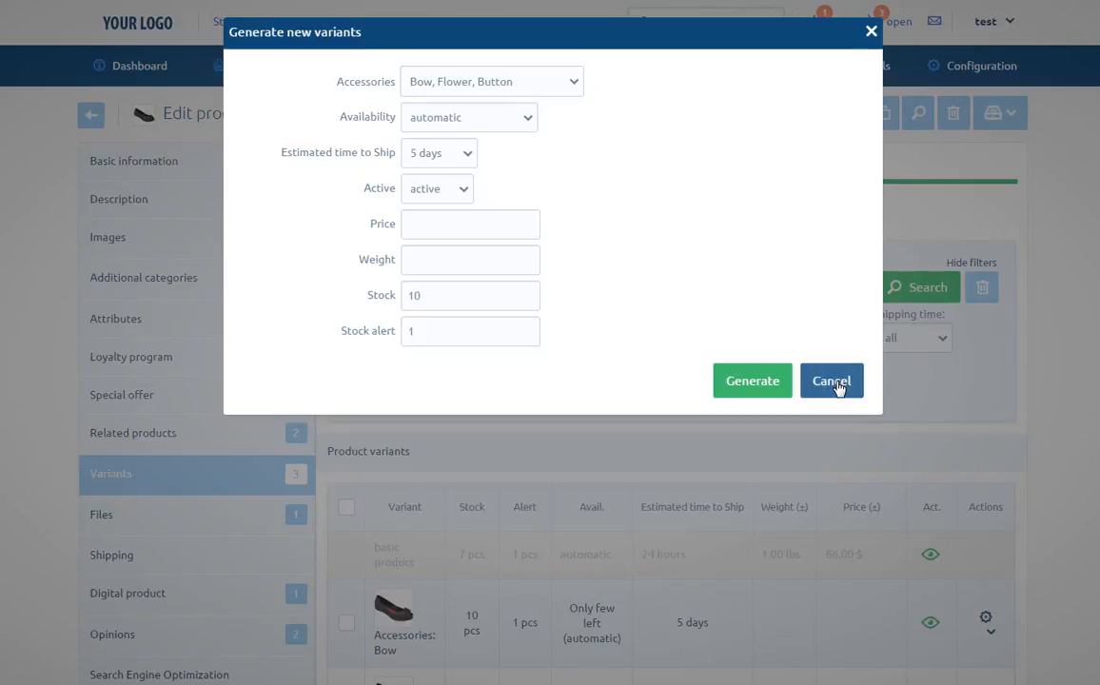
left_click(829, 381)
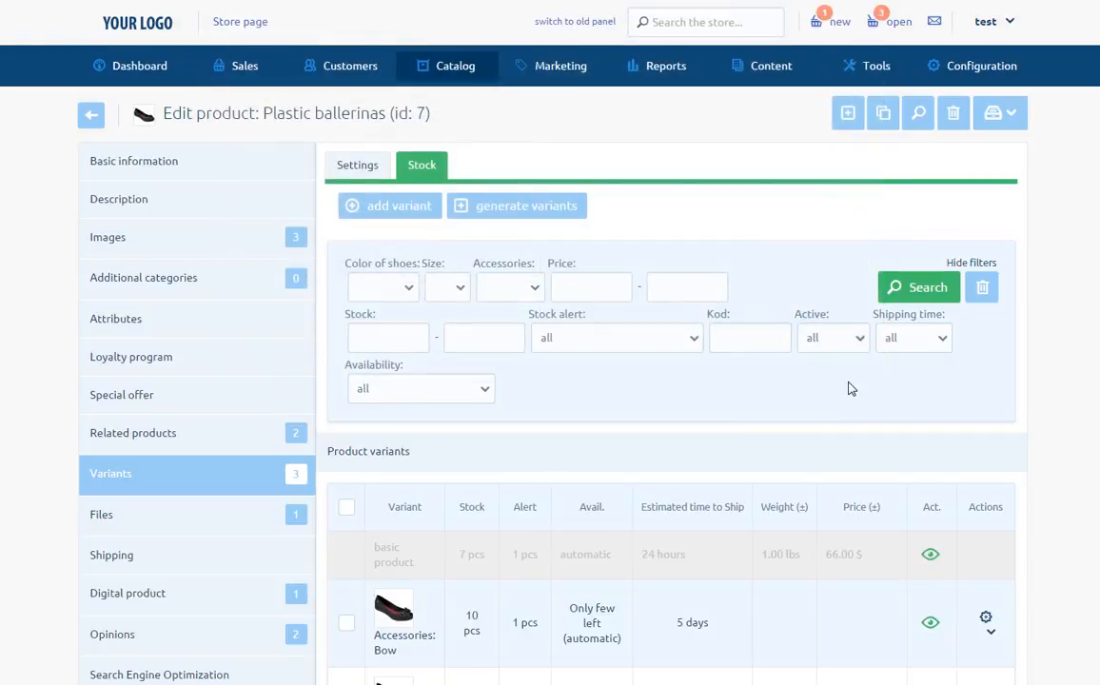
Review the Bow variant's edit form and close it without saving.
left_click(990, 631)
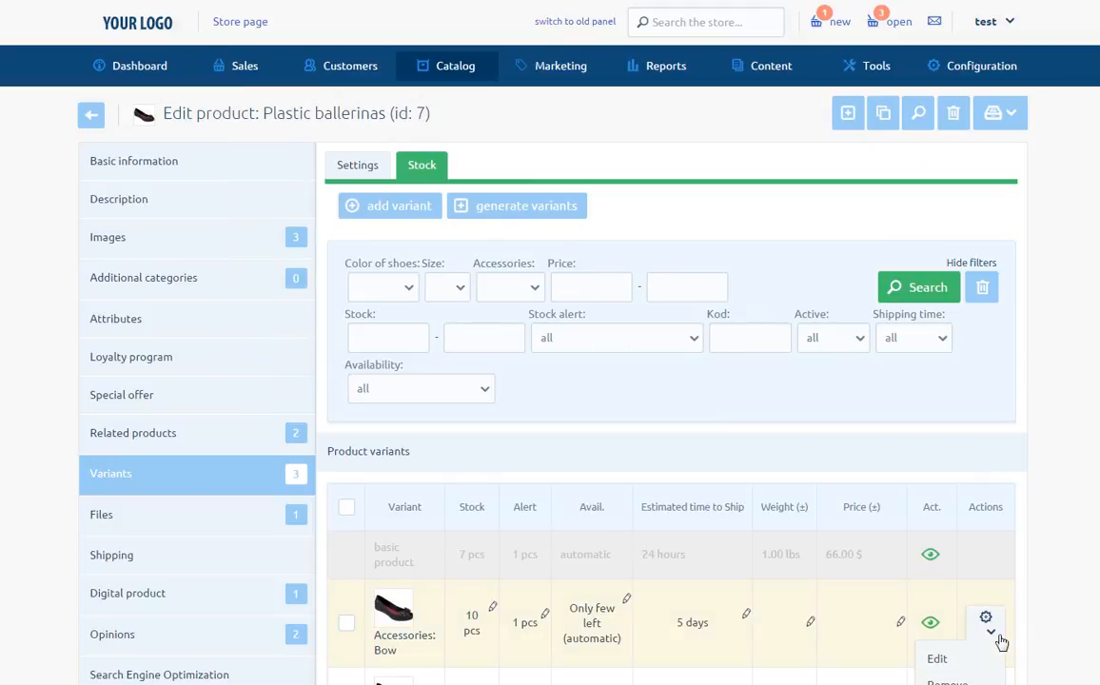
left_click(936, 658)
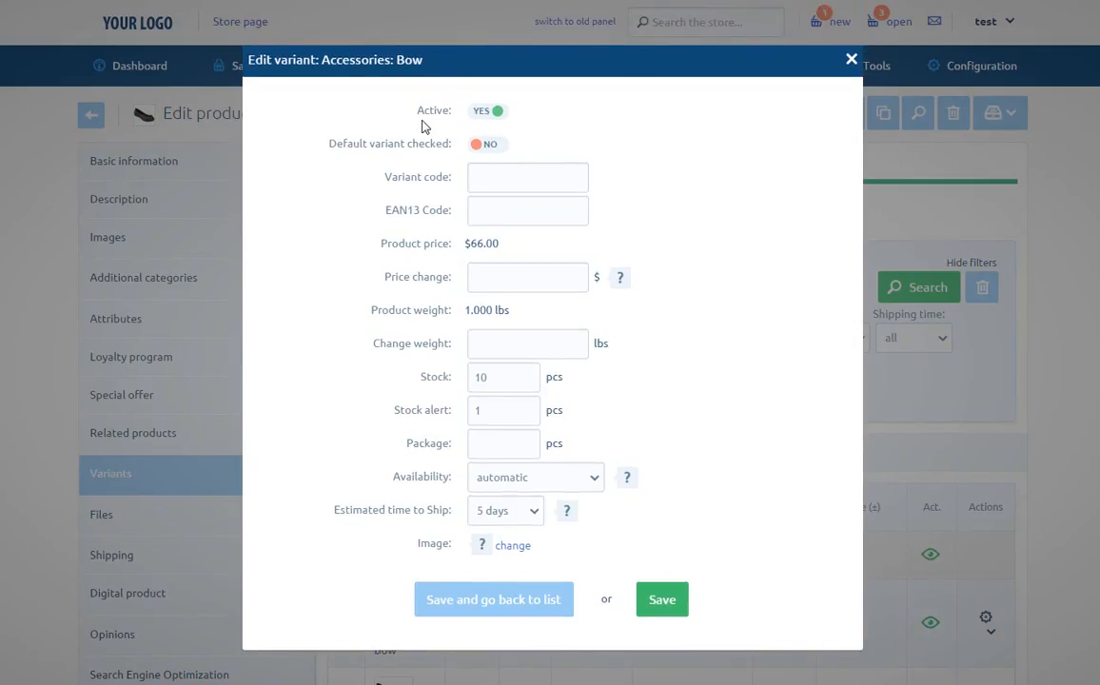
mouse_move(422, 175)
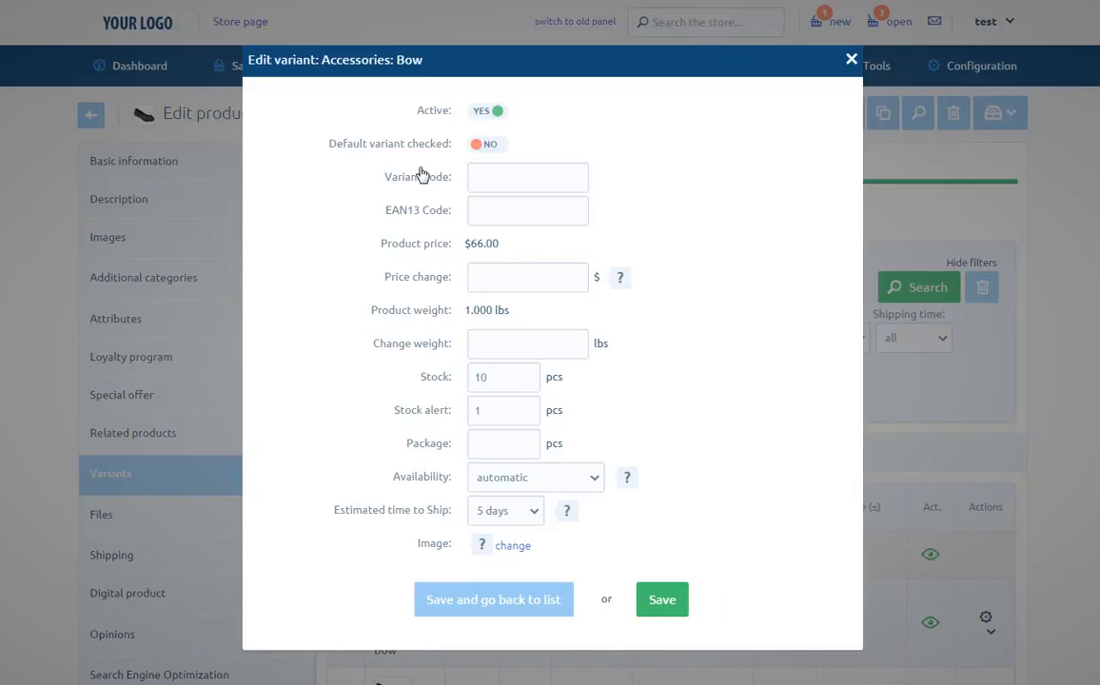
mouse_move(422, 228)
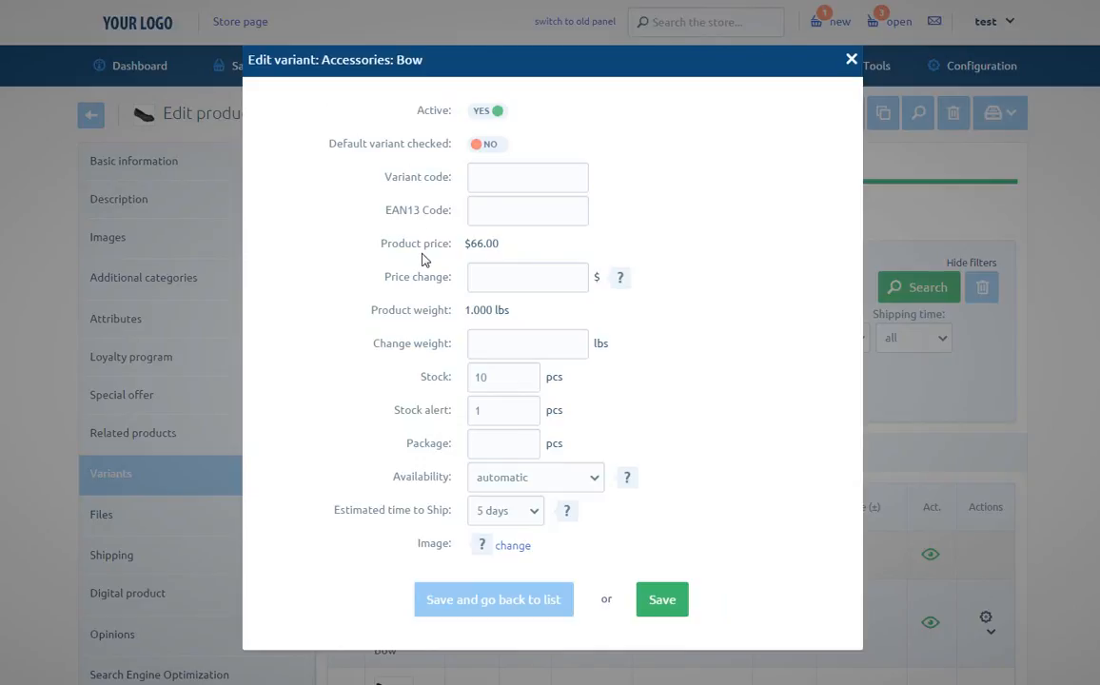
mouse_move(430, 293)
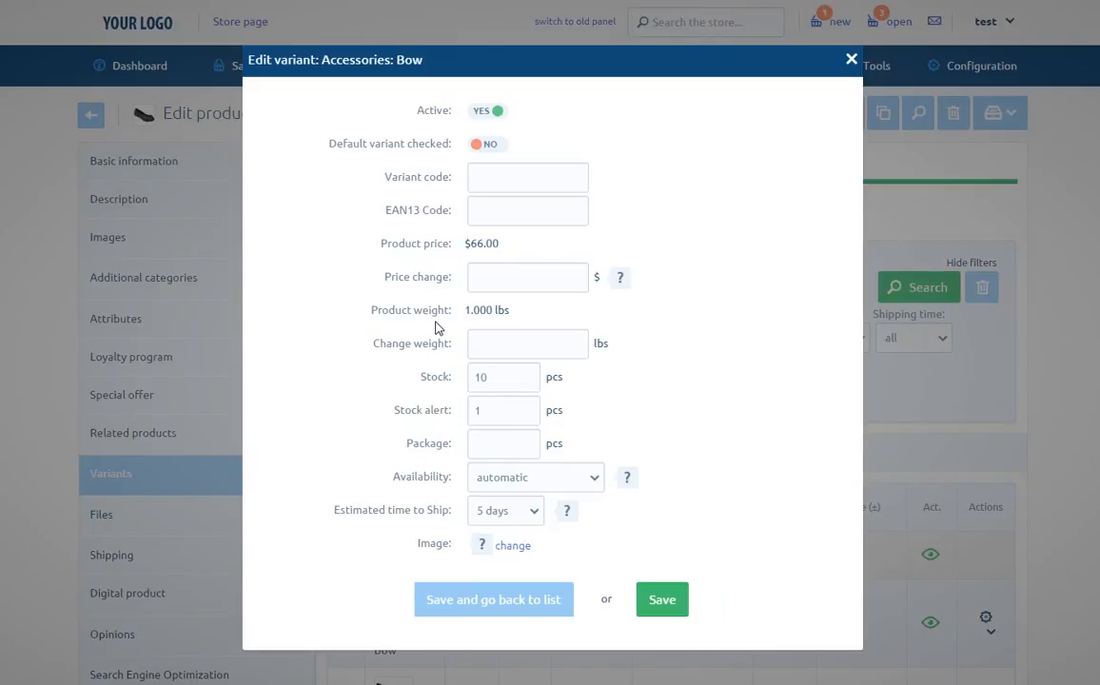
mouse_move(443, 388)
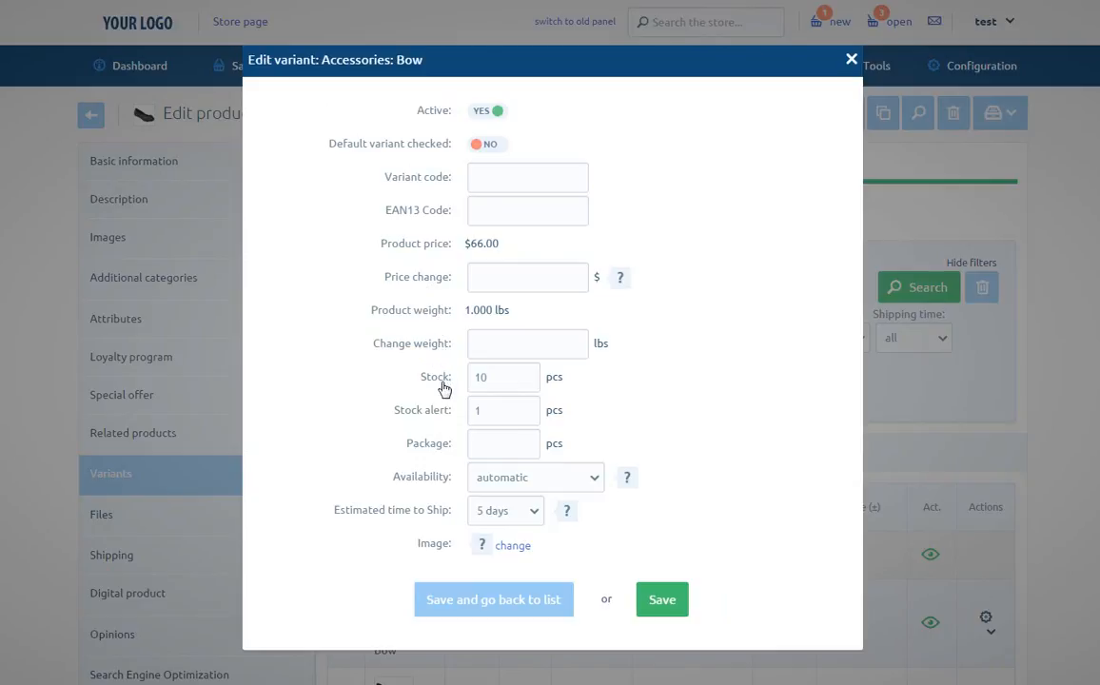
mouse_move(438, 430)
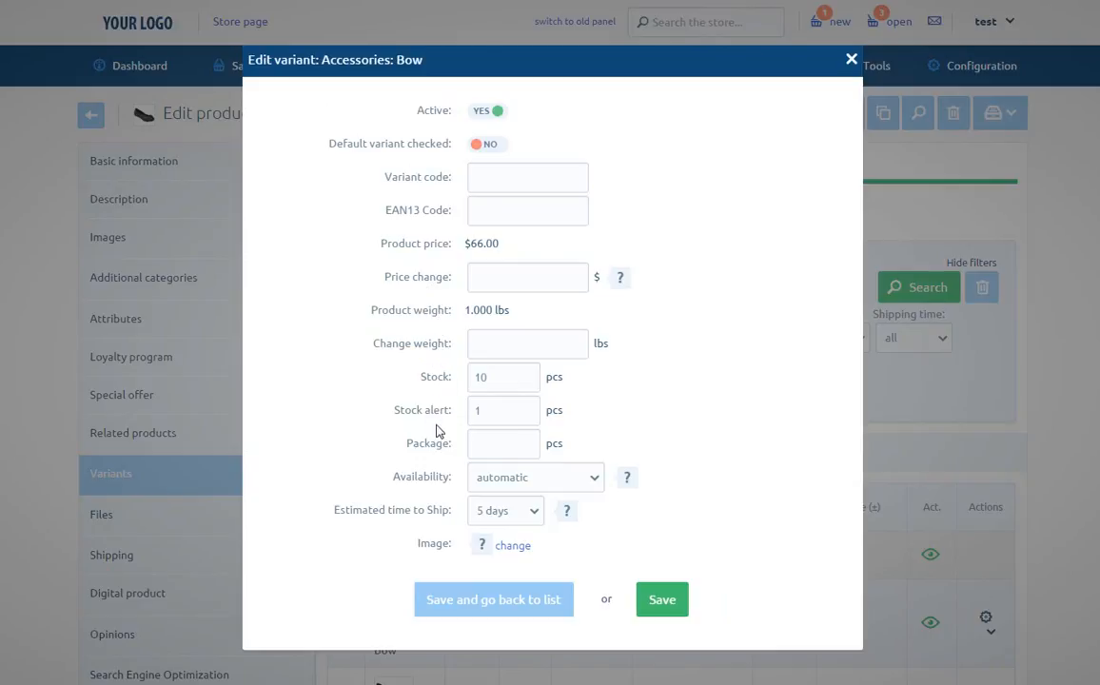
mouse_move(434, 494)
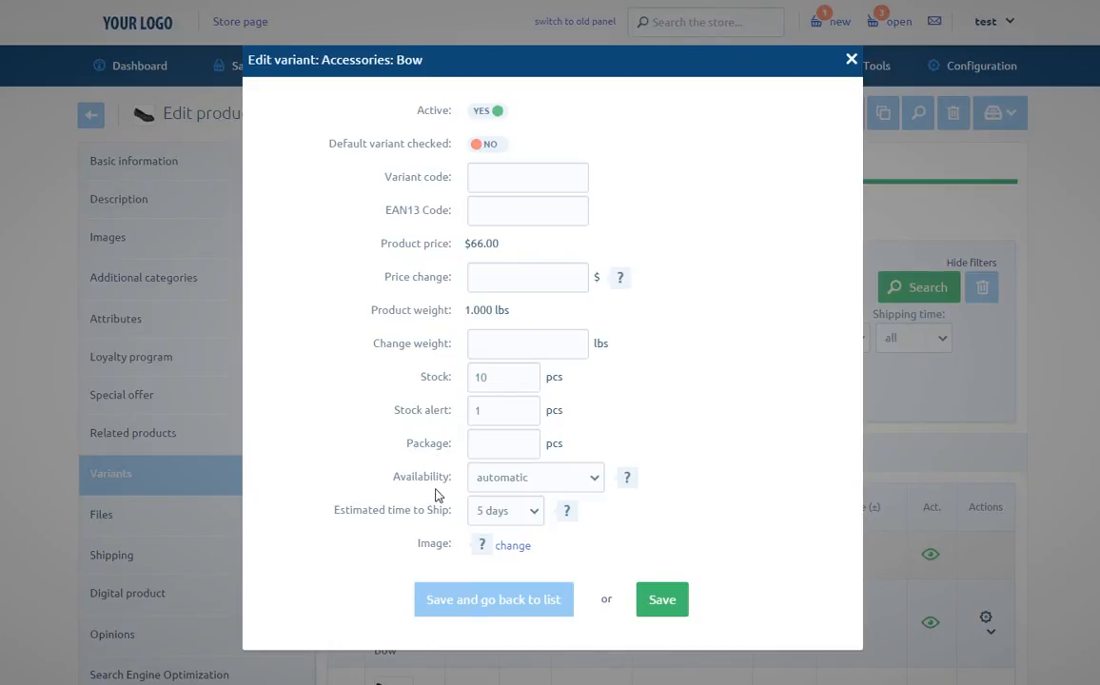
mouse_move(437, 529)
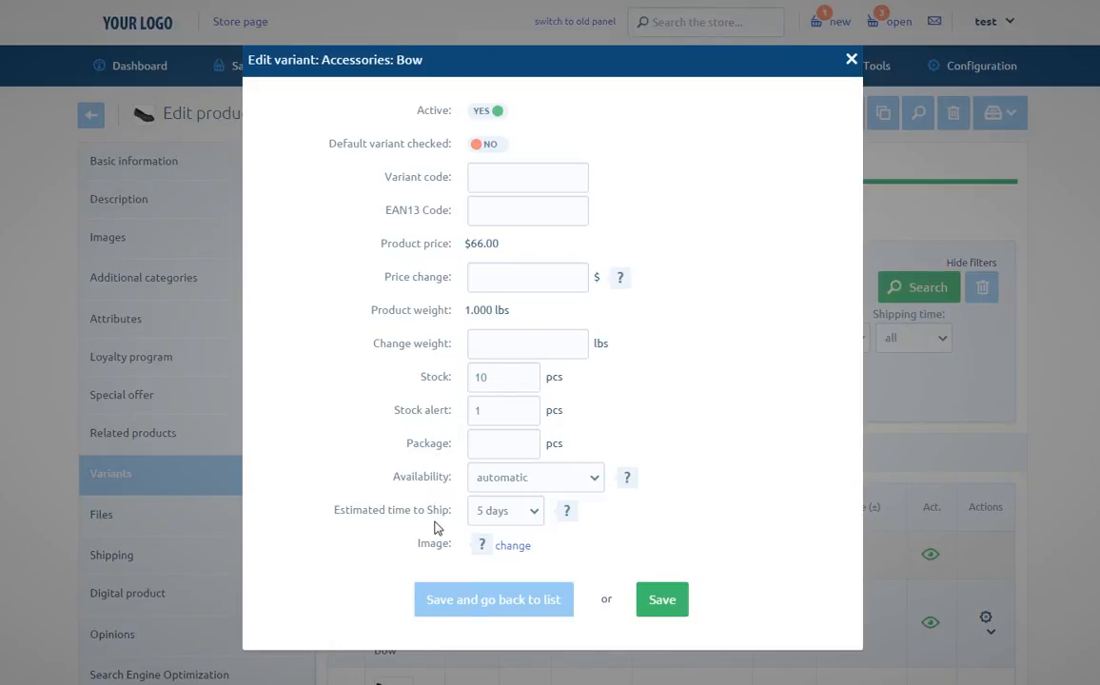
mouse_move(440, 561)
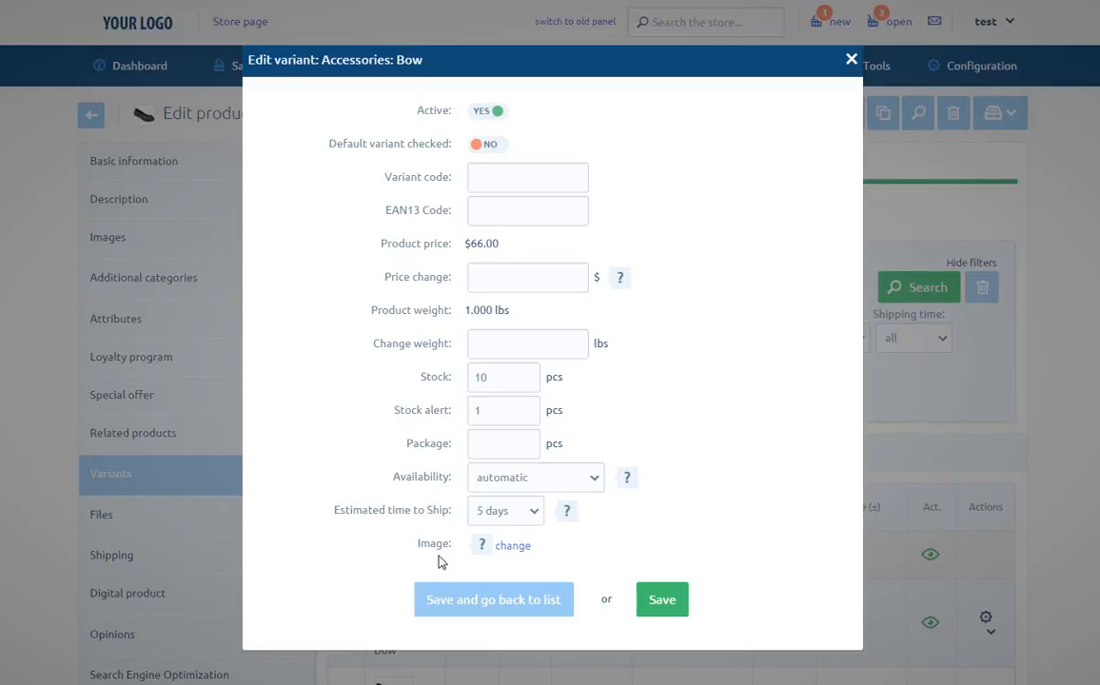
mouse_move(852, 59)
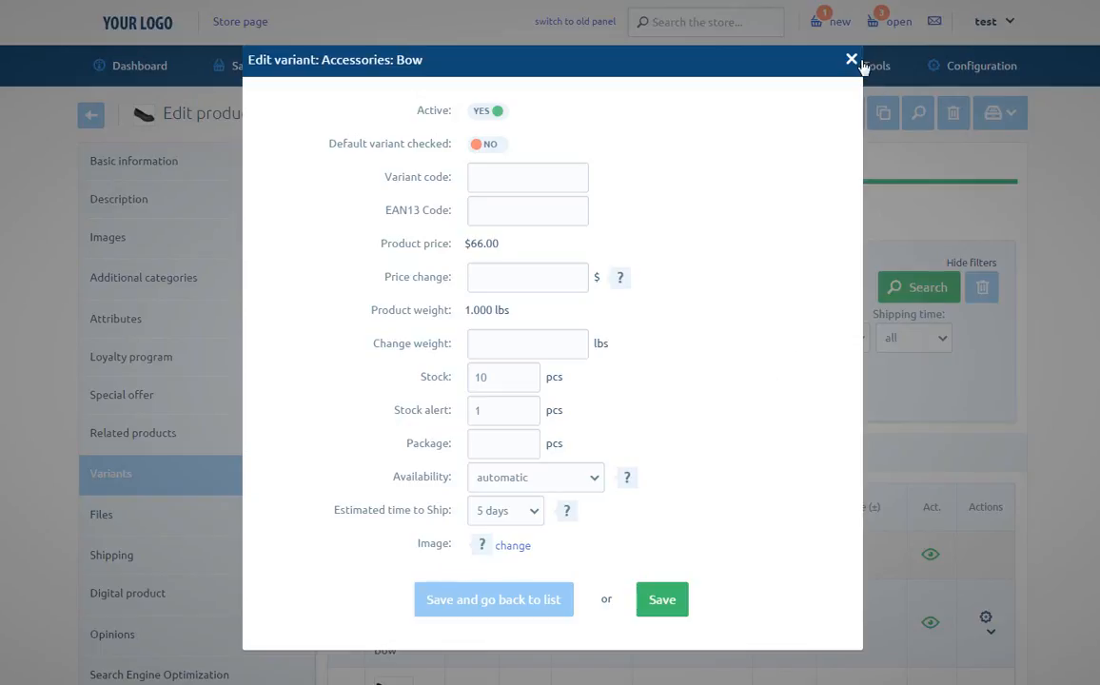
left_click(851, 59)
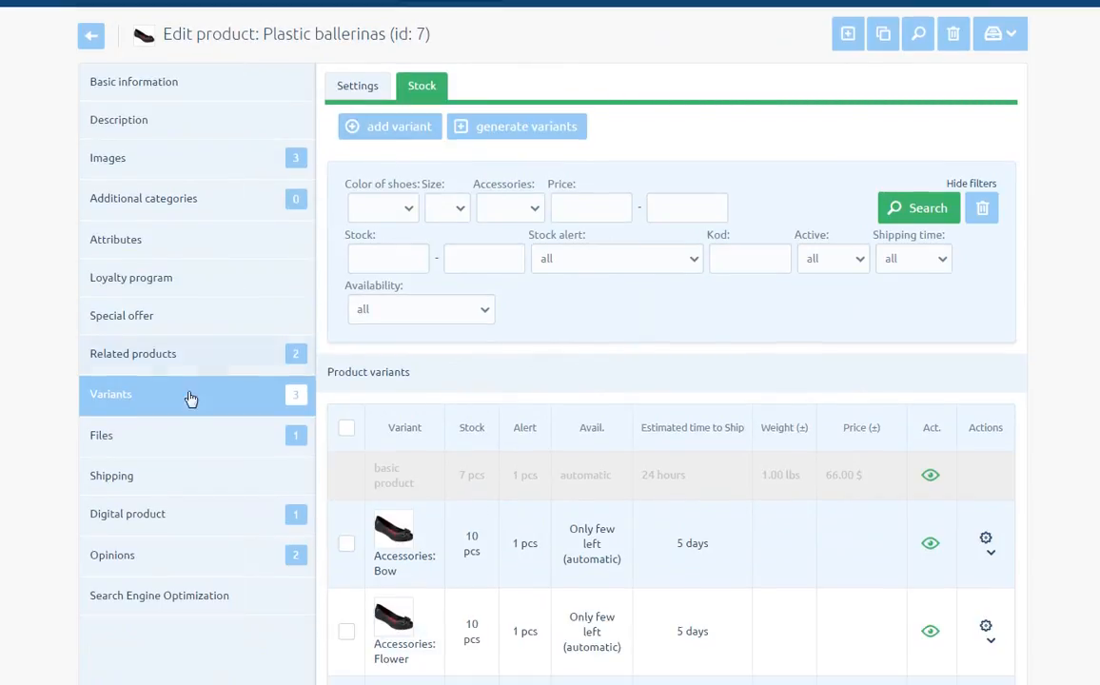
Show the product's attached files, listing sizes (plik.odt, 7.23 kB).
left_click(101, 434)
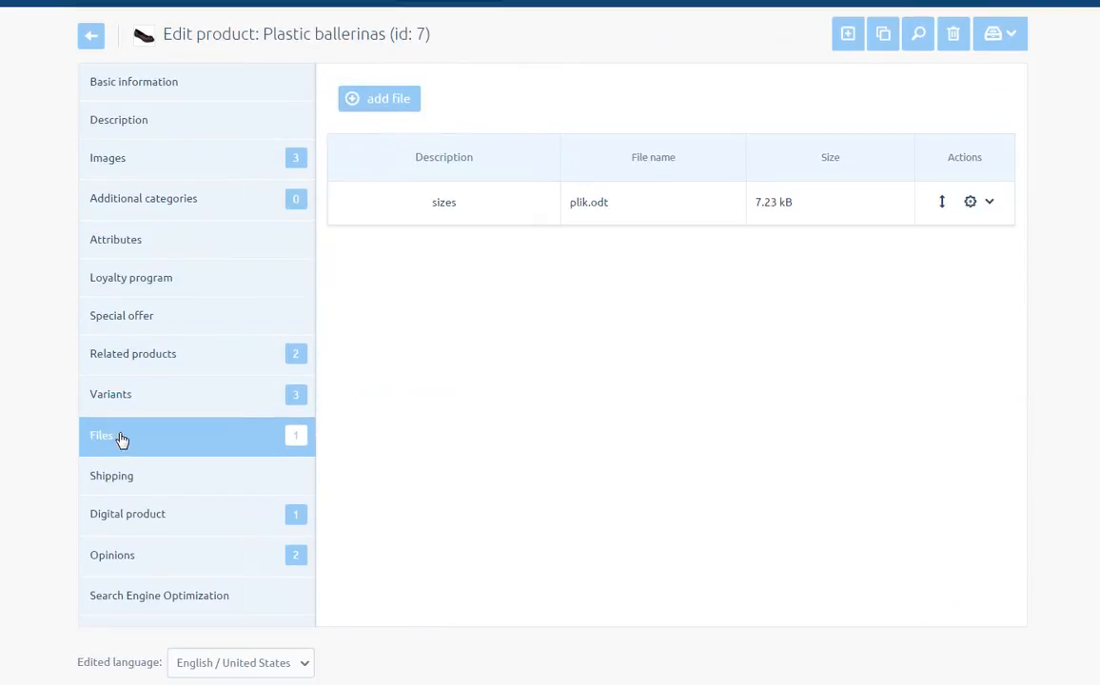
mouse_move(864, 145)
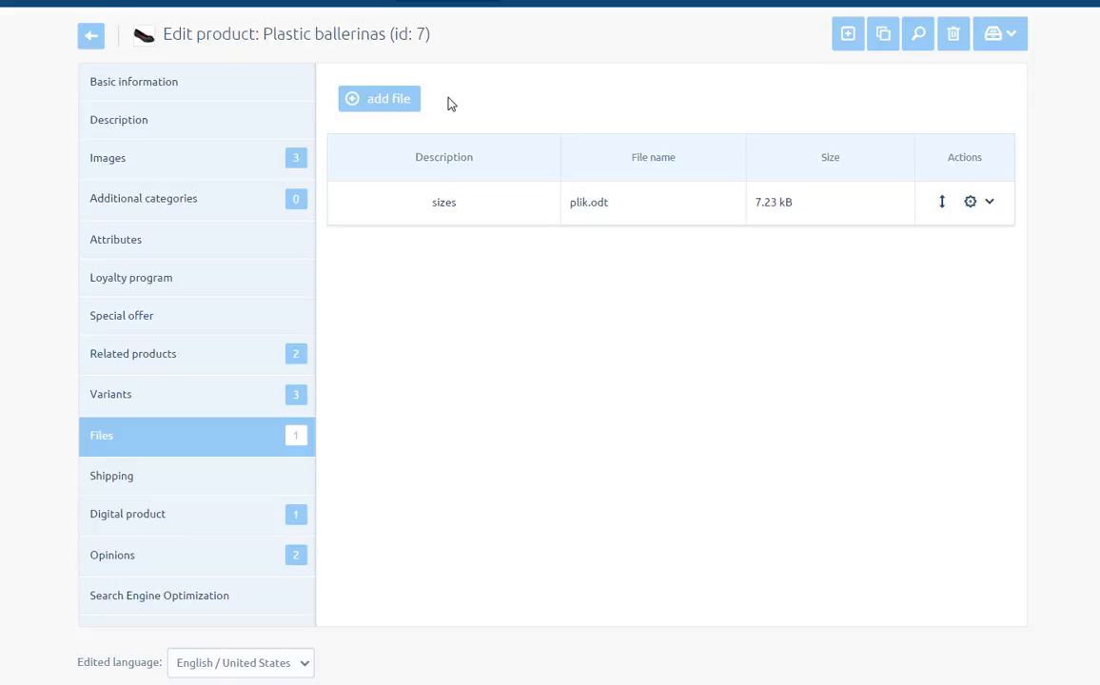
mouse_move(864, 109)
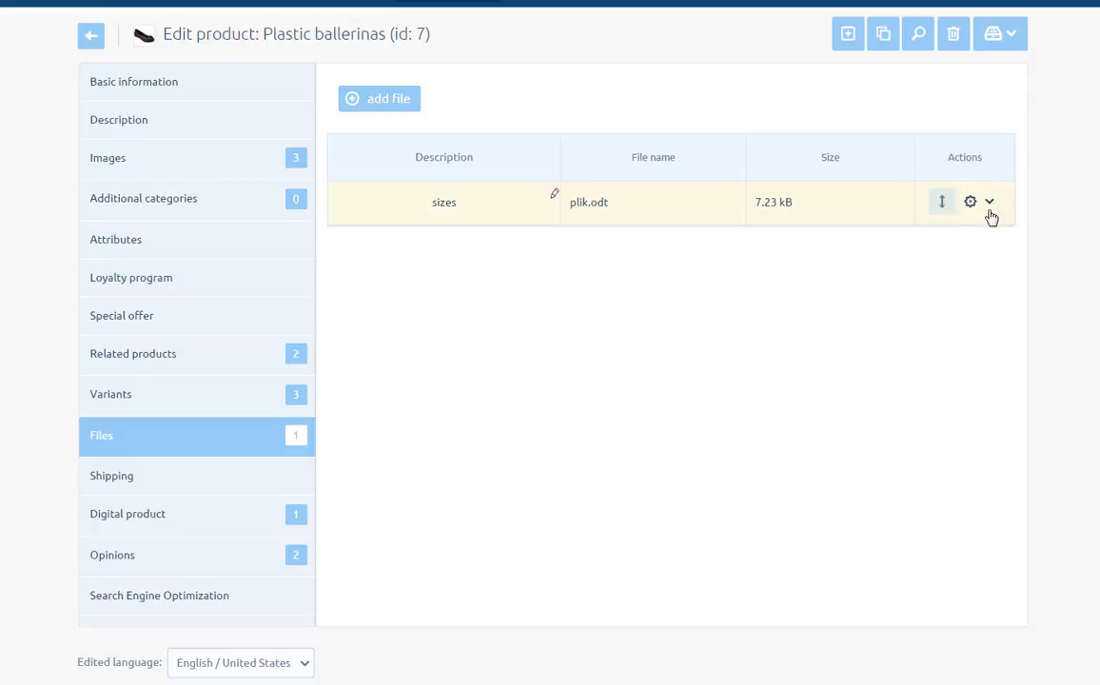
left_click(989, 202)
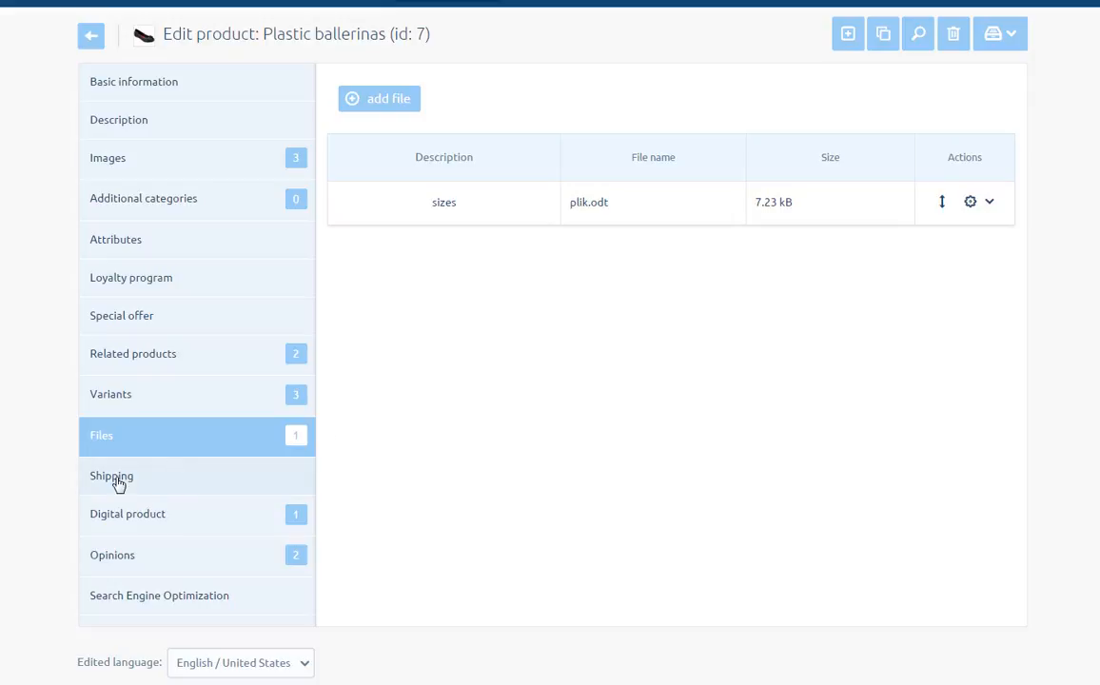
Show the product's shipping dimension settings, with no dimension types defined yet.
left_click(110, 475)
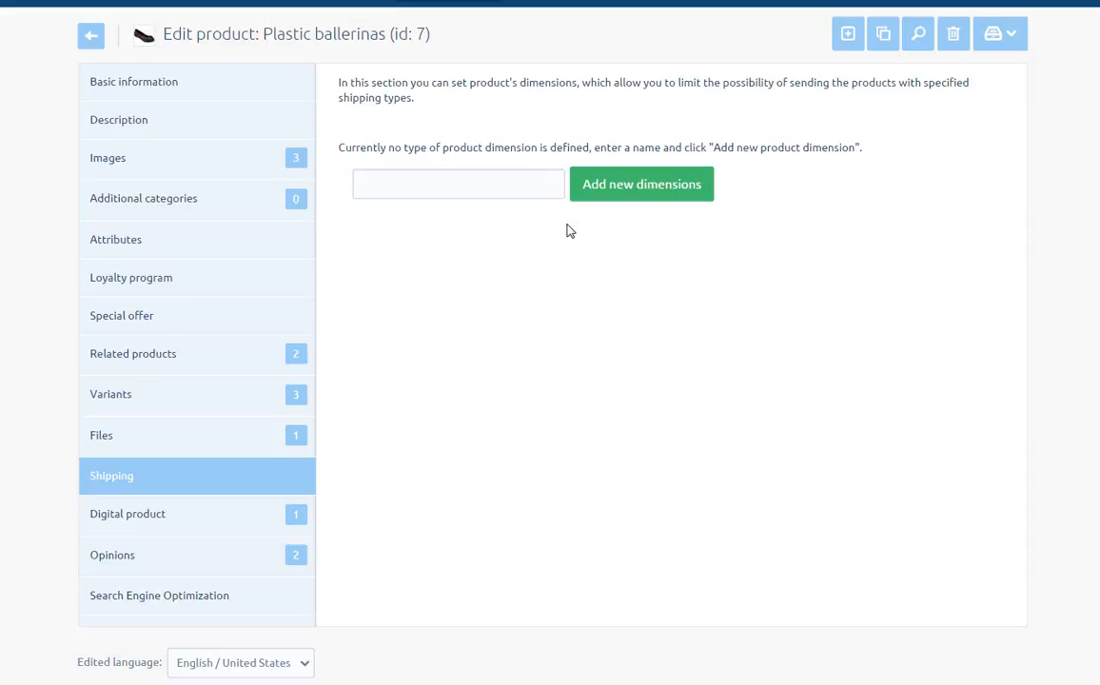
mouse_move(172, 521)
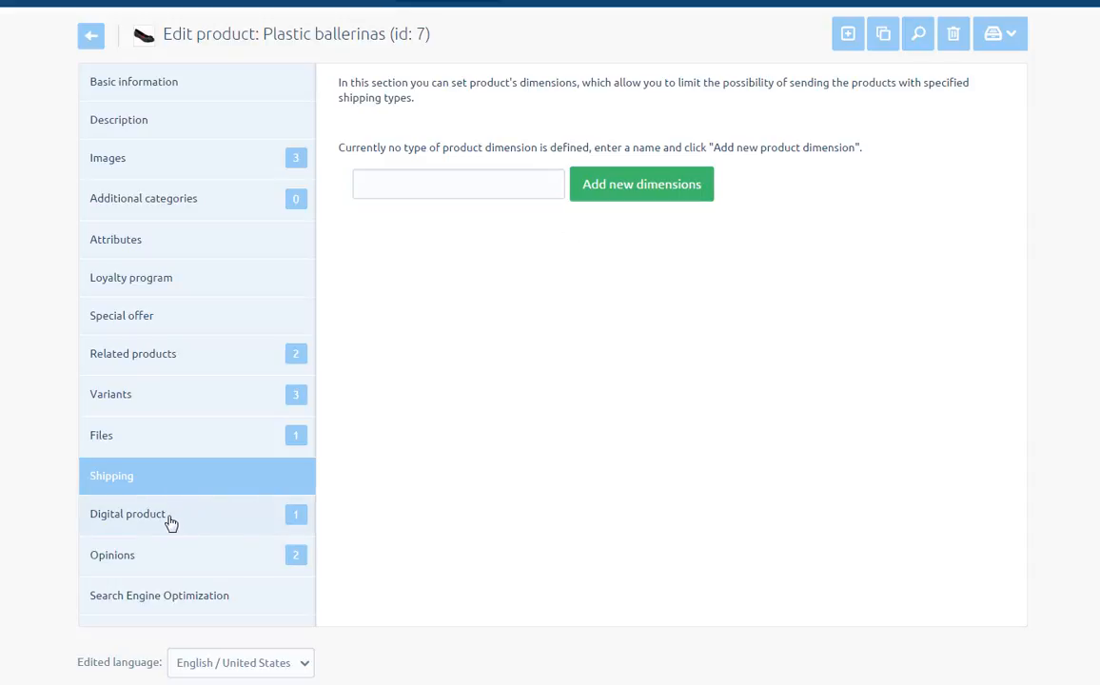
Show the digital product section listing the downloadable manual (plik.odt, 7.23 kB).
left_click(127, 514)
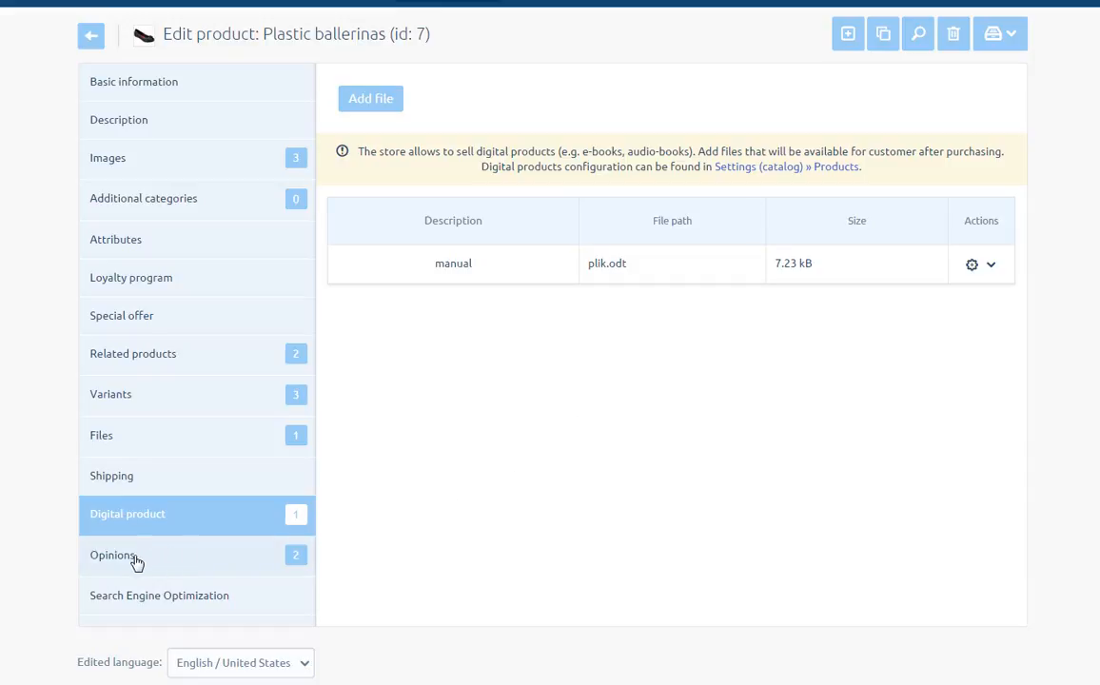
left_click(112, 555)
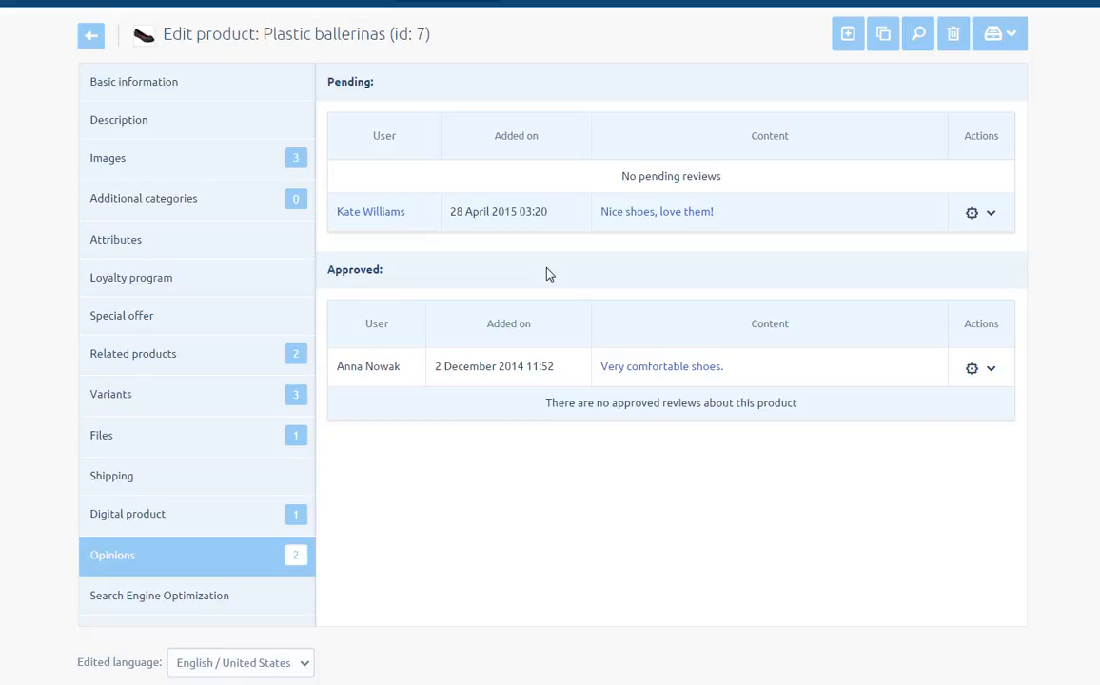
mouse_move(409, 106)
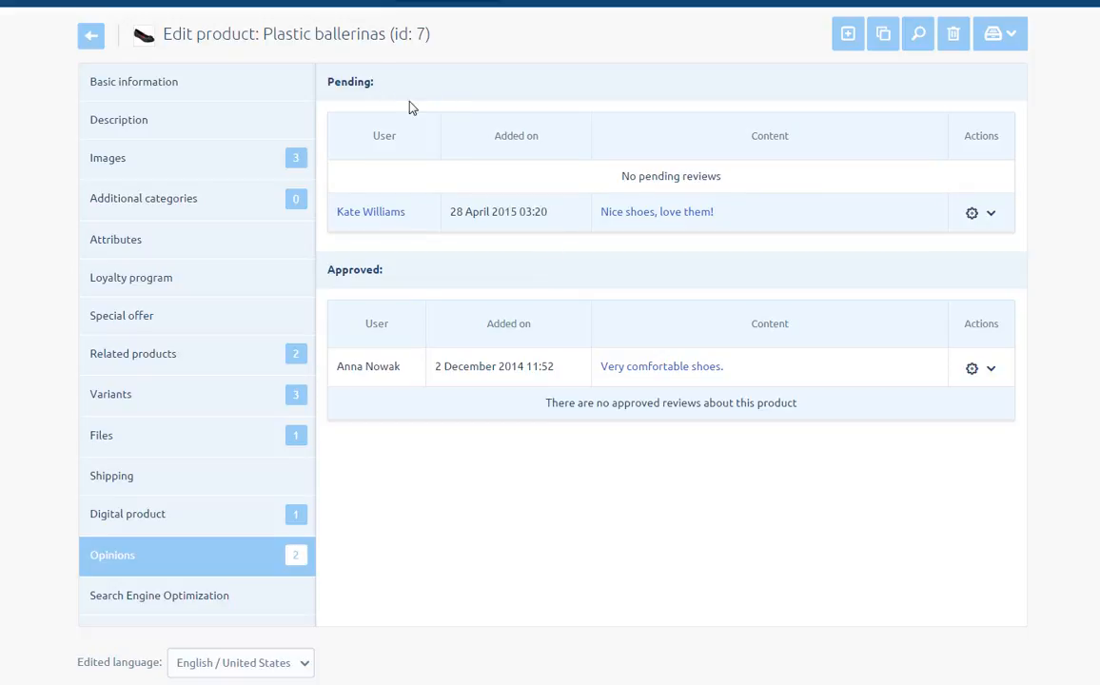
mouse_move(392, 282)
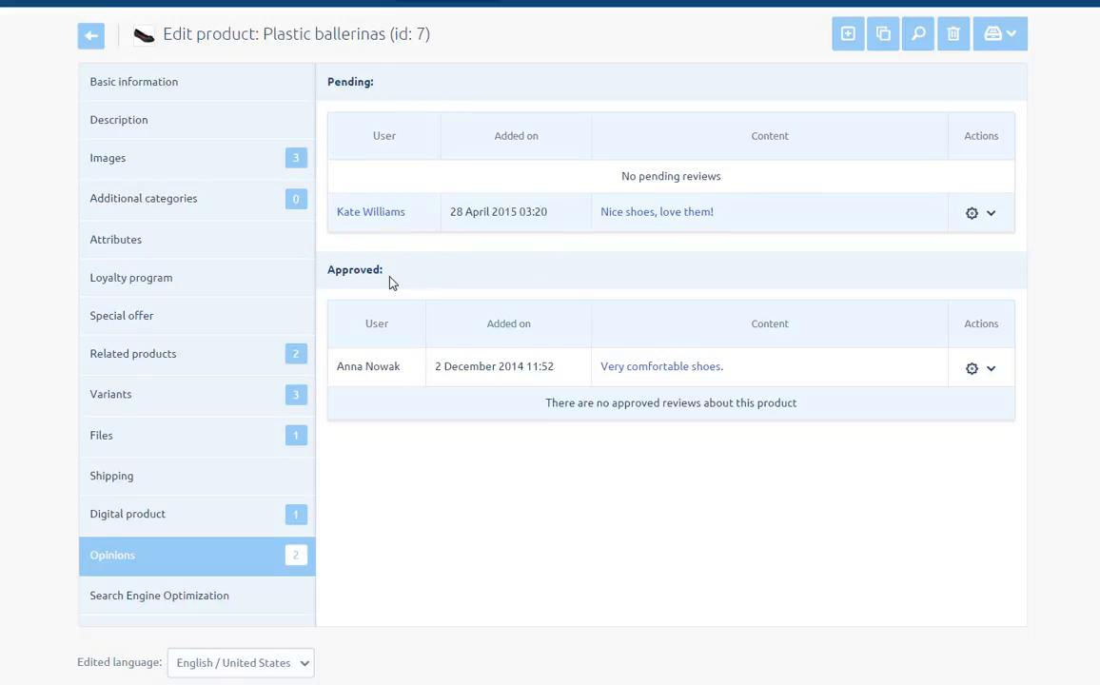
mouse_move(407, 282)
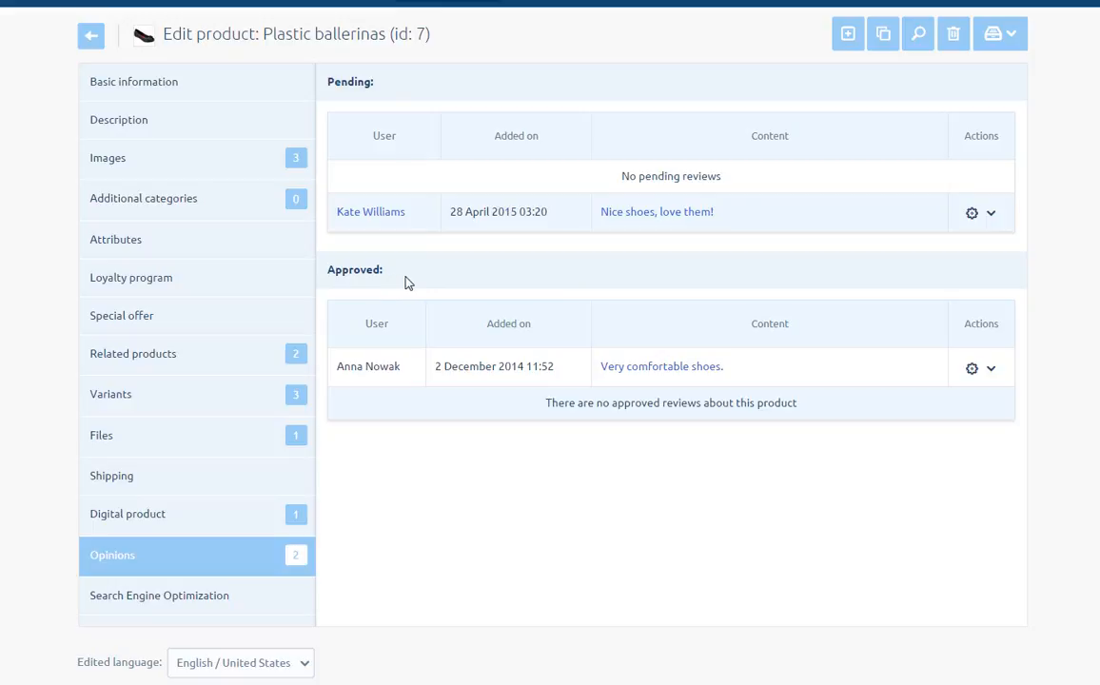
mouse_move(384, 346)
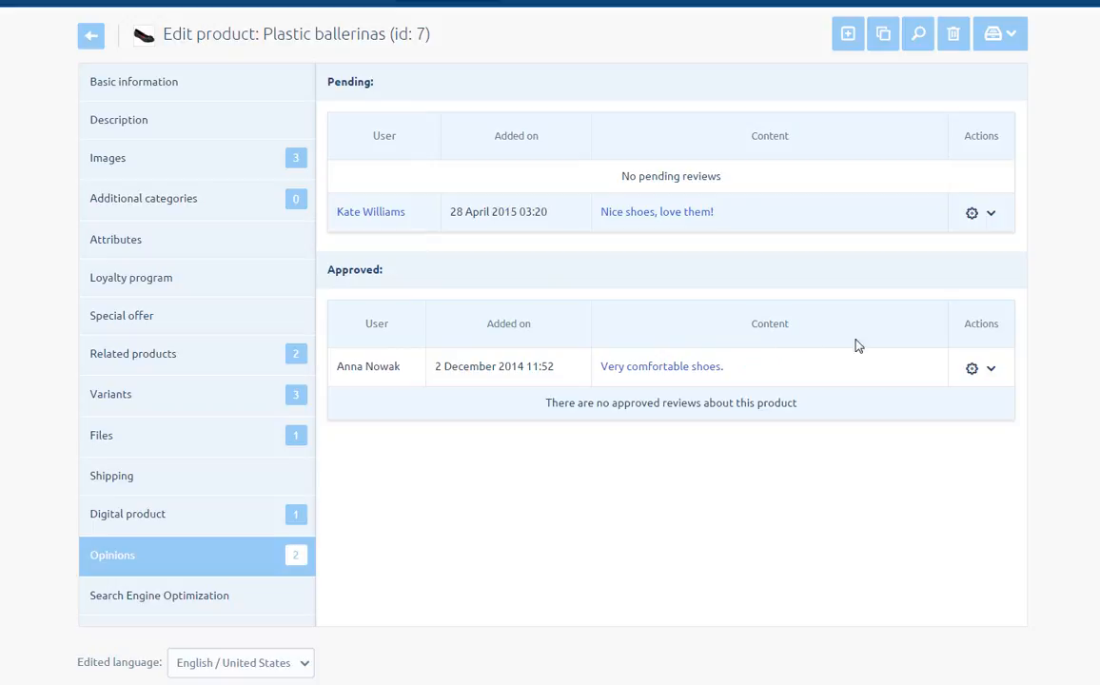
mouse_move(994, 342)
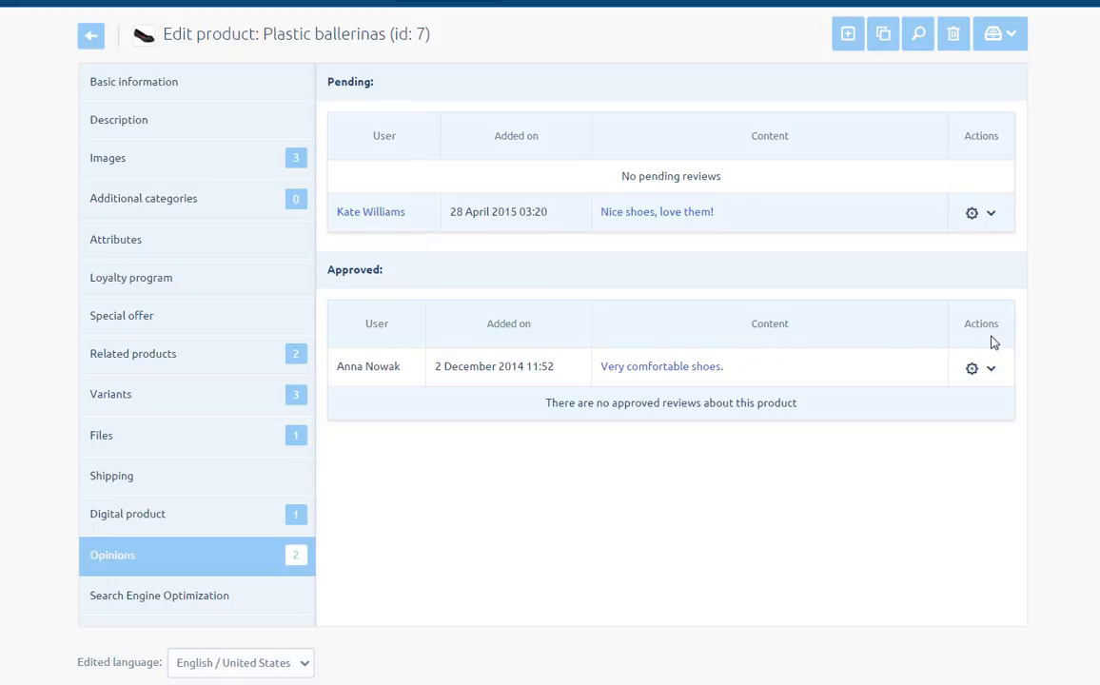
mouse_move(1024, 357)
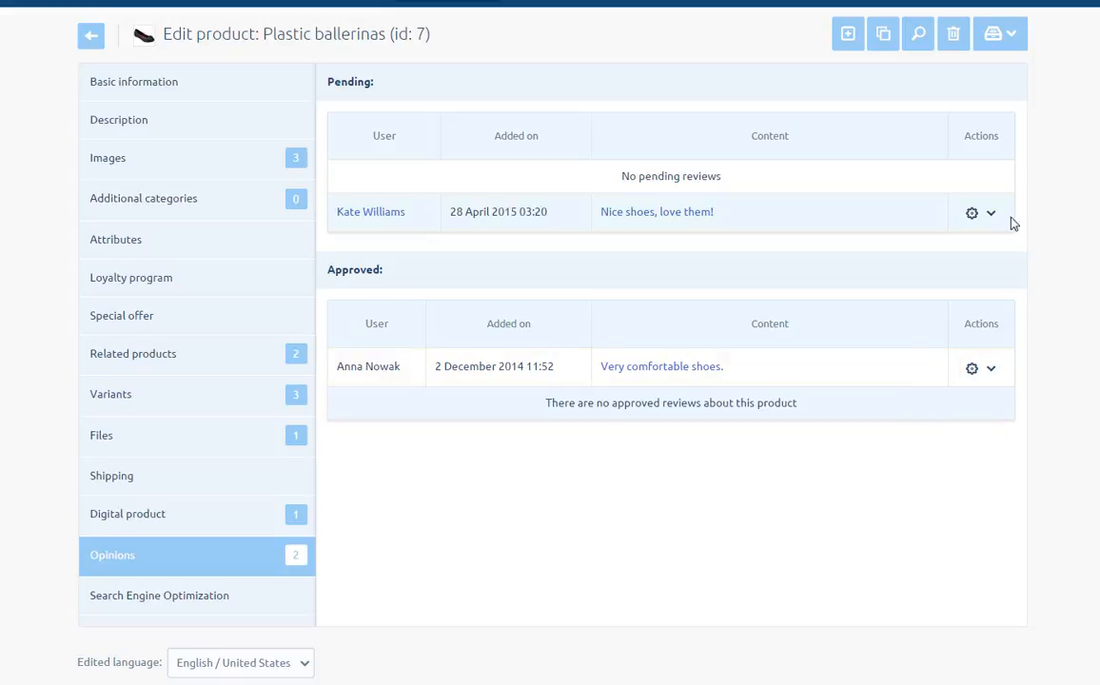
left_click(980, 213)
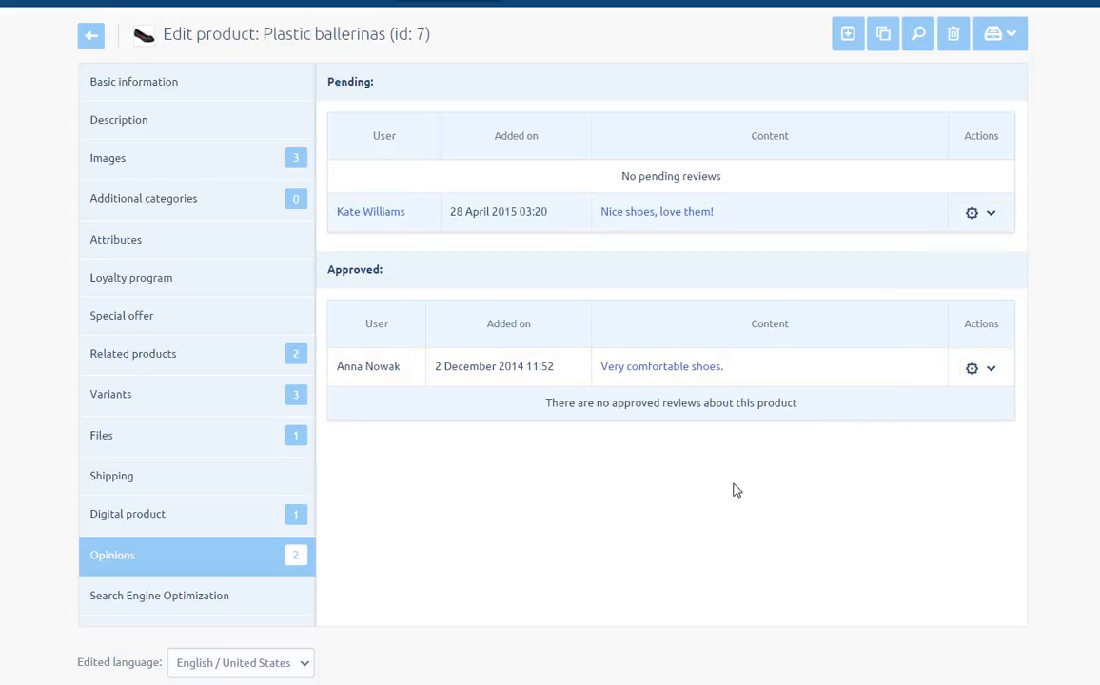
View the search engine optimization settings with page title, META description, keywords and URL.
left_click(160, 593)
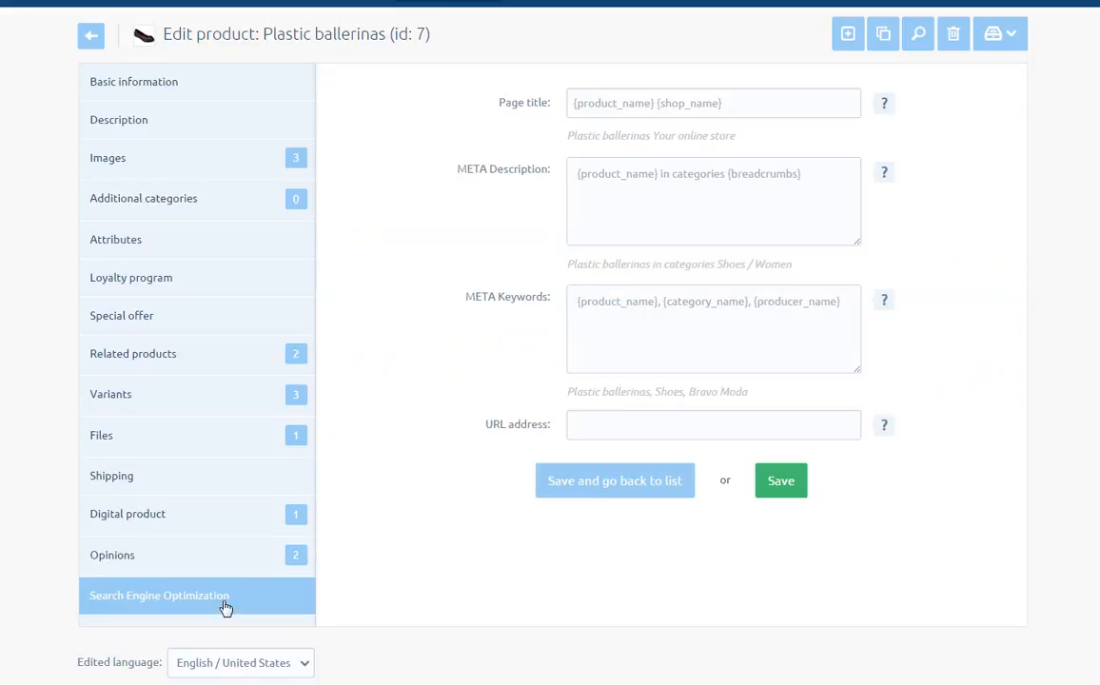
mouse_move(395, 131)
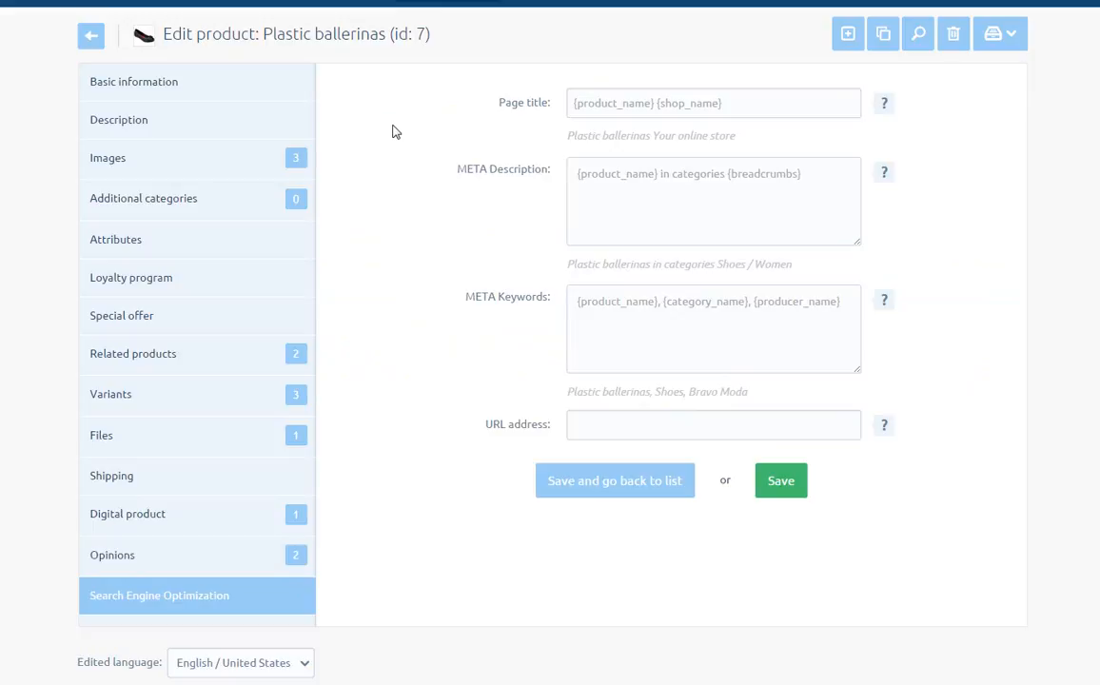
mouse_move(466, 131)
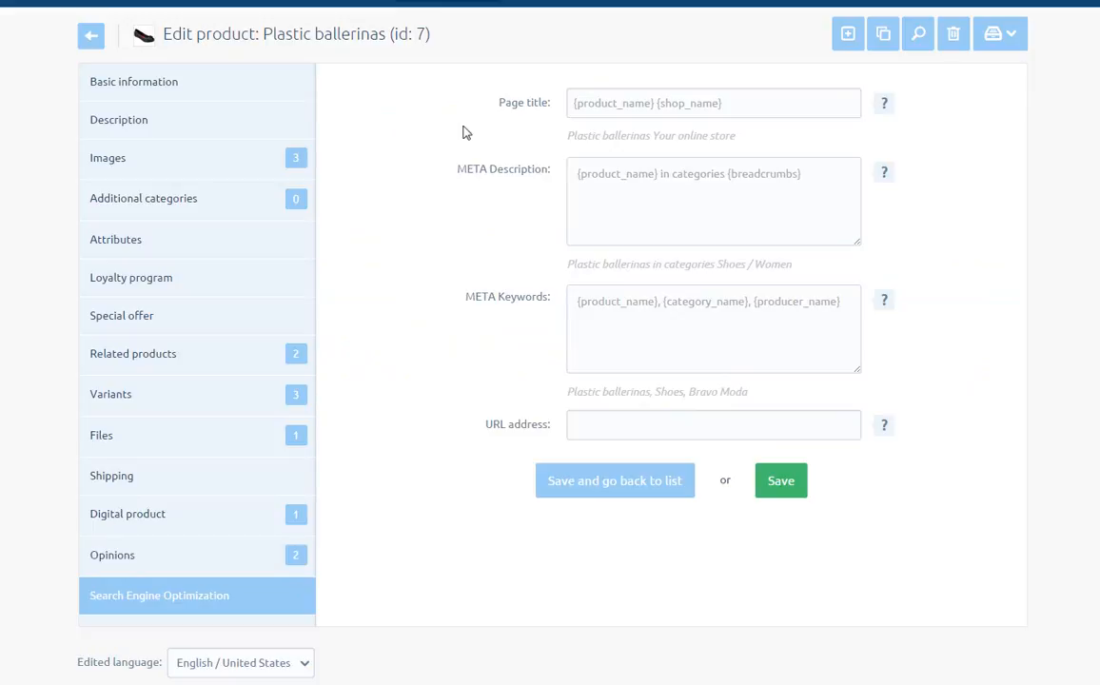
mouse_move(529, 196)
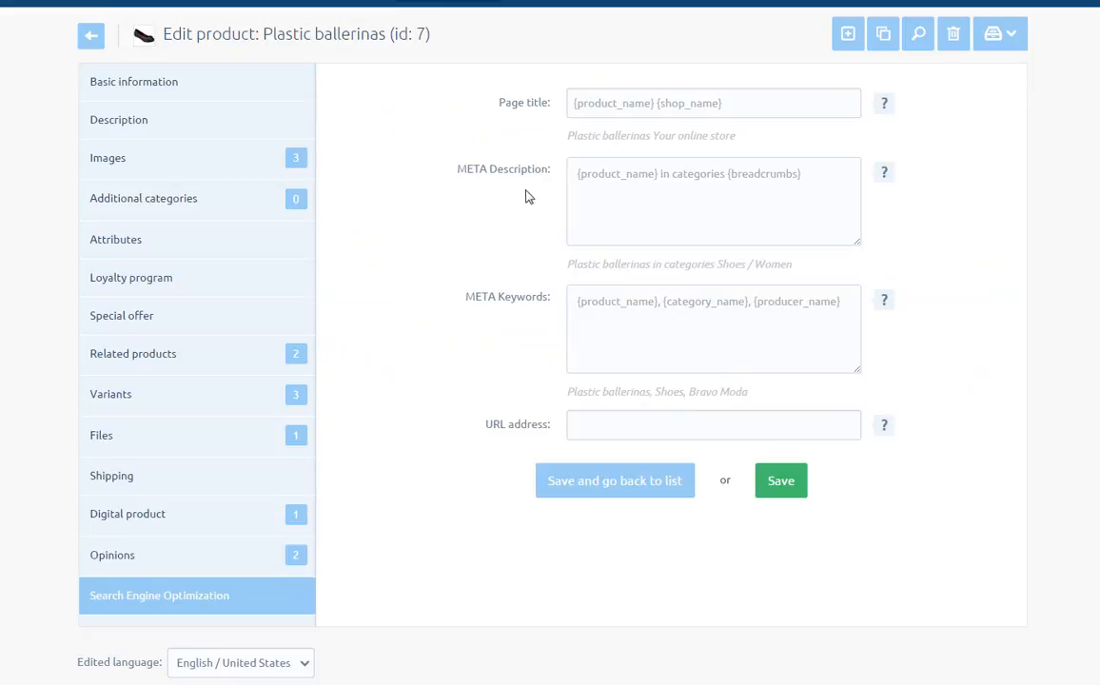
mouse_move(531, 321)
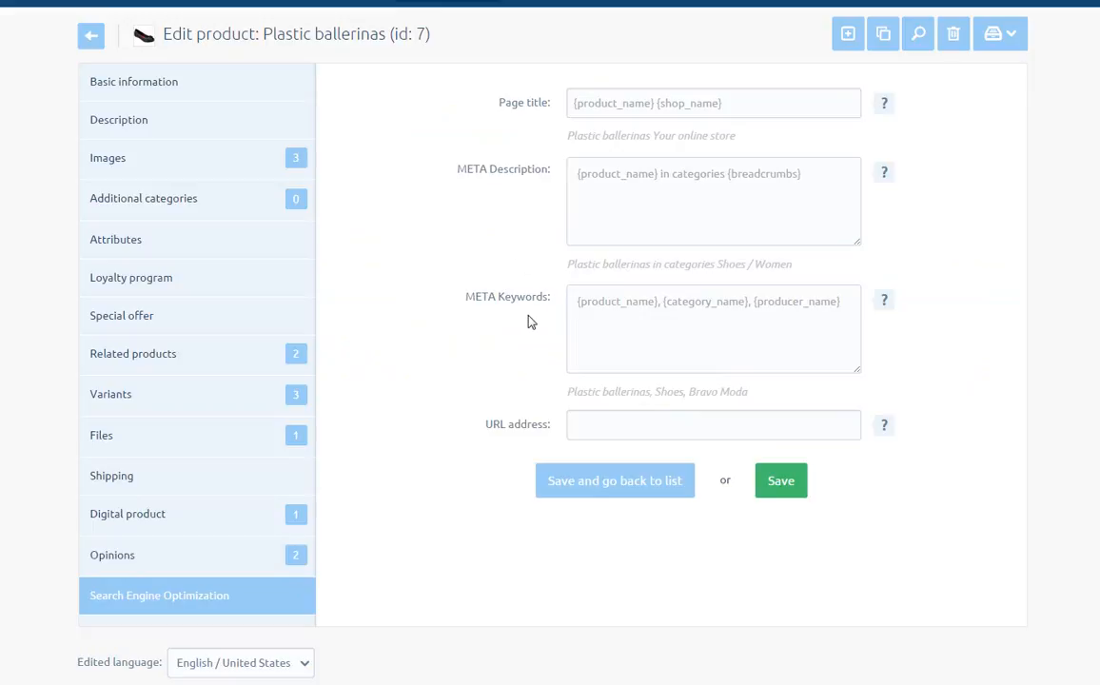